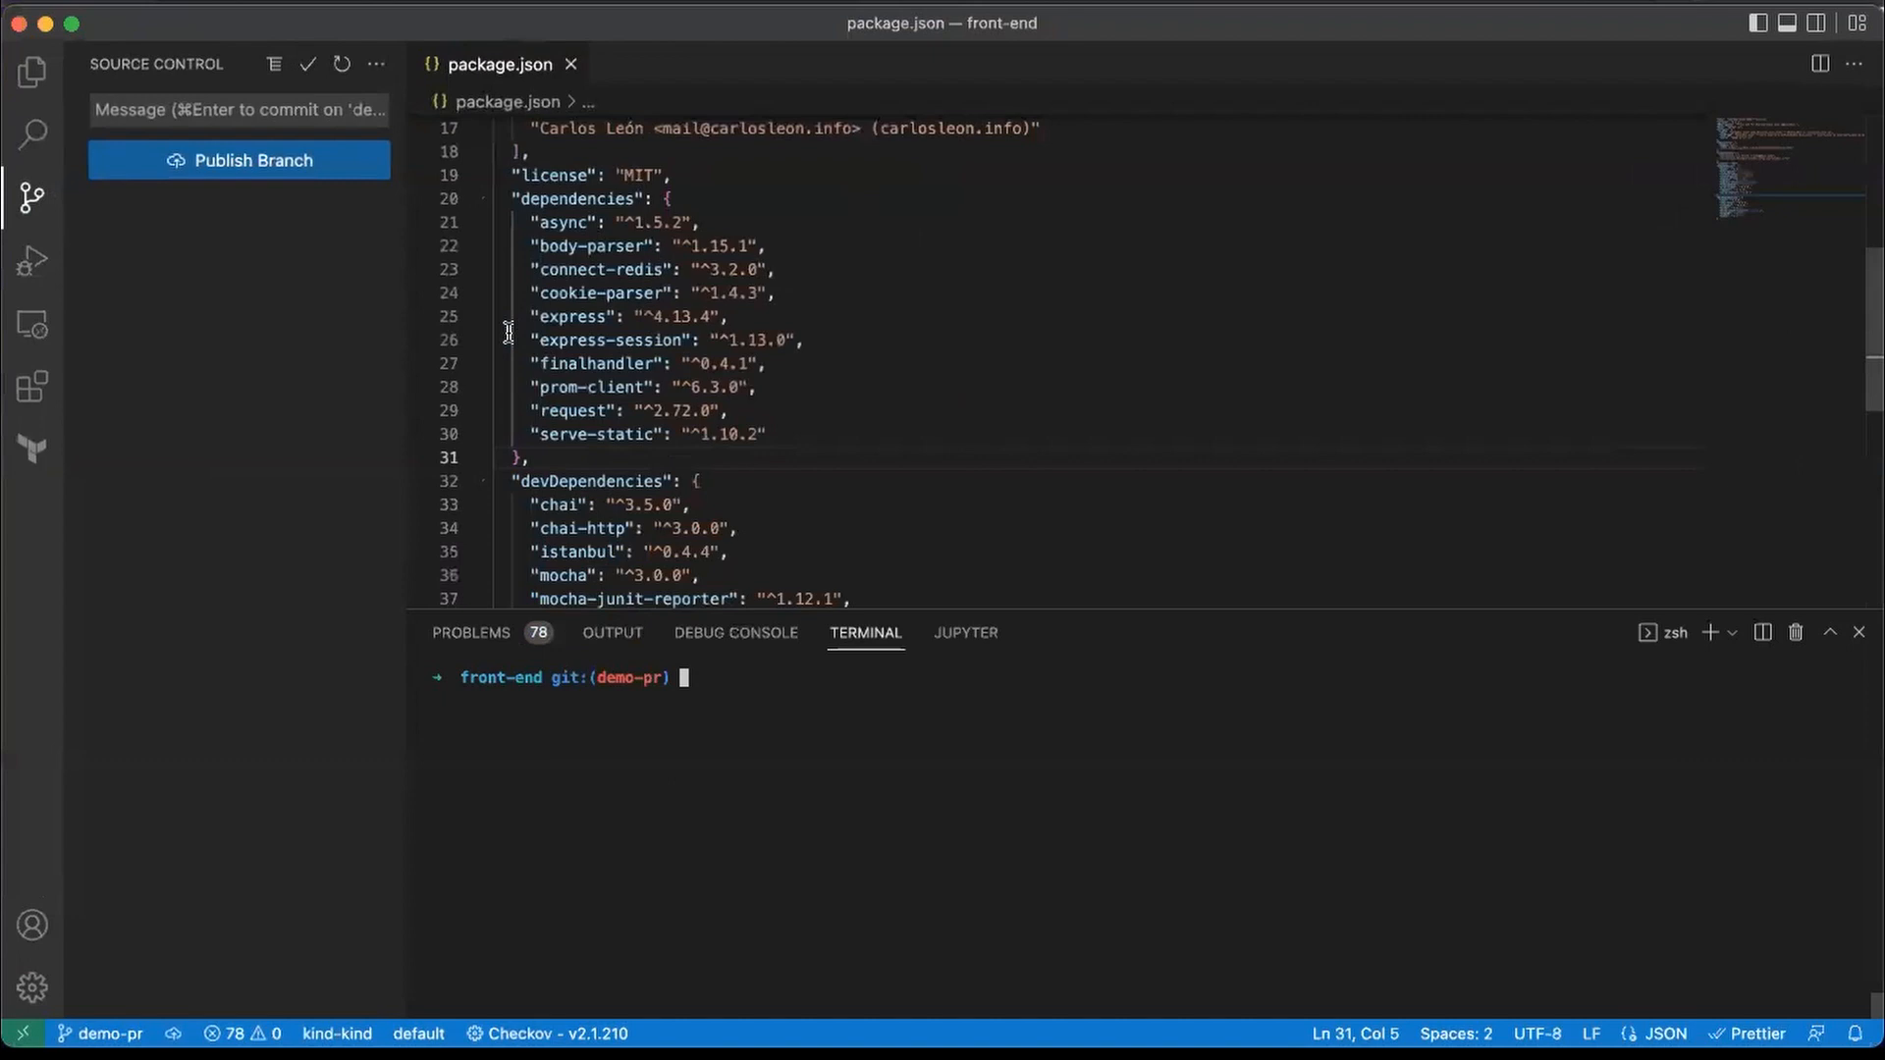
mouse_move(33, 67)
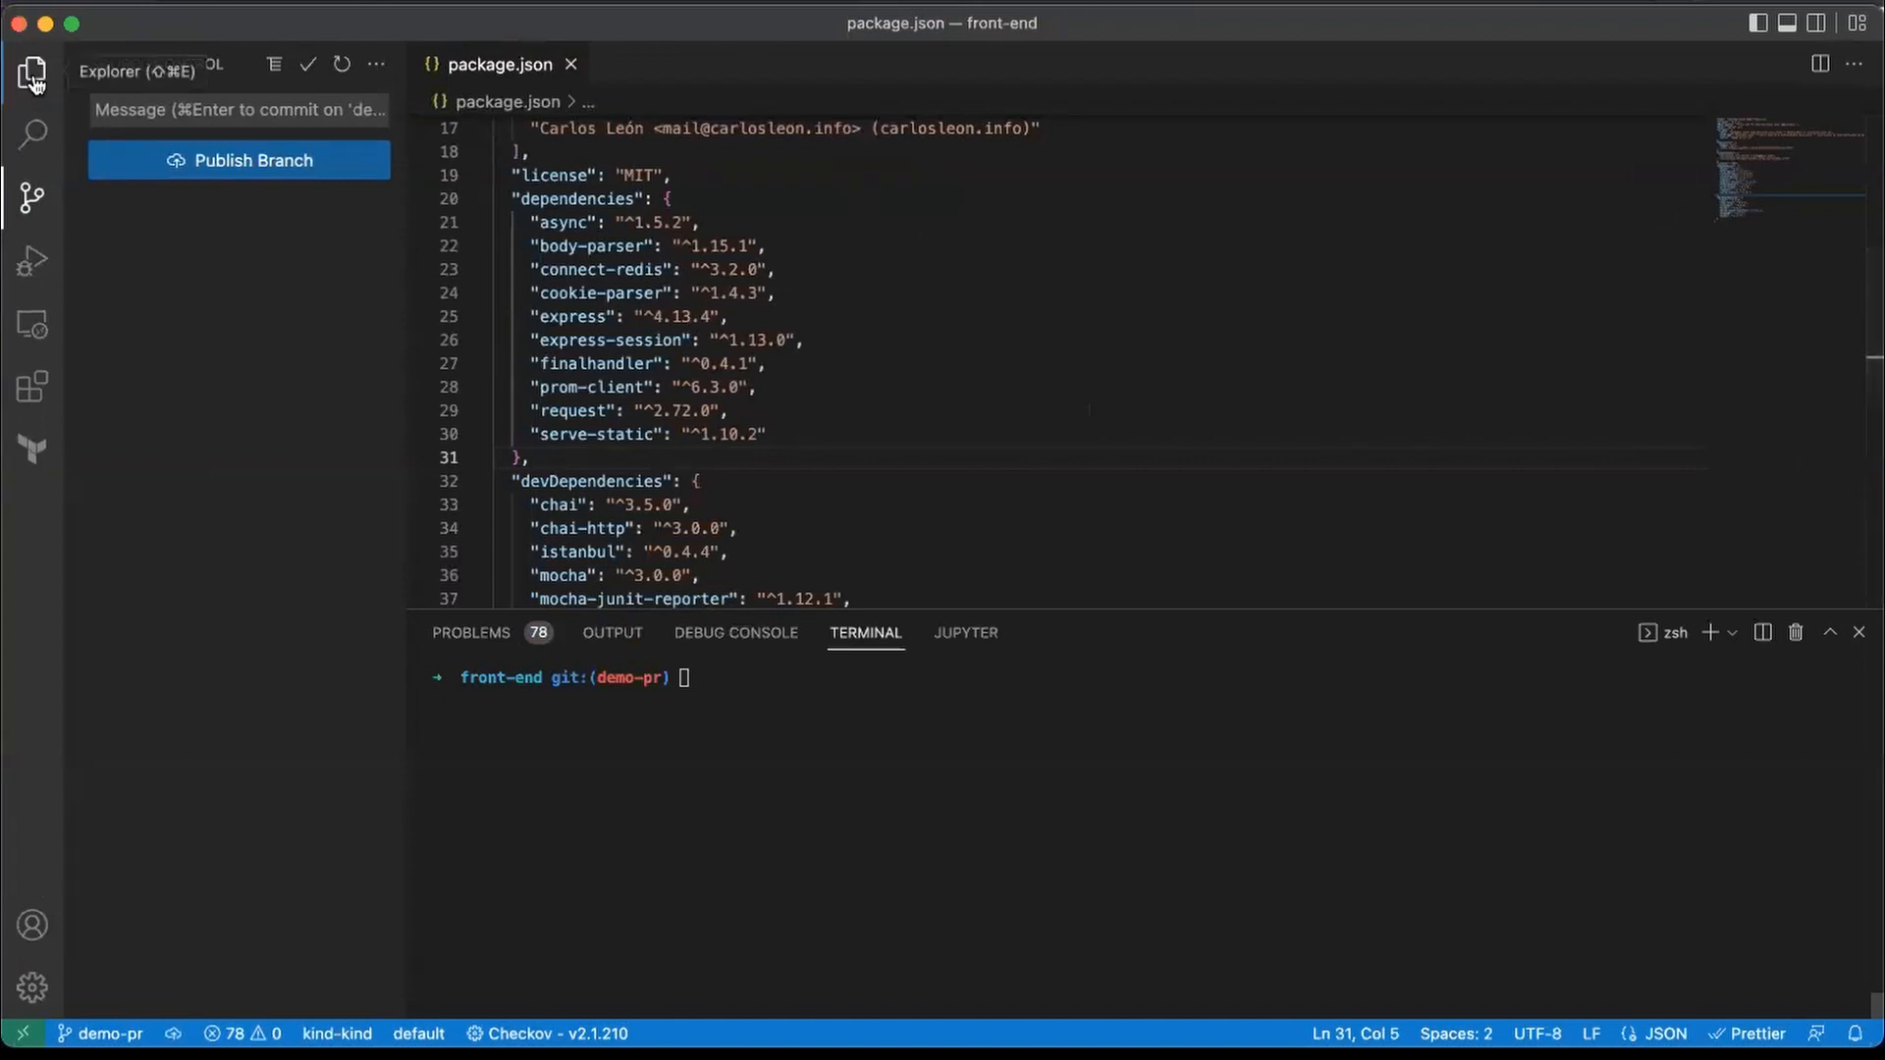
Step: Browse the front-end project files in the Explorer and open server.js
click(31, 62)
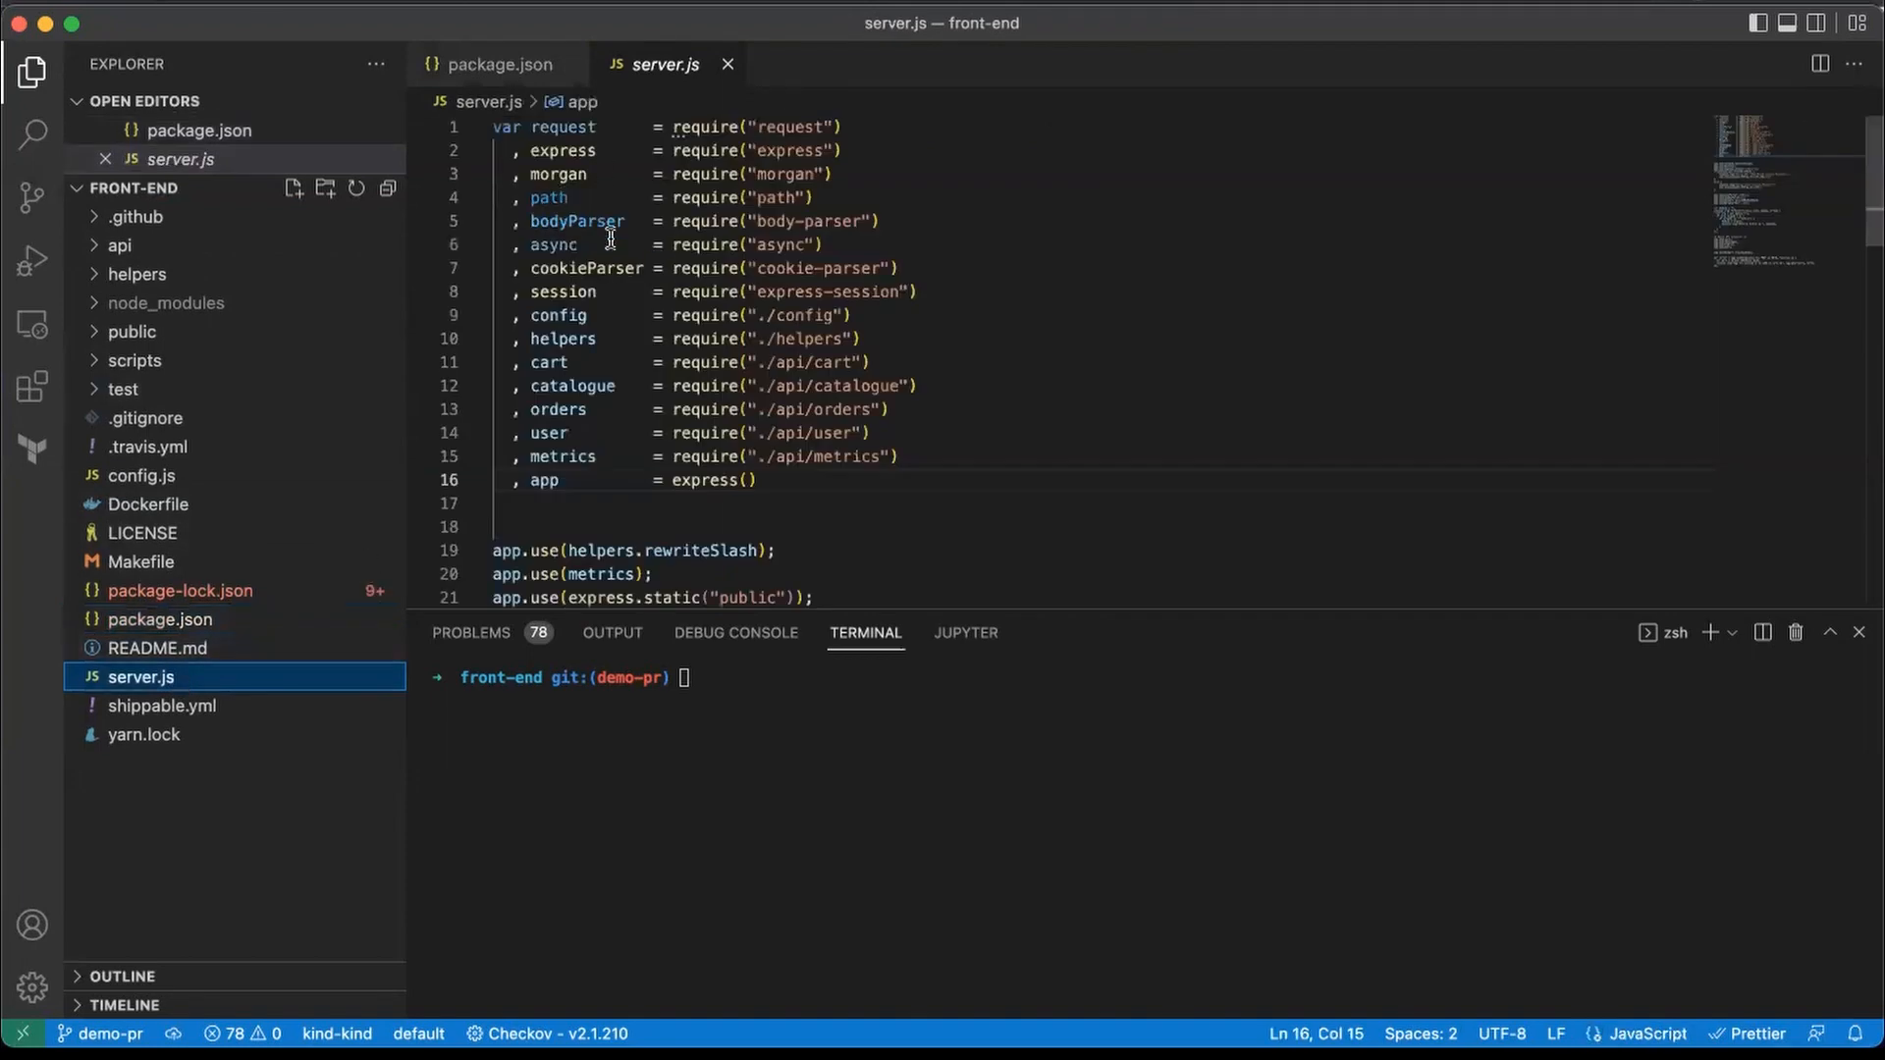
mouse_move(587, 197)
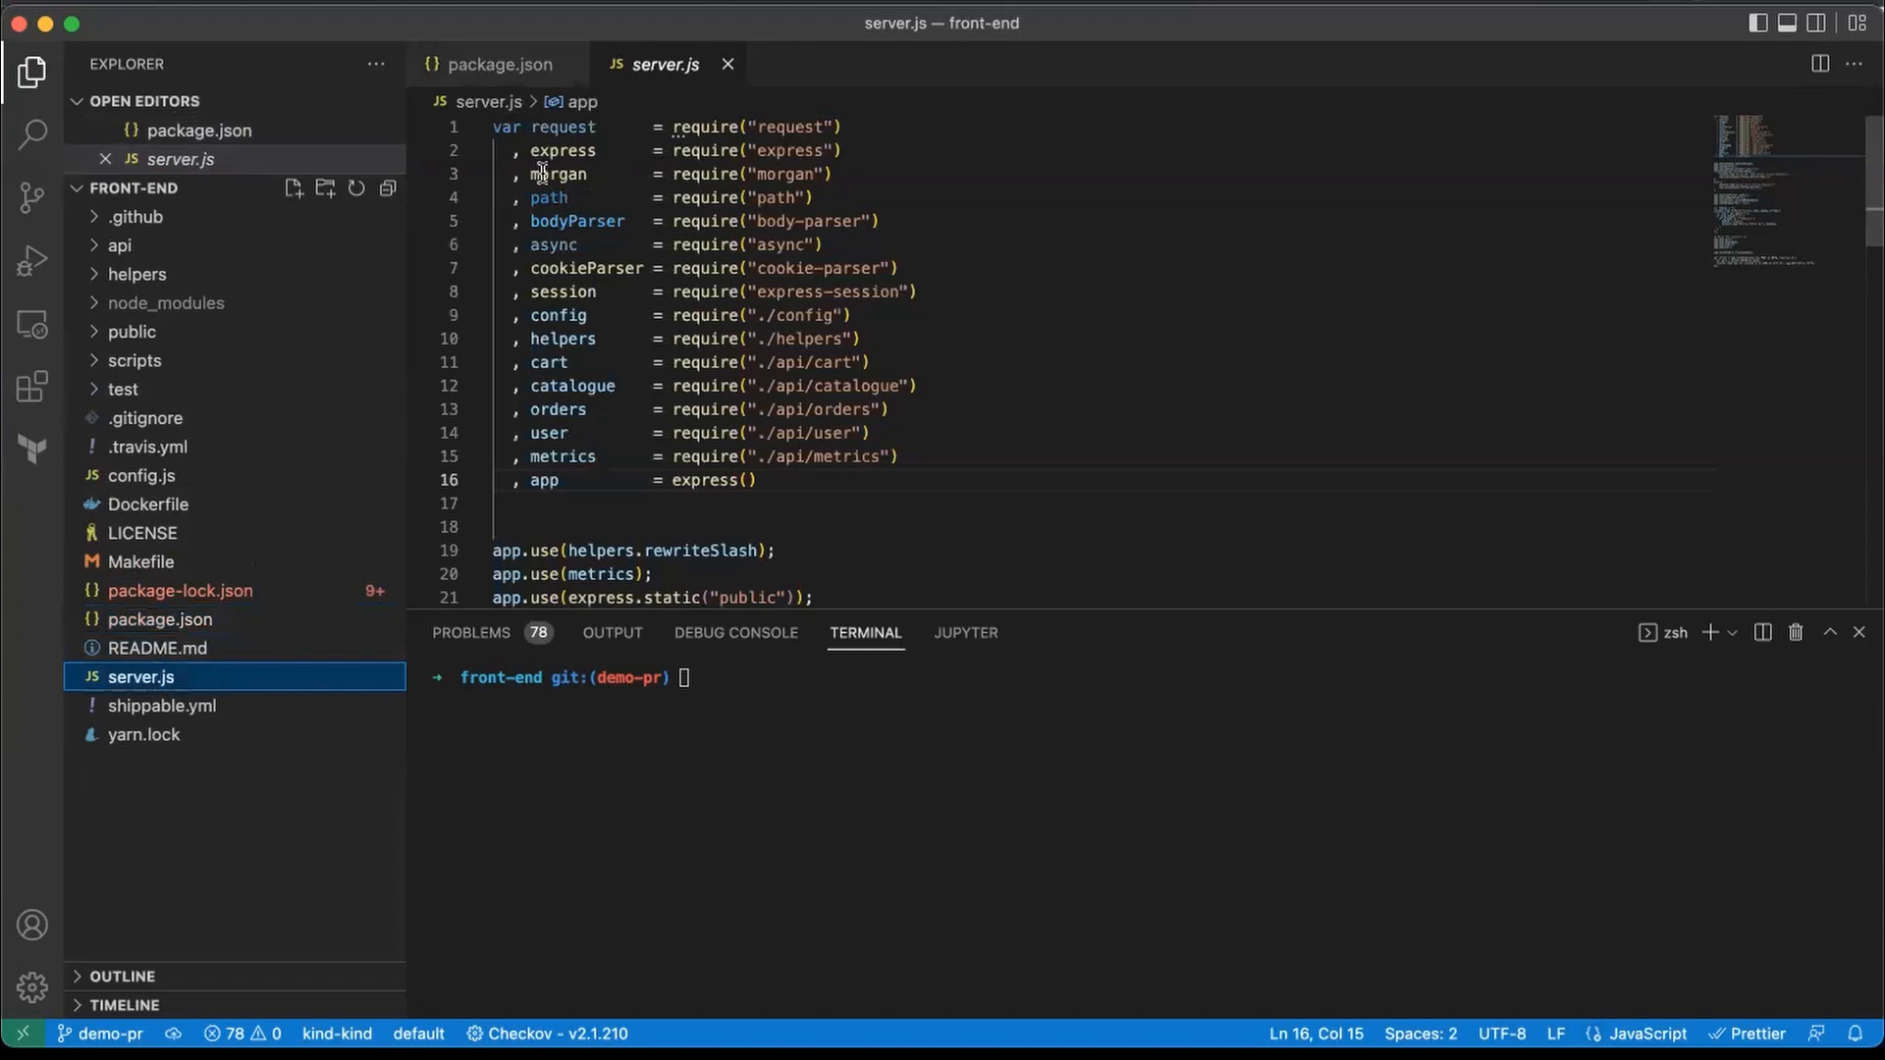
double_click(558, 172)
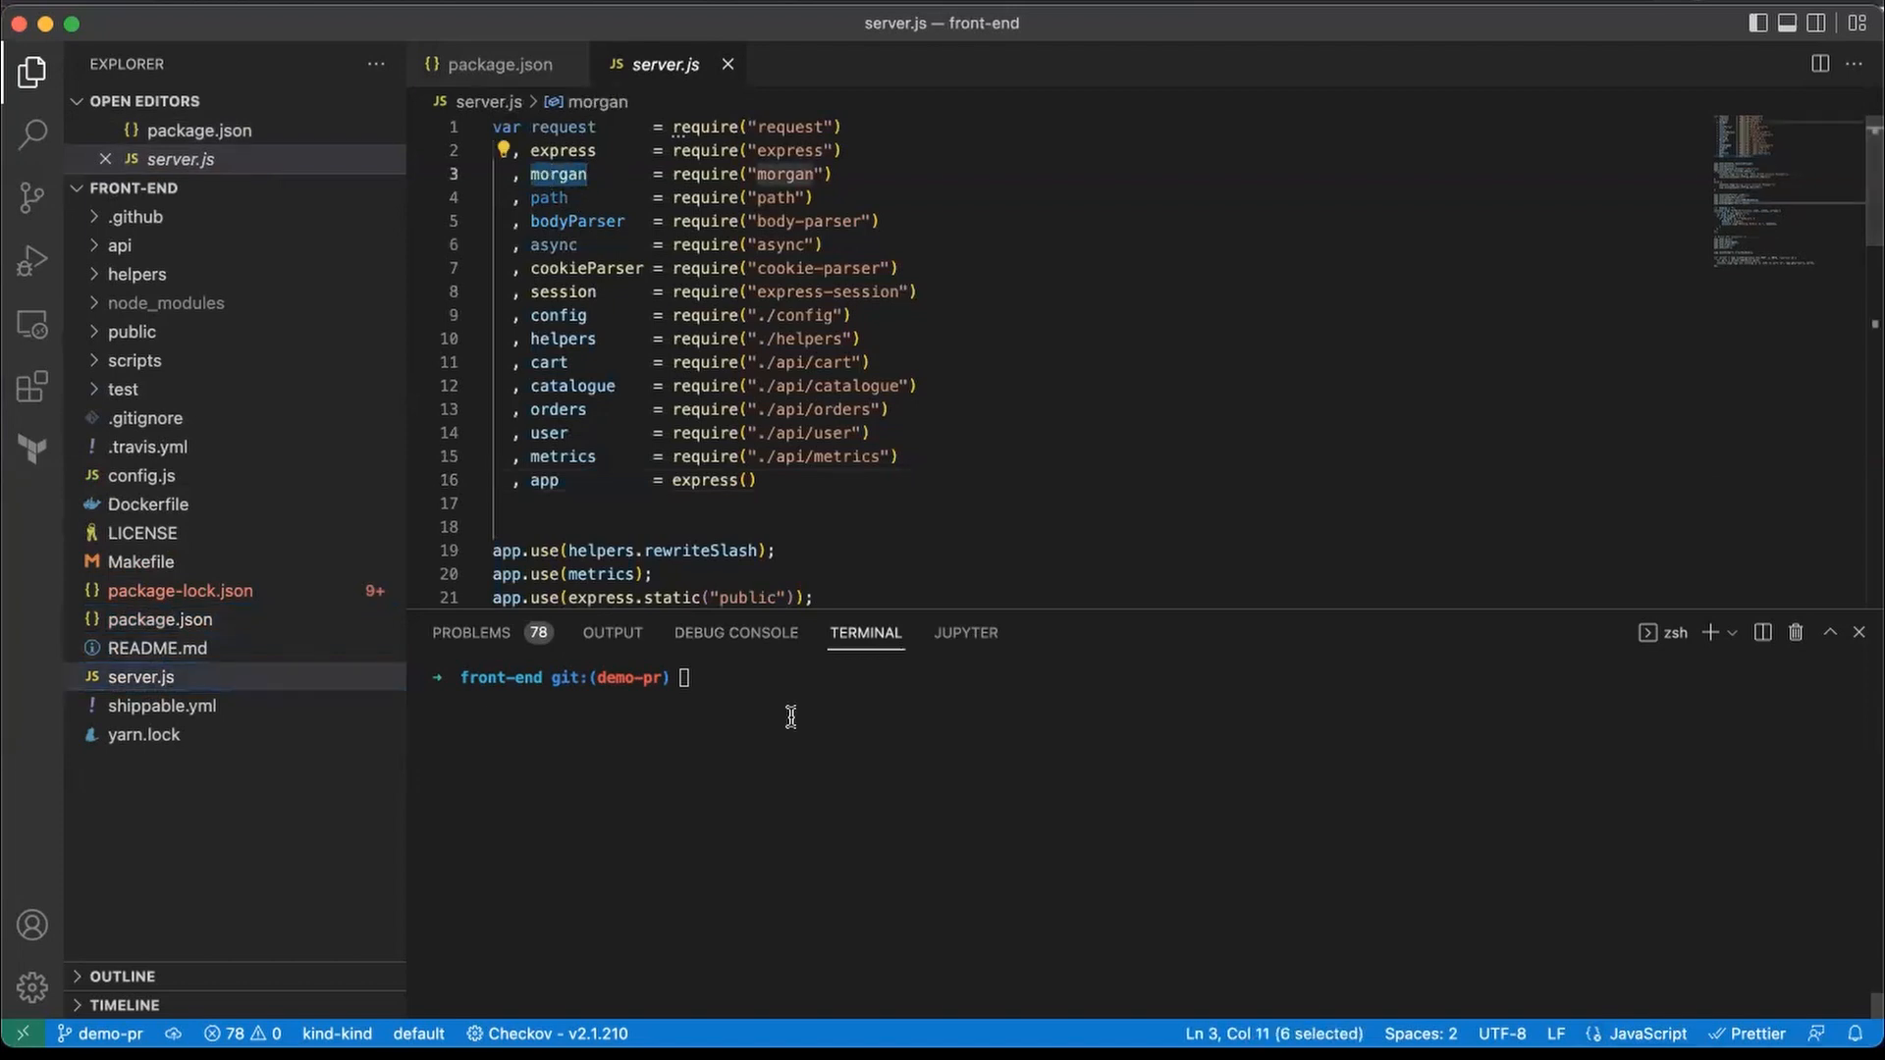
text(npm)
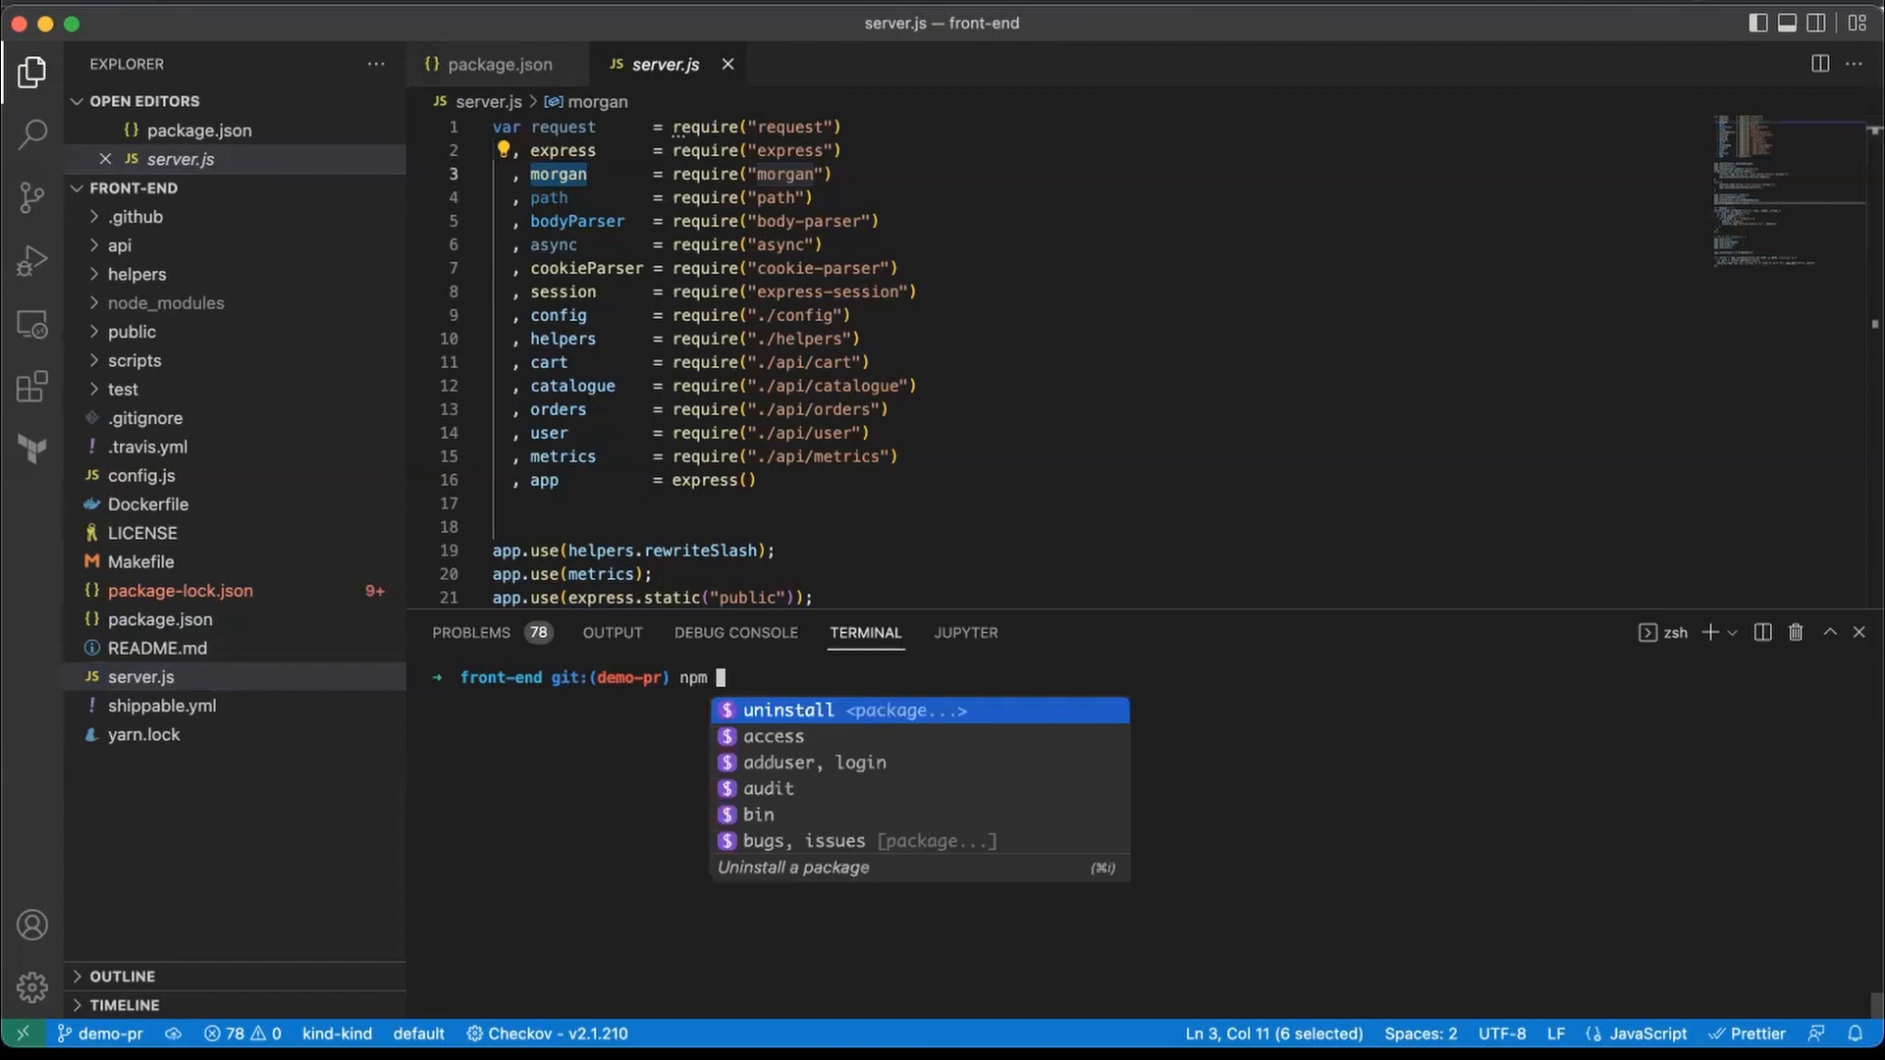
text(install)
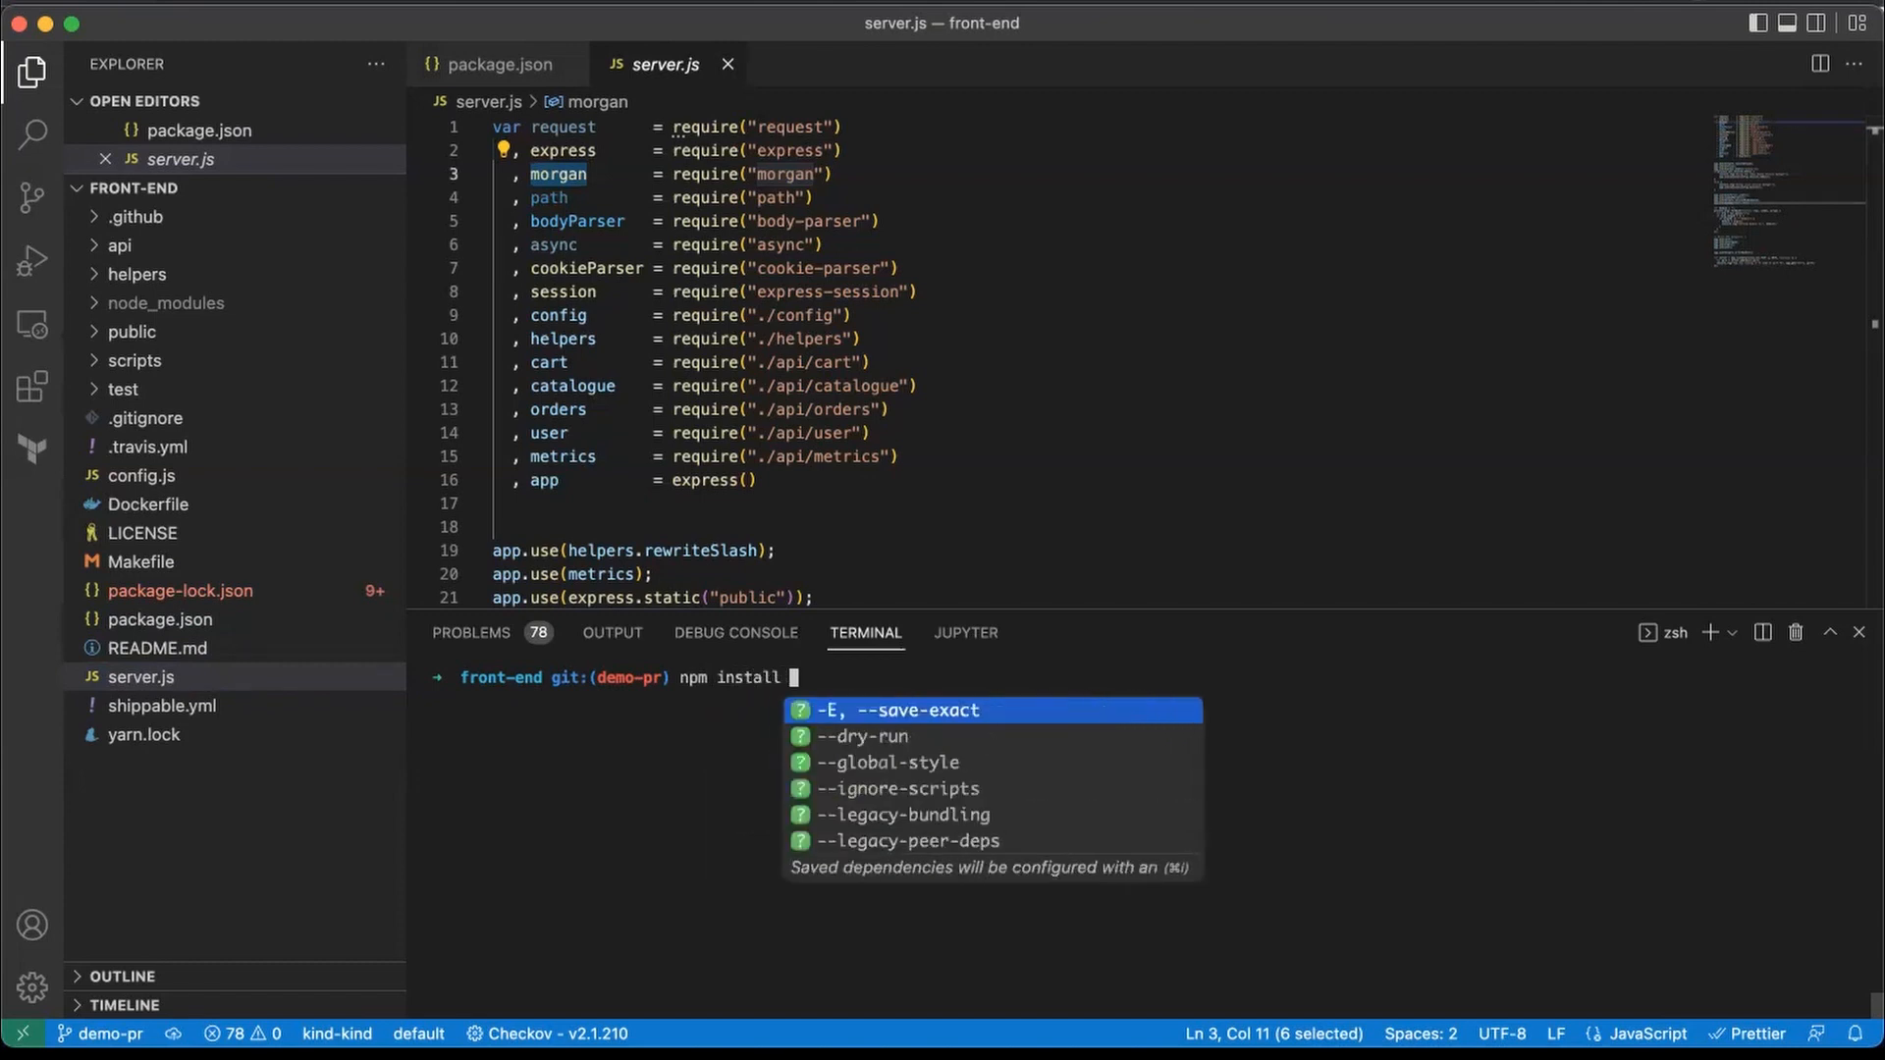
text(morgan@1.0.0)
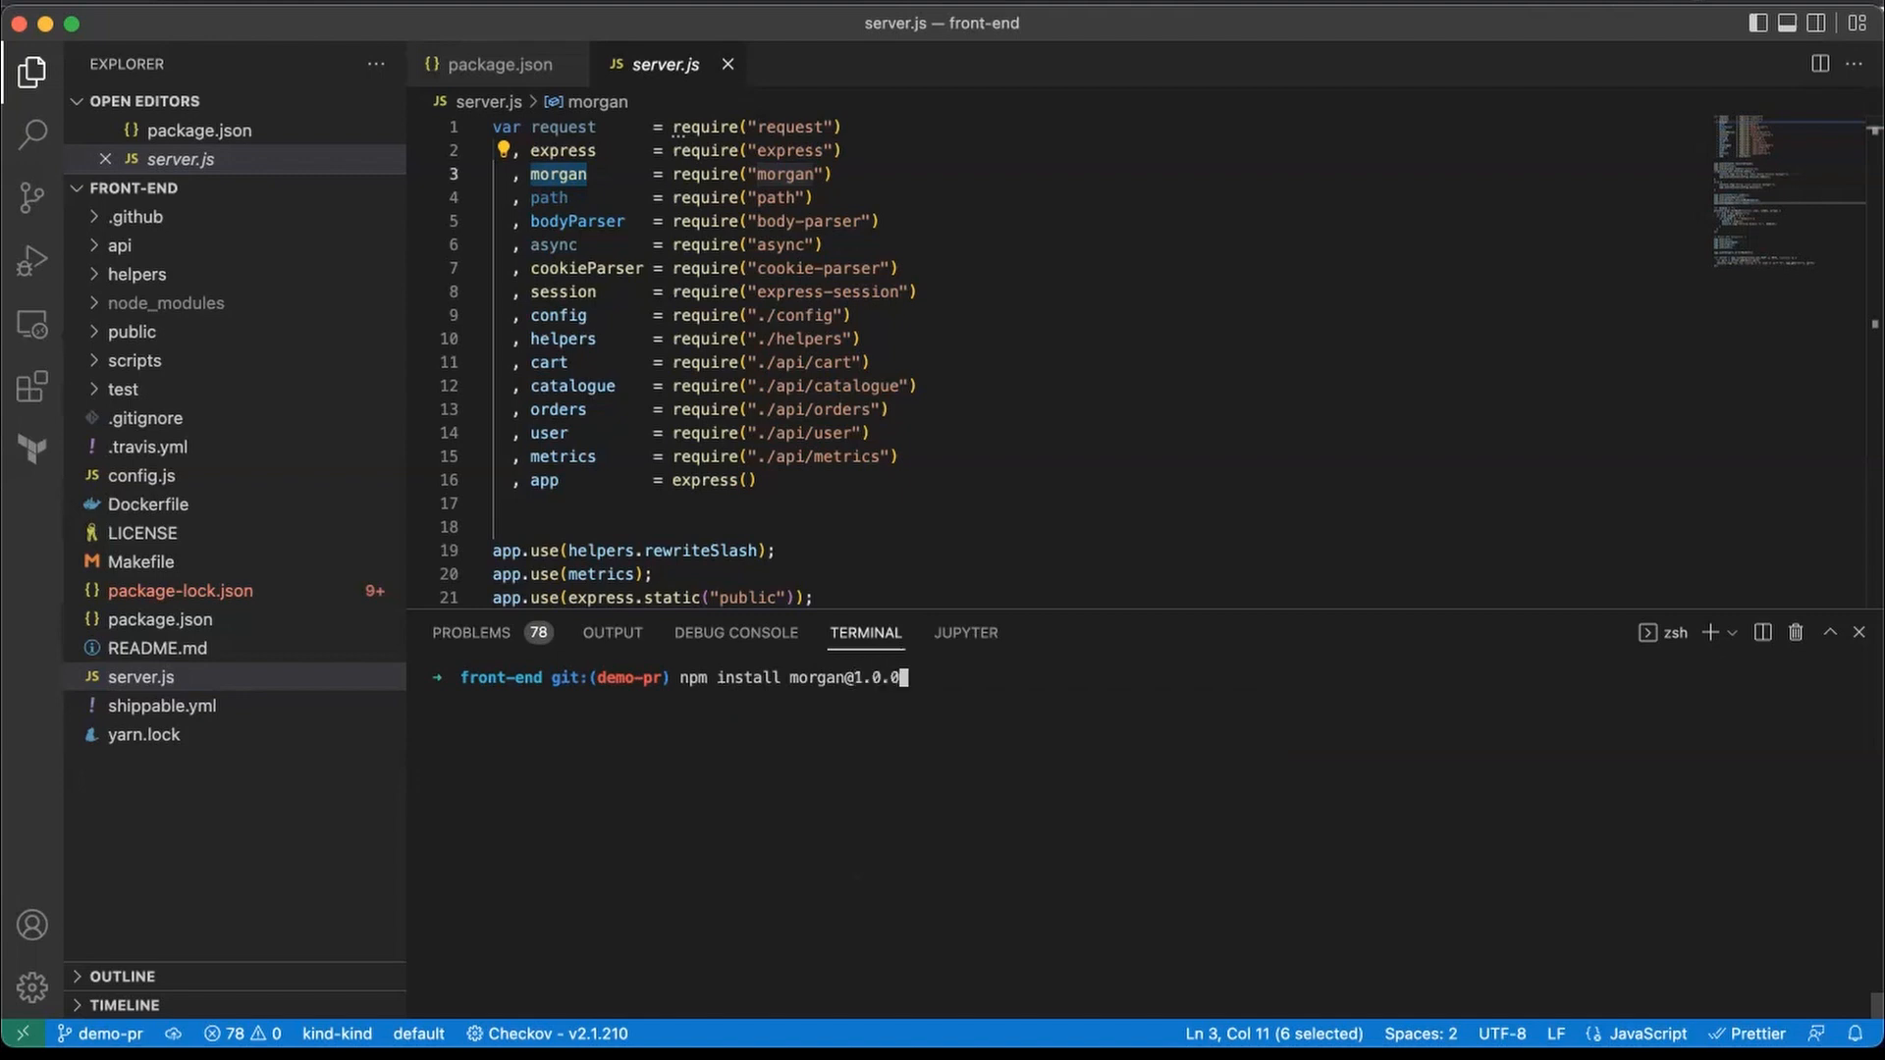
text(-E)
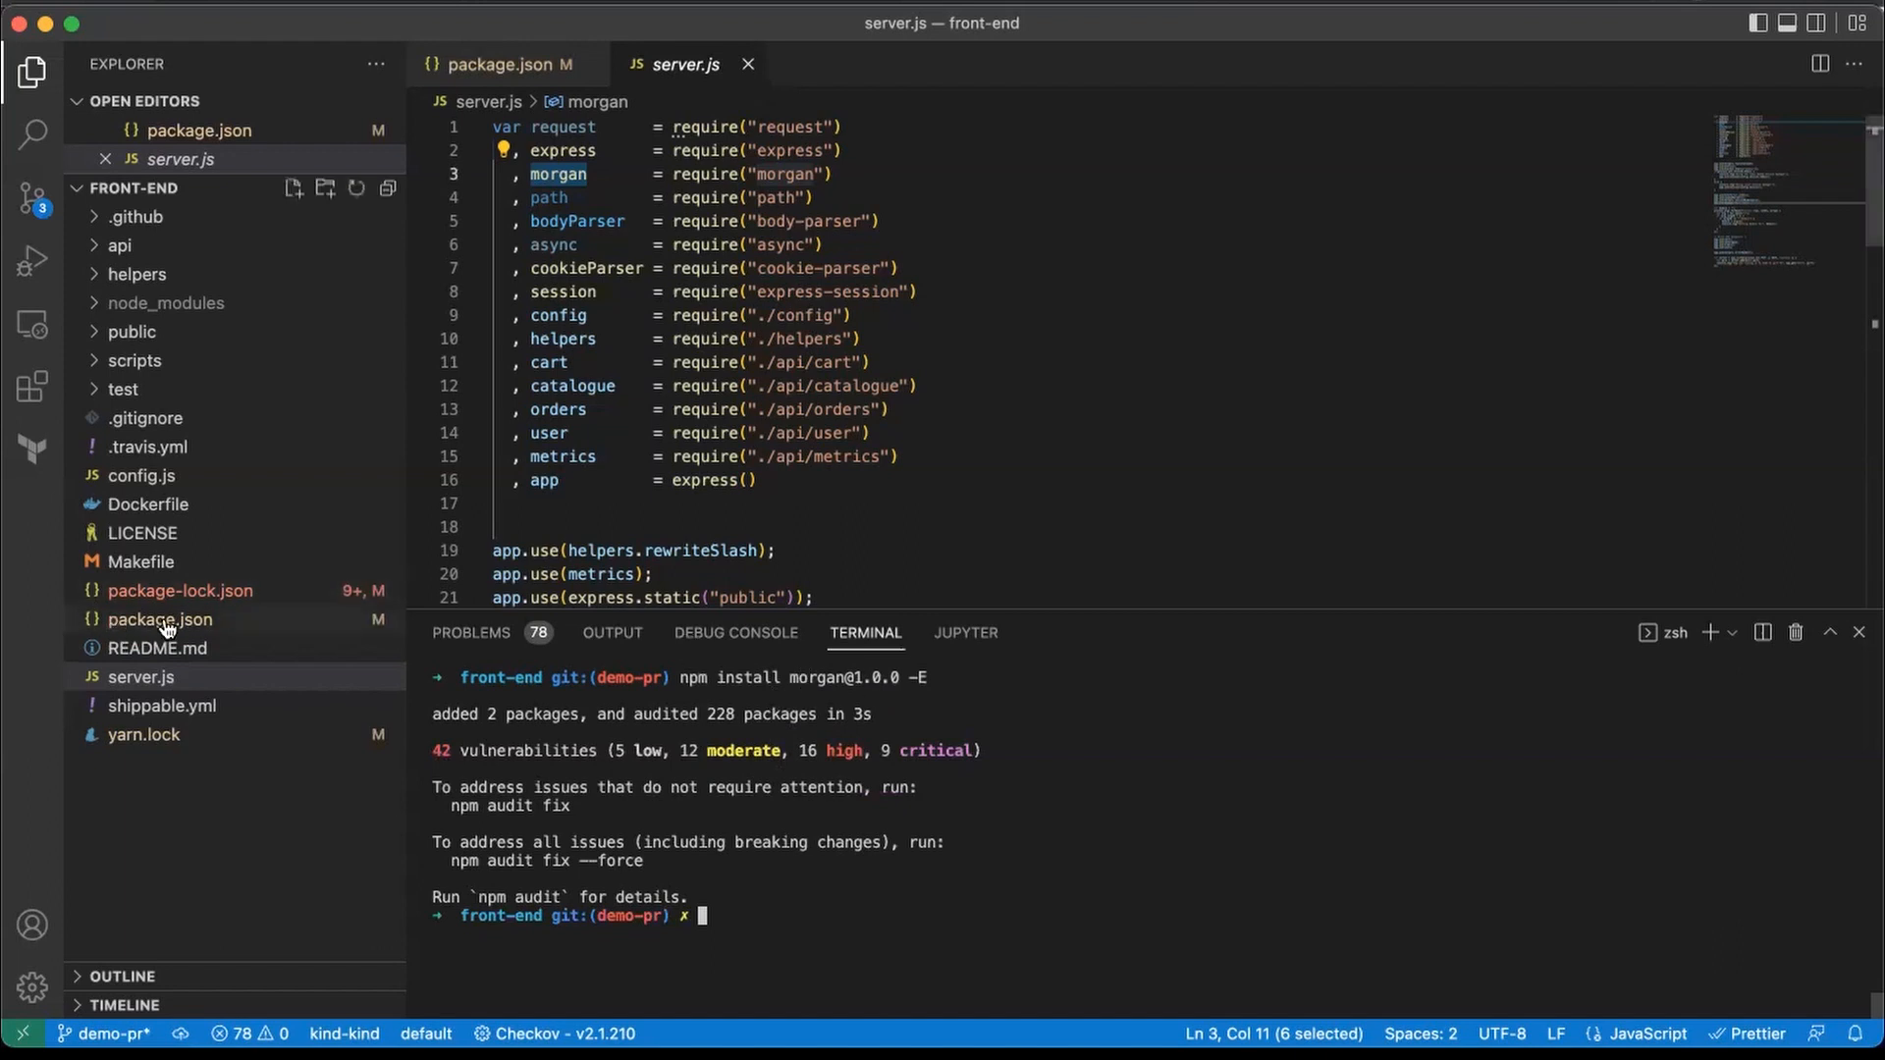
Step: View package.json with morgan 1.0.0 flagged critical (CVE-2019-5413) and scroll to the dependencies block
click(159, 618)
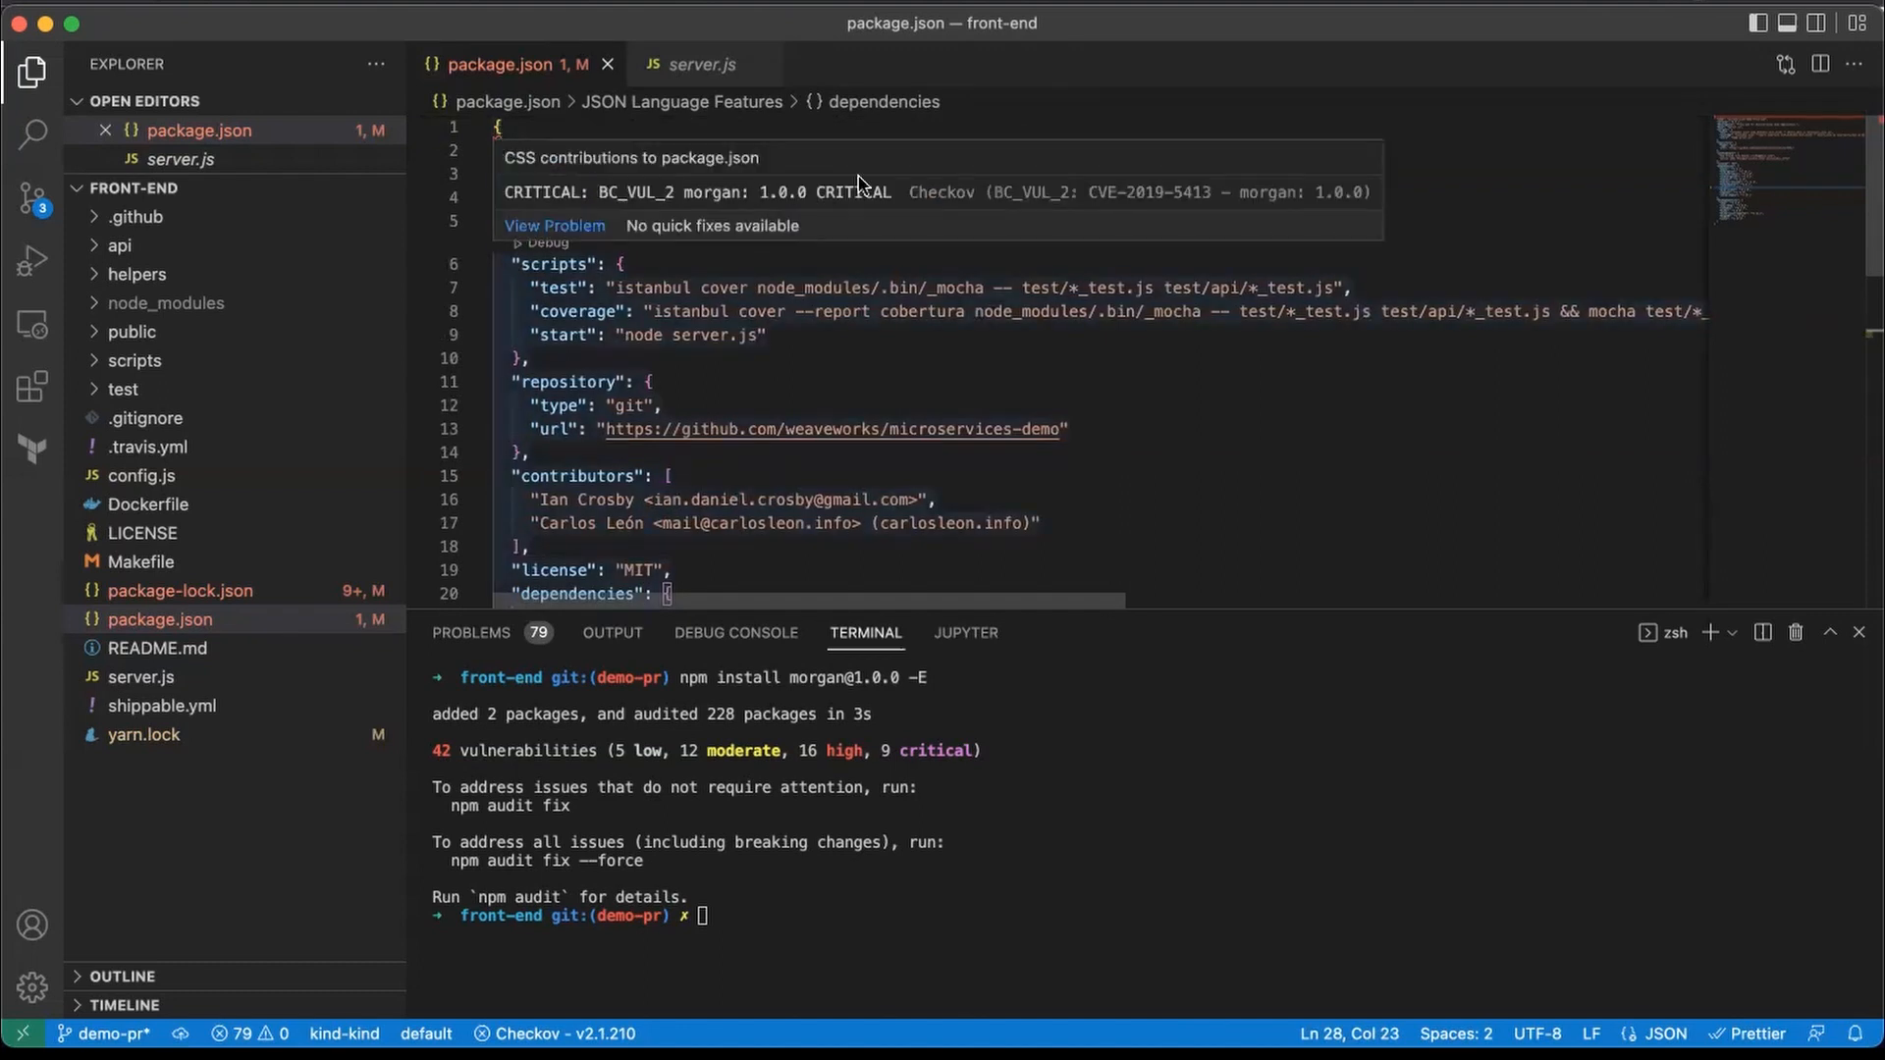
mouse_move(856, 208)
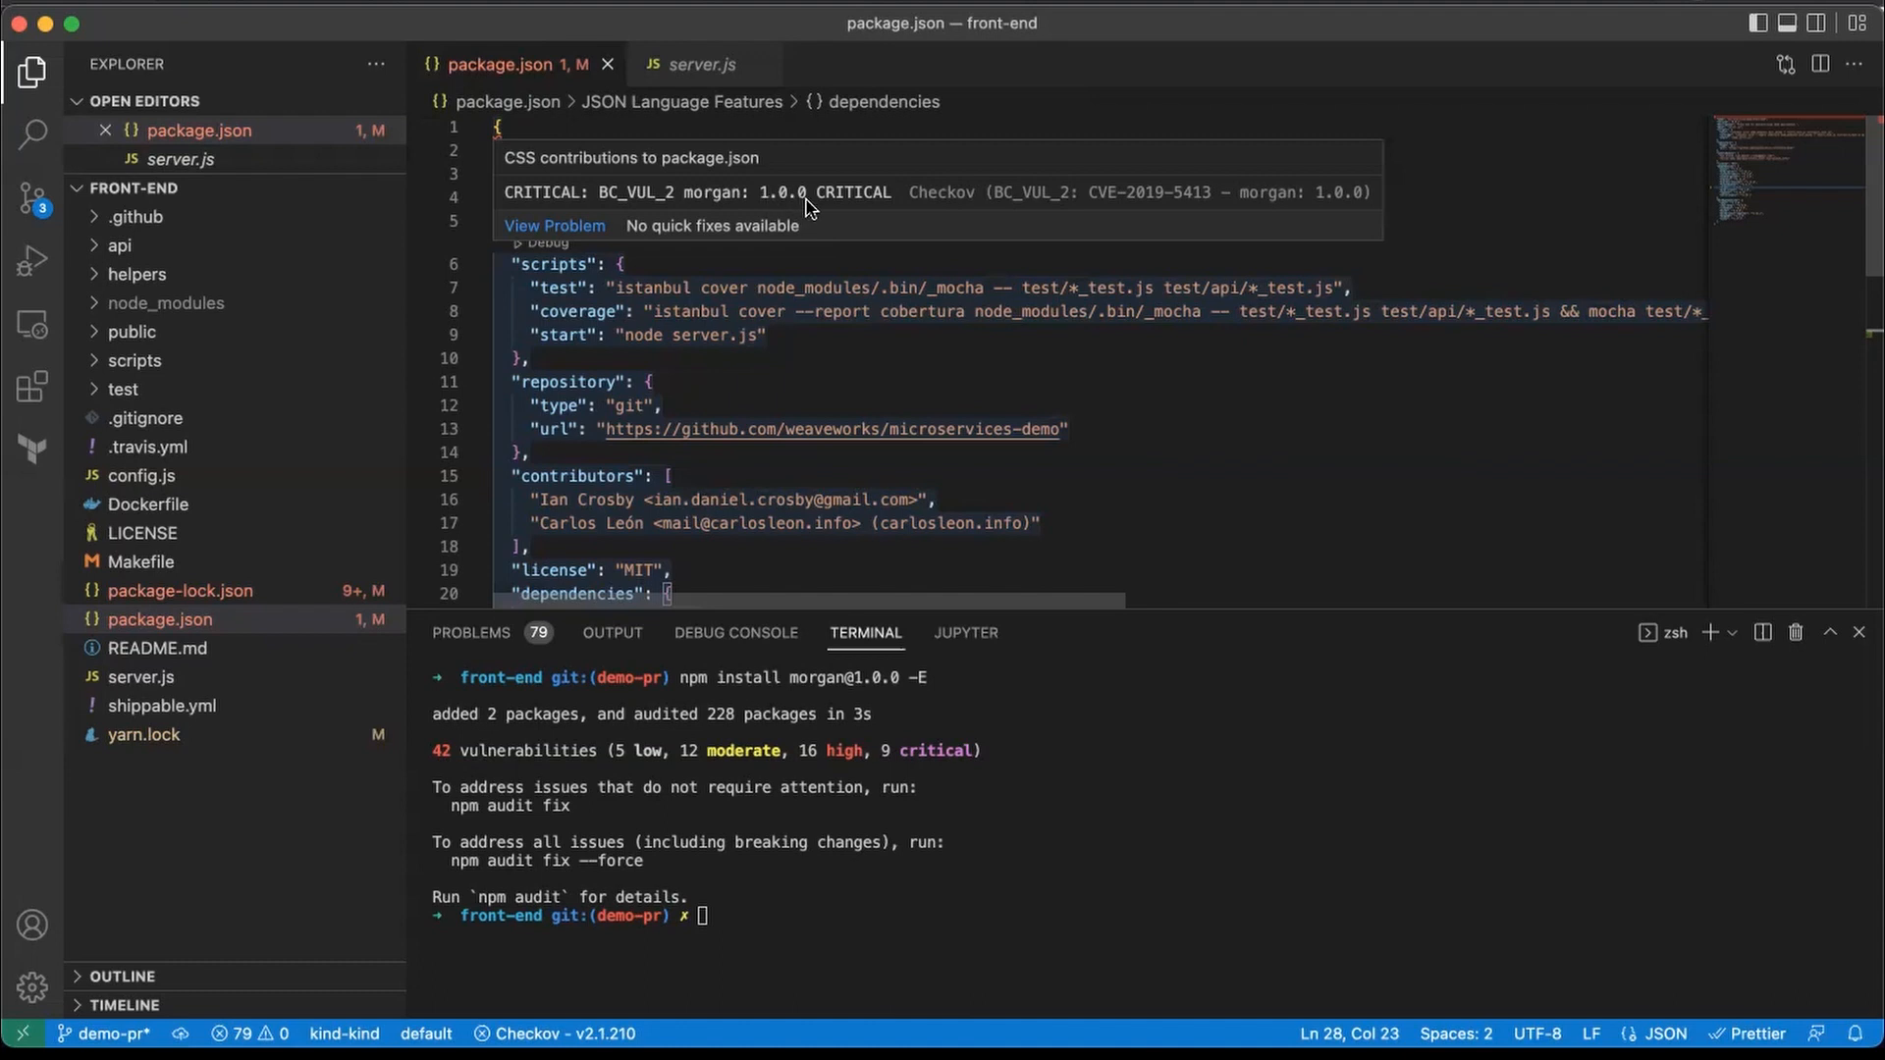
mouse_move(962, 202)
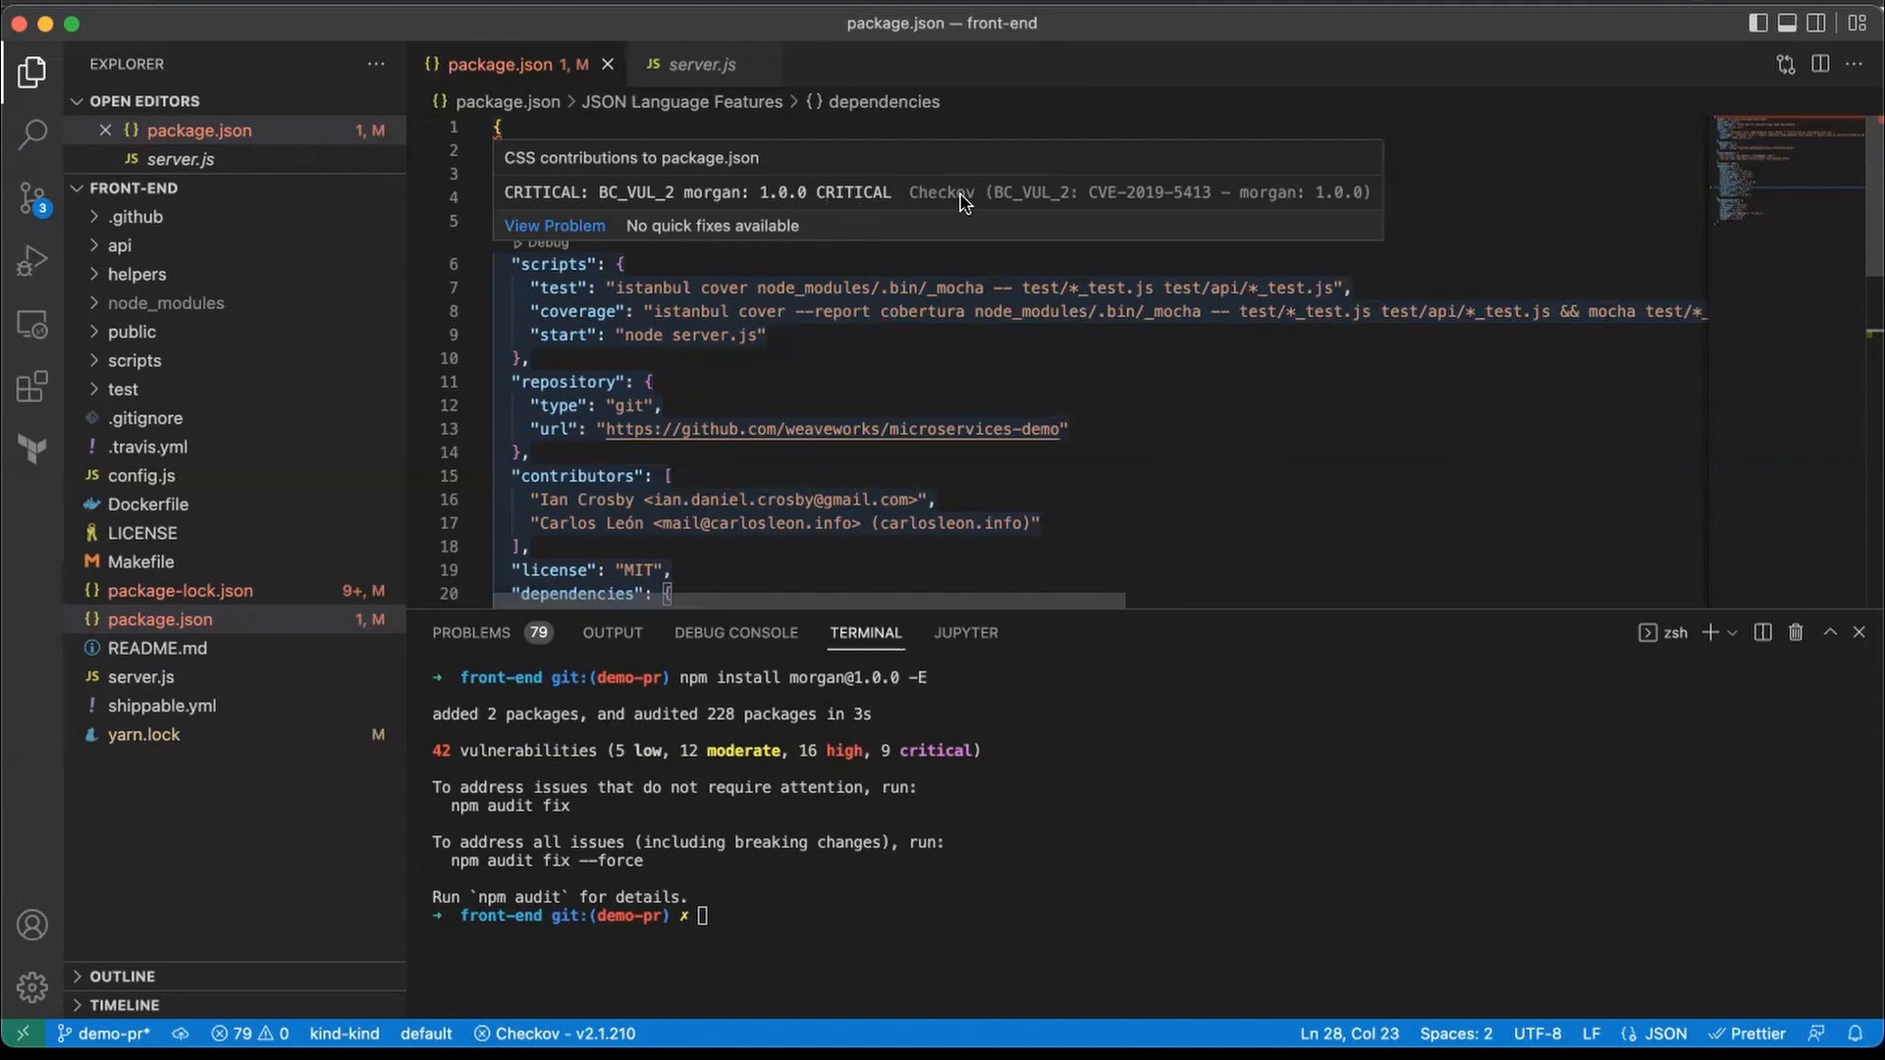
click(705, 365)
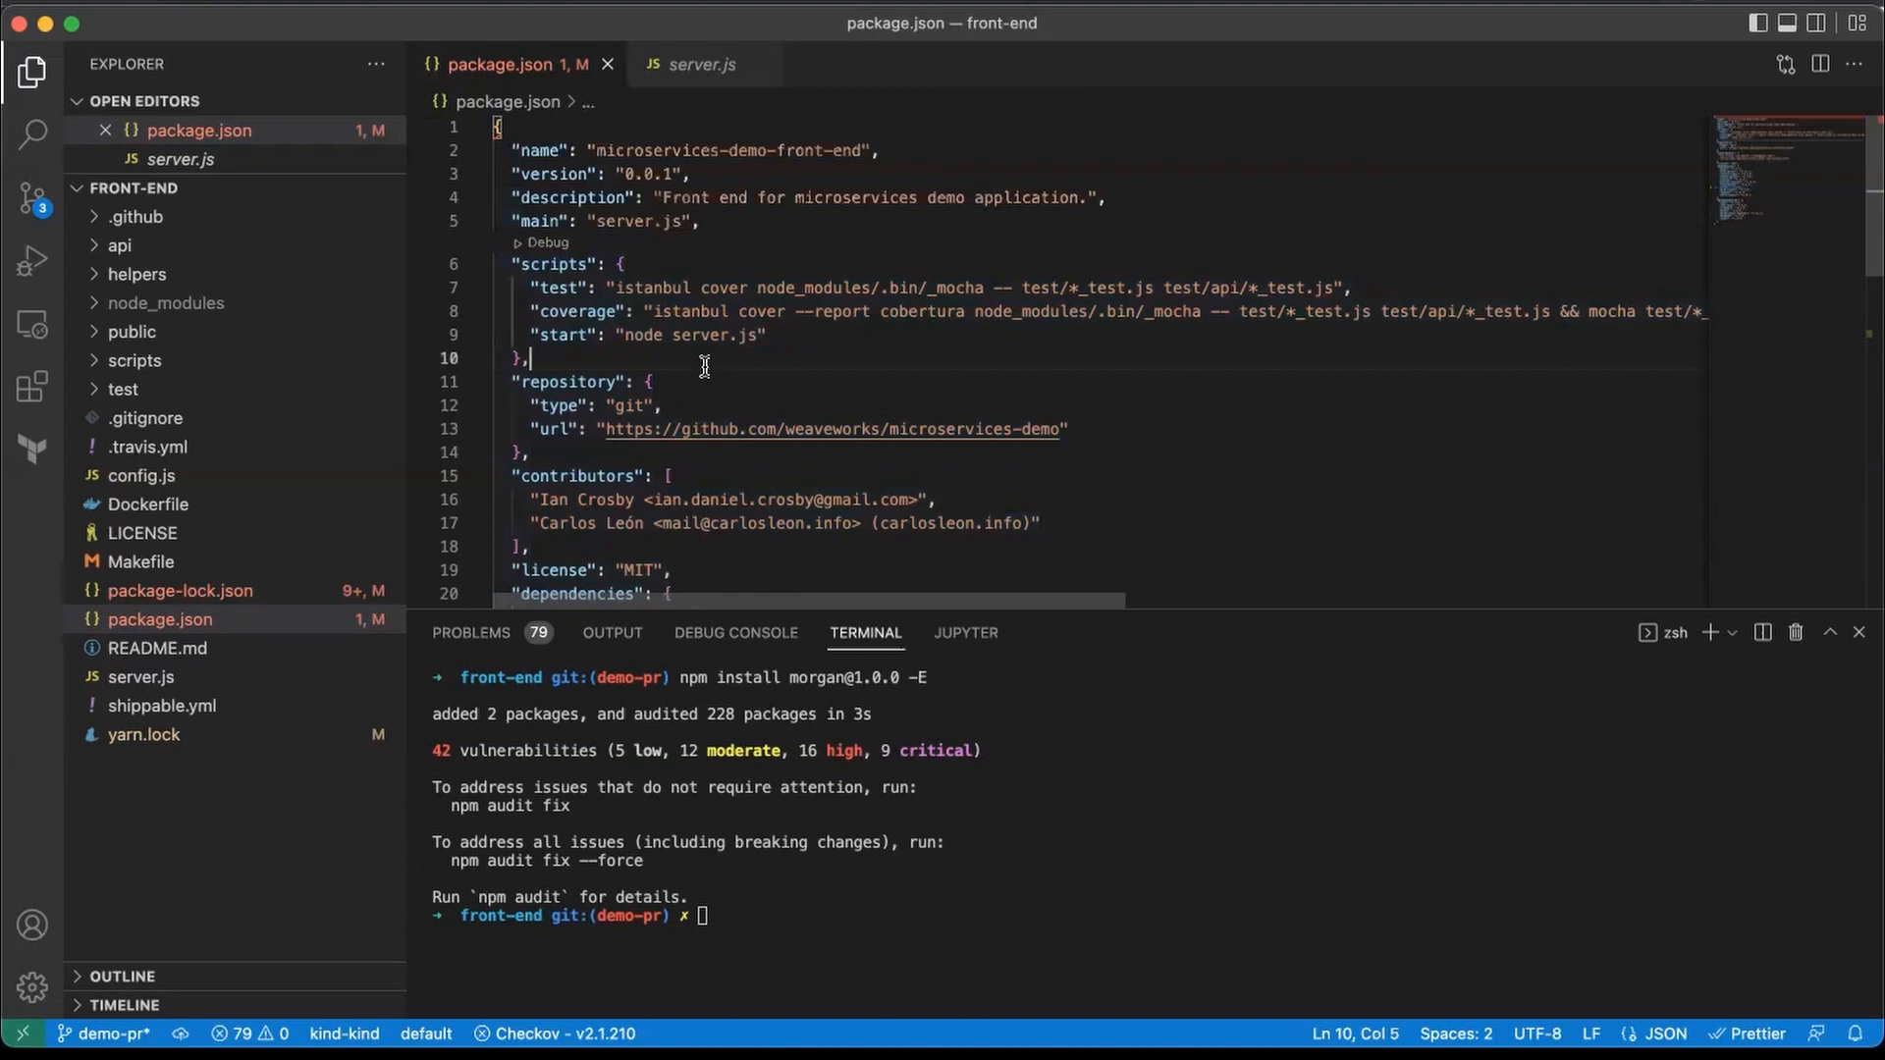
scroll(down, 3)
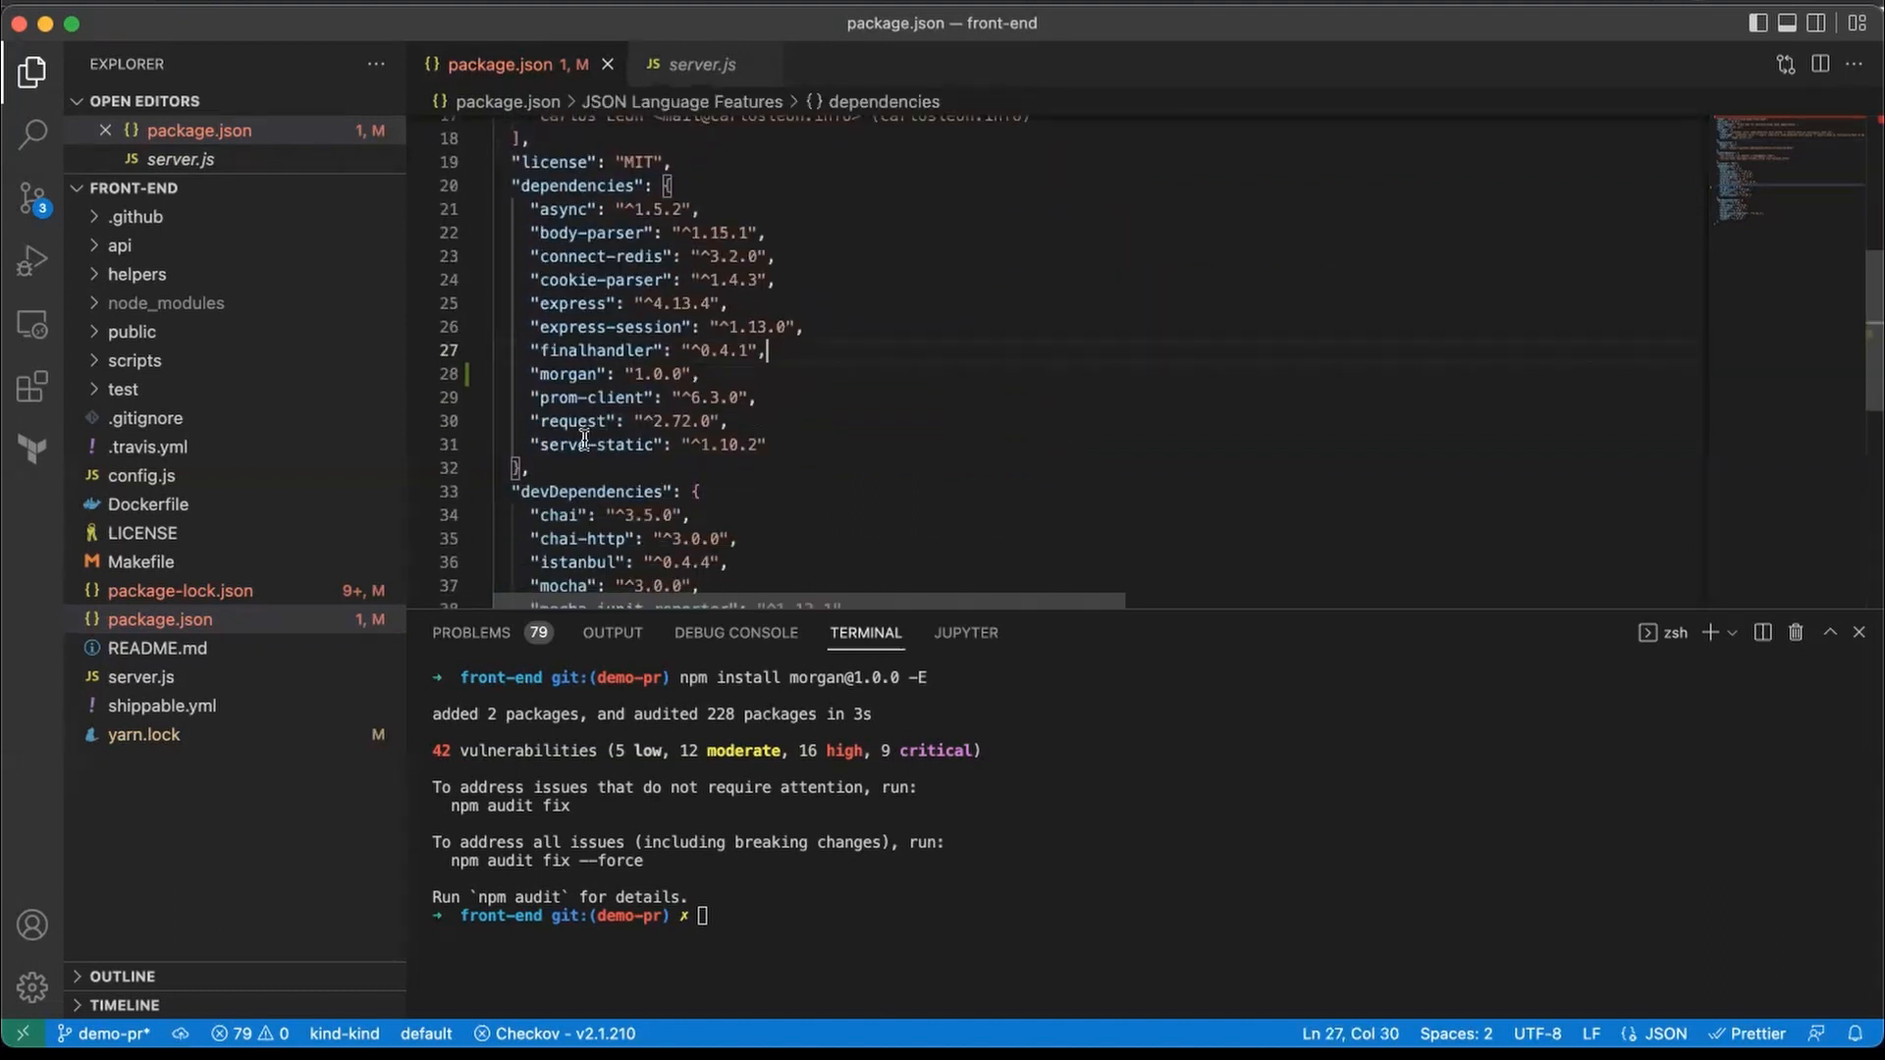
mouse_move(829, 937)
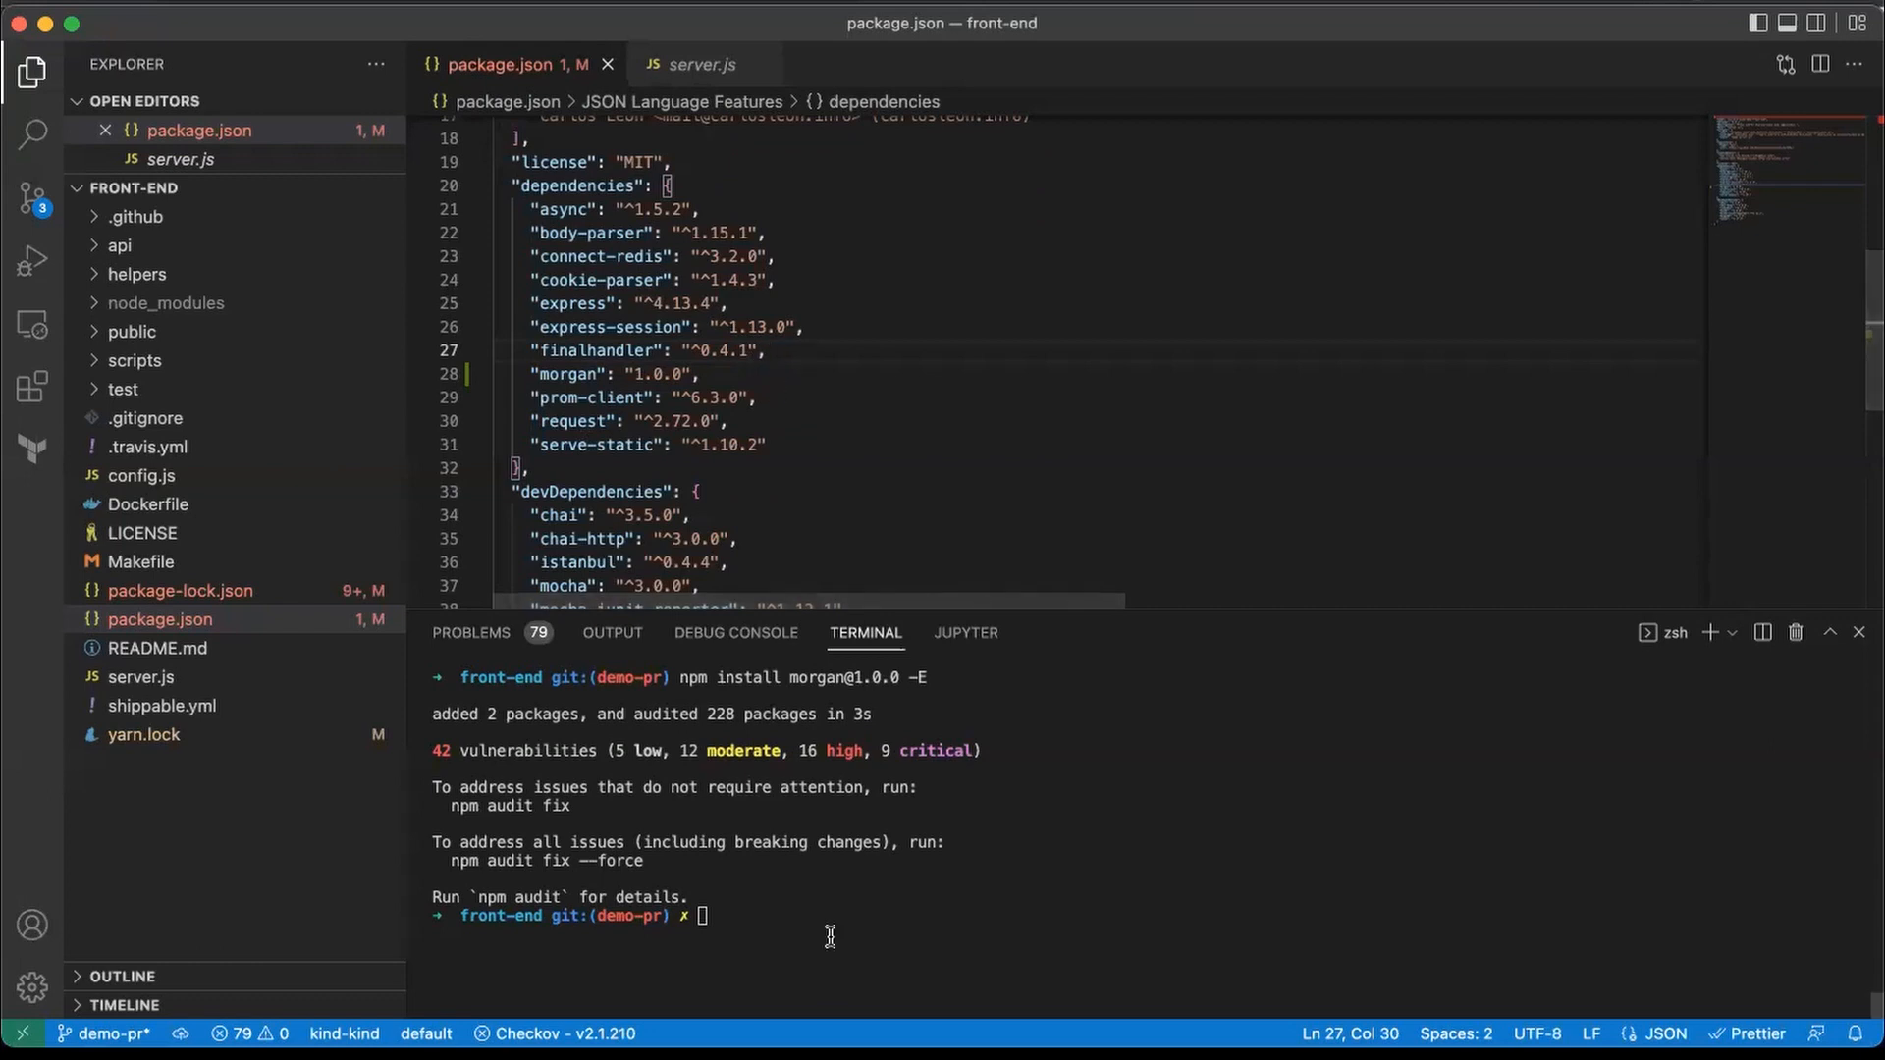
Step: Stage and commit package.json, package-lock.json and yarn.lock as 'add morgan', then publish the branch
click(31, 202)
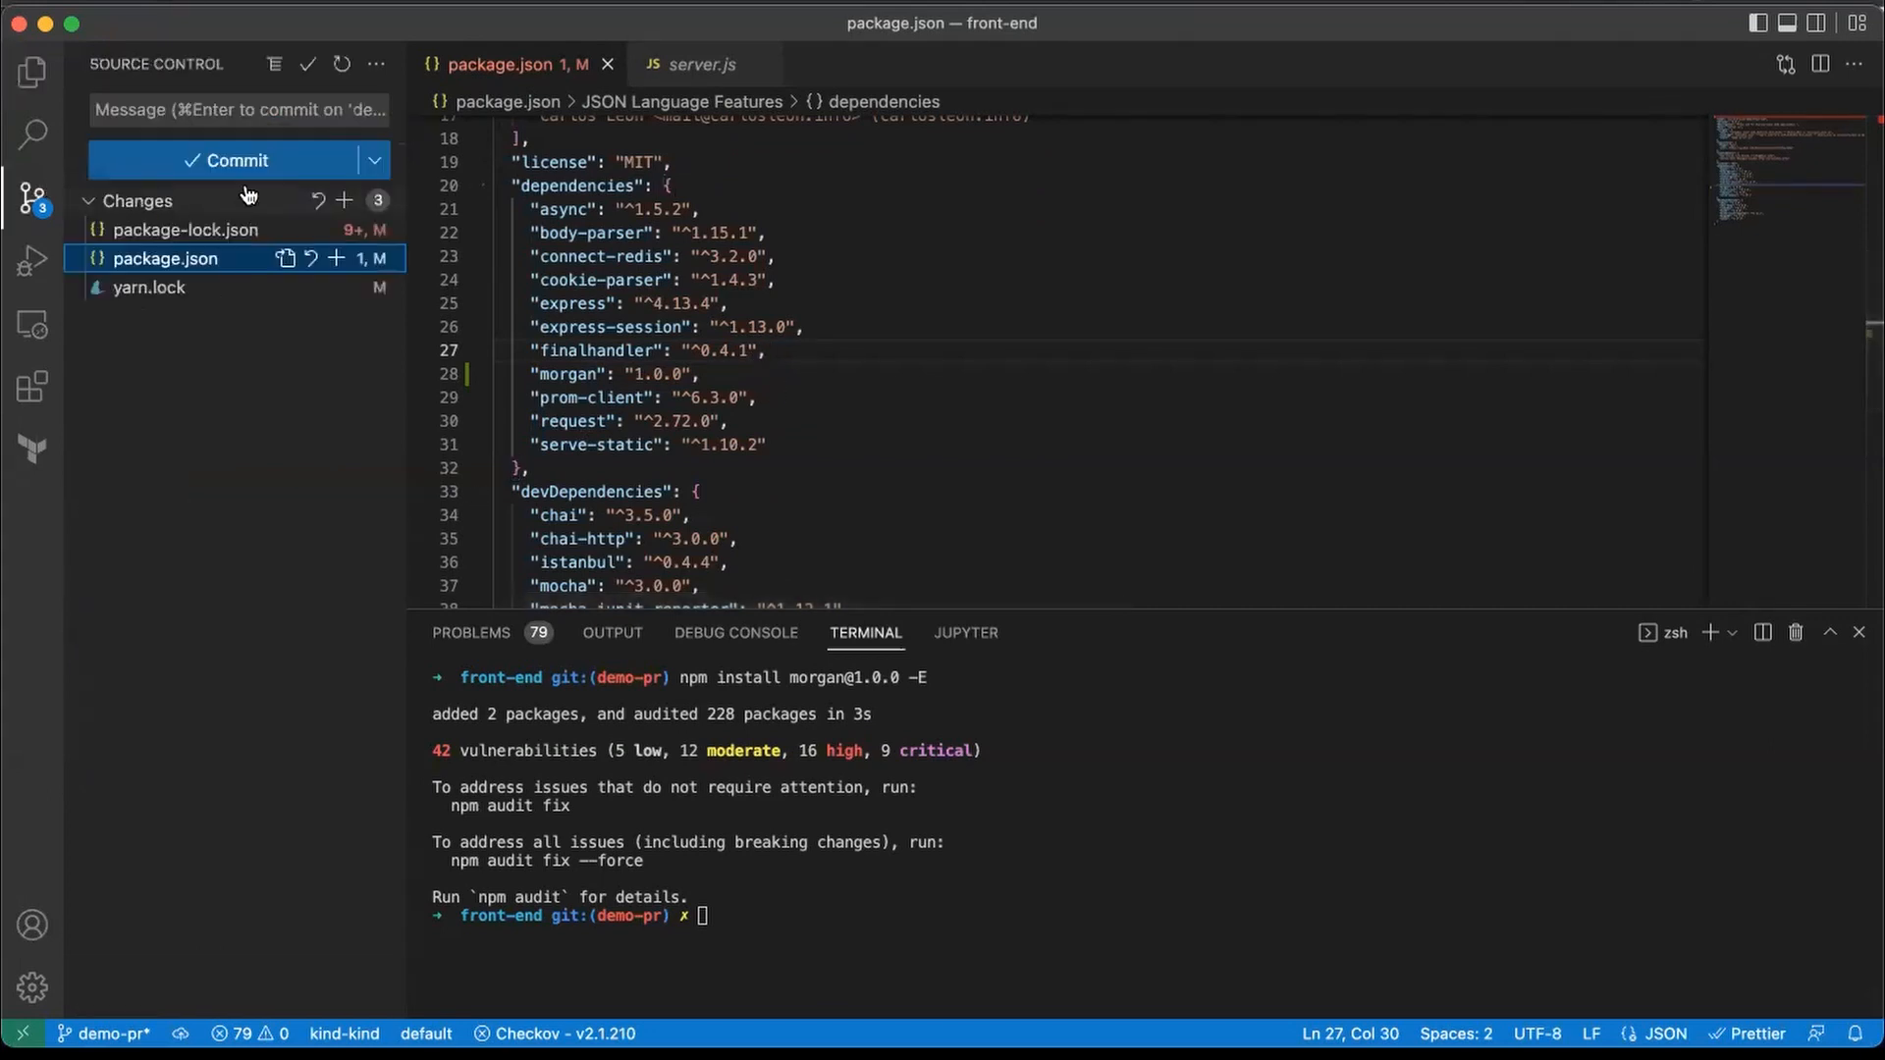
click(236, 161)
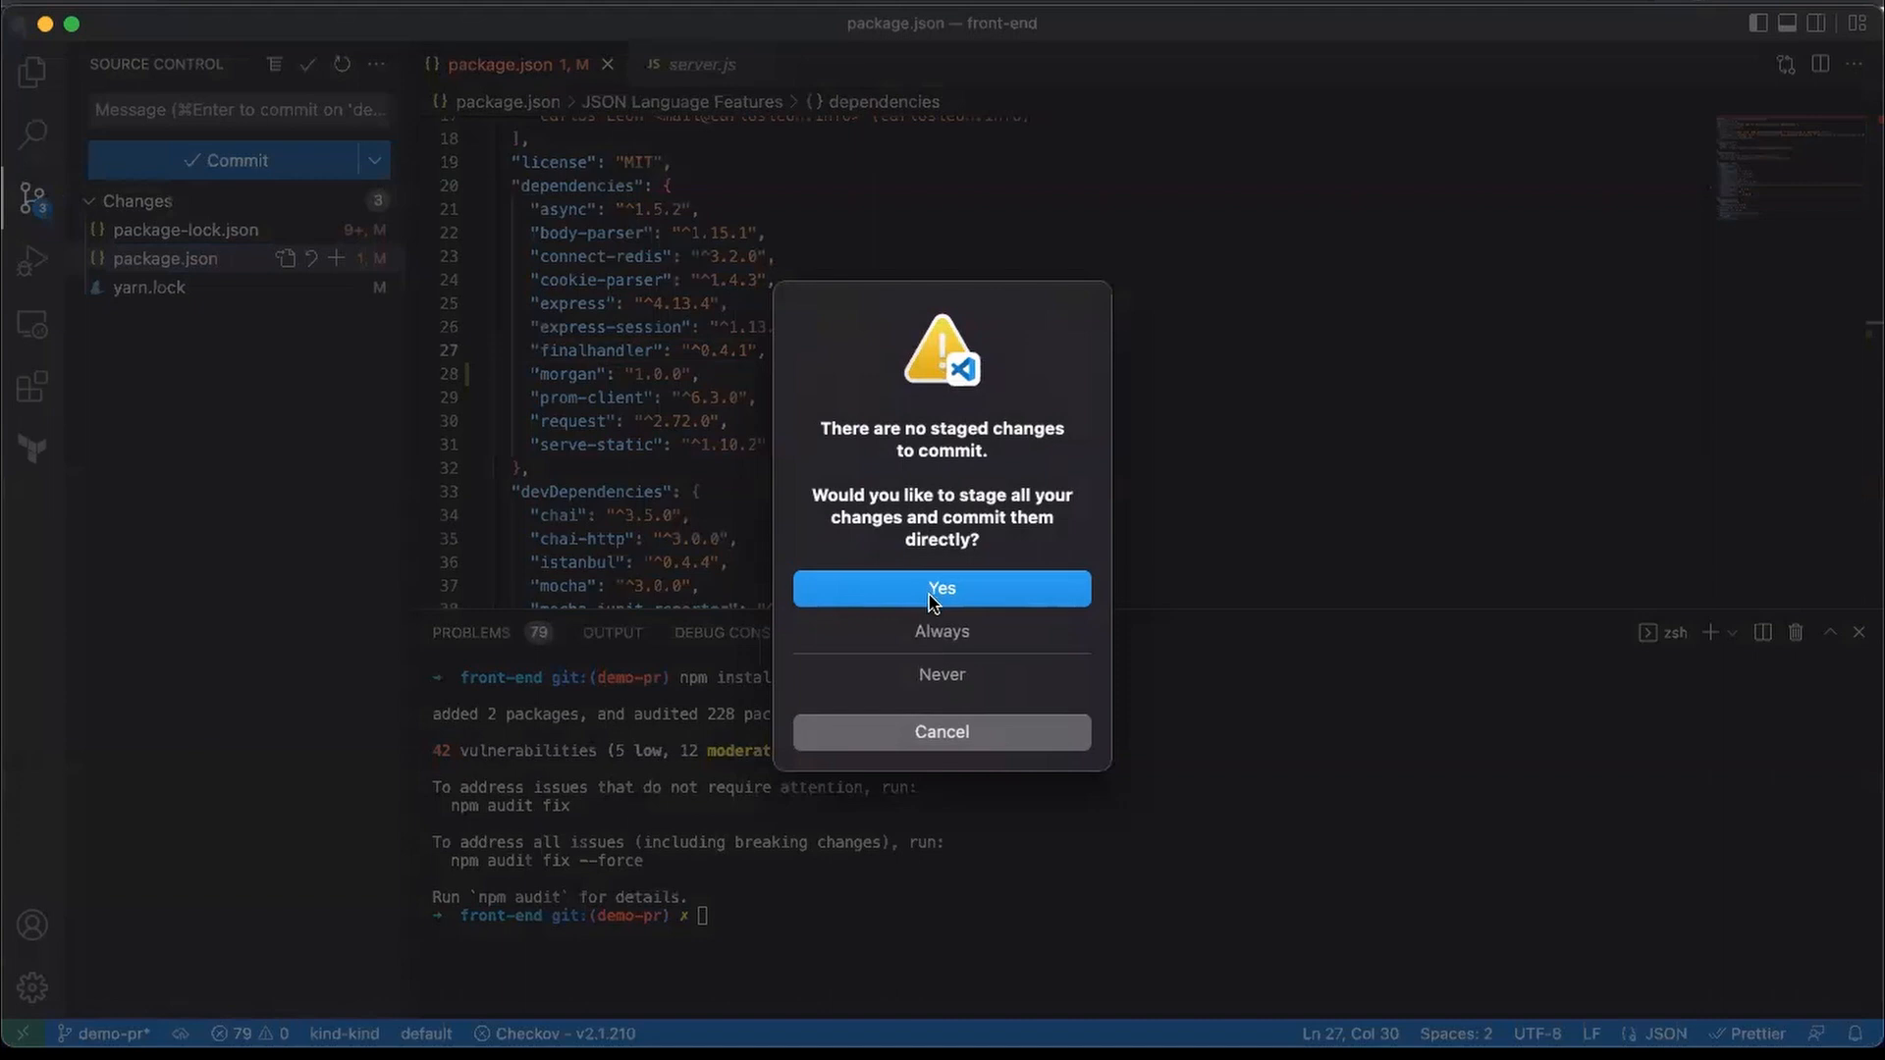
click(942, 589)
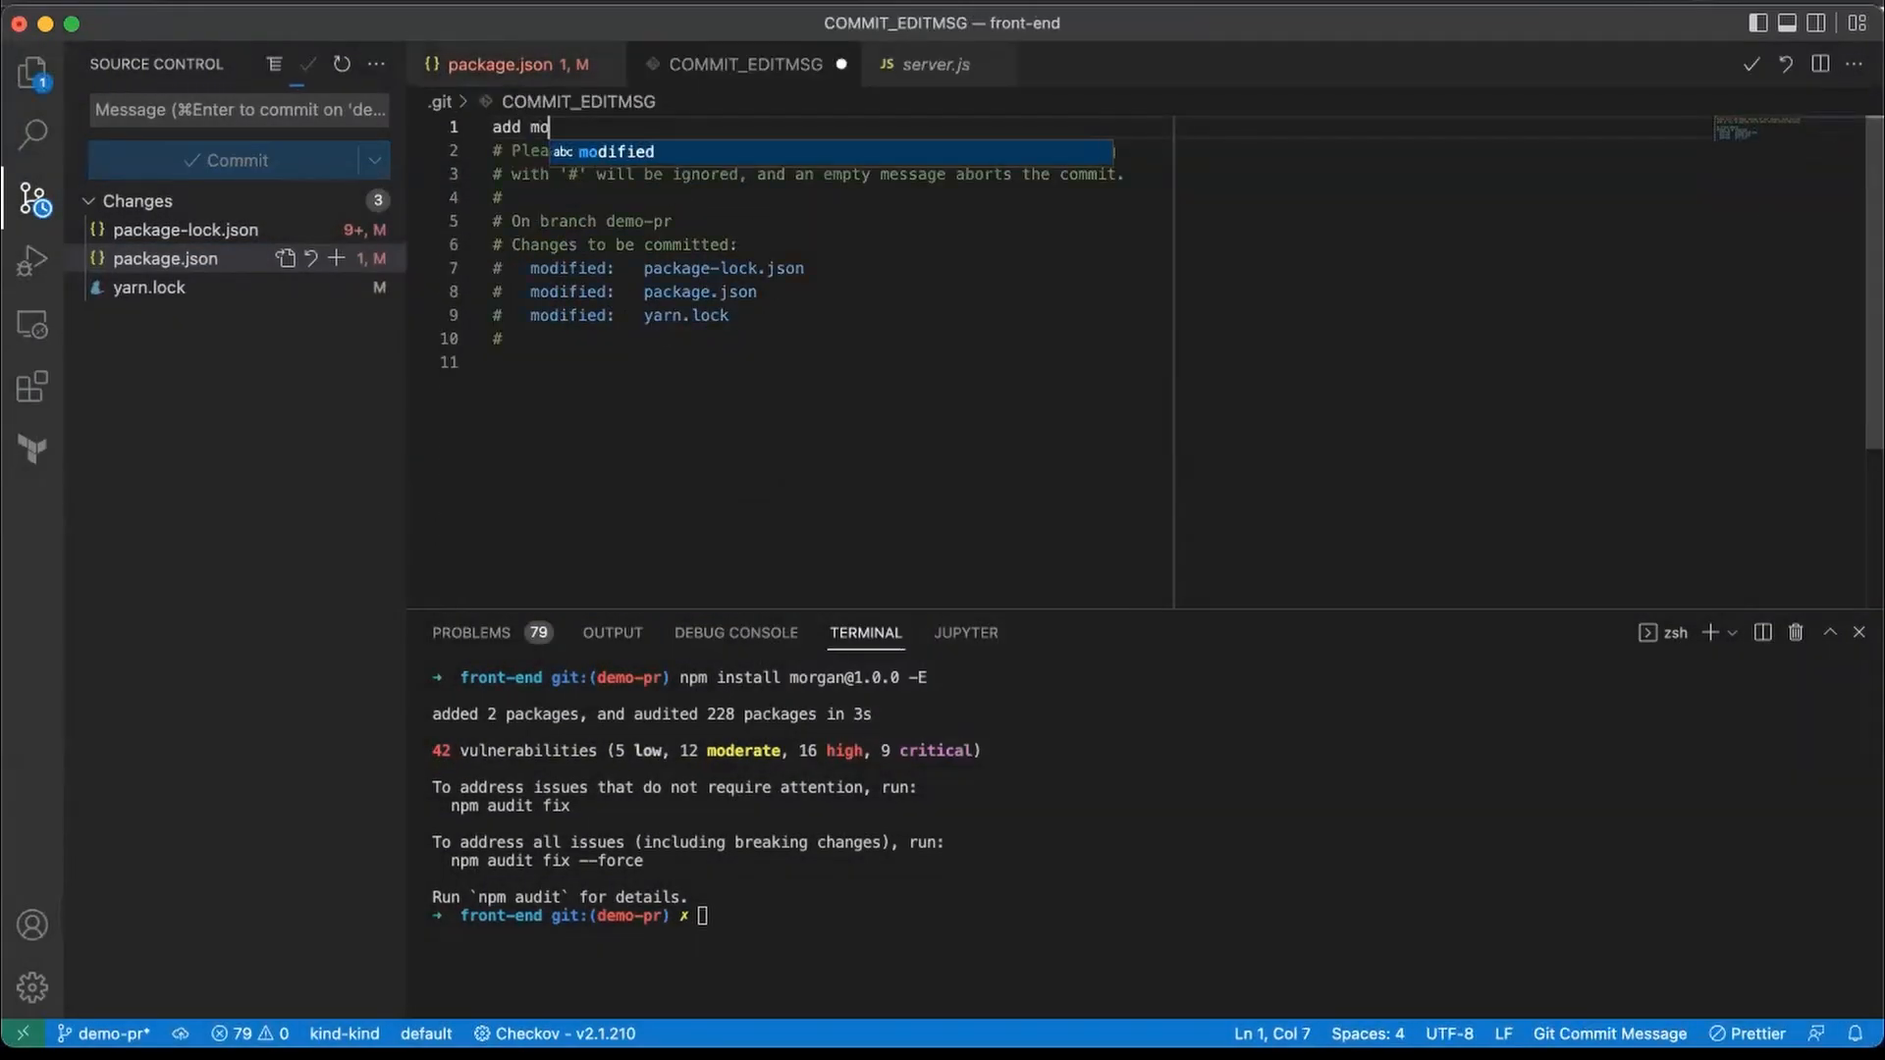
text(rgan)
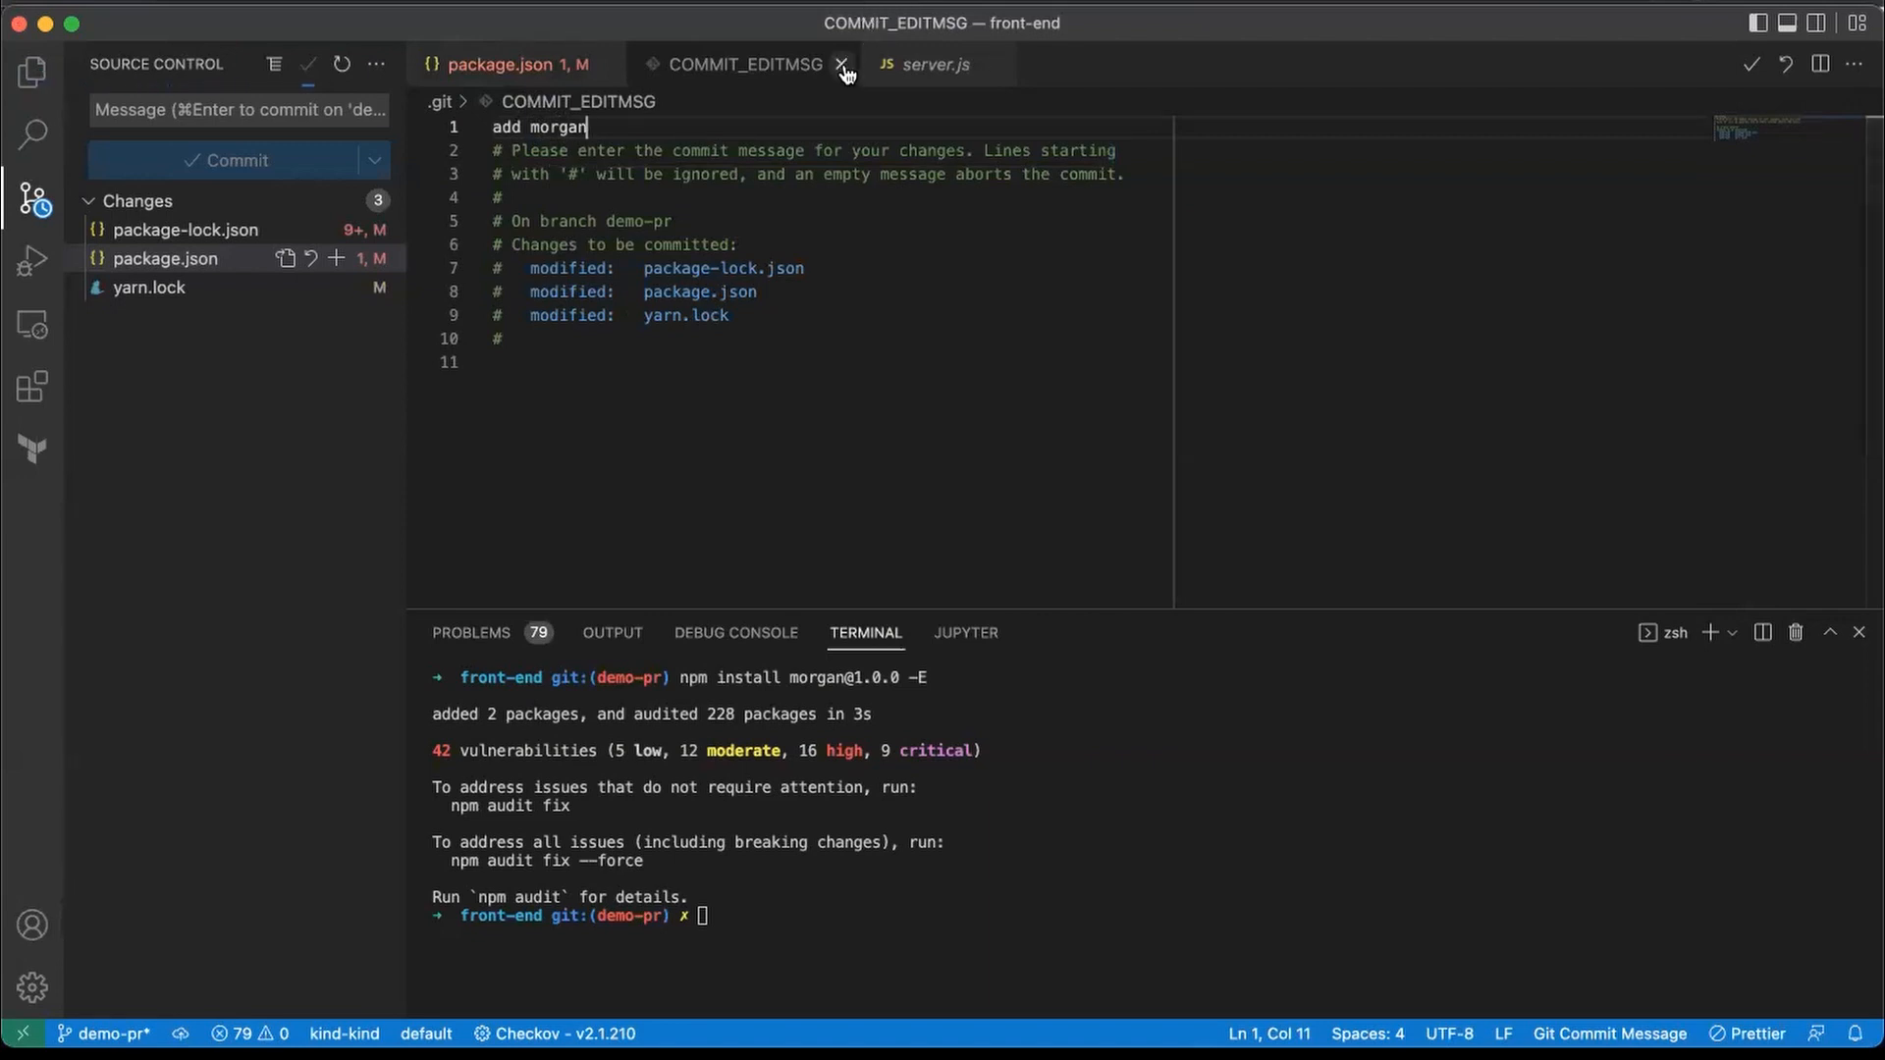
click(840, 65)
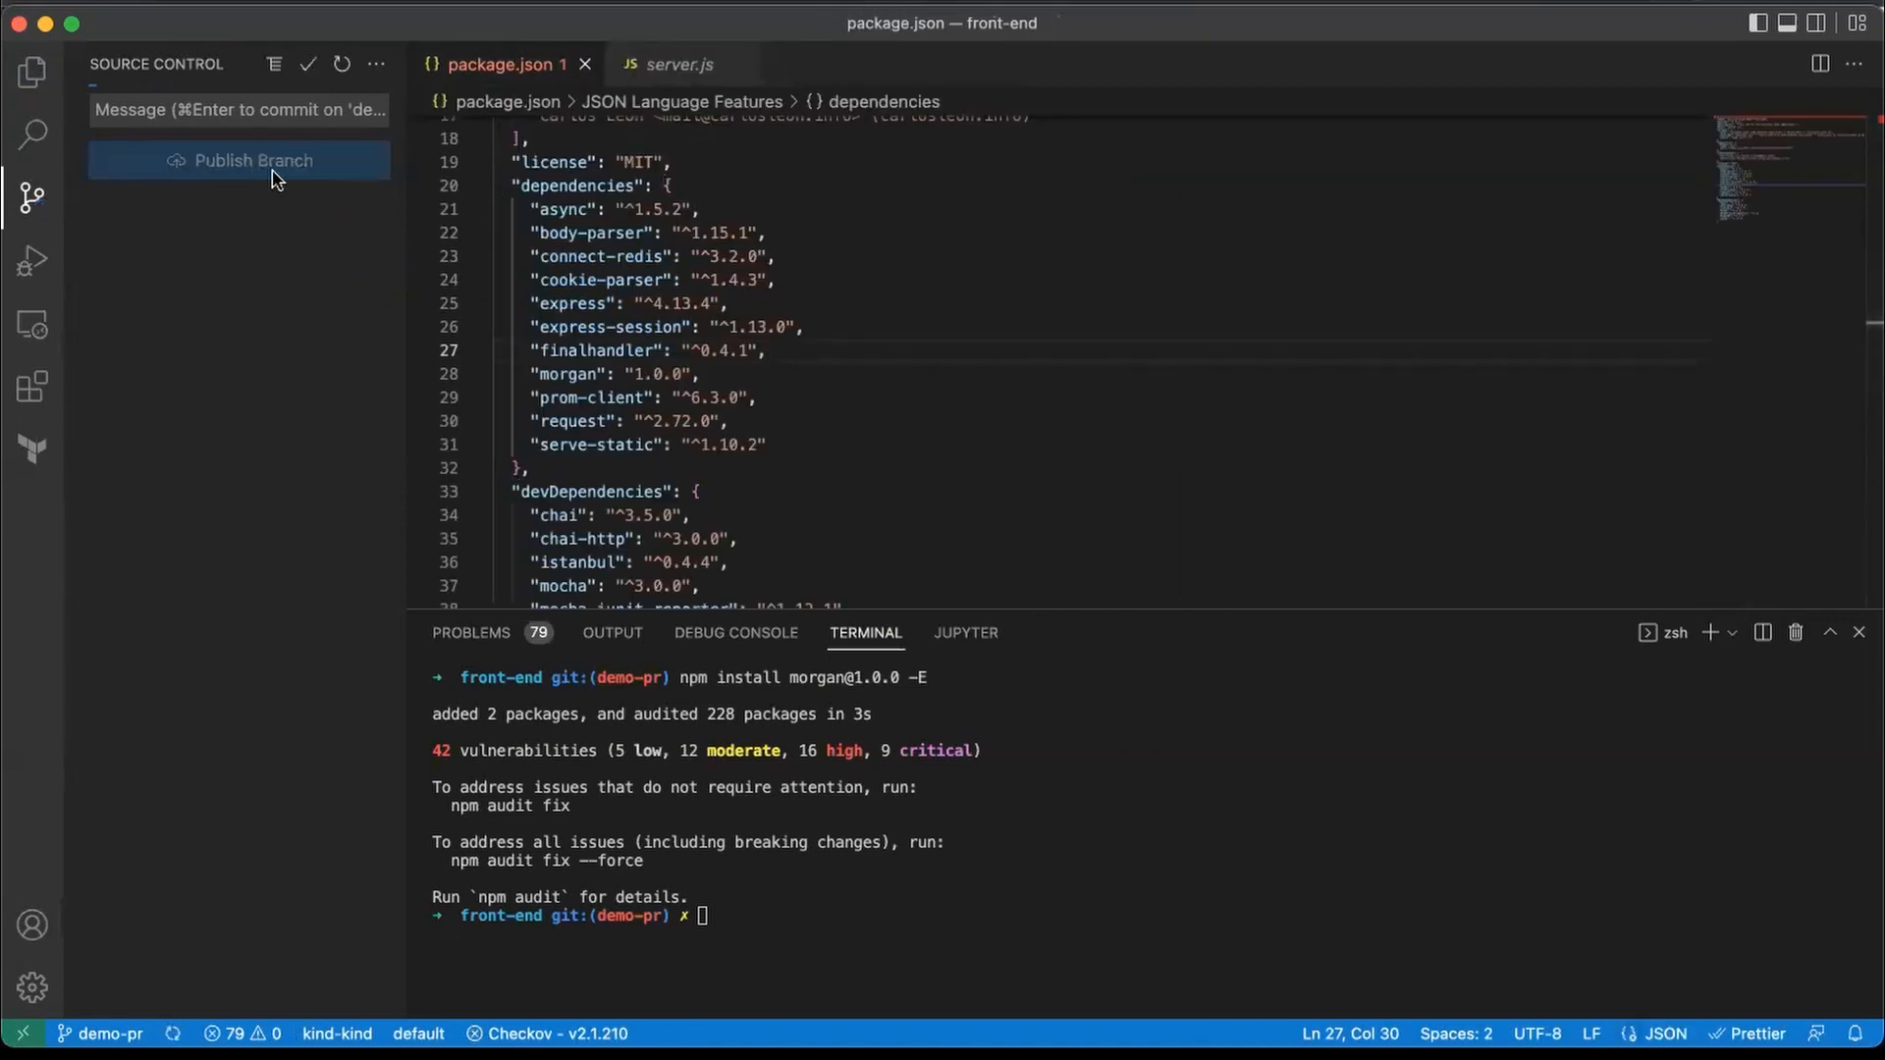
click(239, 161)
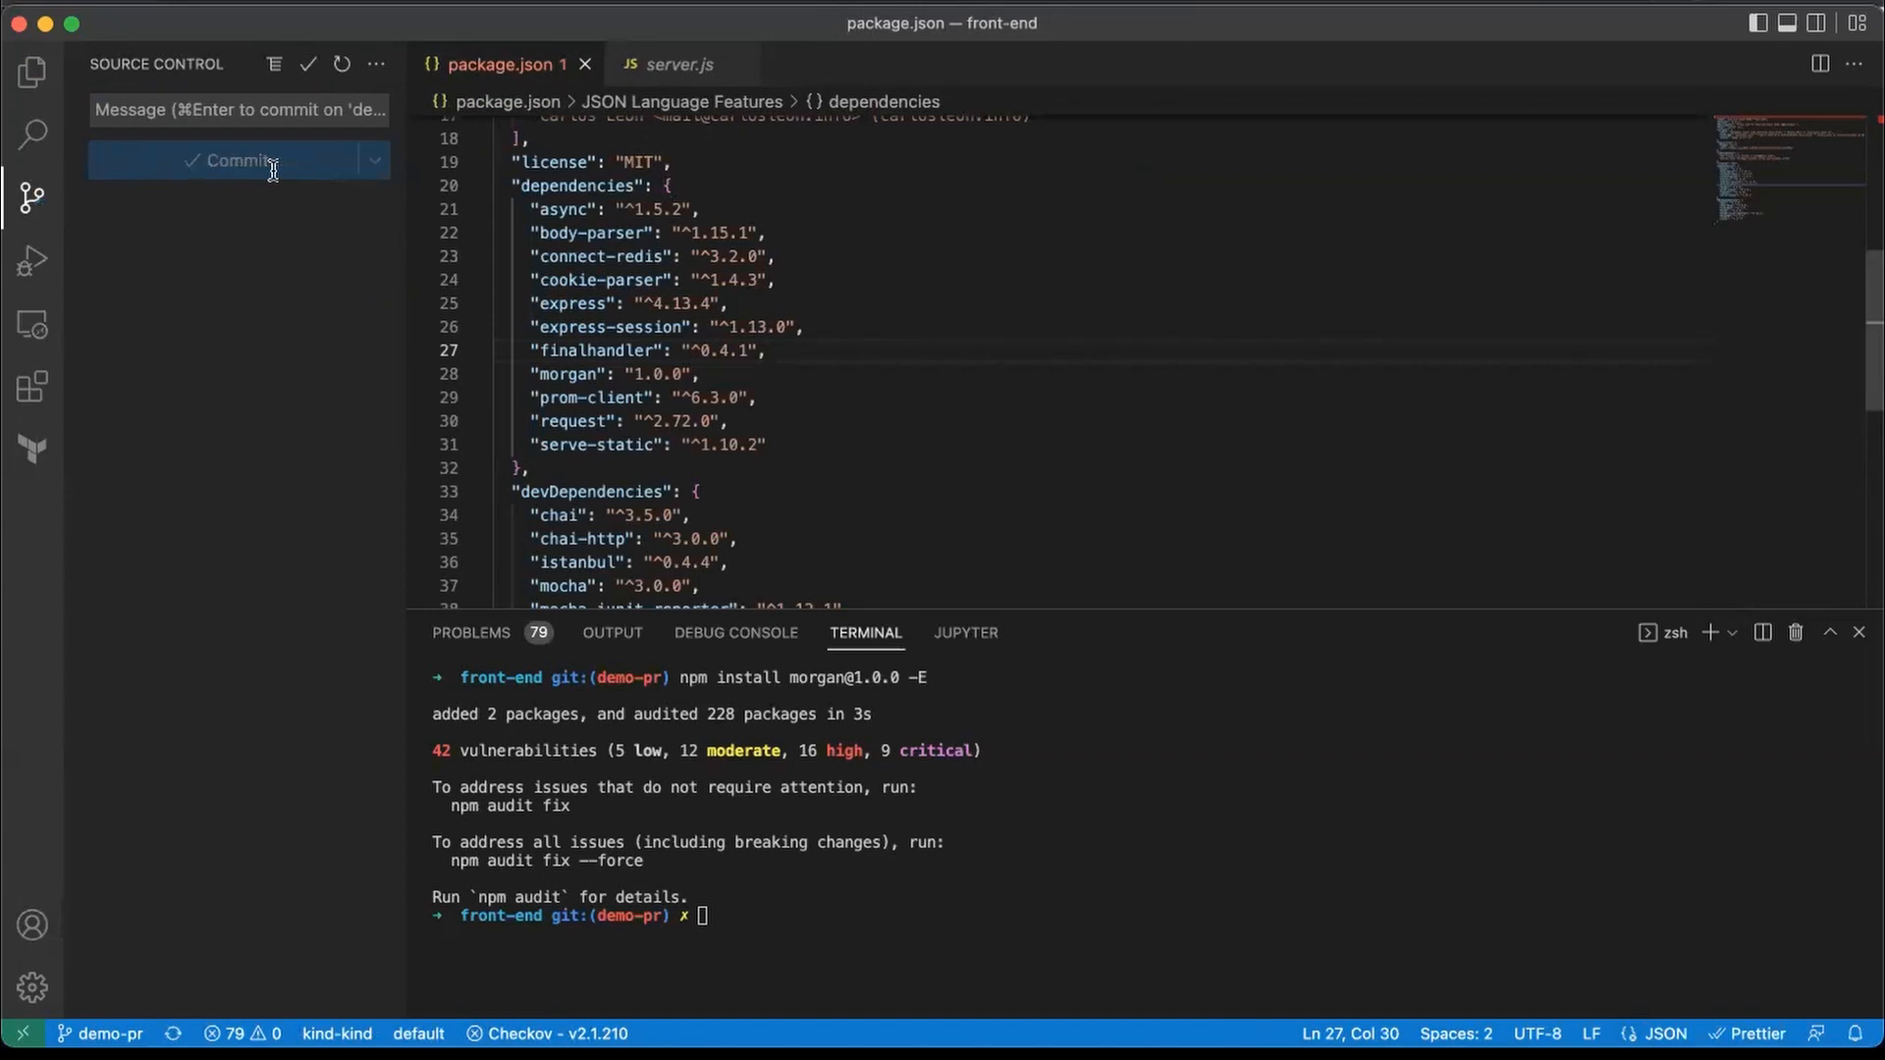
mouse_move(884, 434)
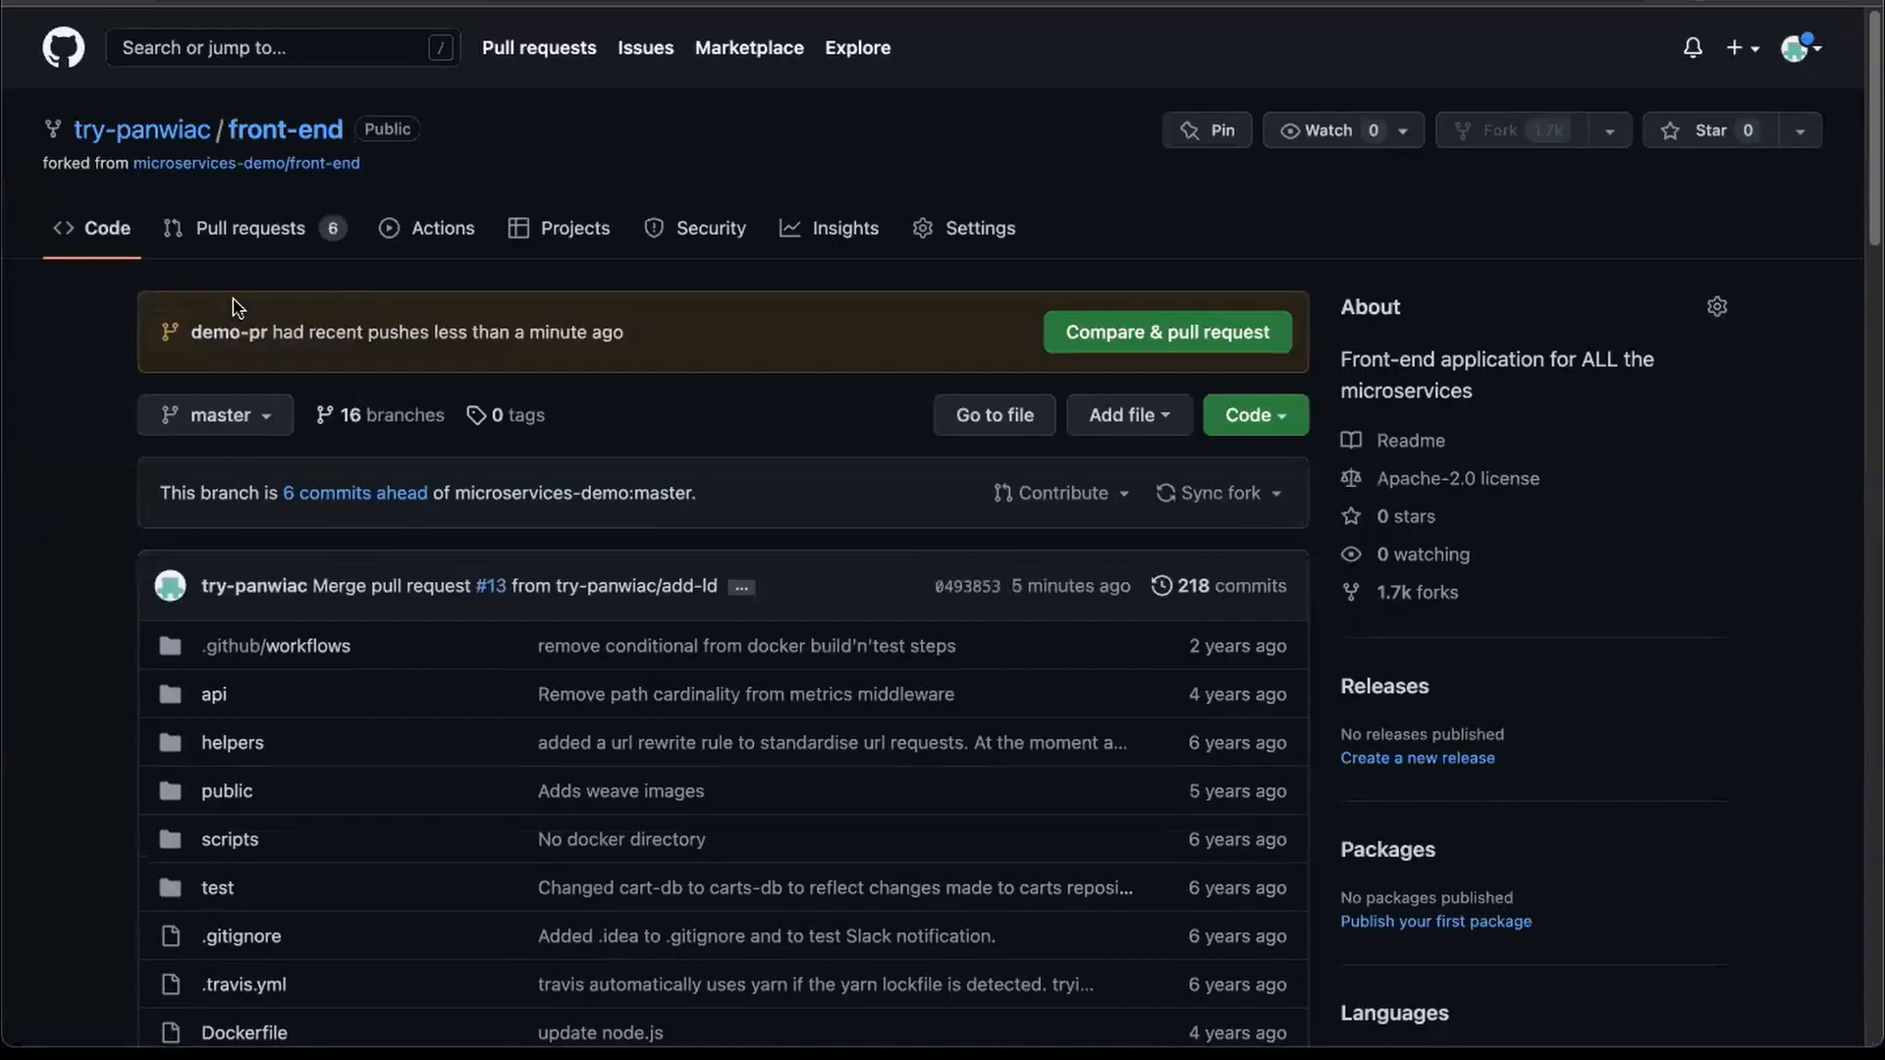
mouse_move(1139, 337)
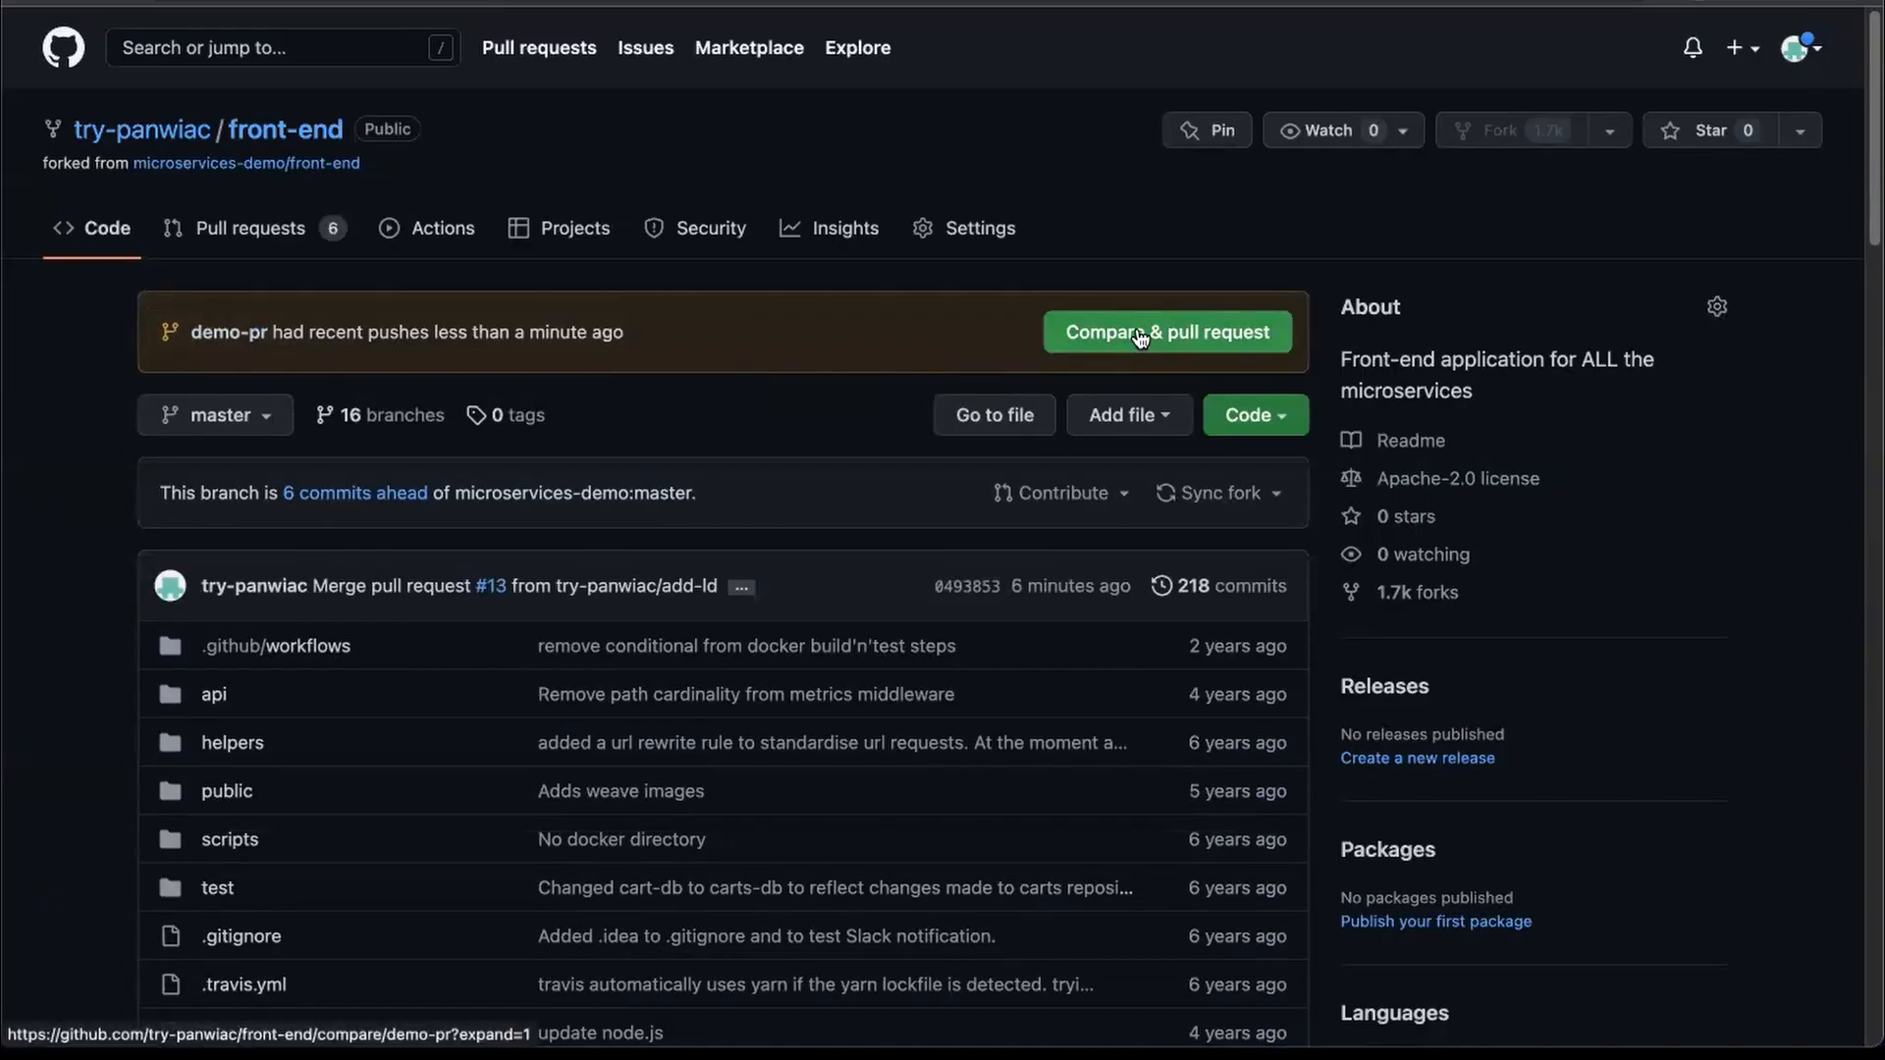
Step: Create the 'add morgan' pull request from demo-pr-1 into master via Compare & pull request
click(1168, 332)
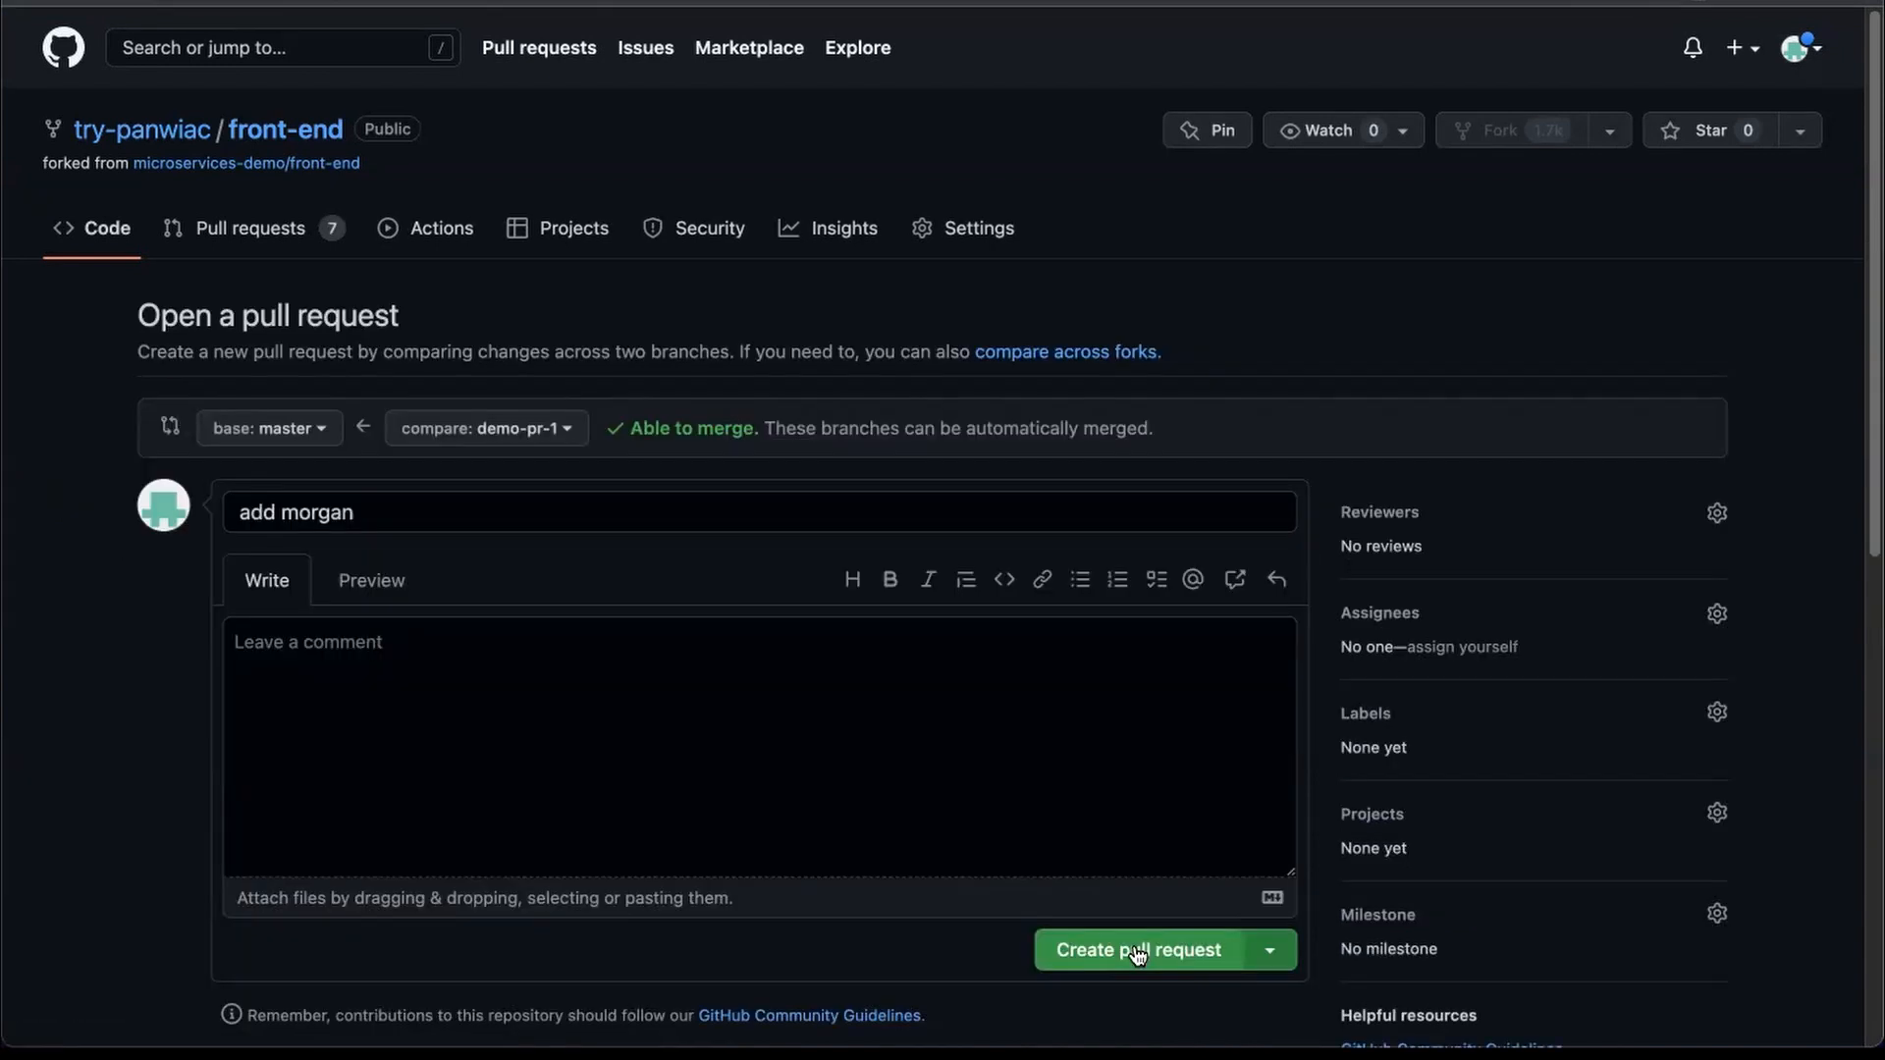
click(1137, 950)
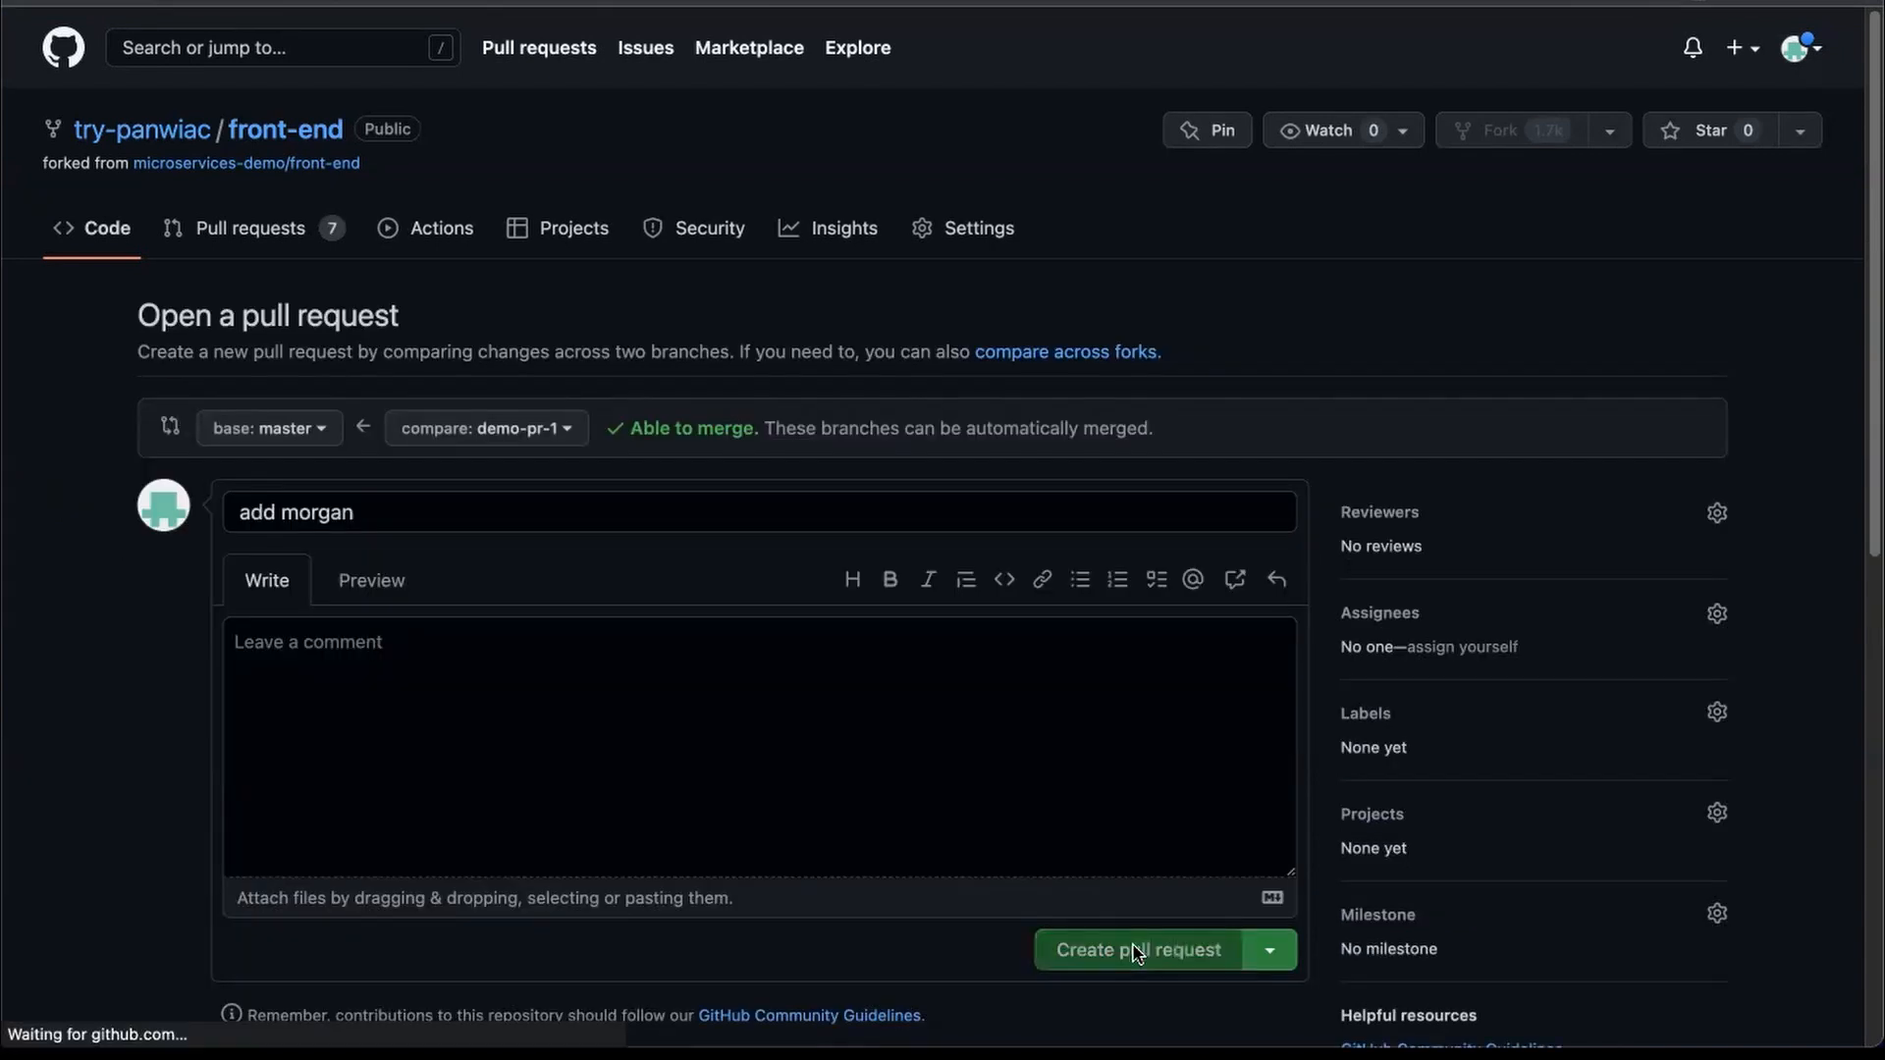
click(1138, 950)
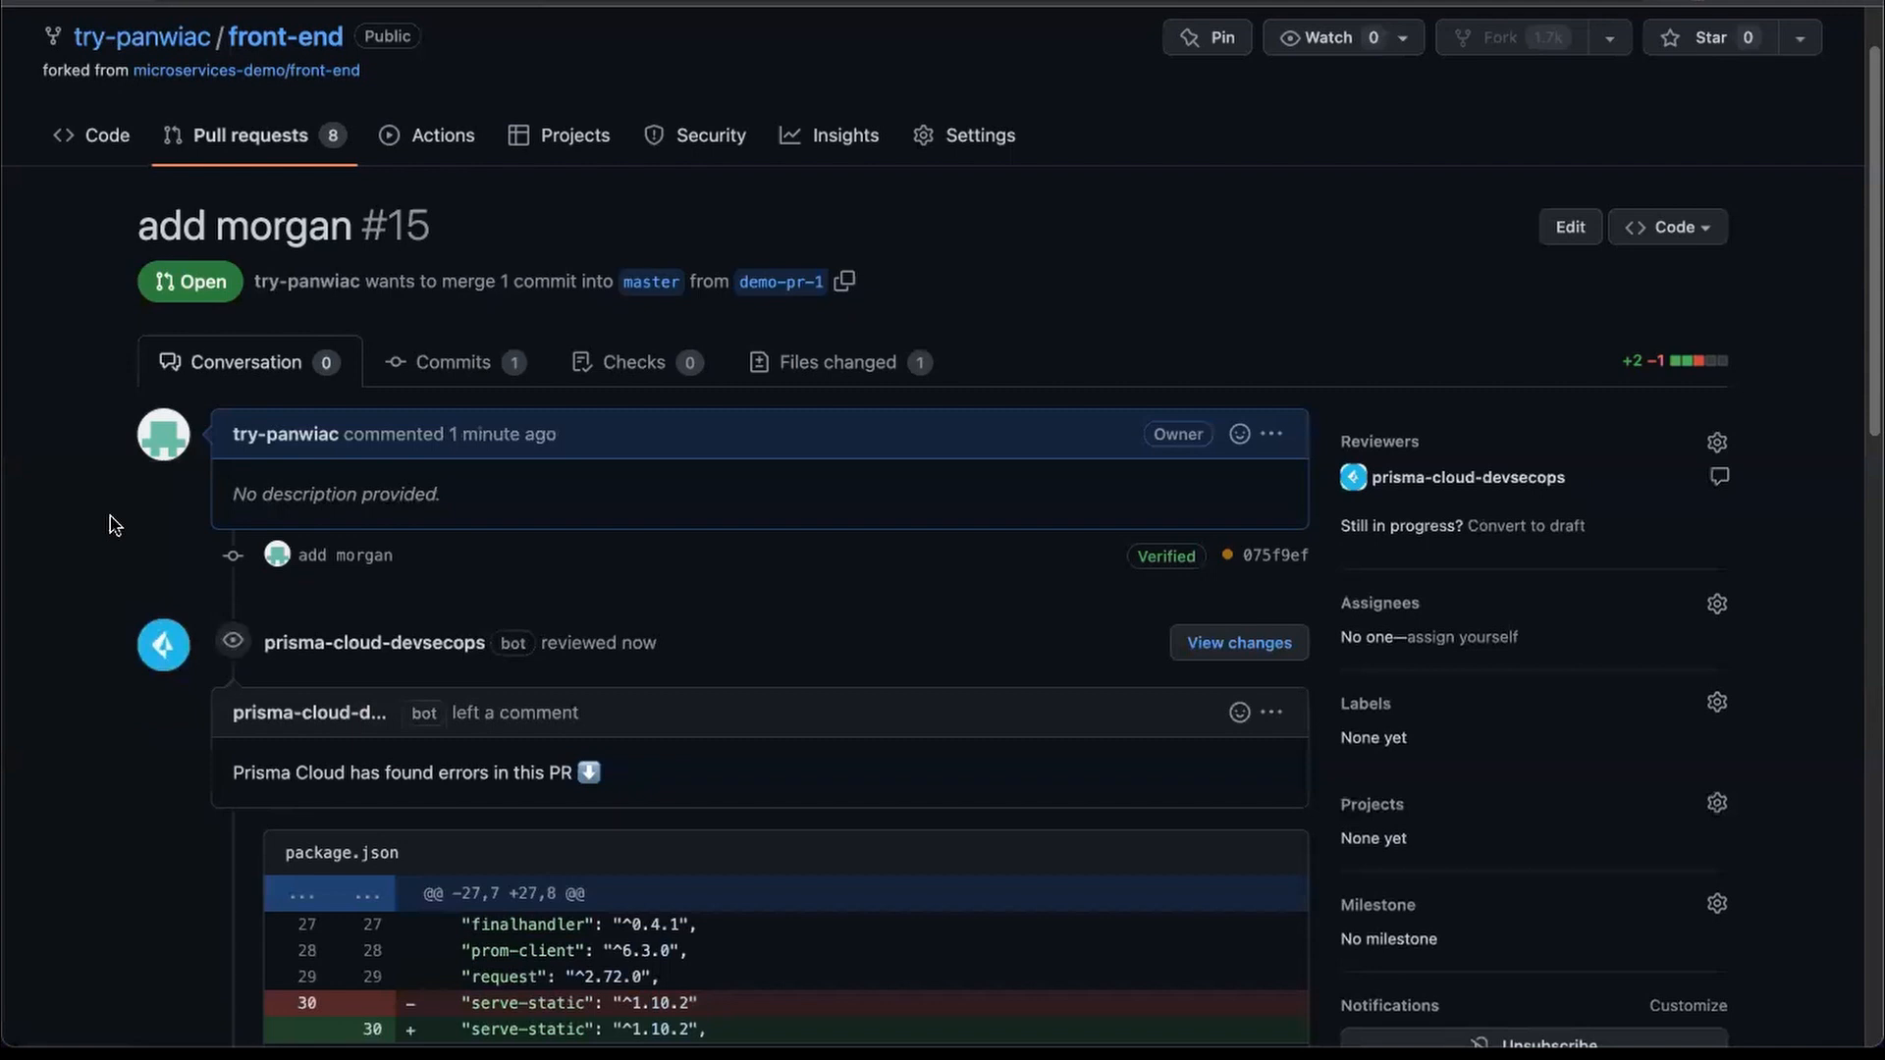
scroll(down, 3)
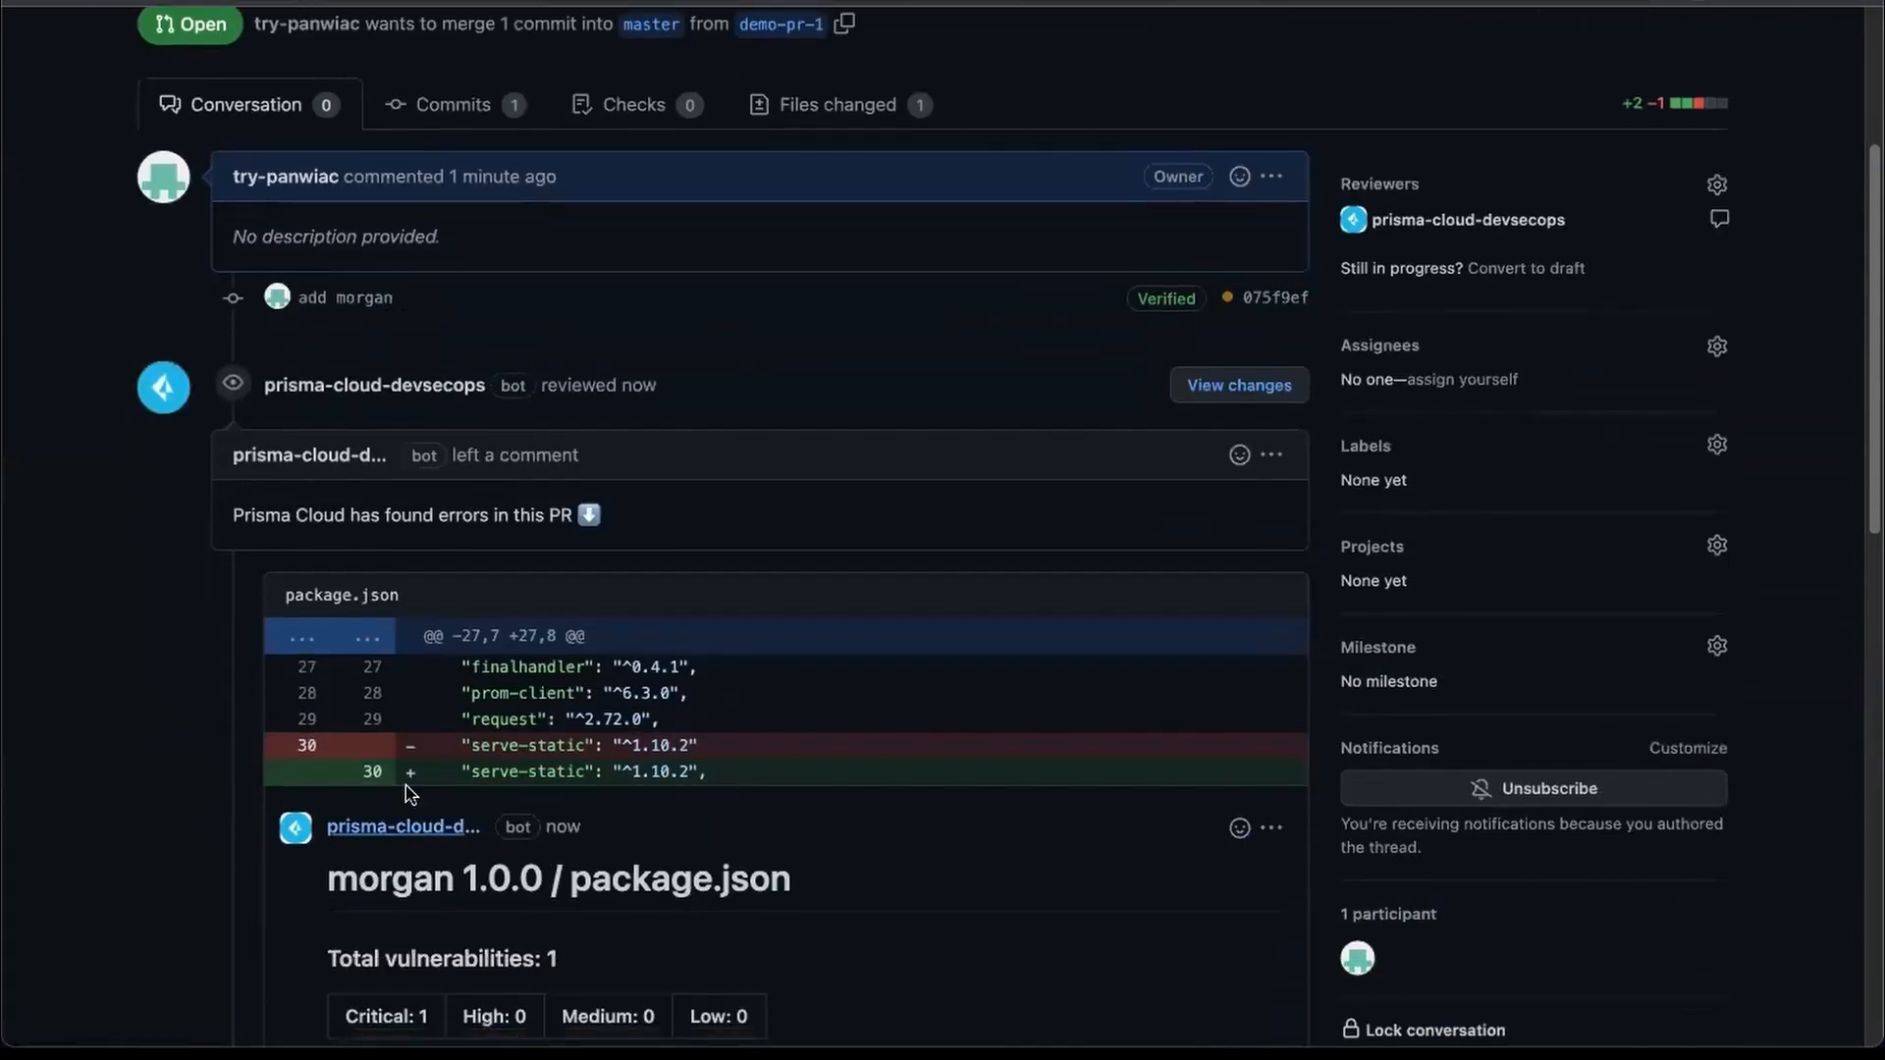
scroll(down, 3)
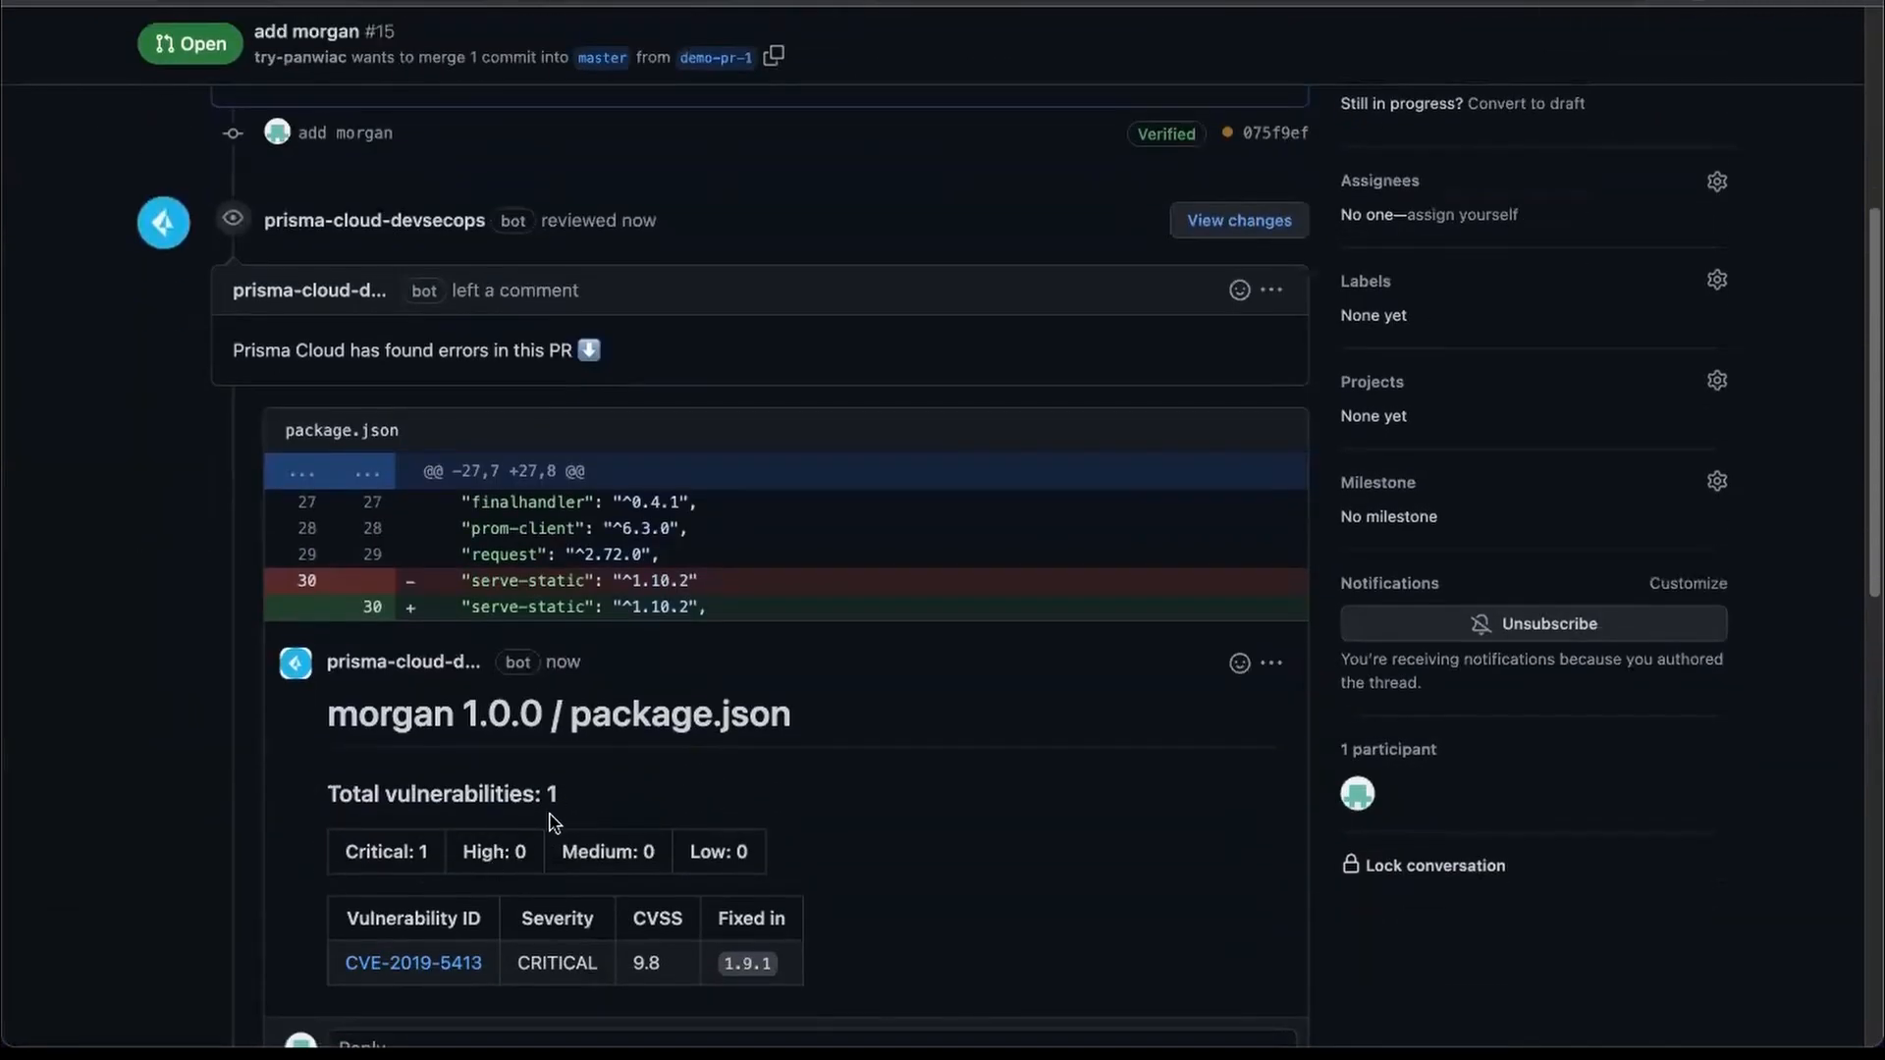
scroll(down, 3)
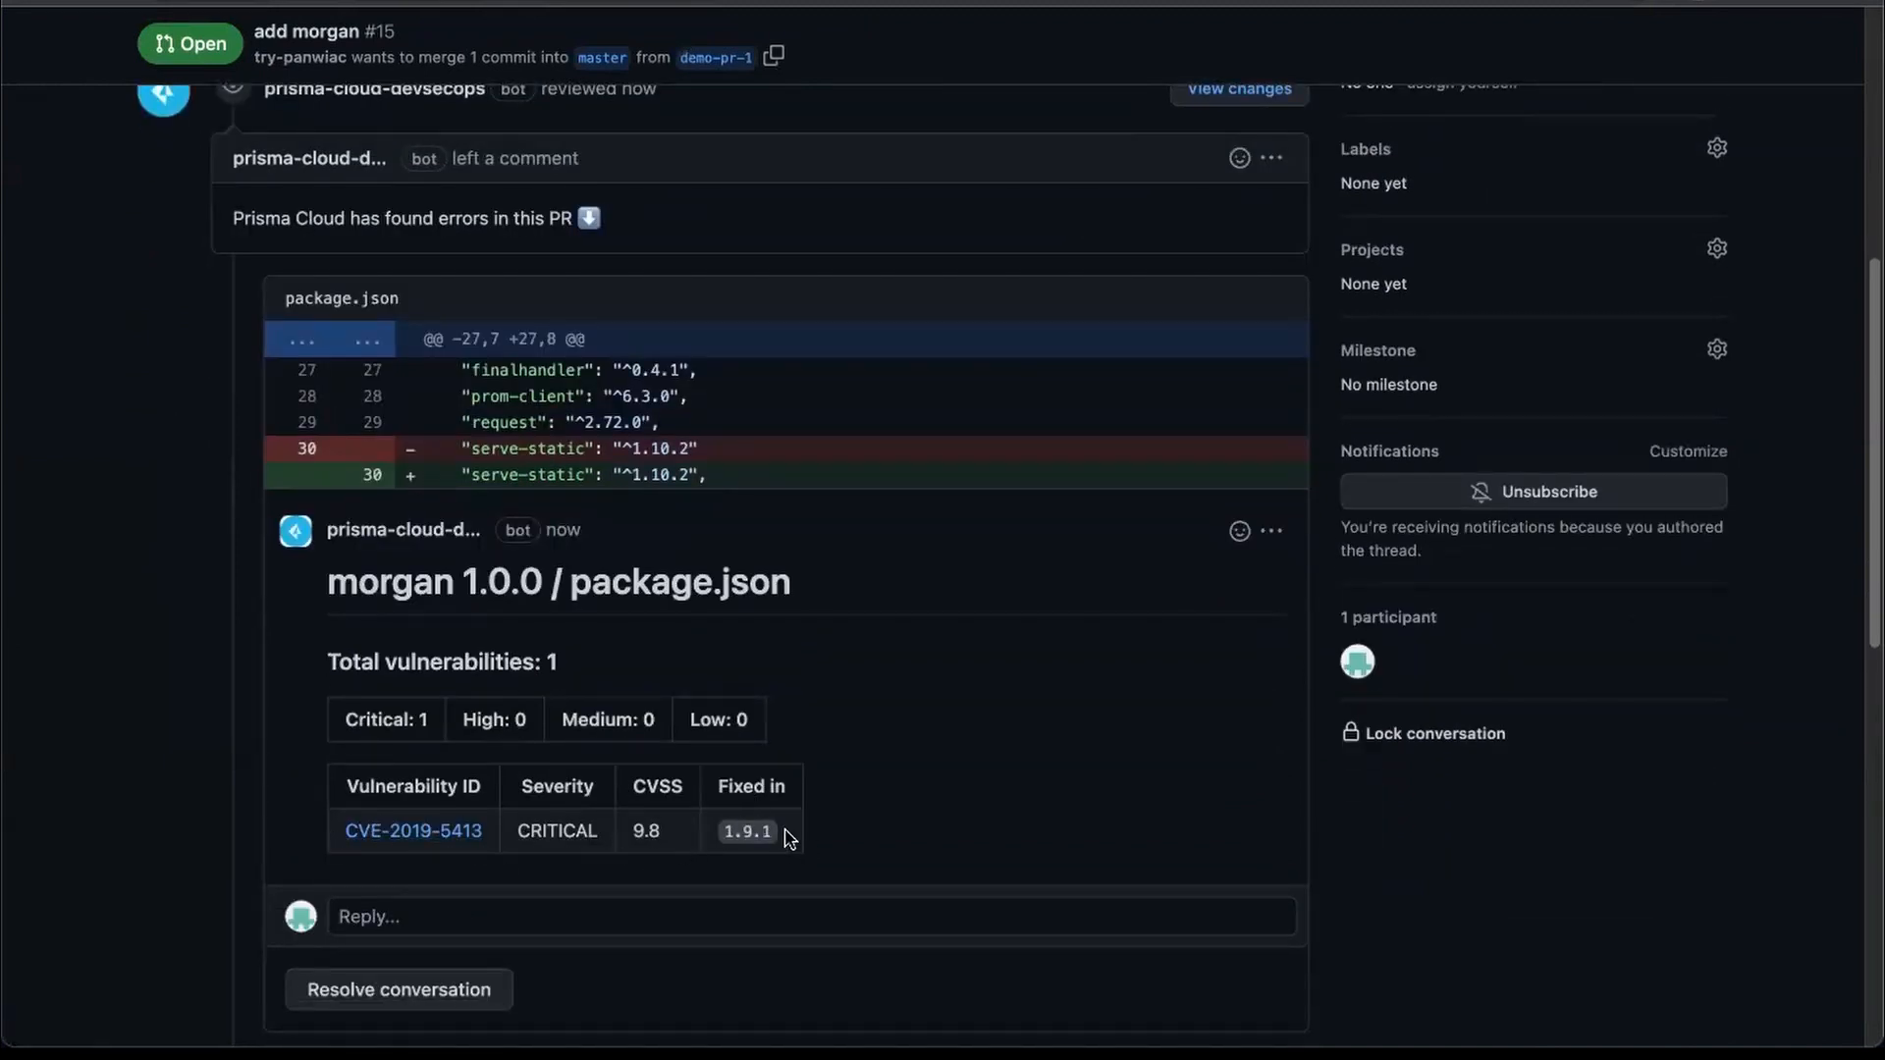
mouse_move(774, 848)
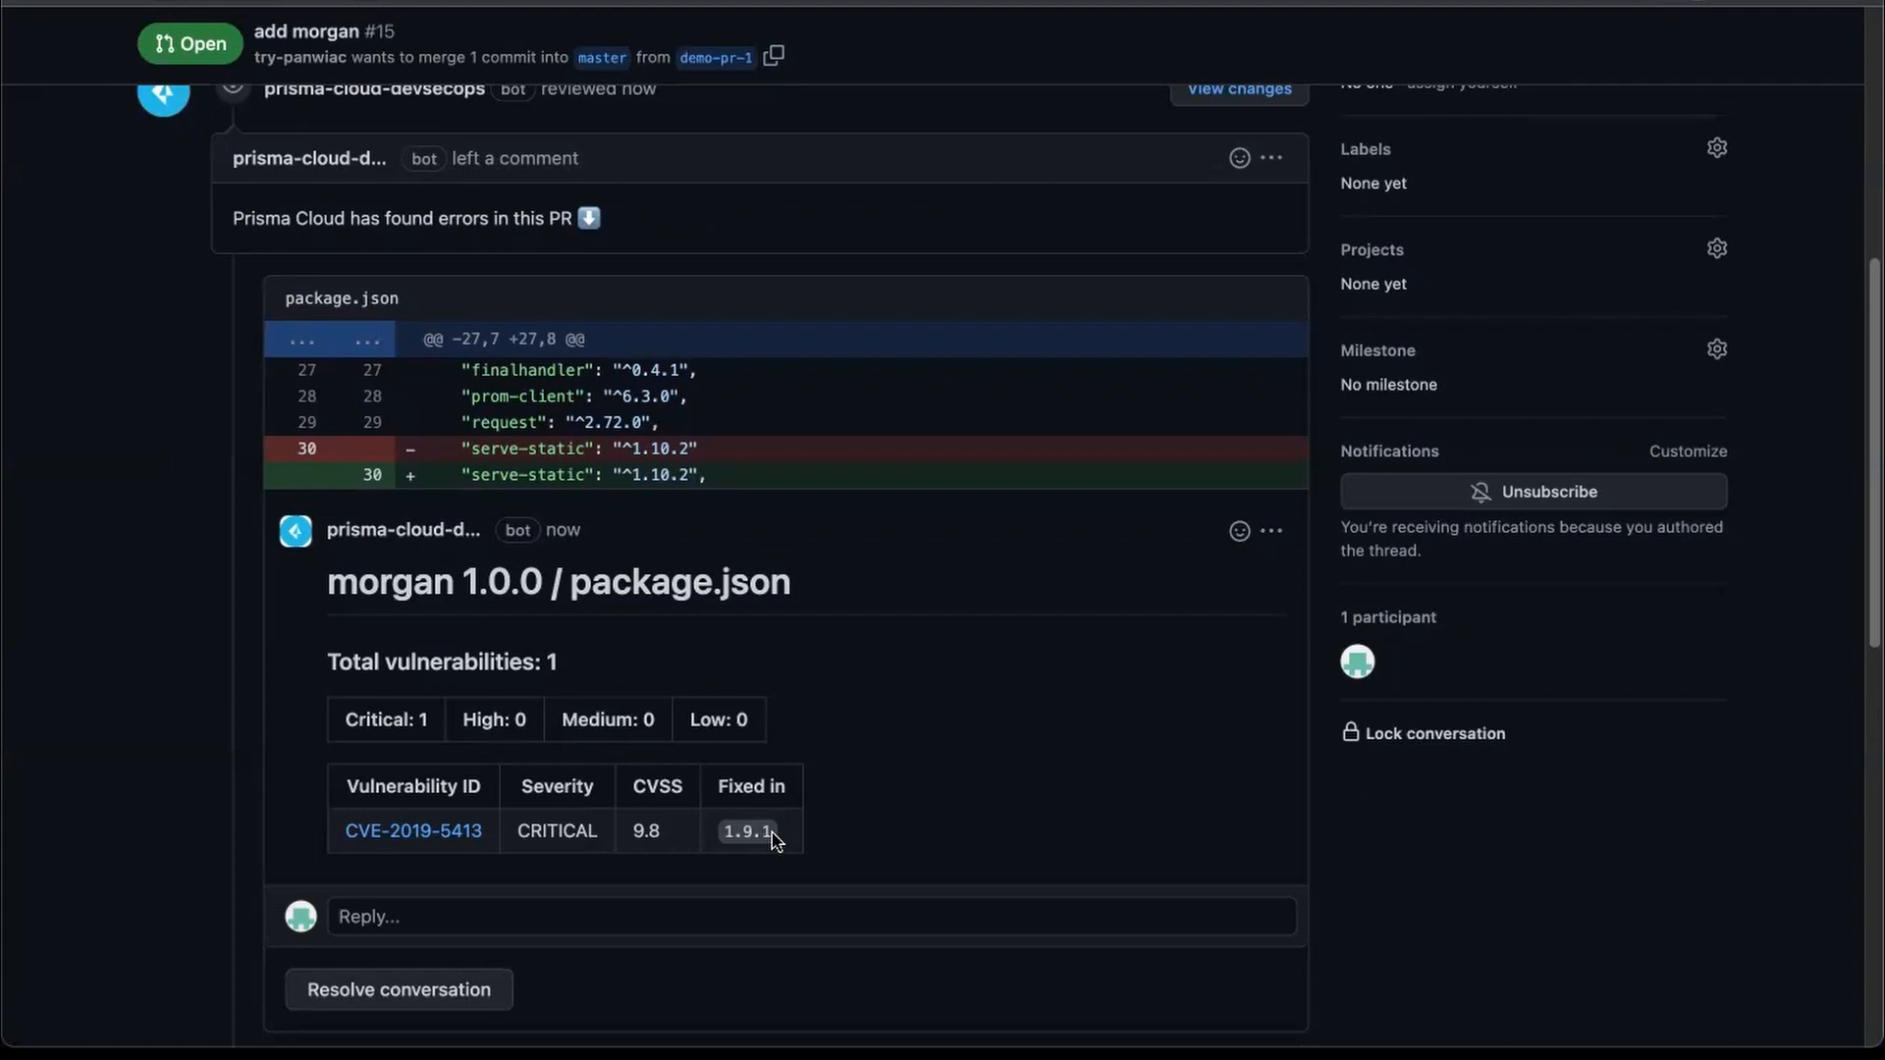
scroll(down, 3)
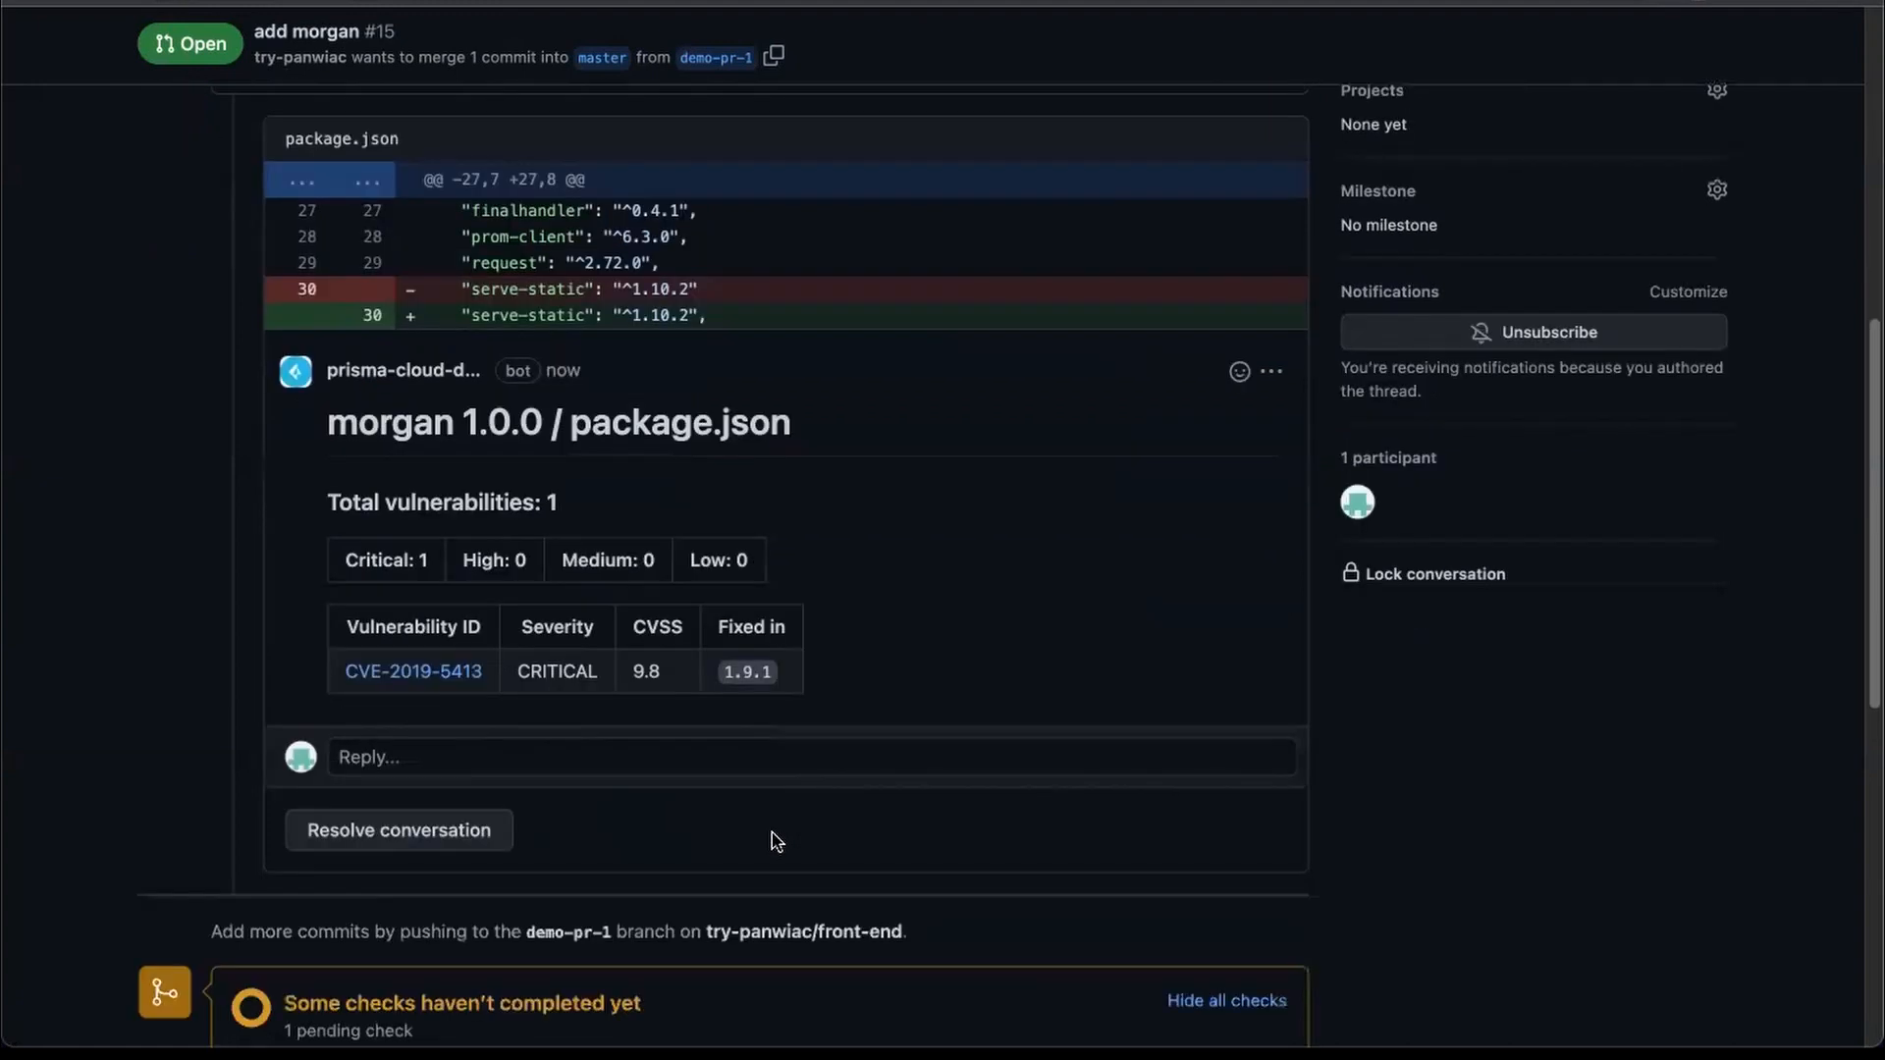
scroll(down, 3)
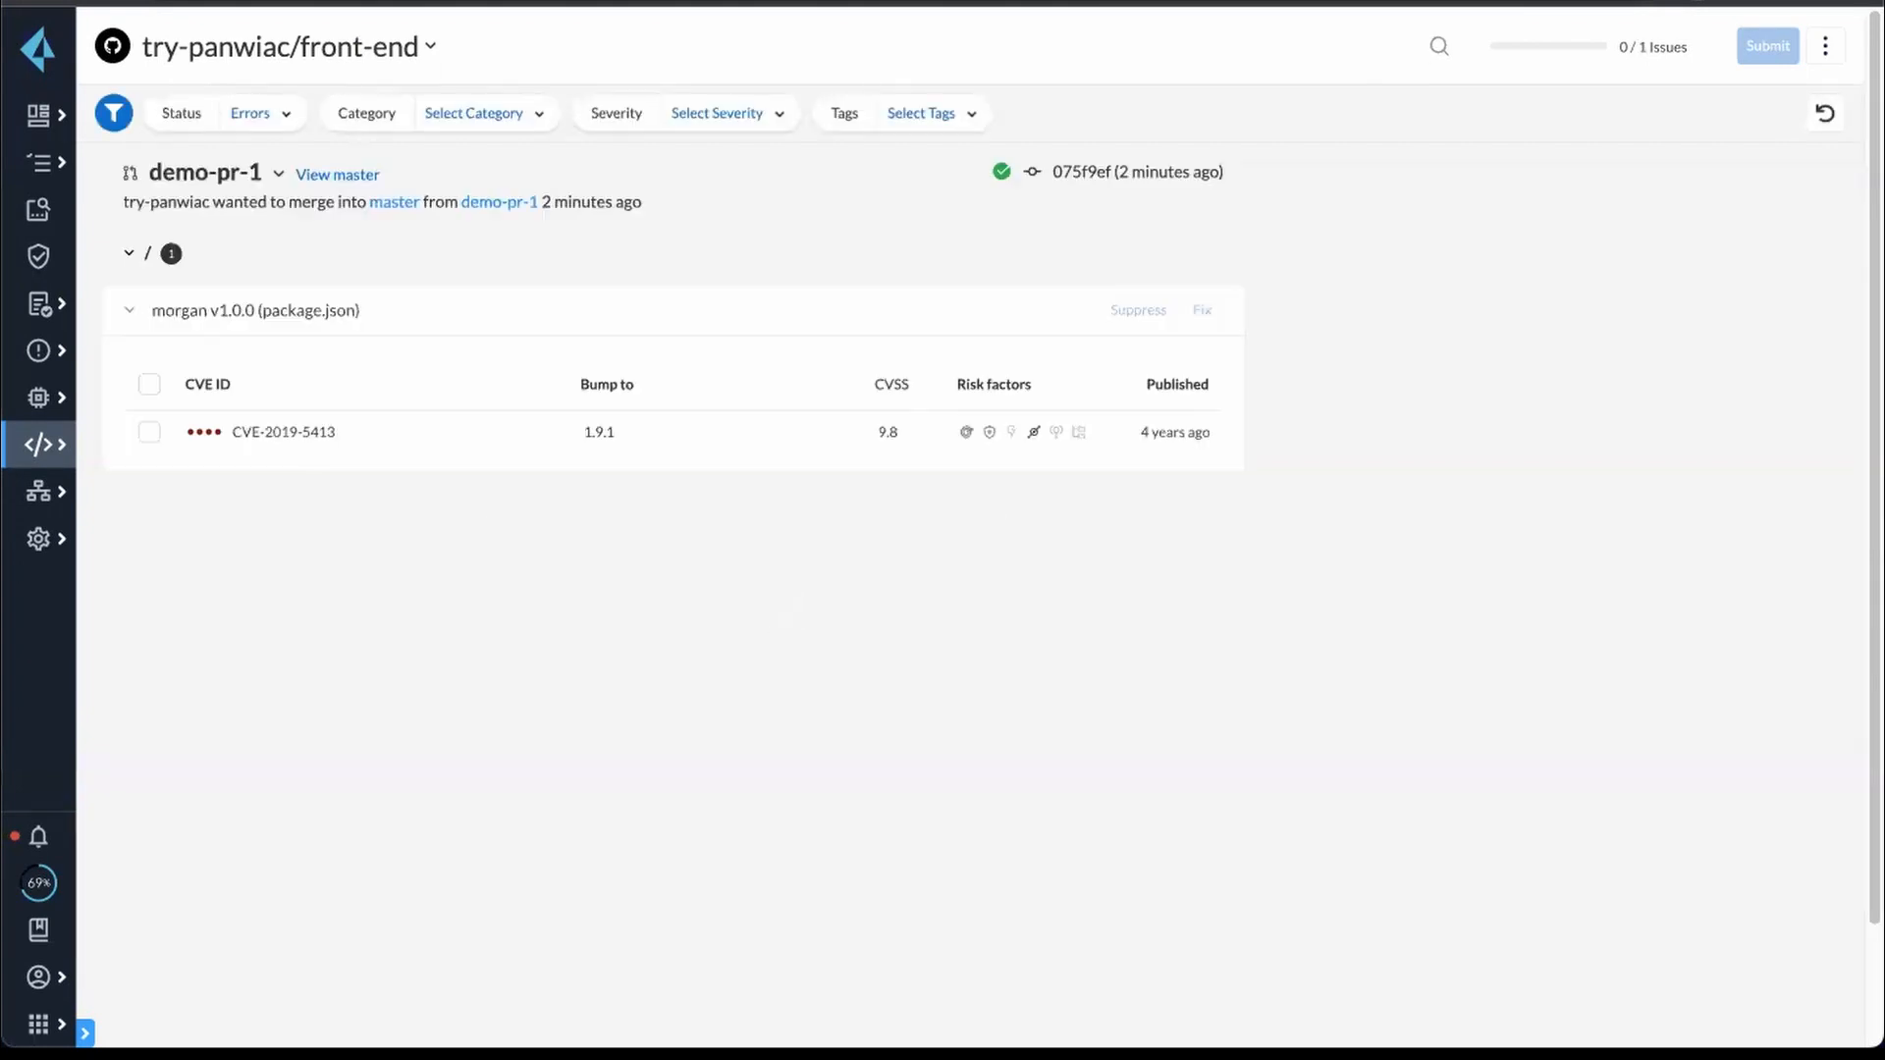
Step: Toggle the CVE-2019-5413 finding in the demo-pr-1 scan and switch to the master branch results
click(149, 385)
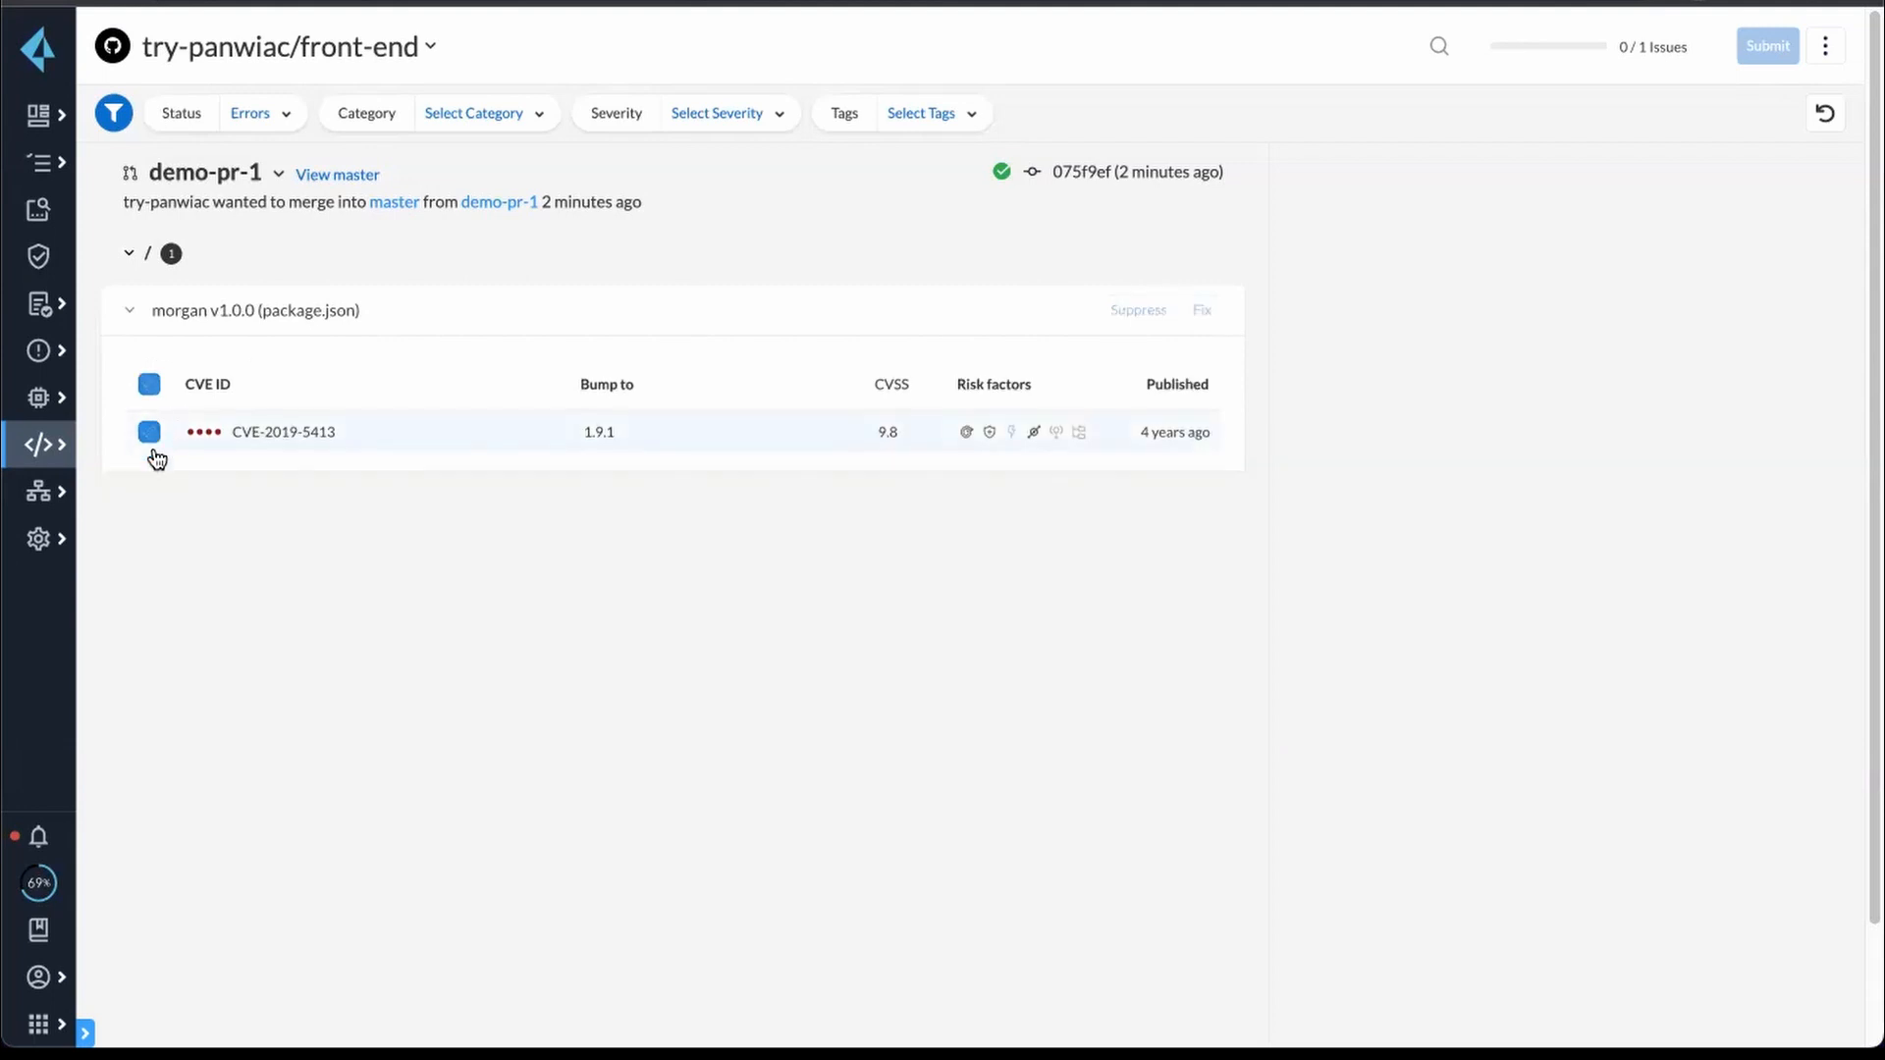
click(149, 432)
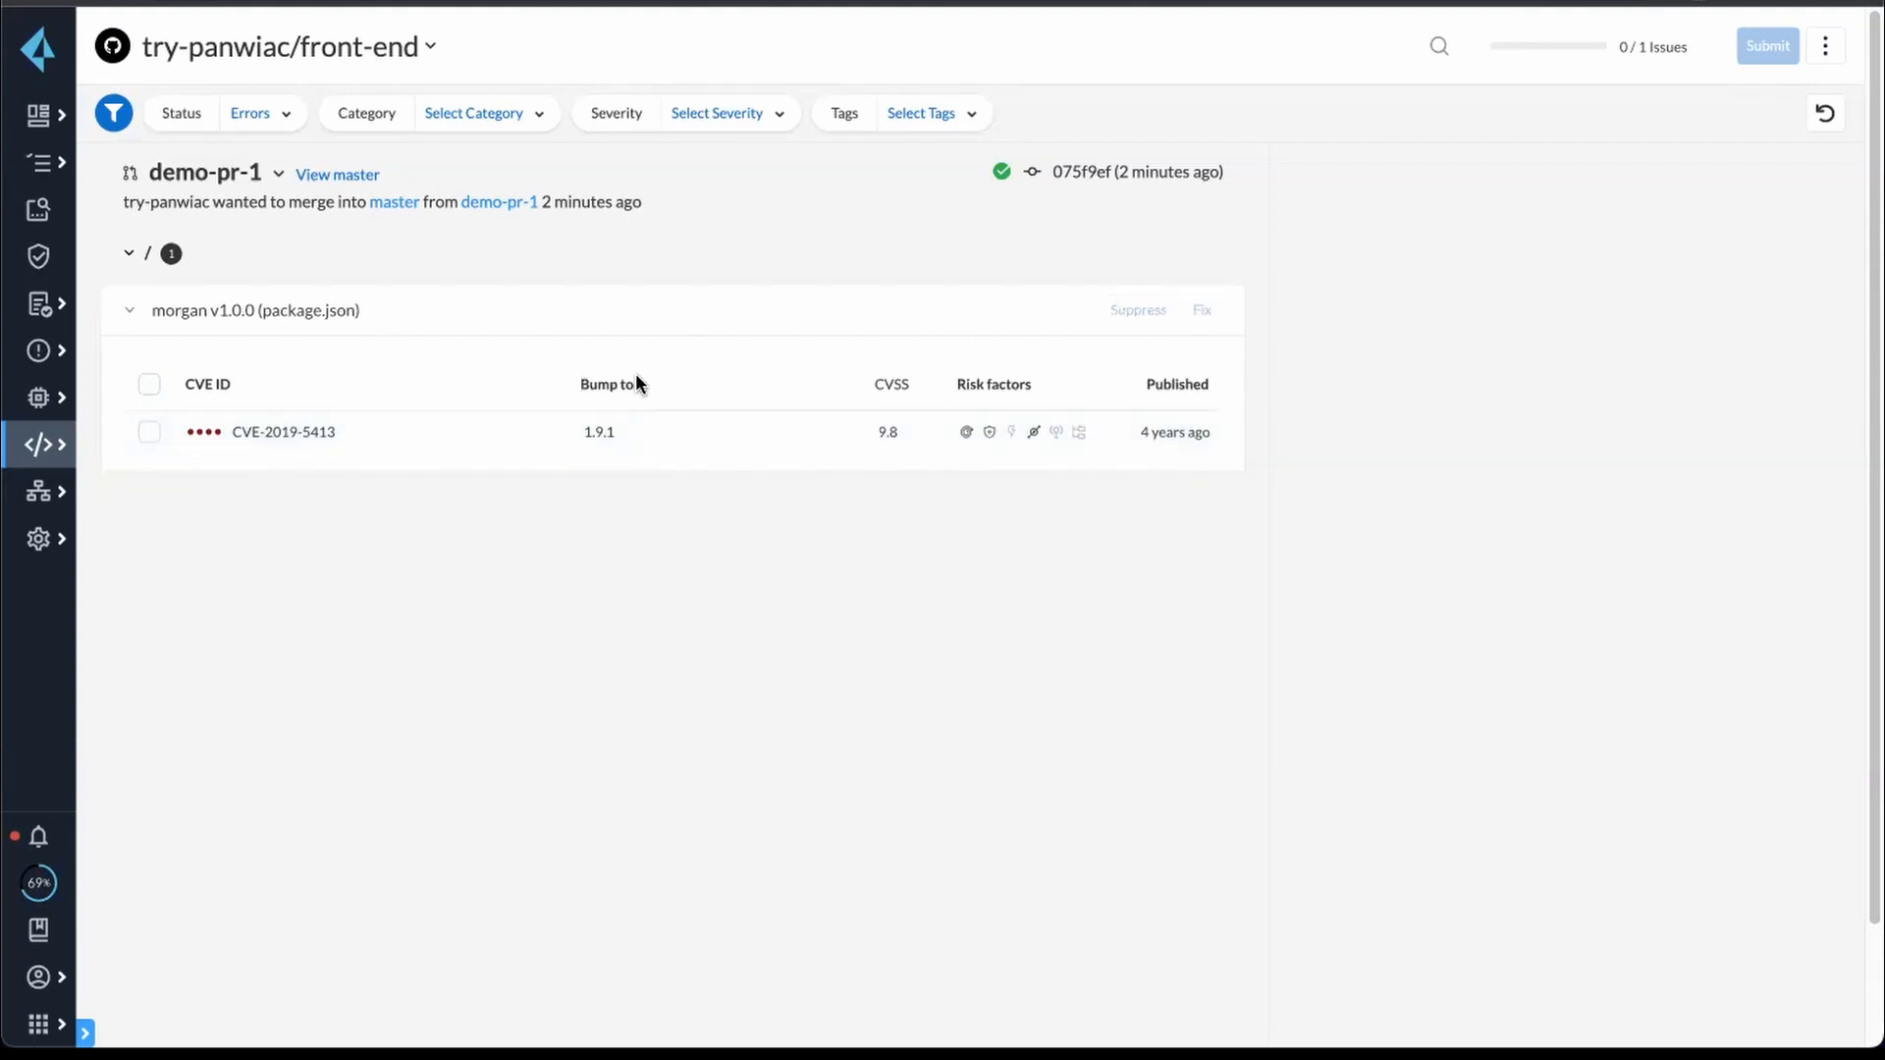
mouse_move(361, 202)
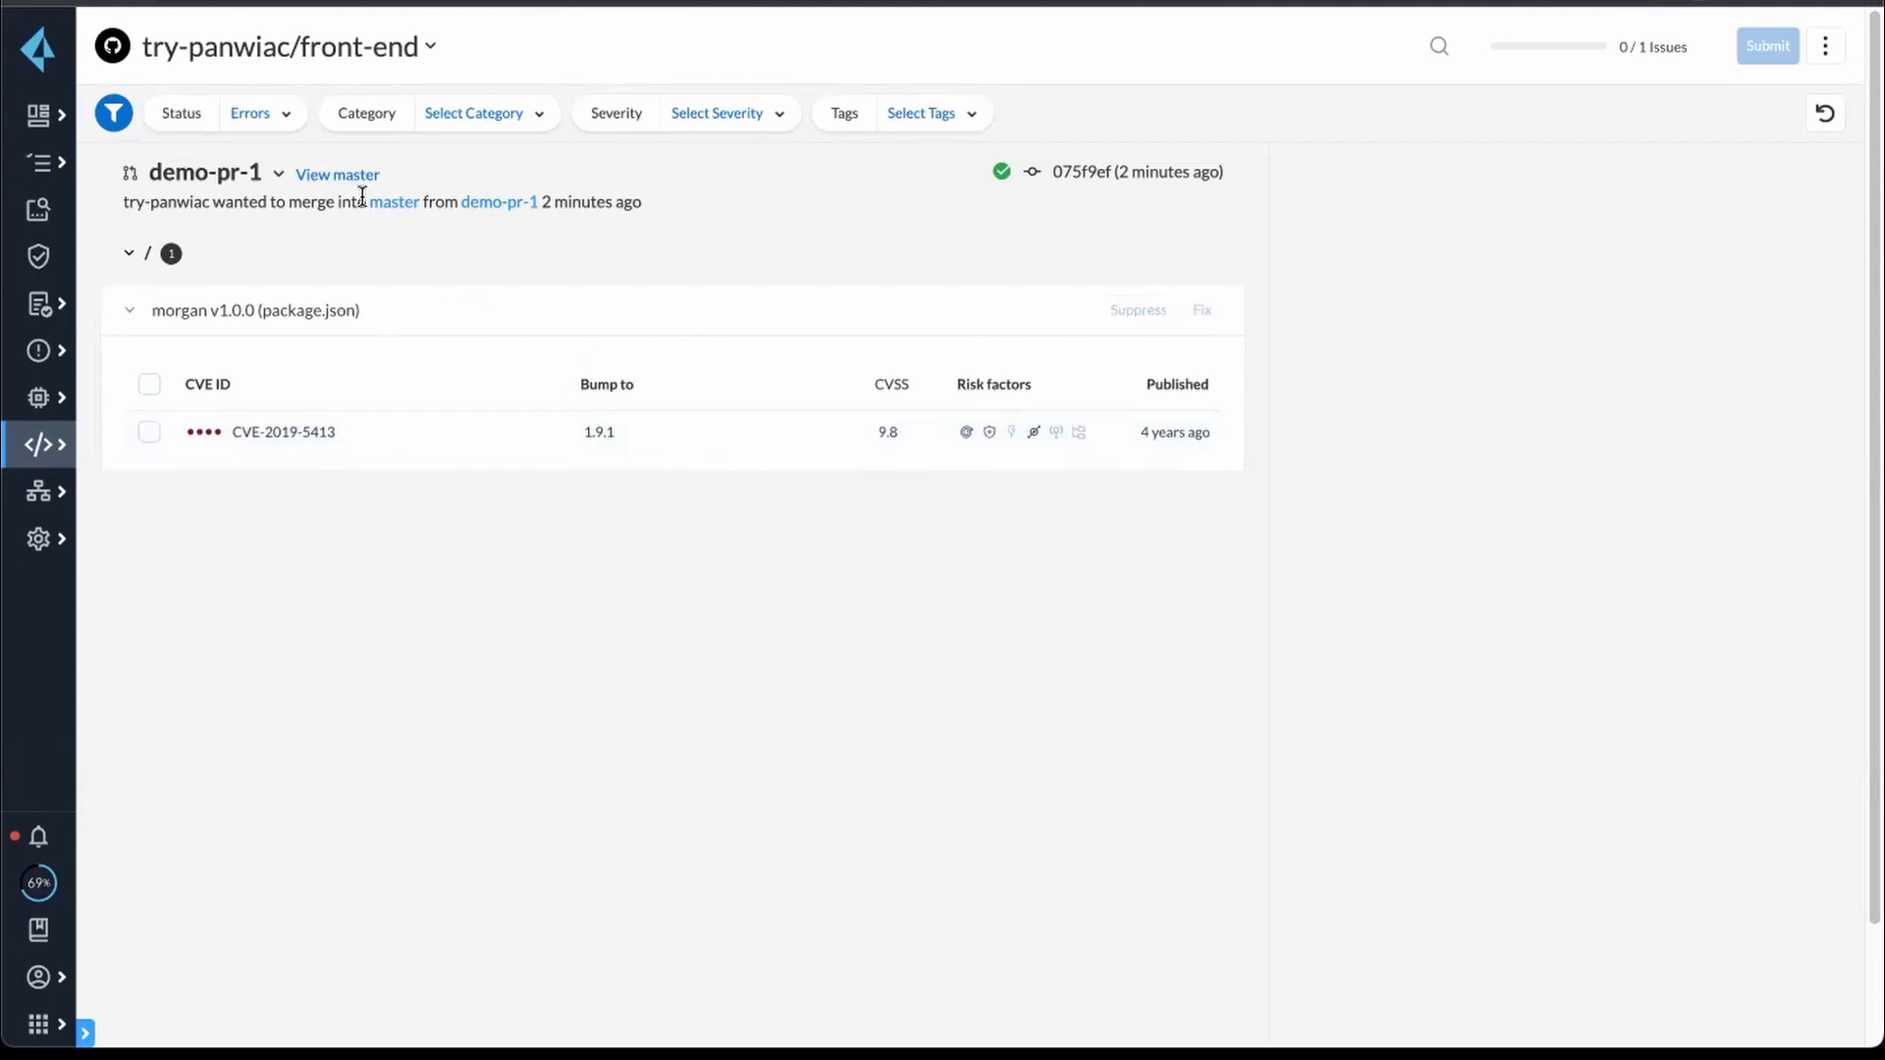
click(338, 174)
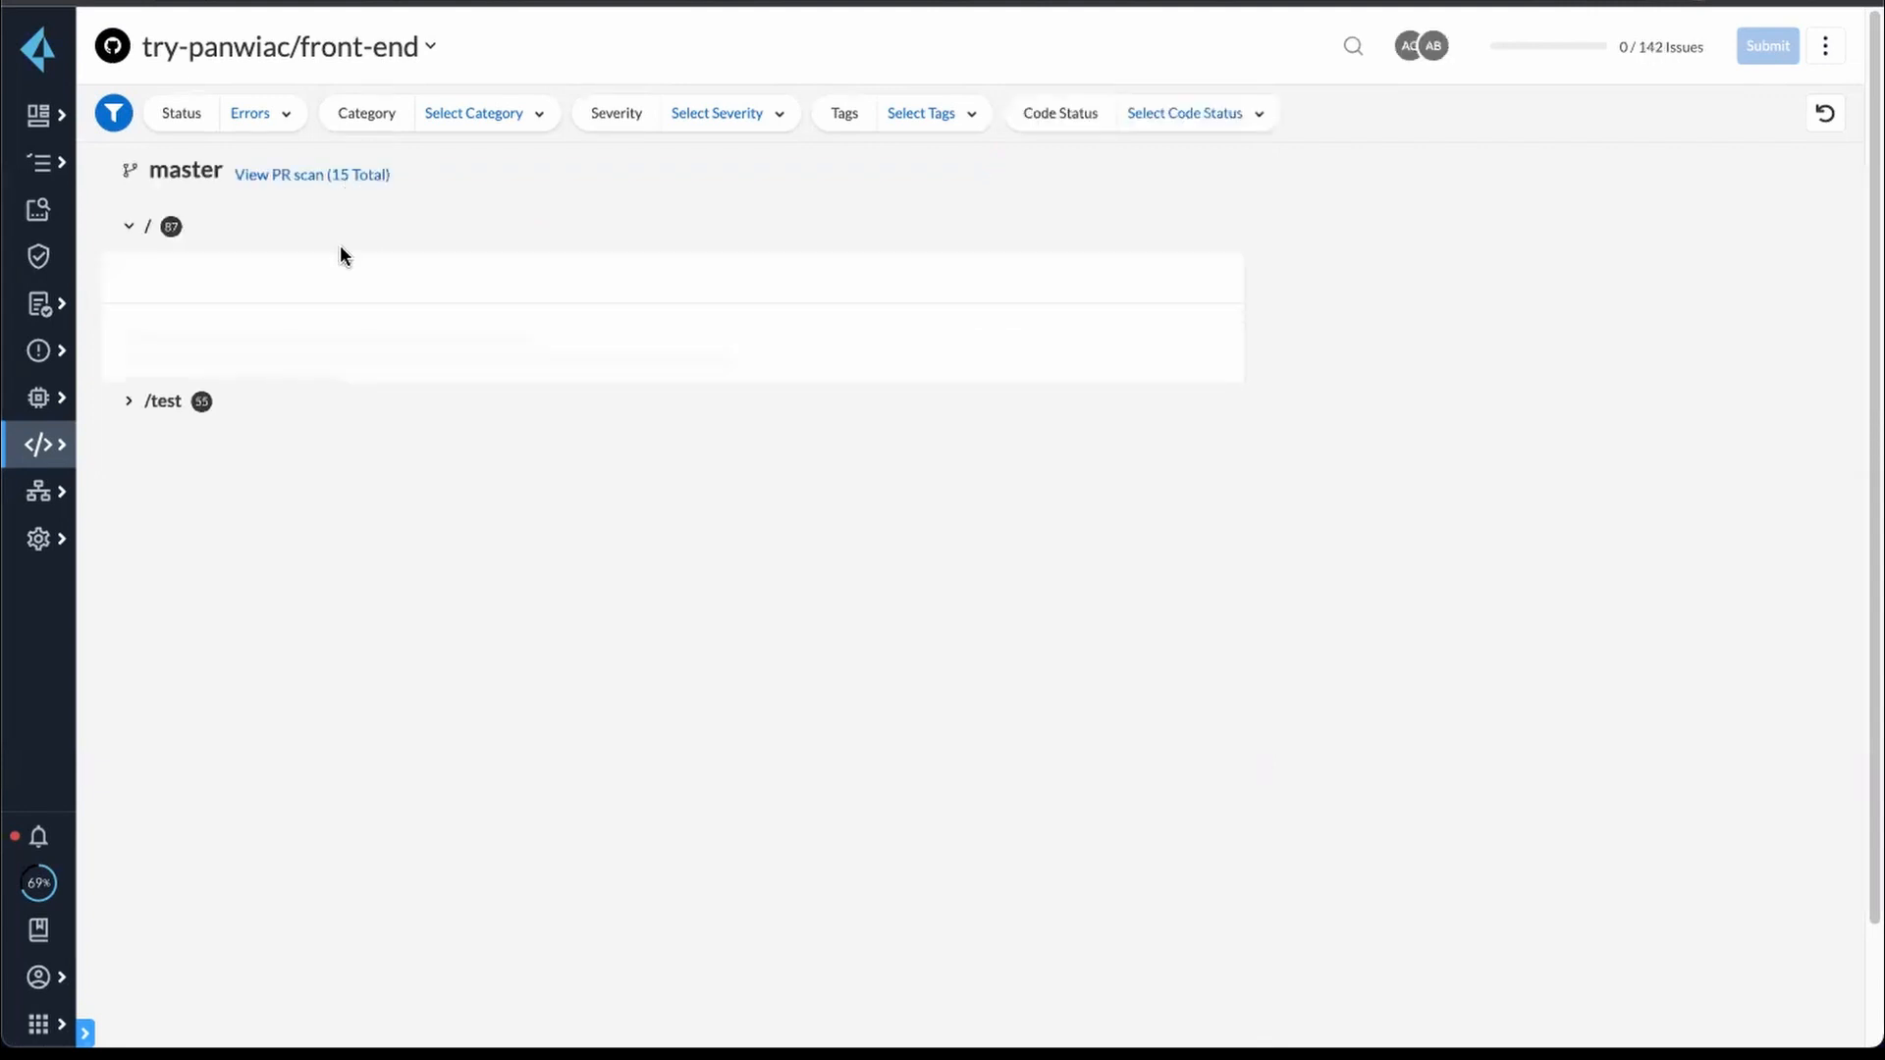
click(303, 285)
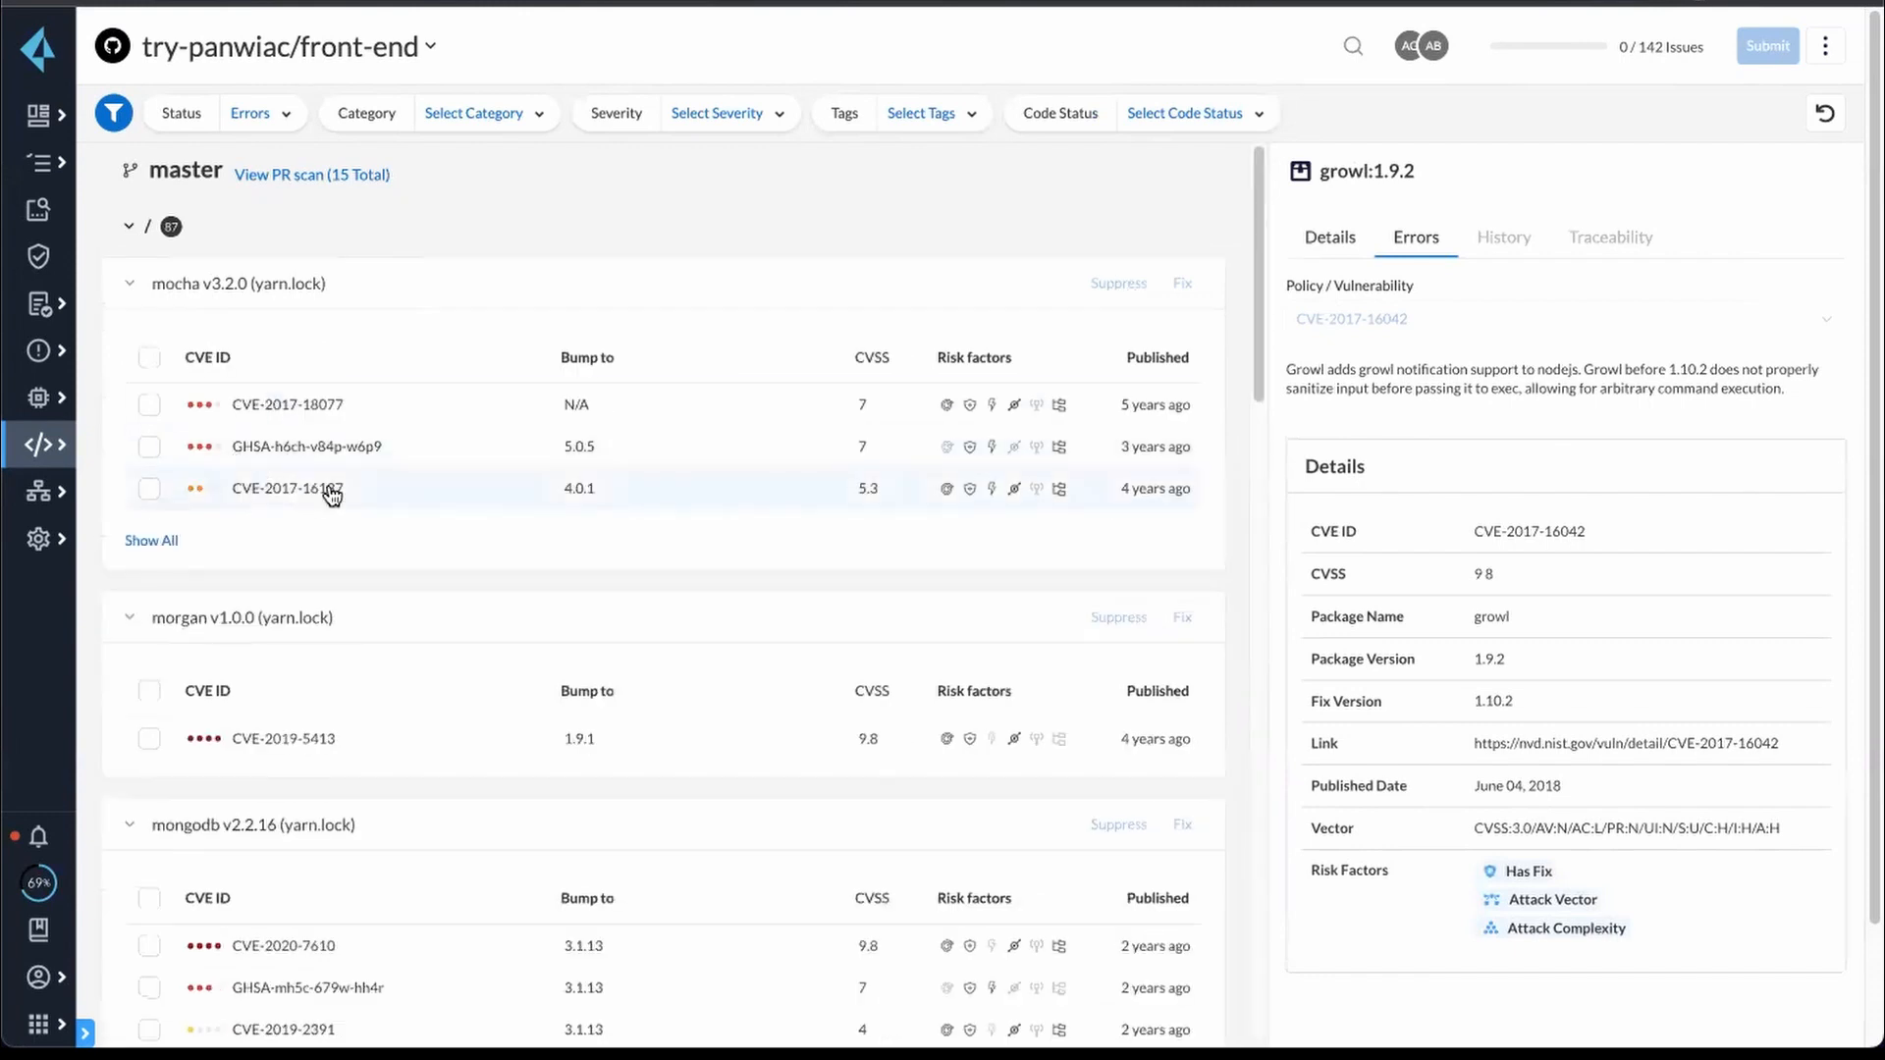
Step: Scroll through the master branch package vulnerability lists from mocha and morgan to body-parser
scroll(down, 3)
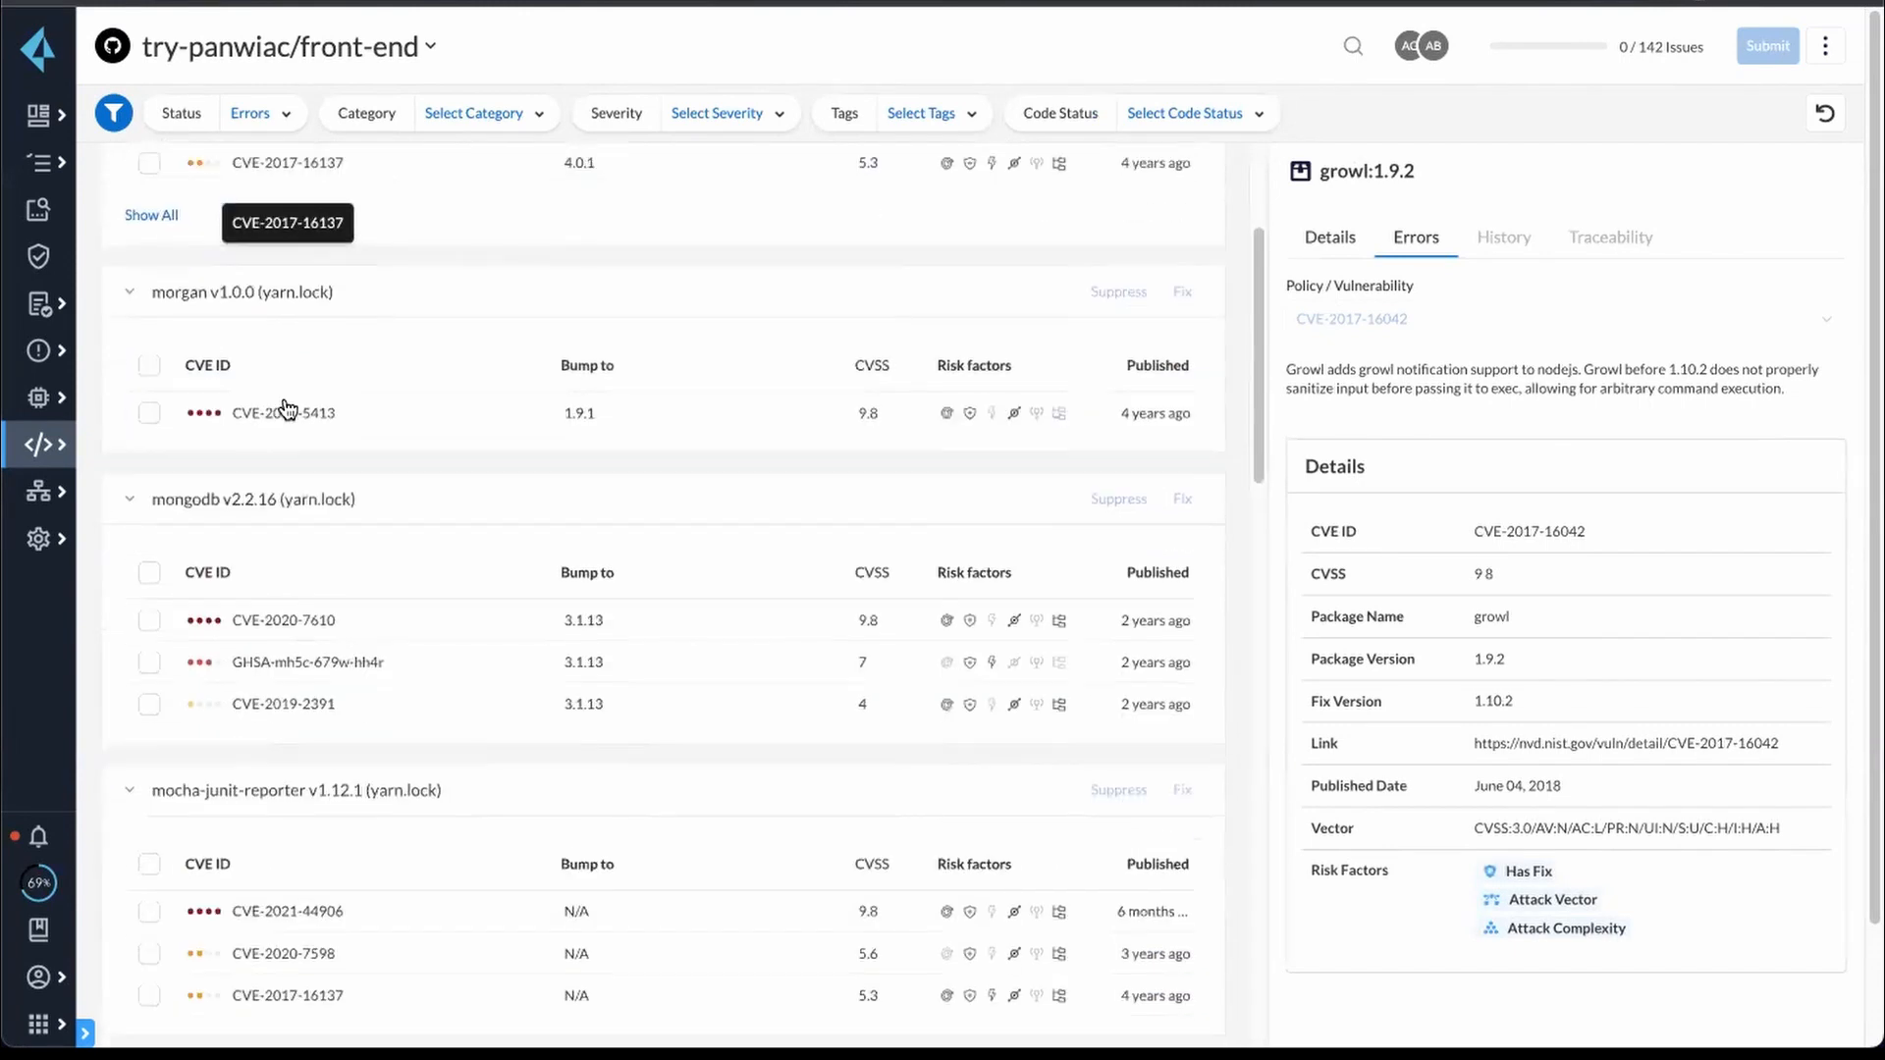
scroll(down, 3)
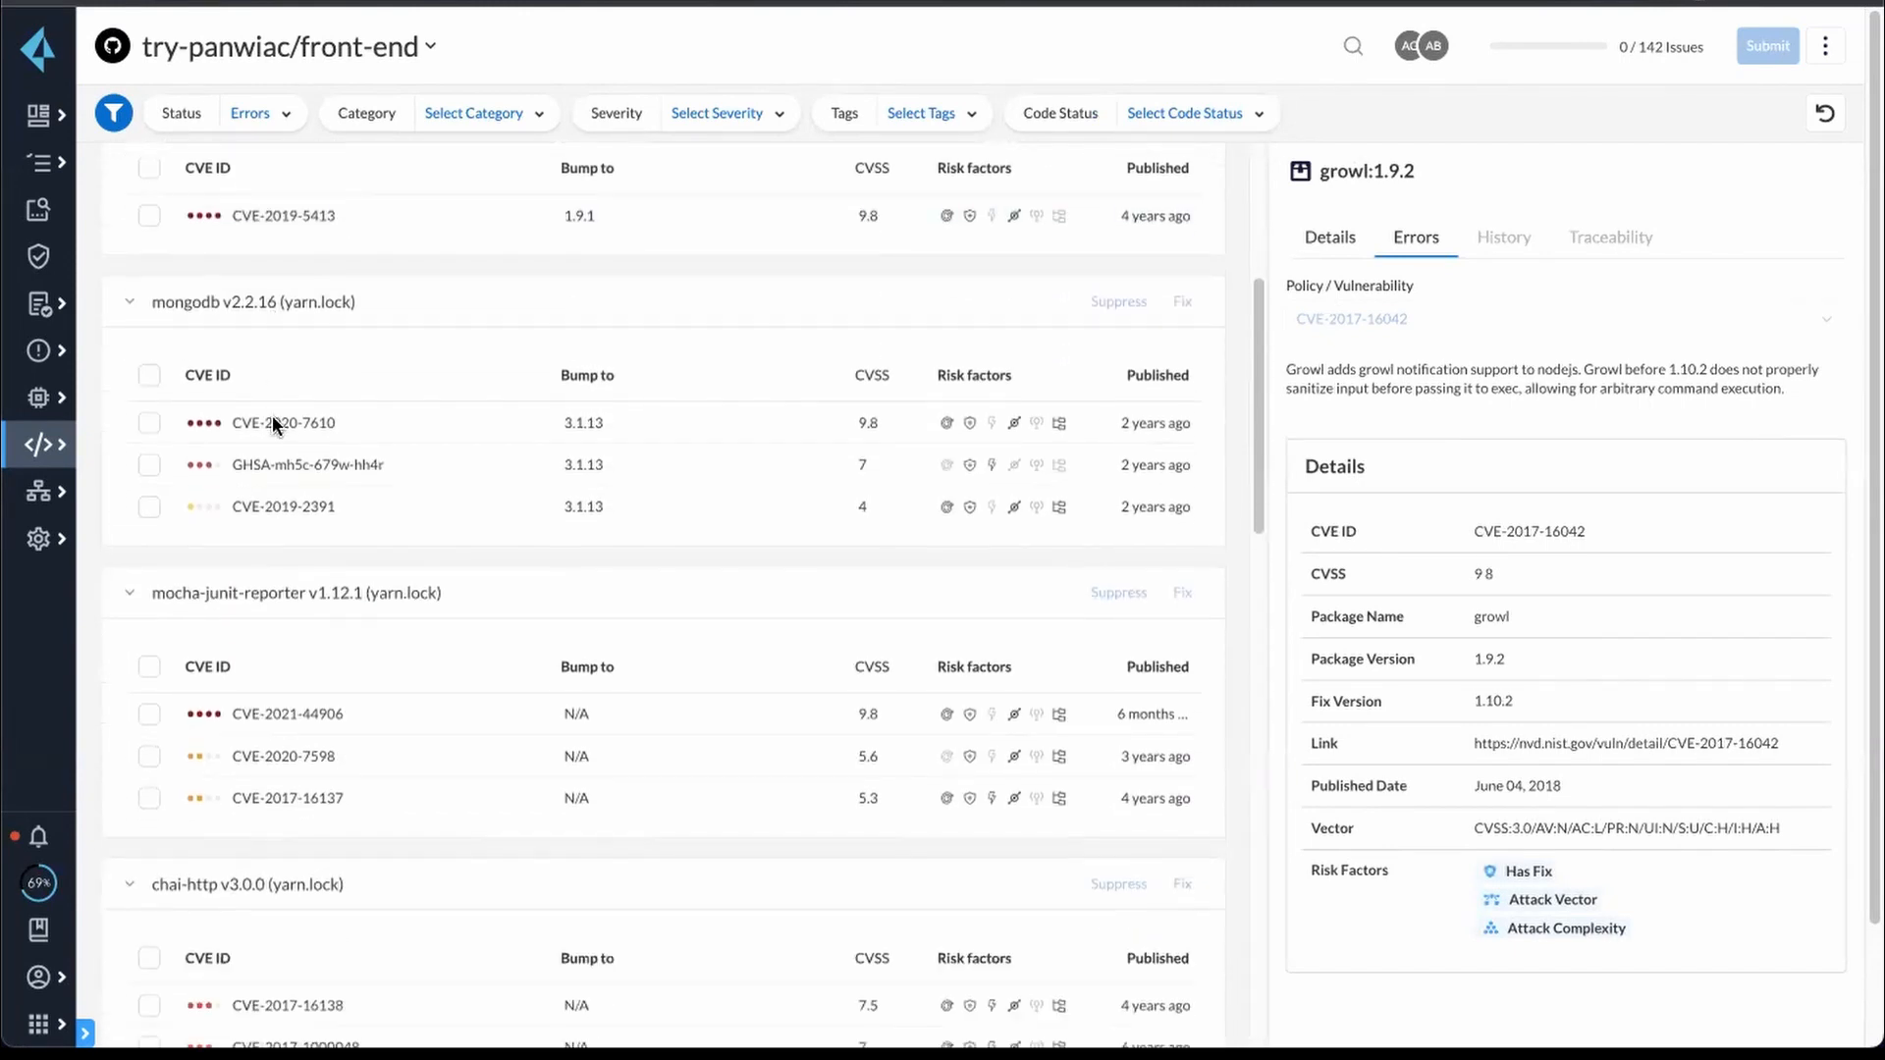
scroll(down, 3)
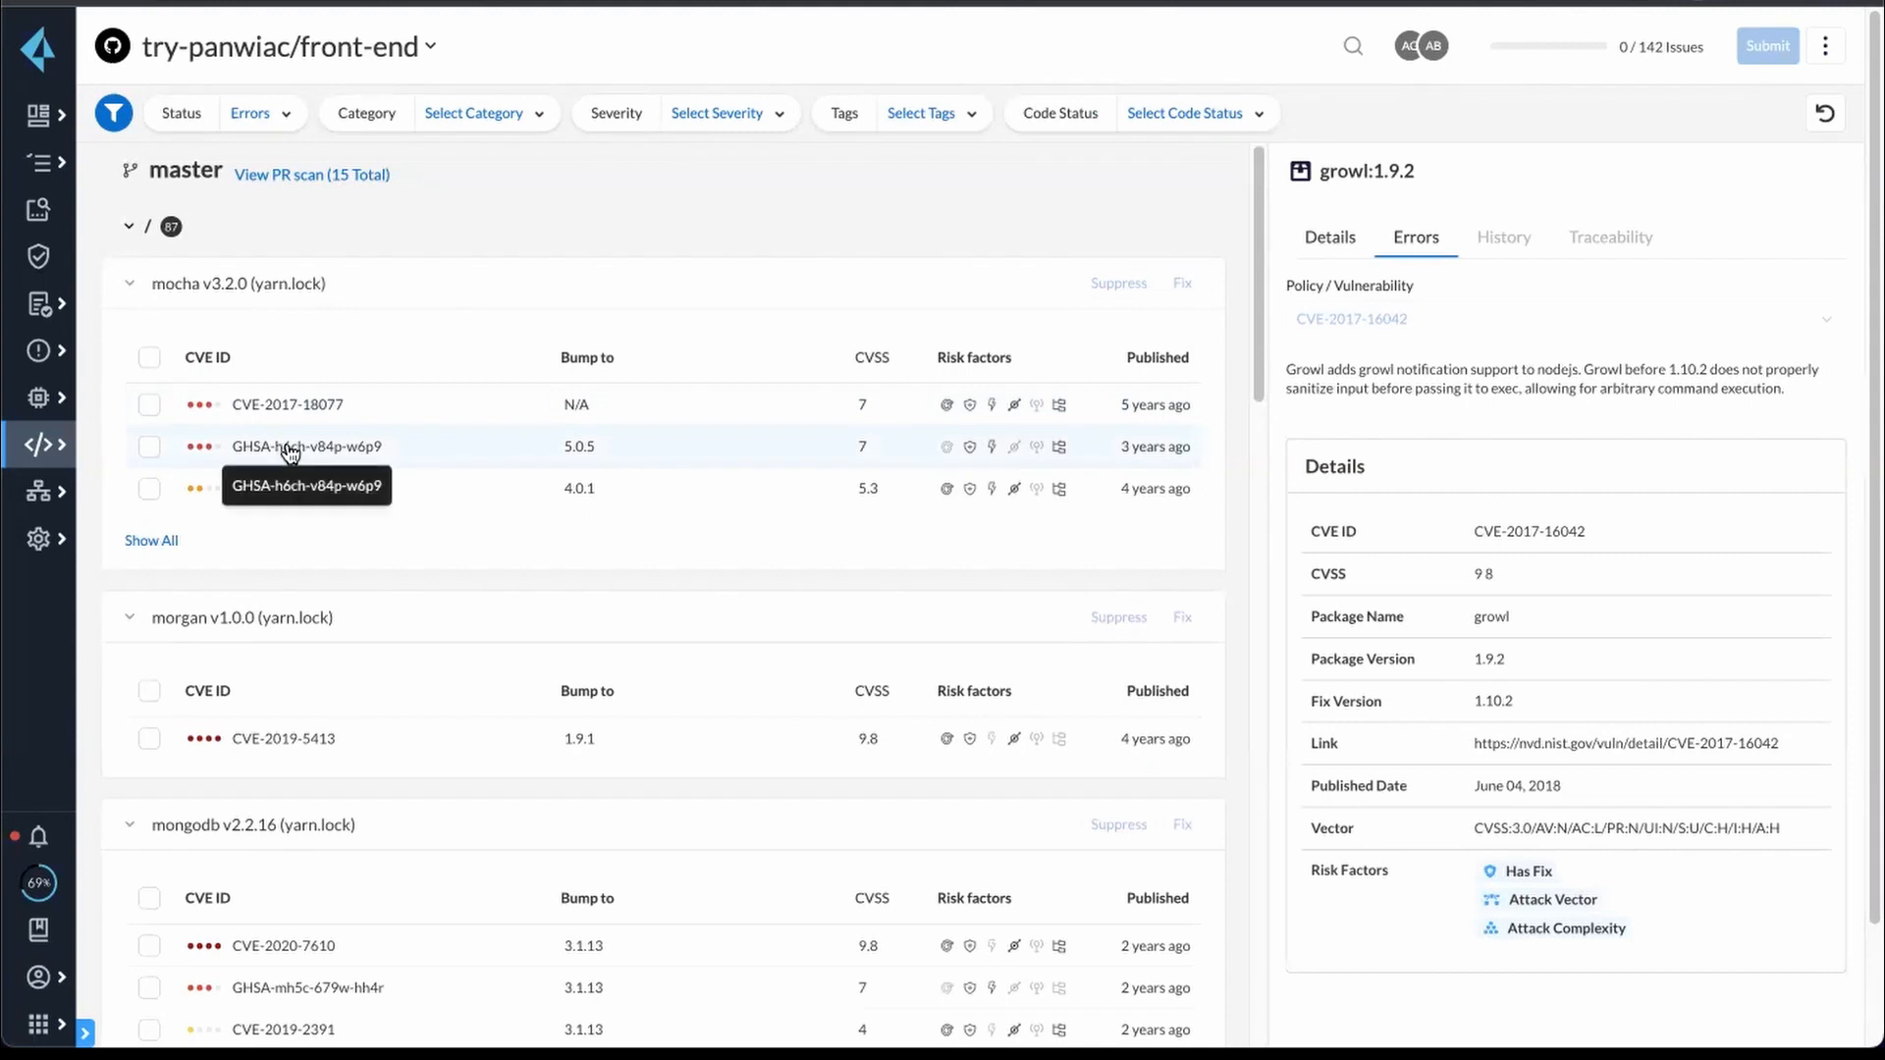
mouse_move(416, 453)
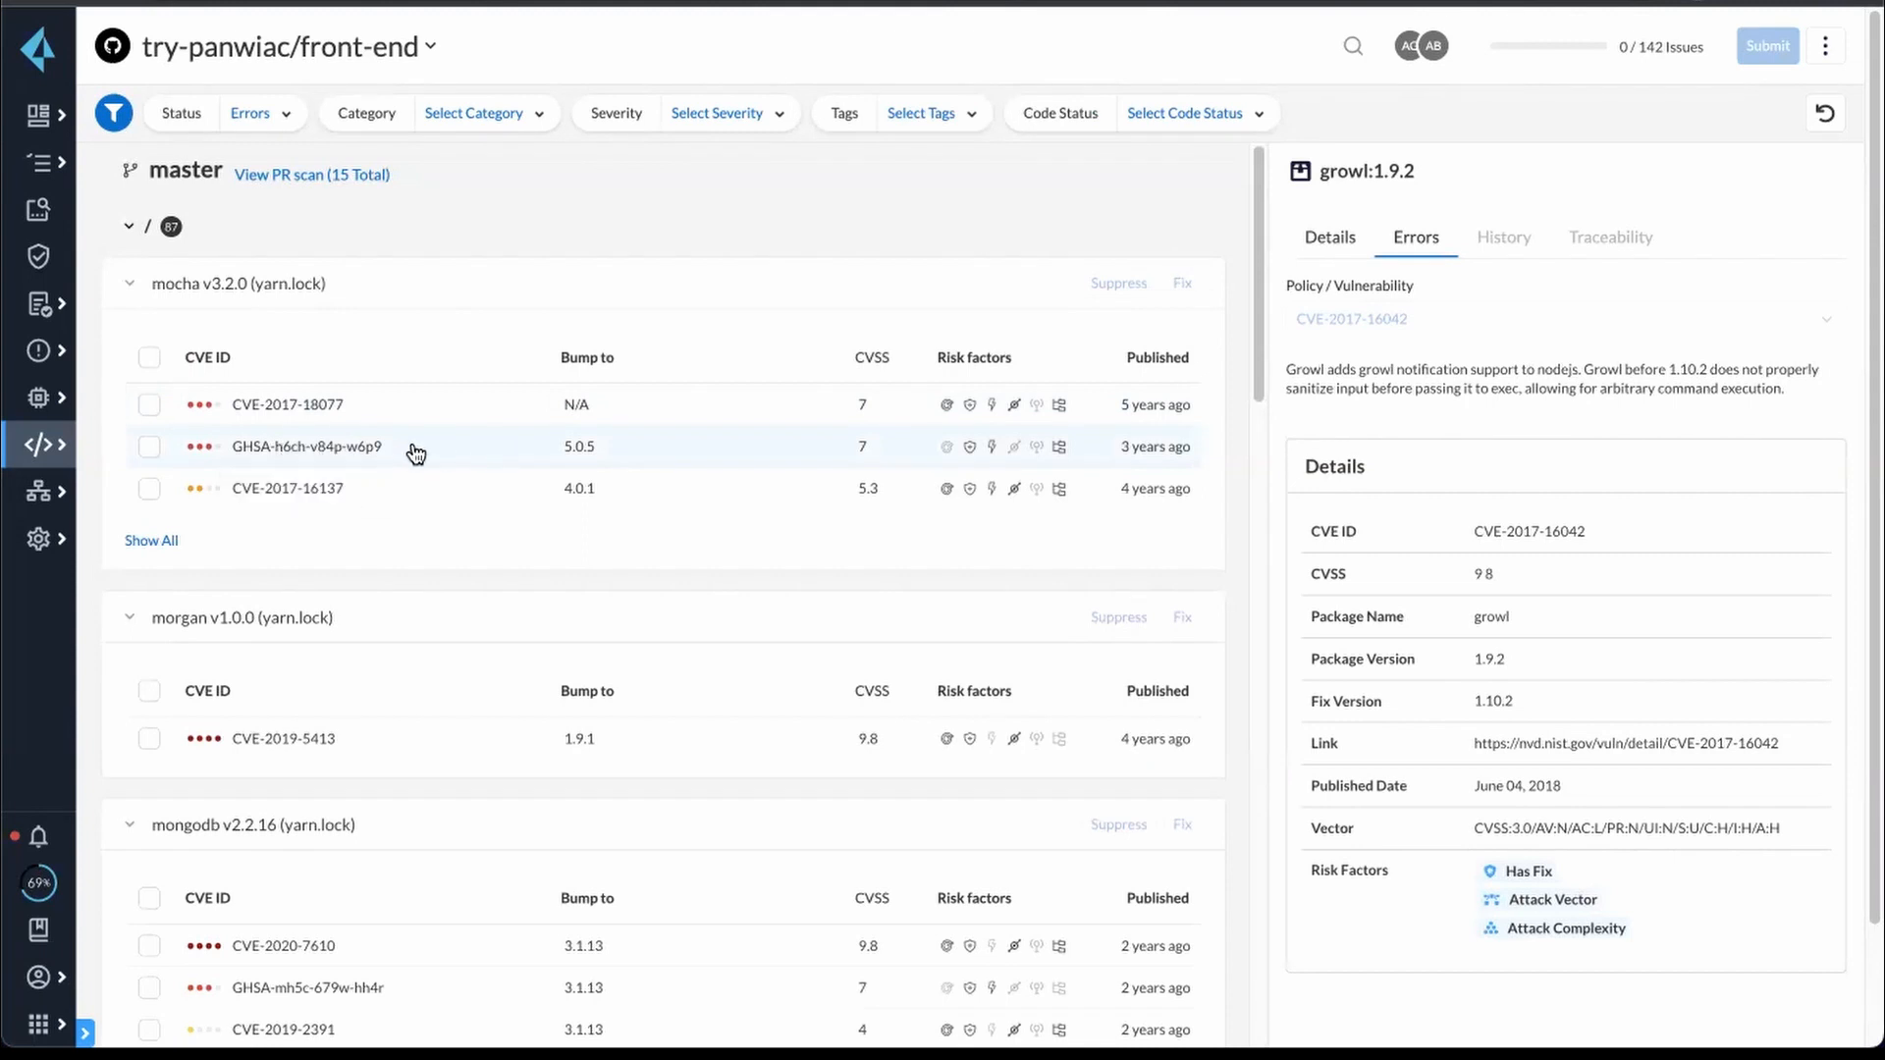
scroll(down, 3)
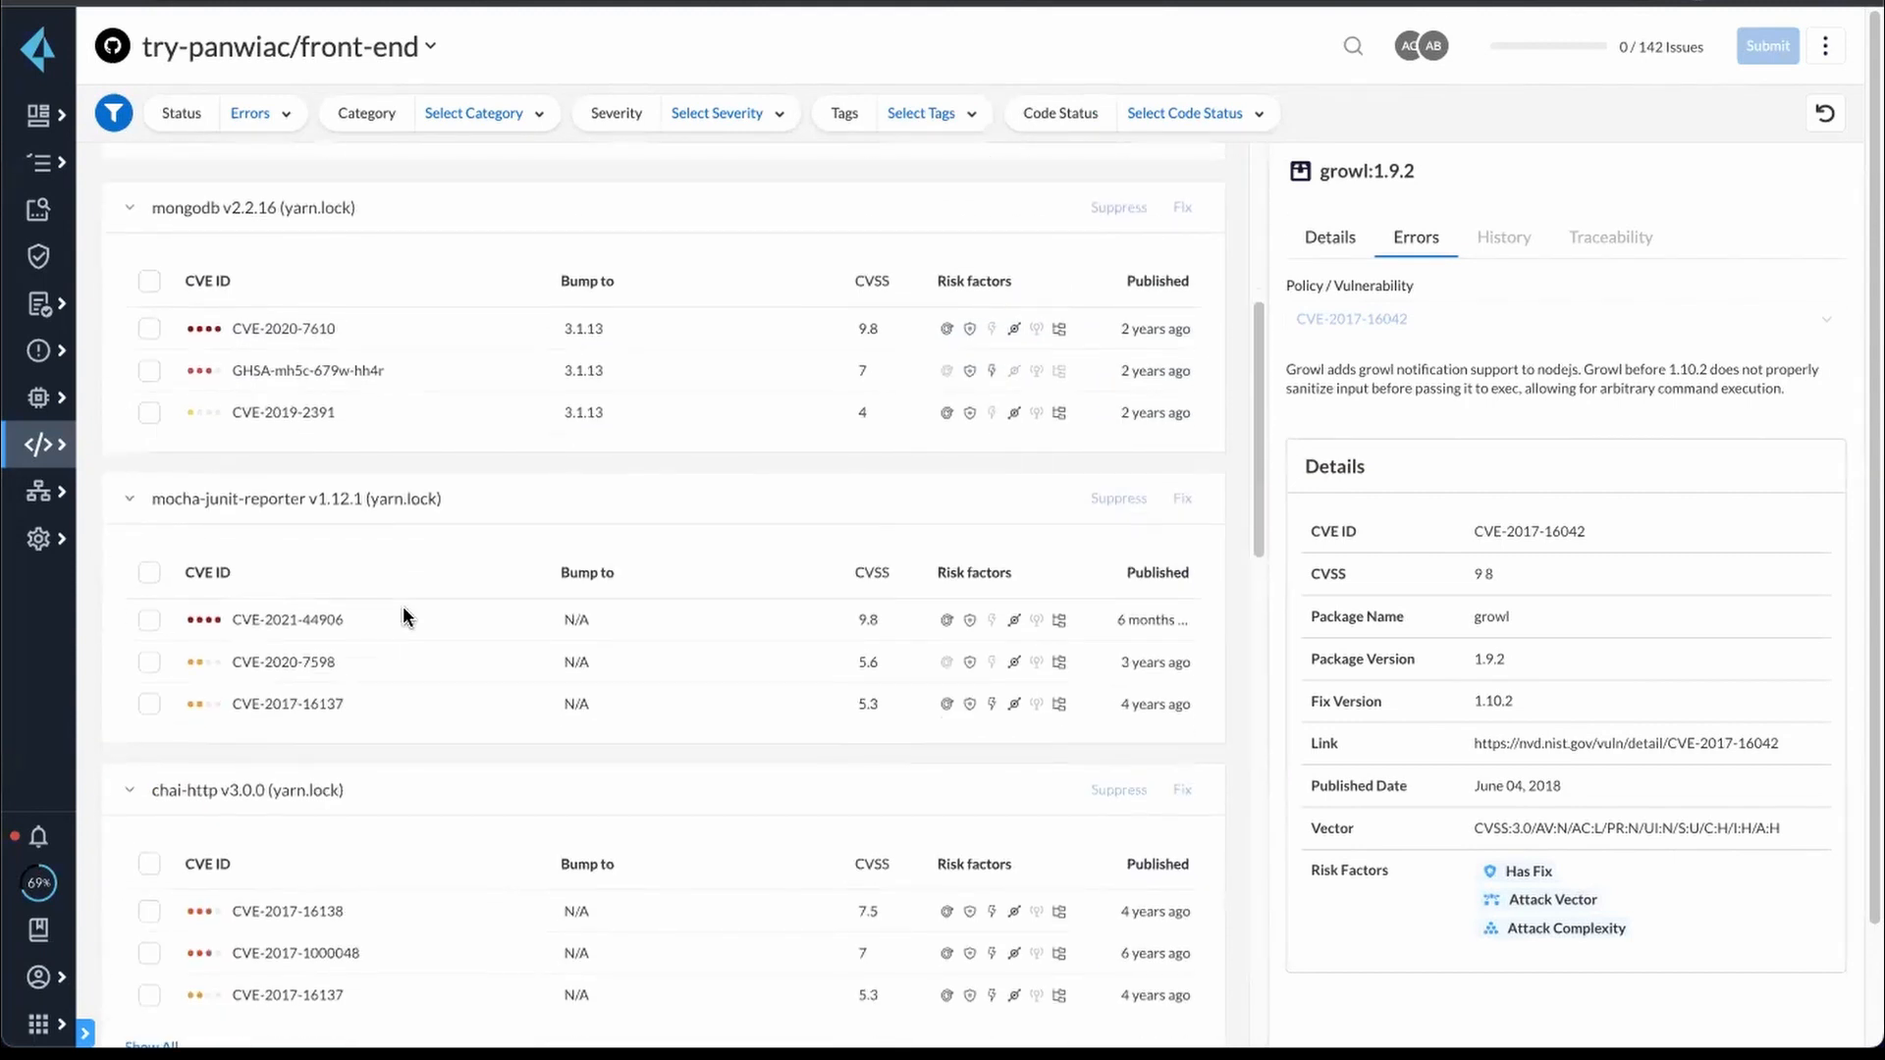
scroll(down, 3)
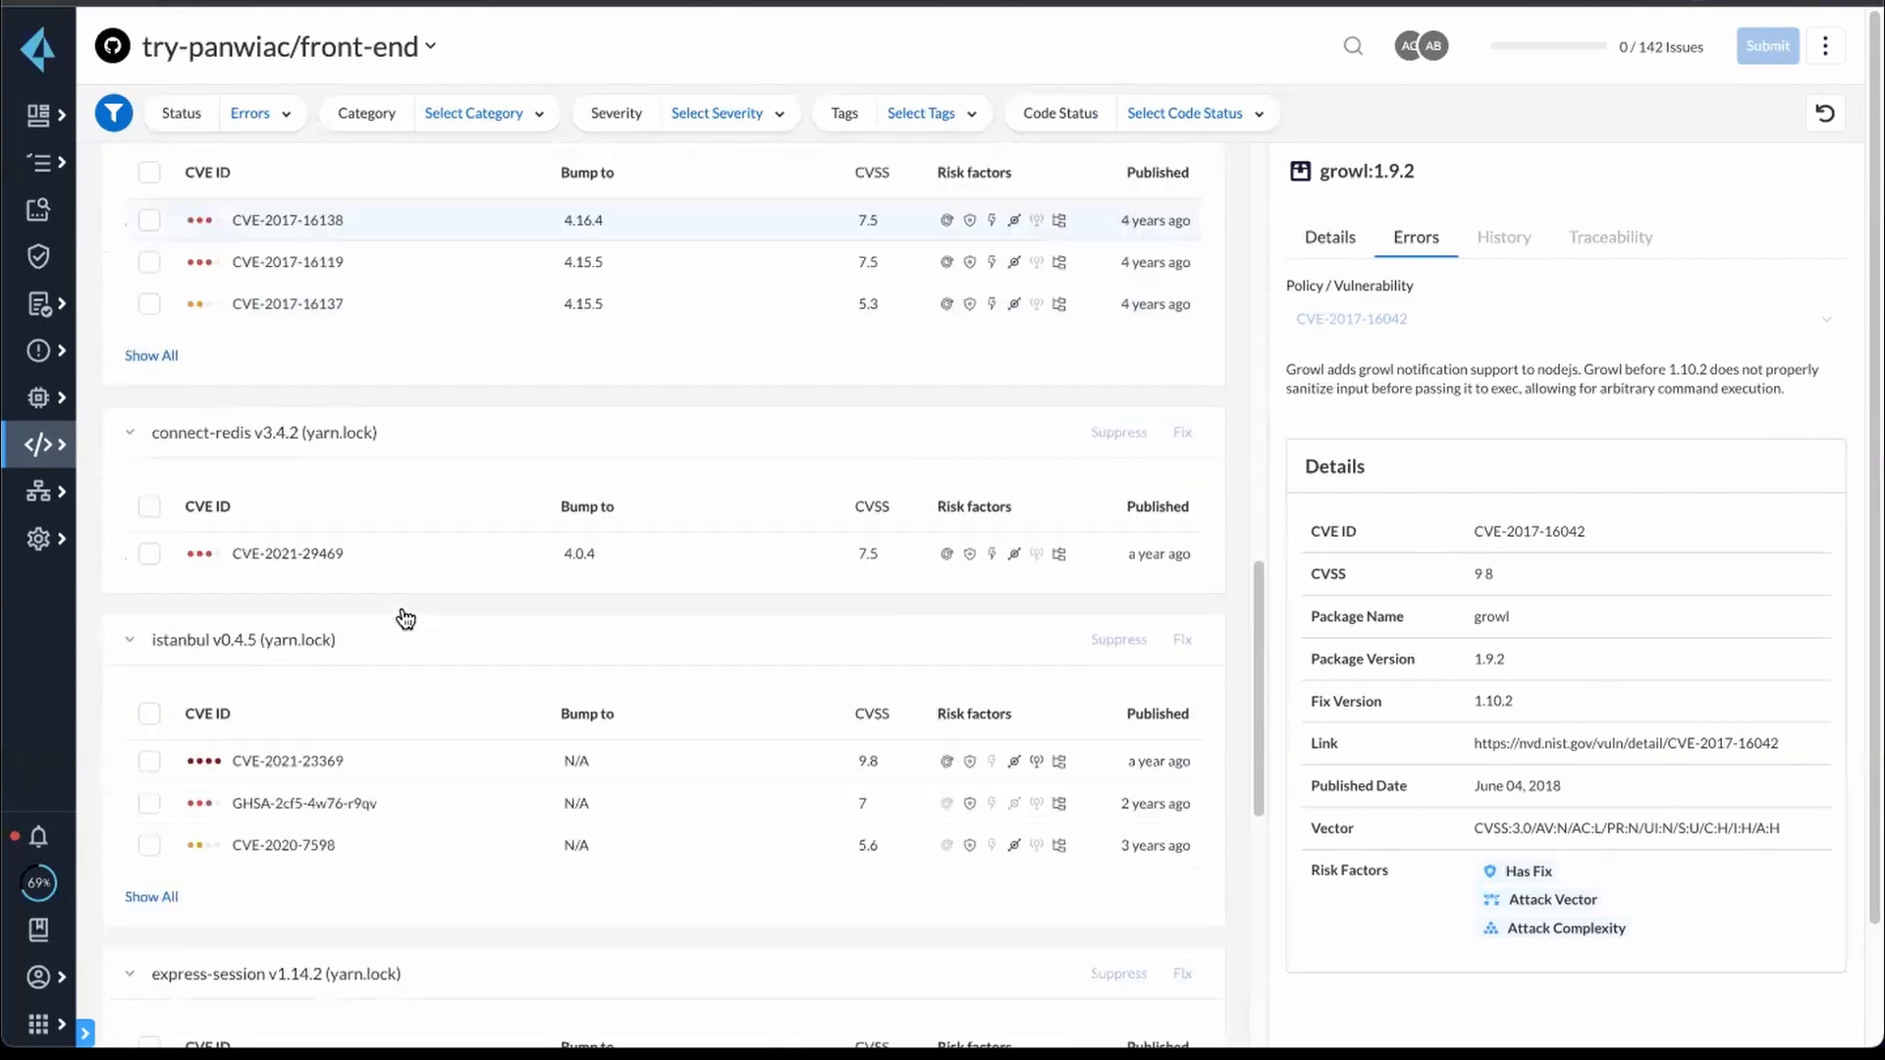
scroll(down, 3)
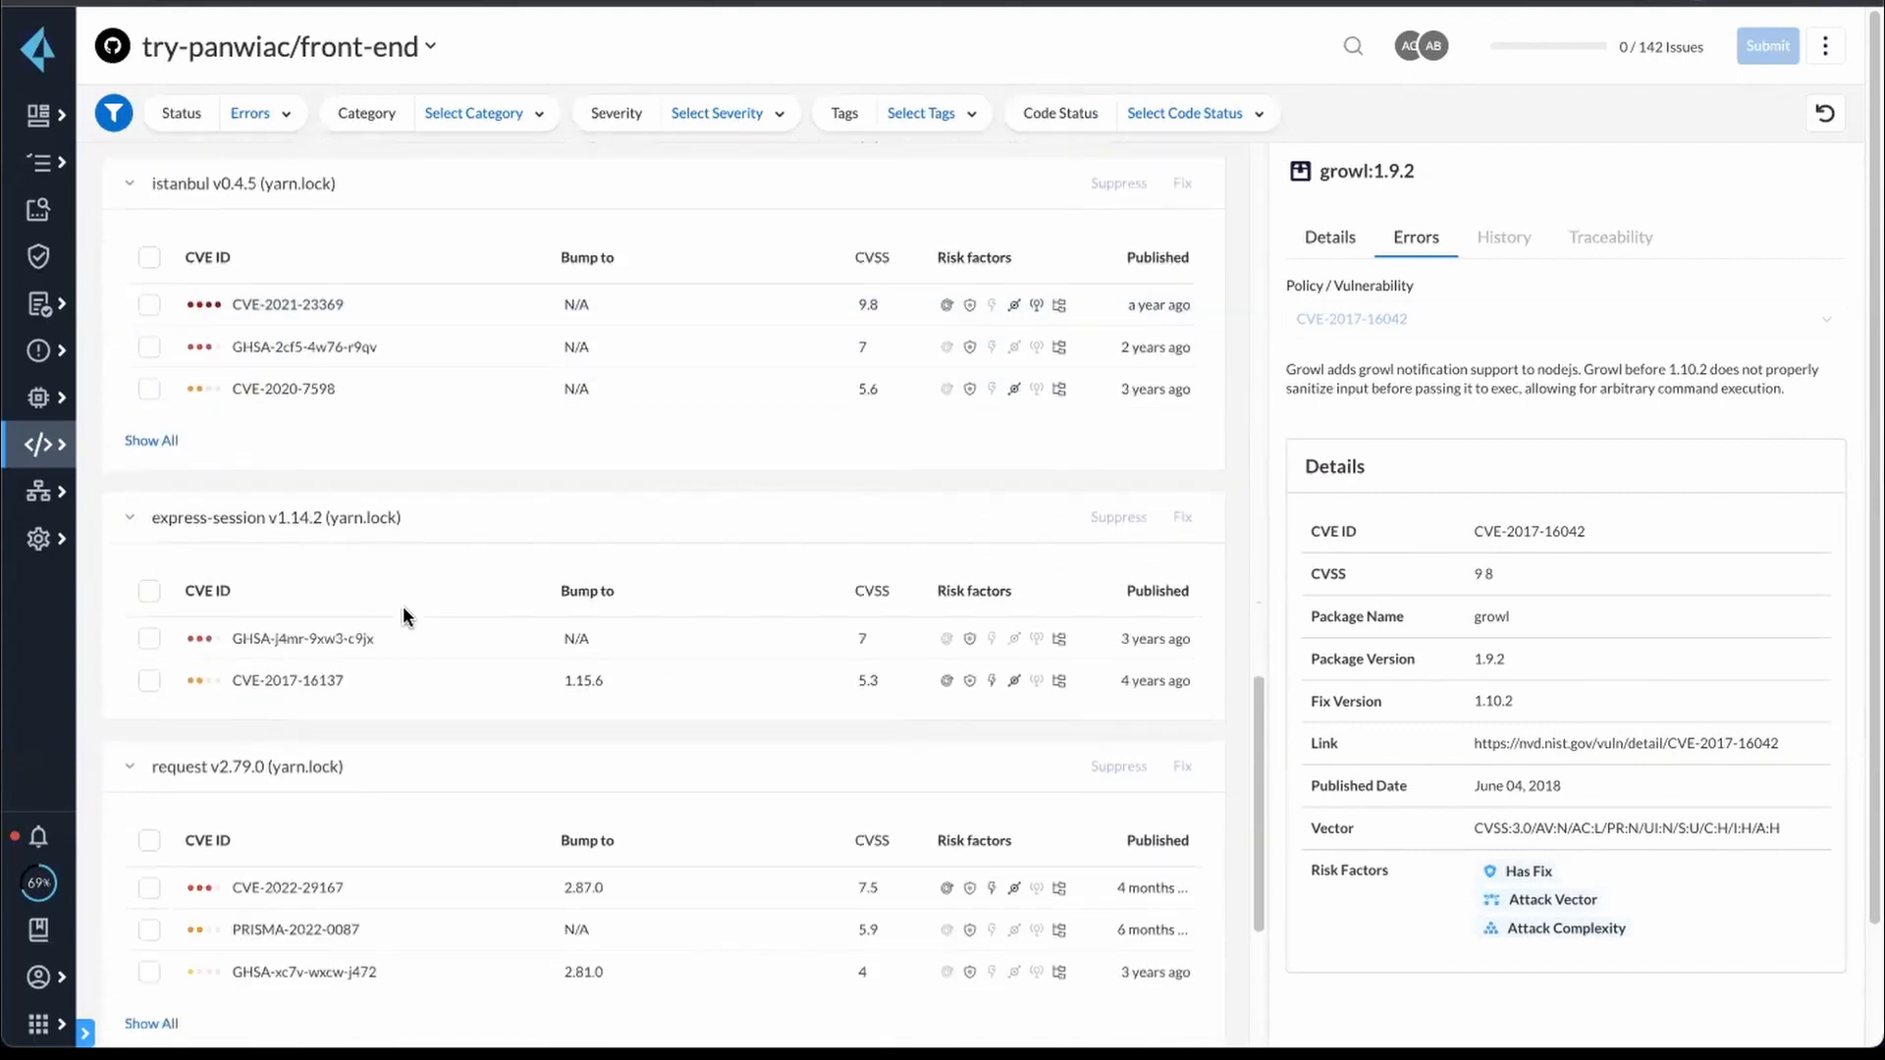
scroll(down, 3)
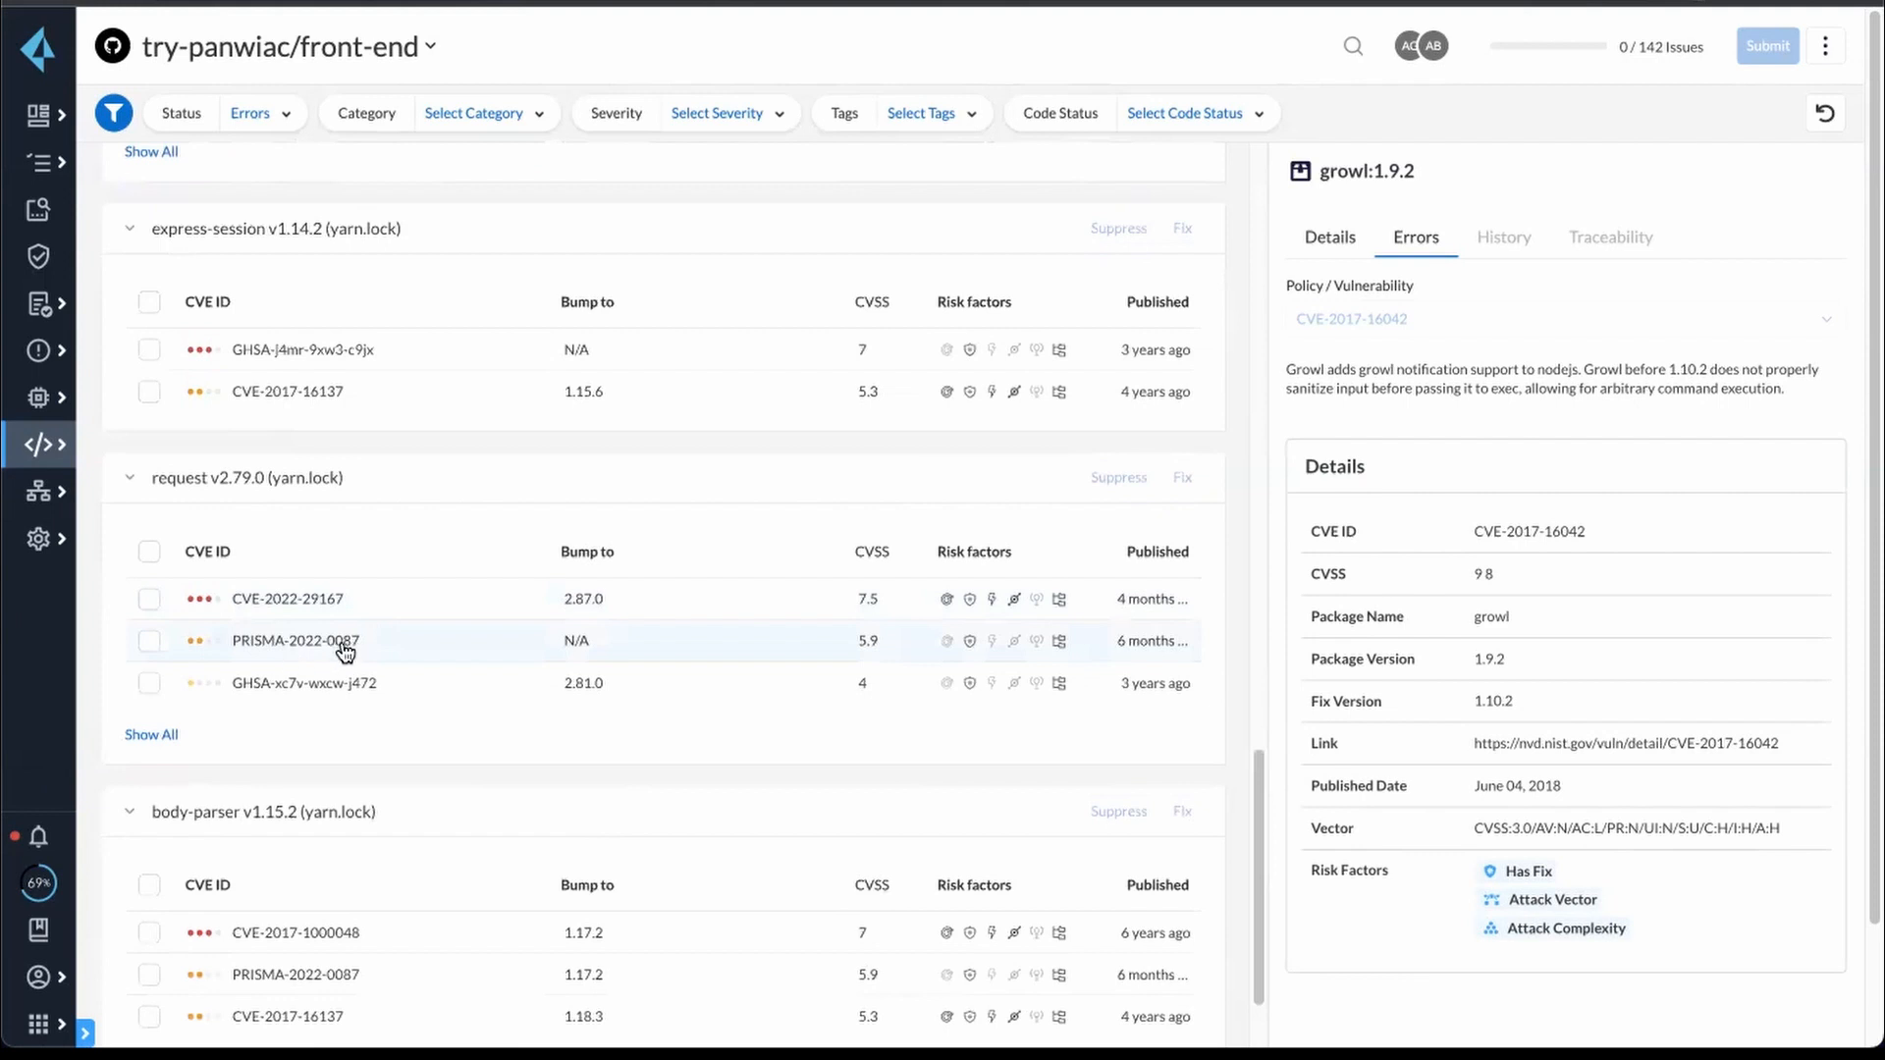
mouse_move(595, 649)
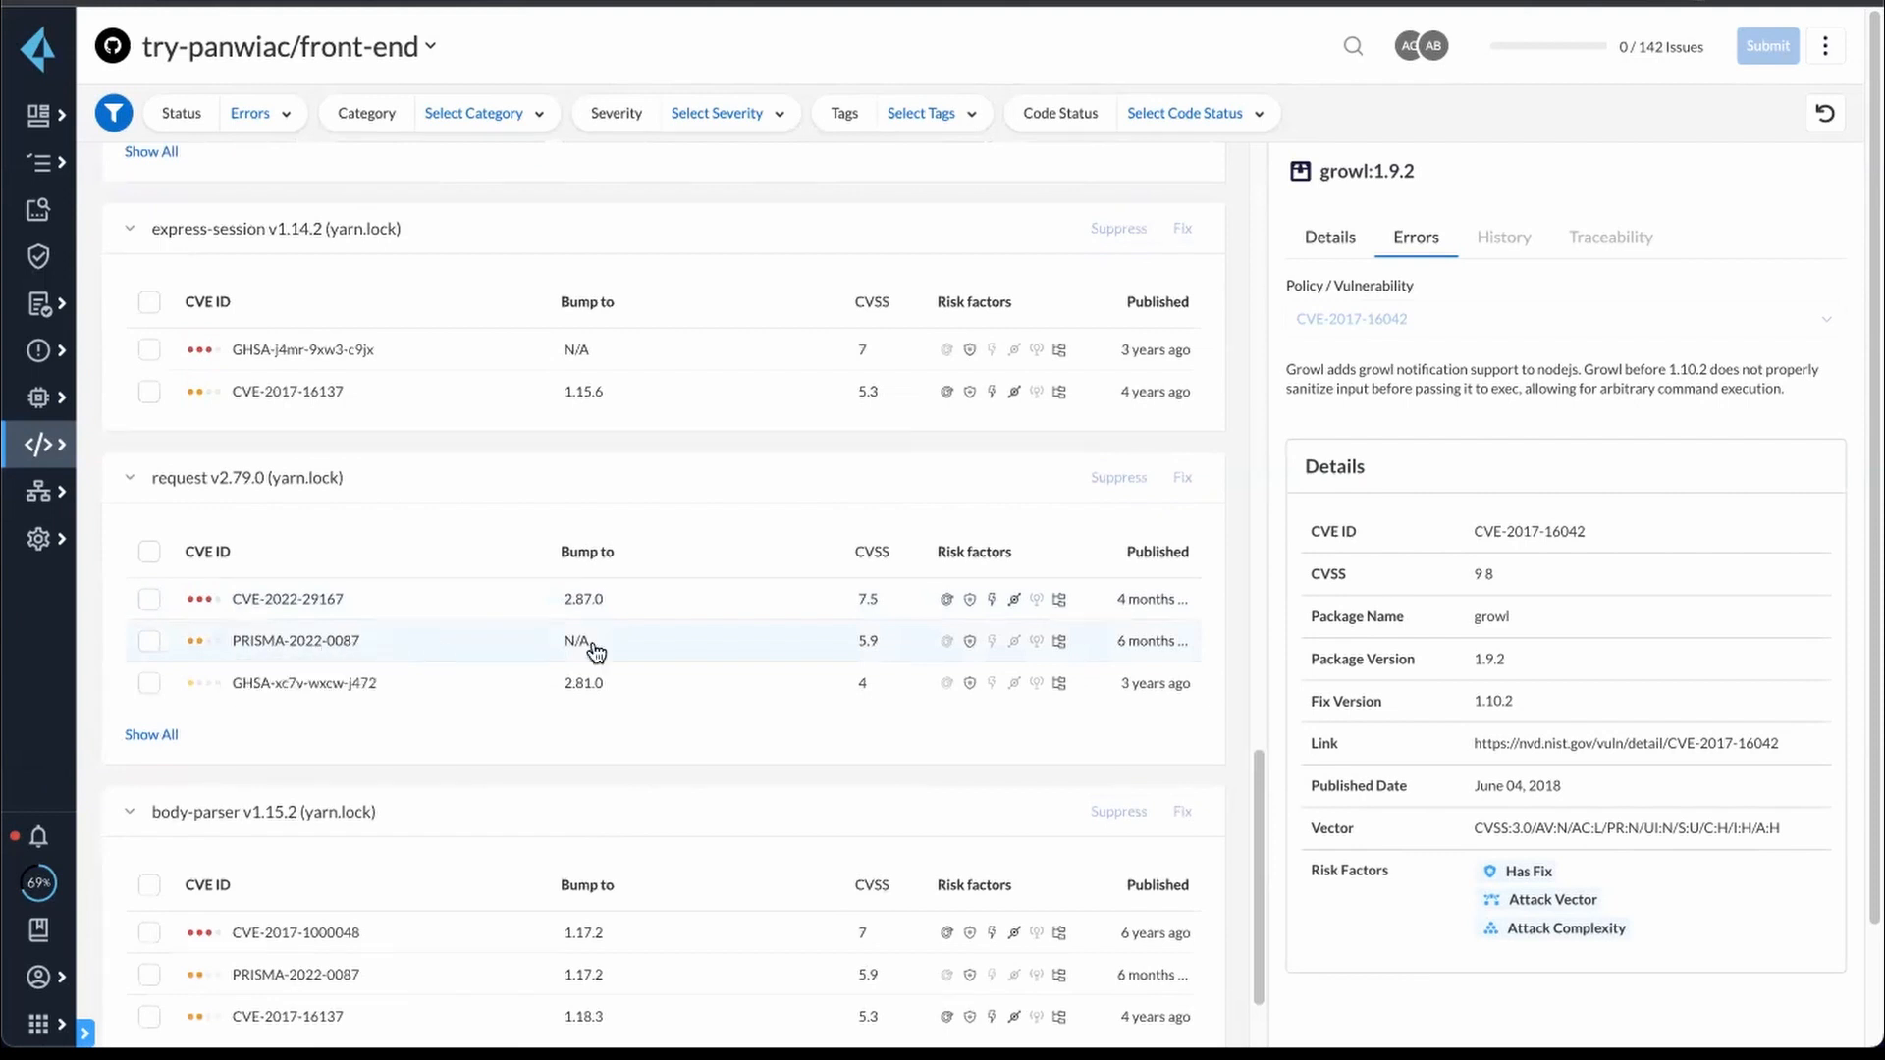
mouse_move(826, 636)
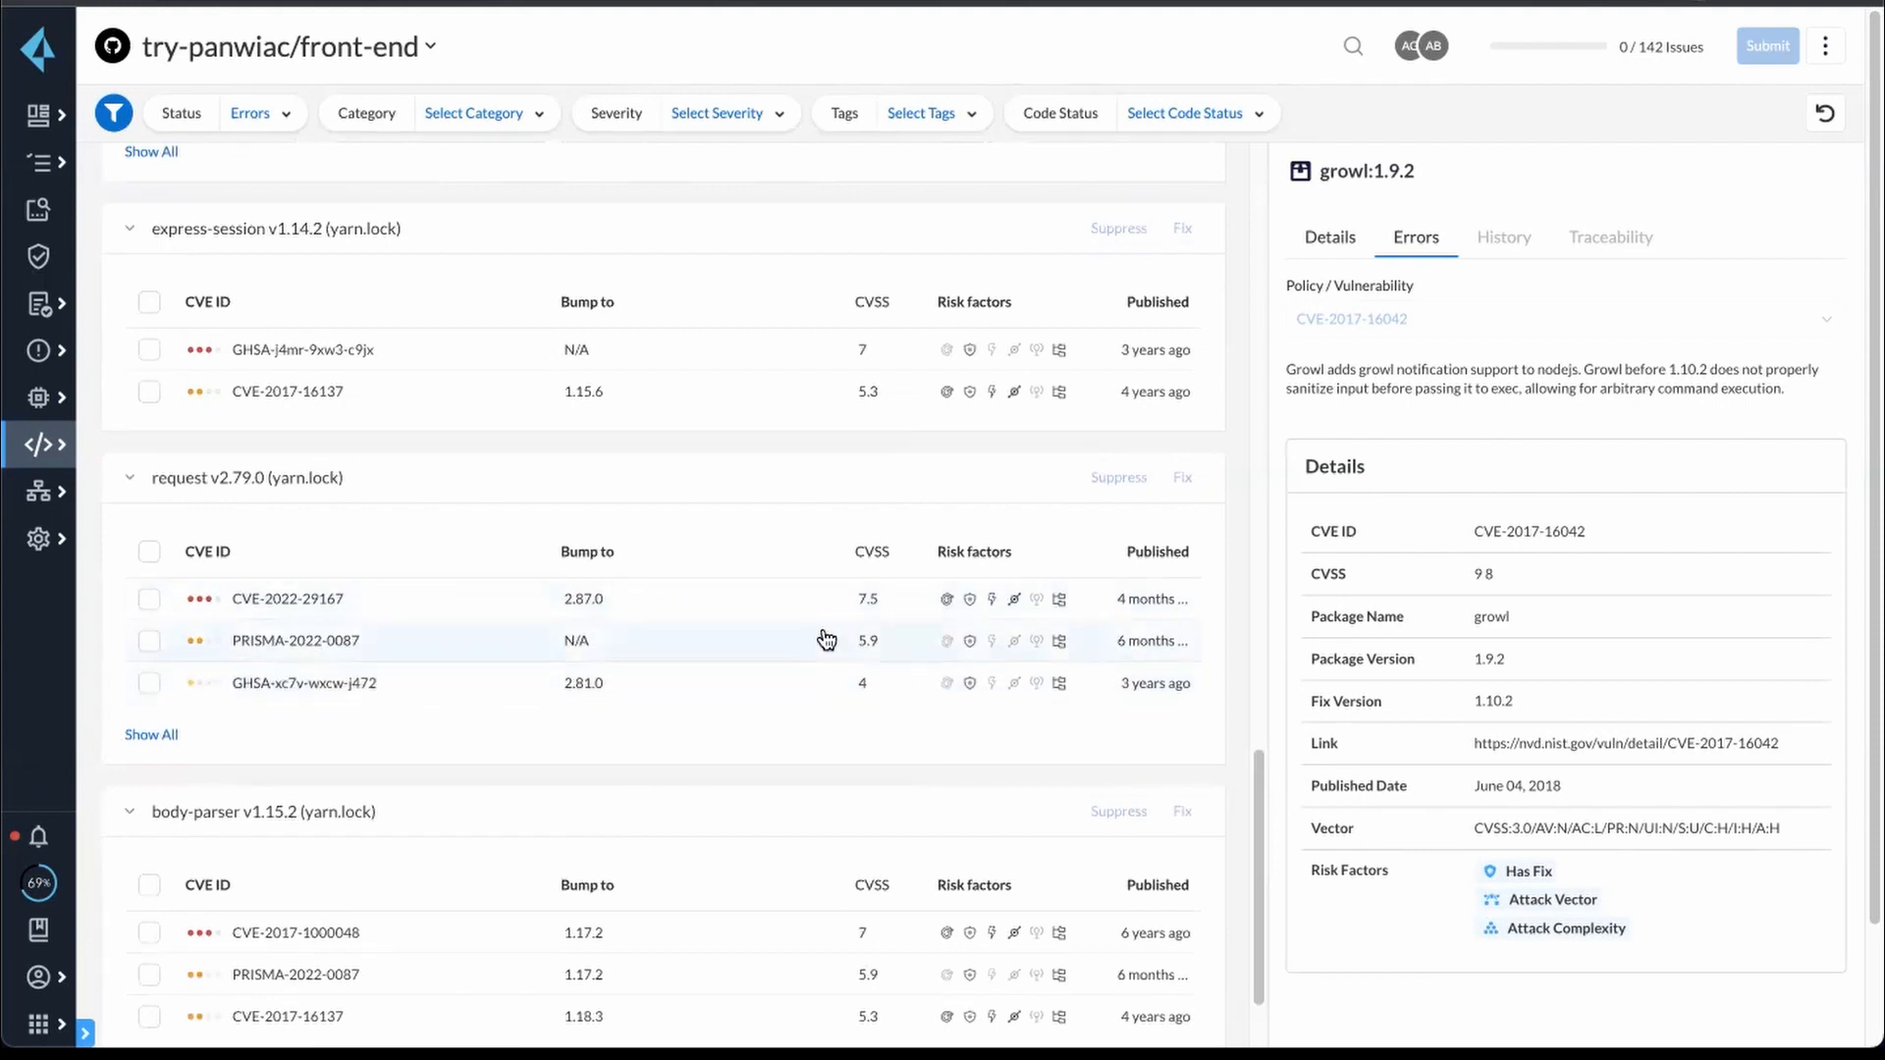
mouse_move(291, 621)
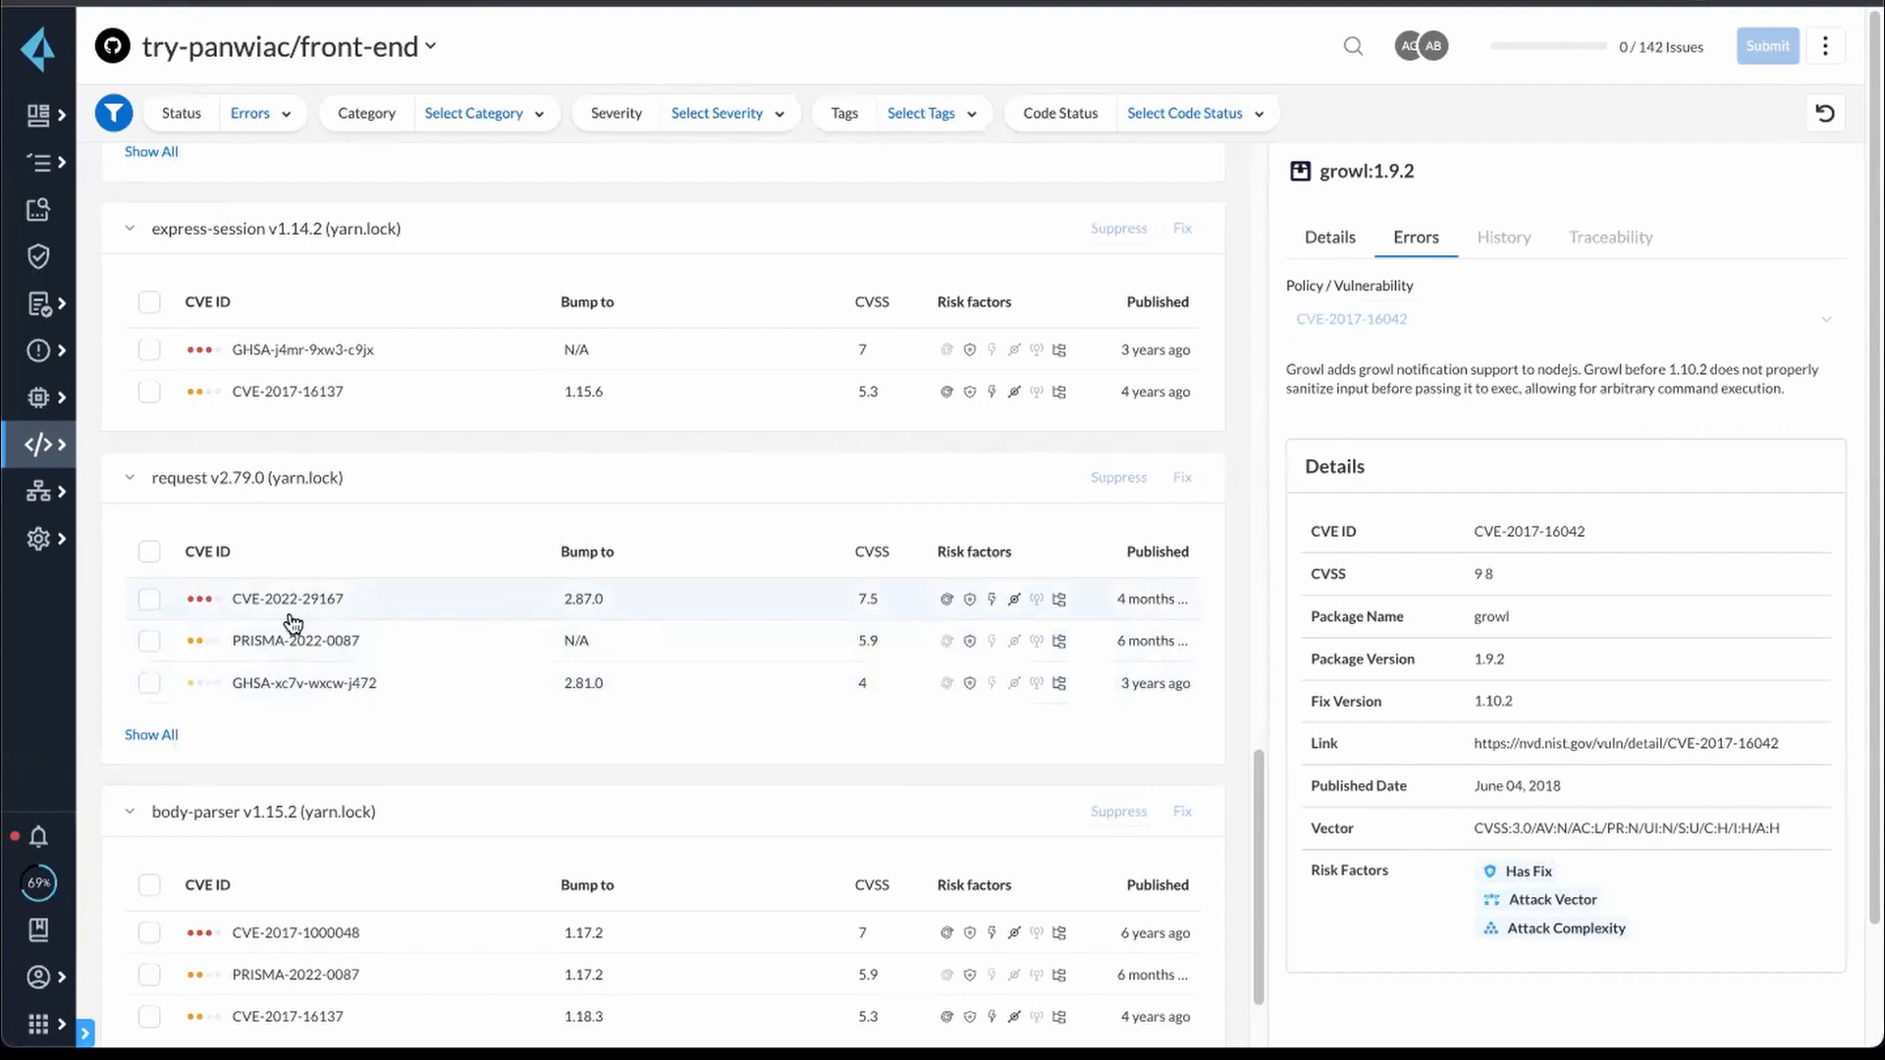
Step: Open the growl:1.9.2 package in the front-end issues list to show its Details panel
click(1182, 477)
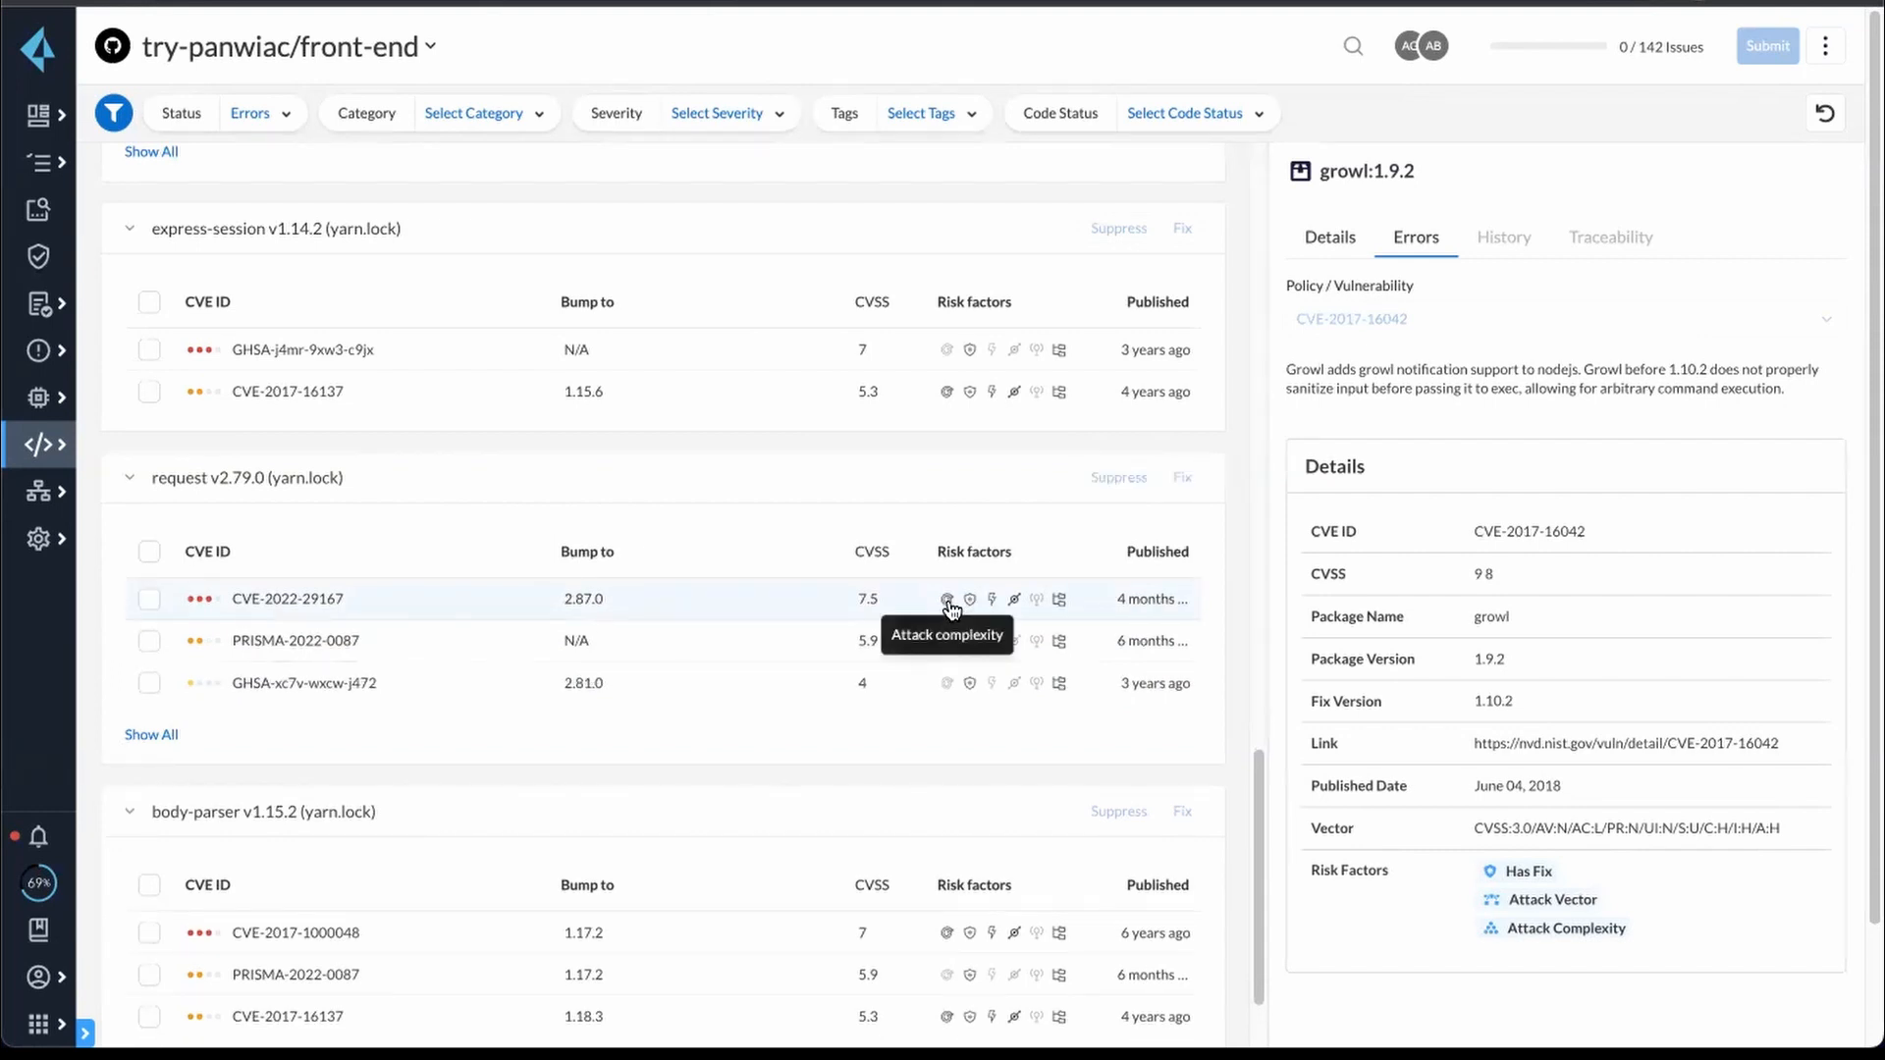
mouse_move(991, 599)
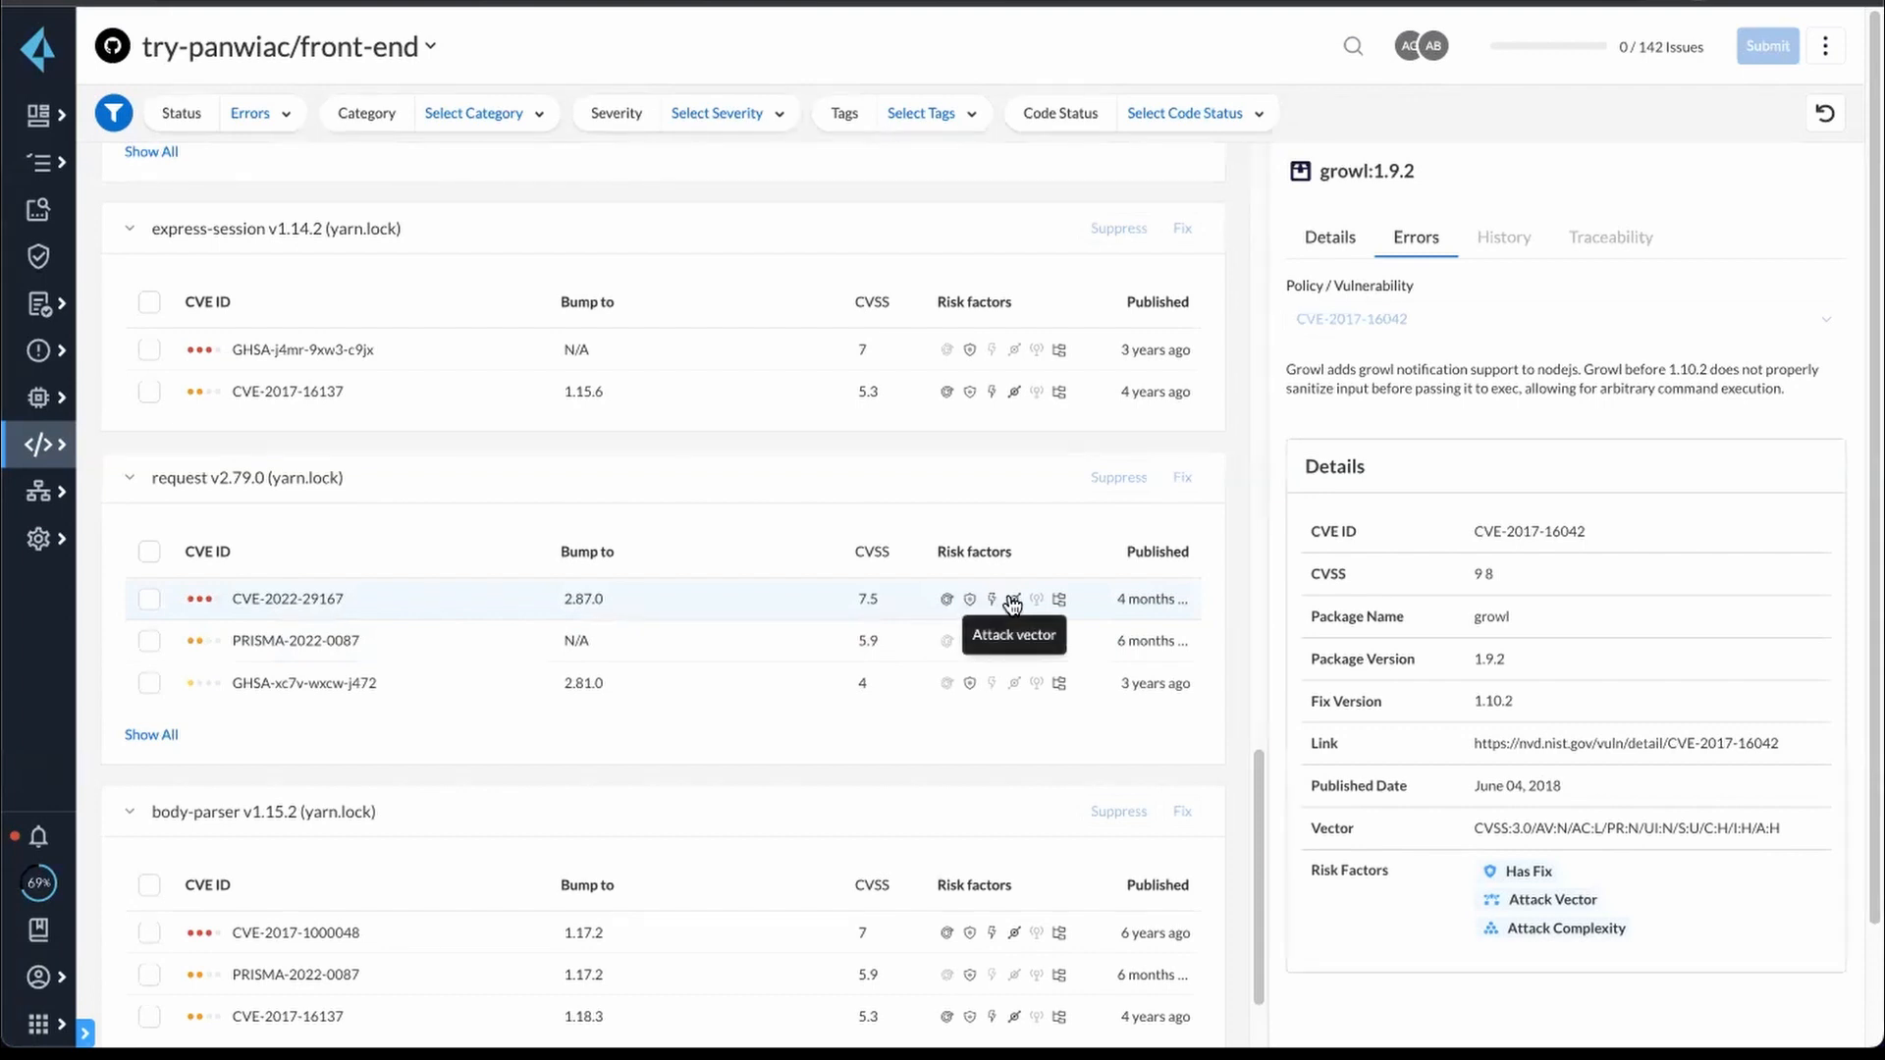
mouse_move(1013, 597)
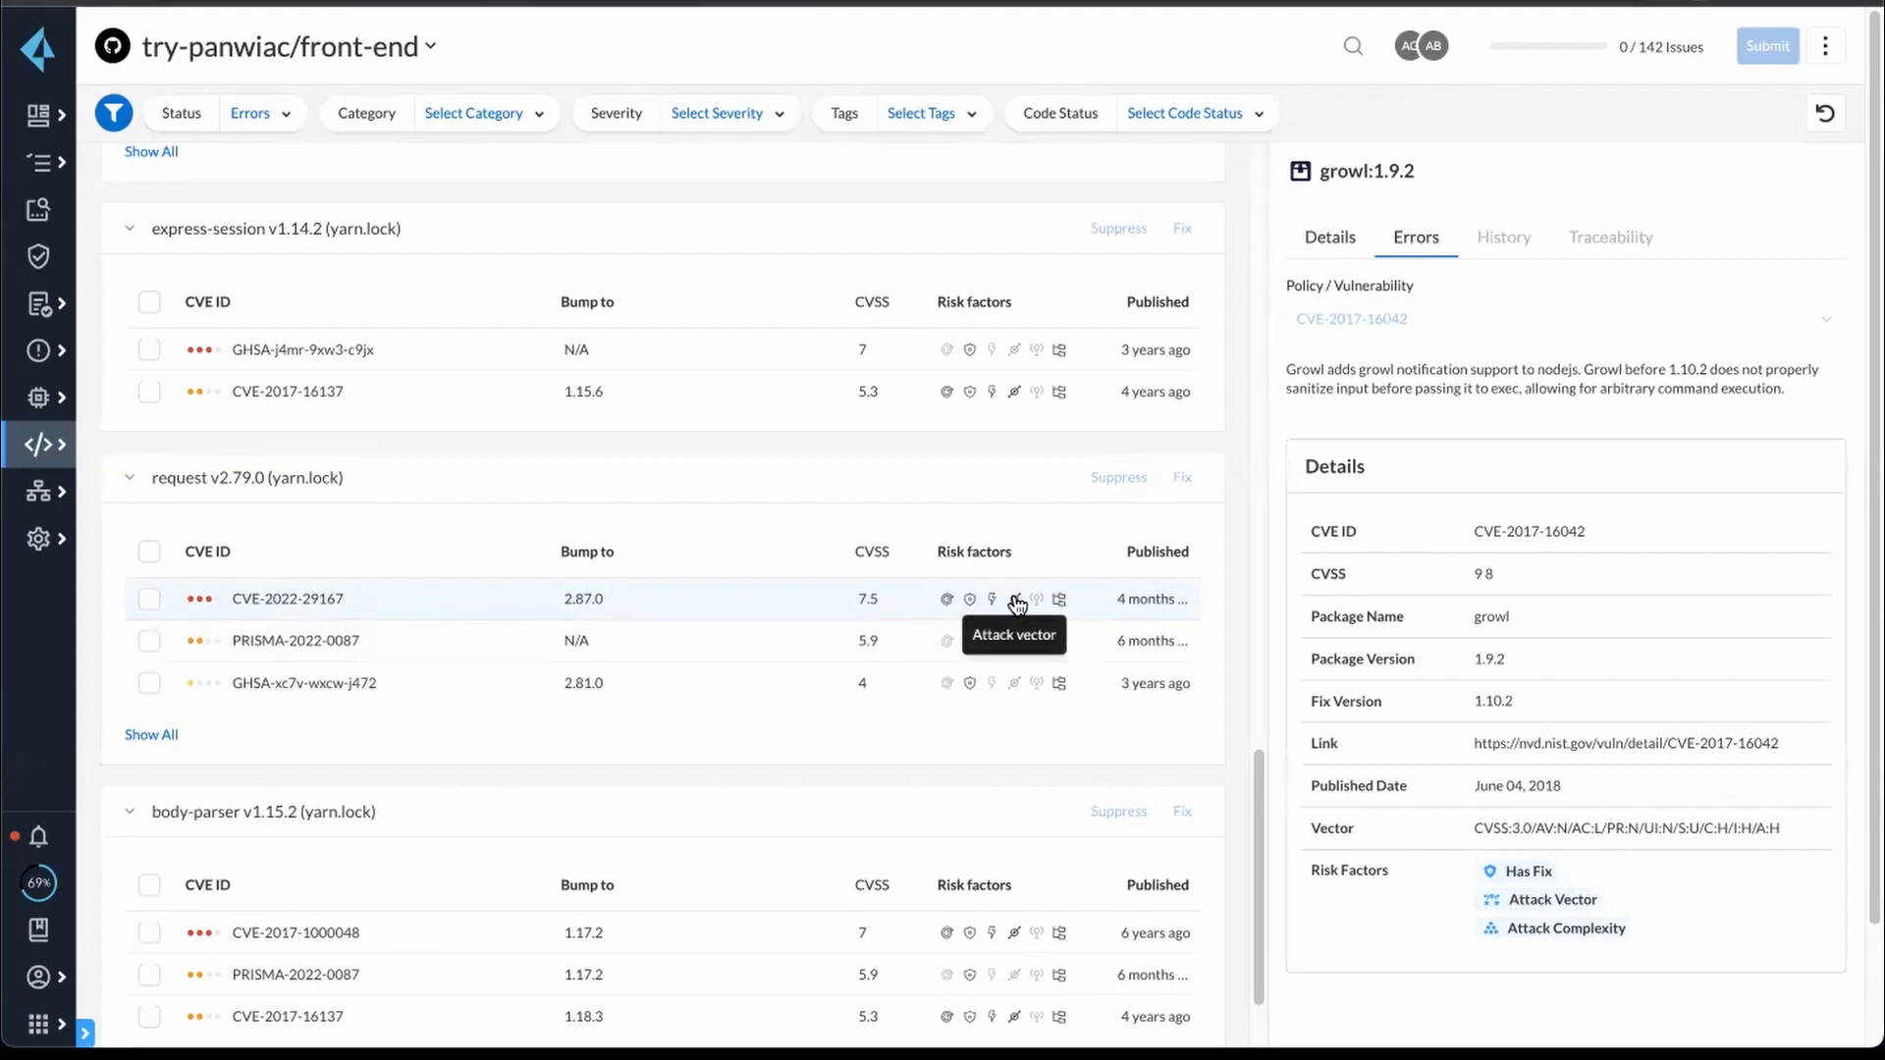
mouse_move(1057, 597)
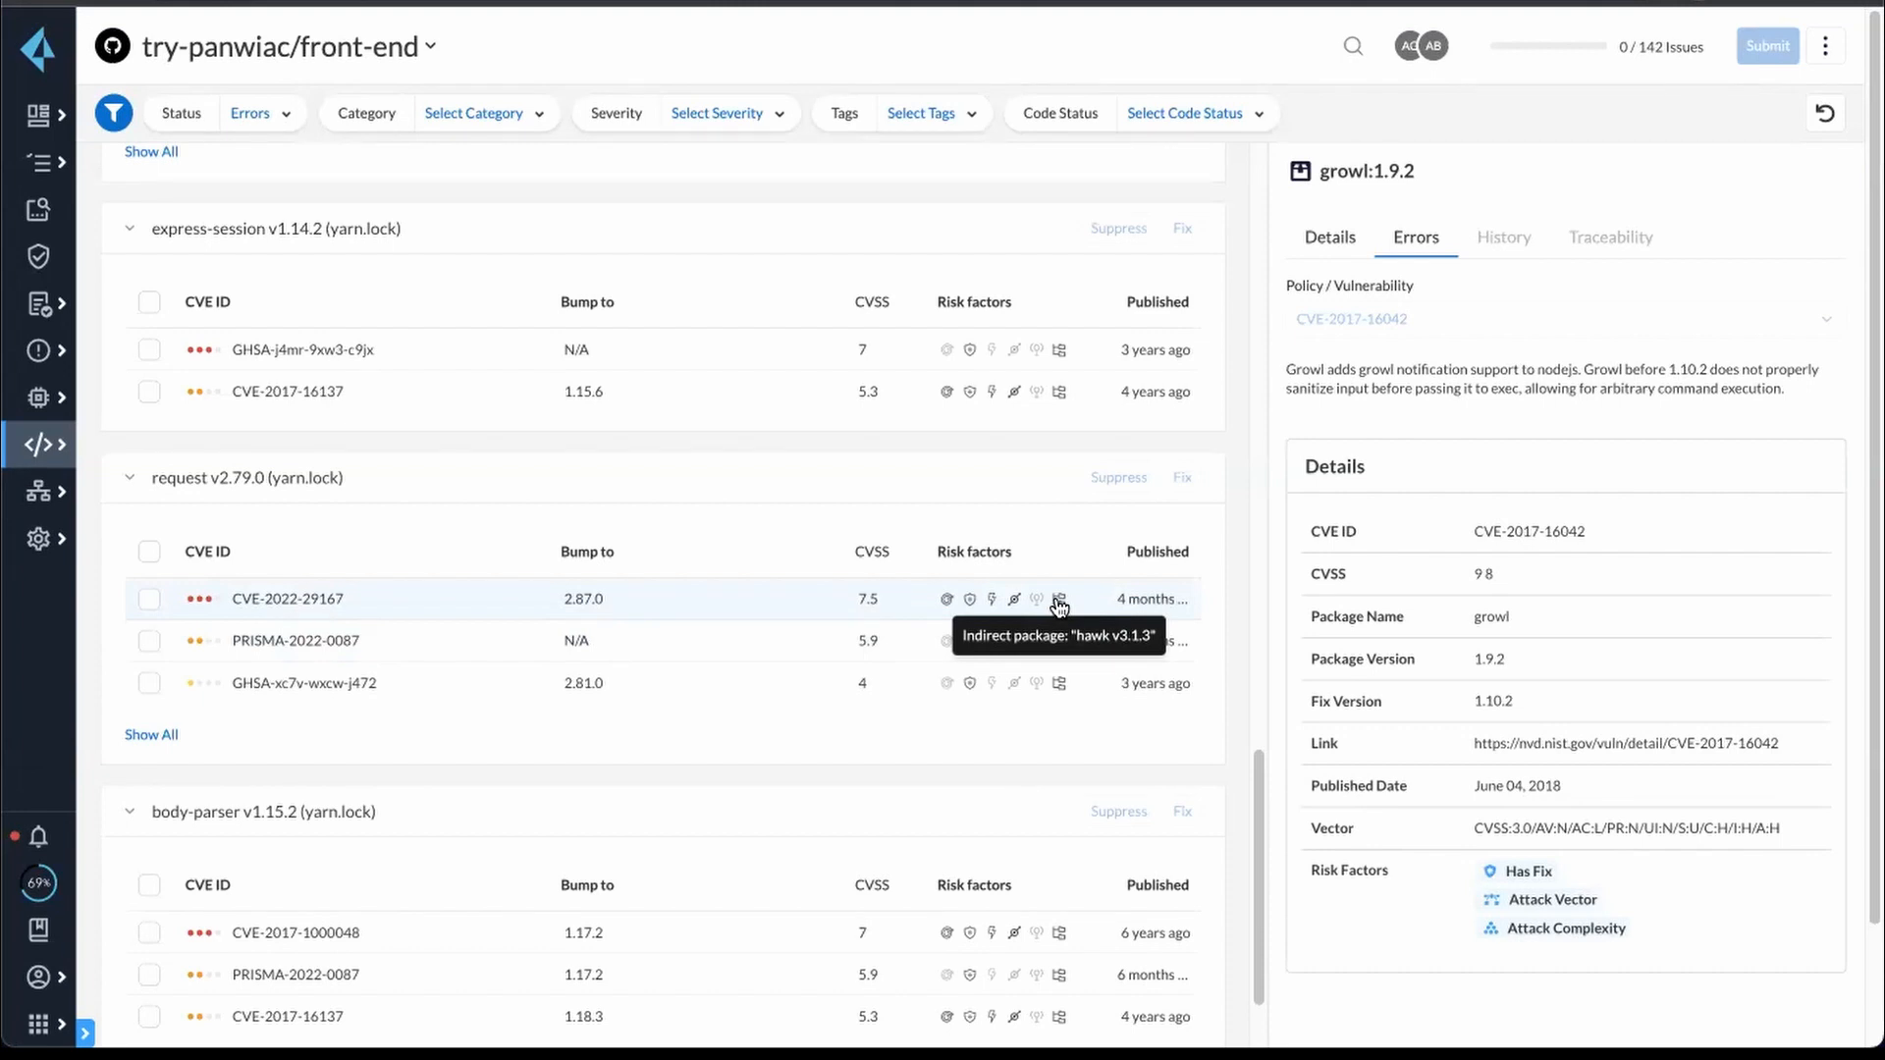
mouse_move(1276, 455)
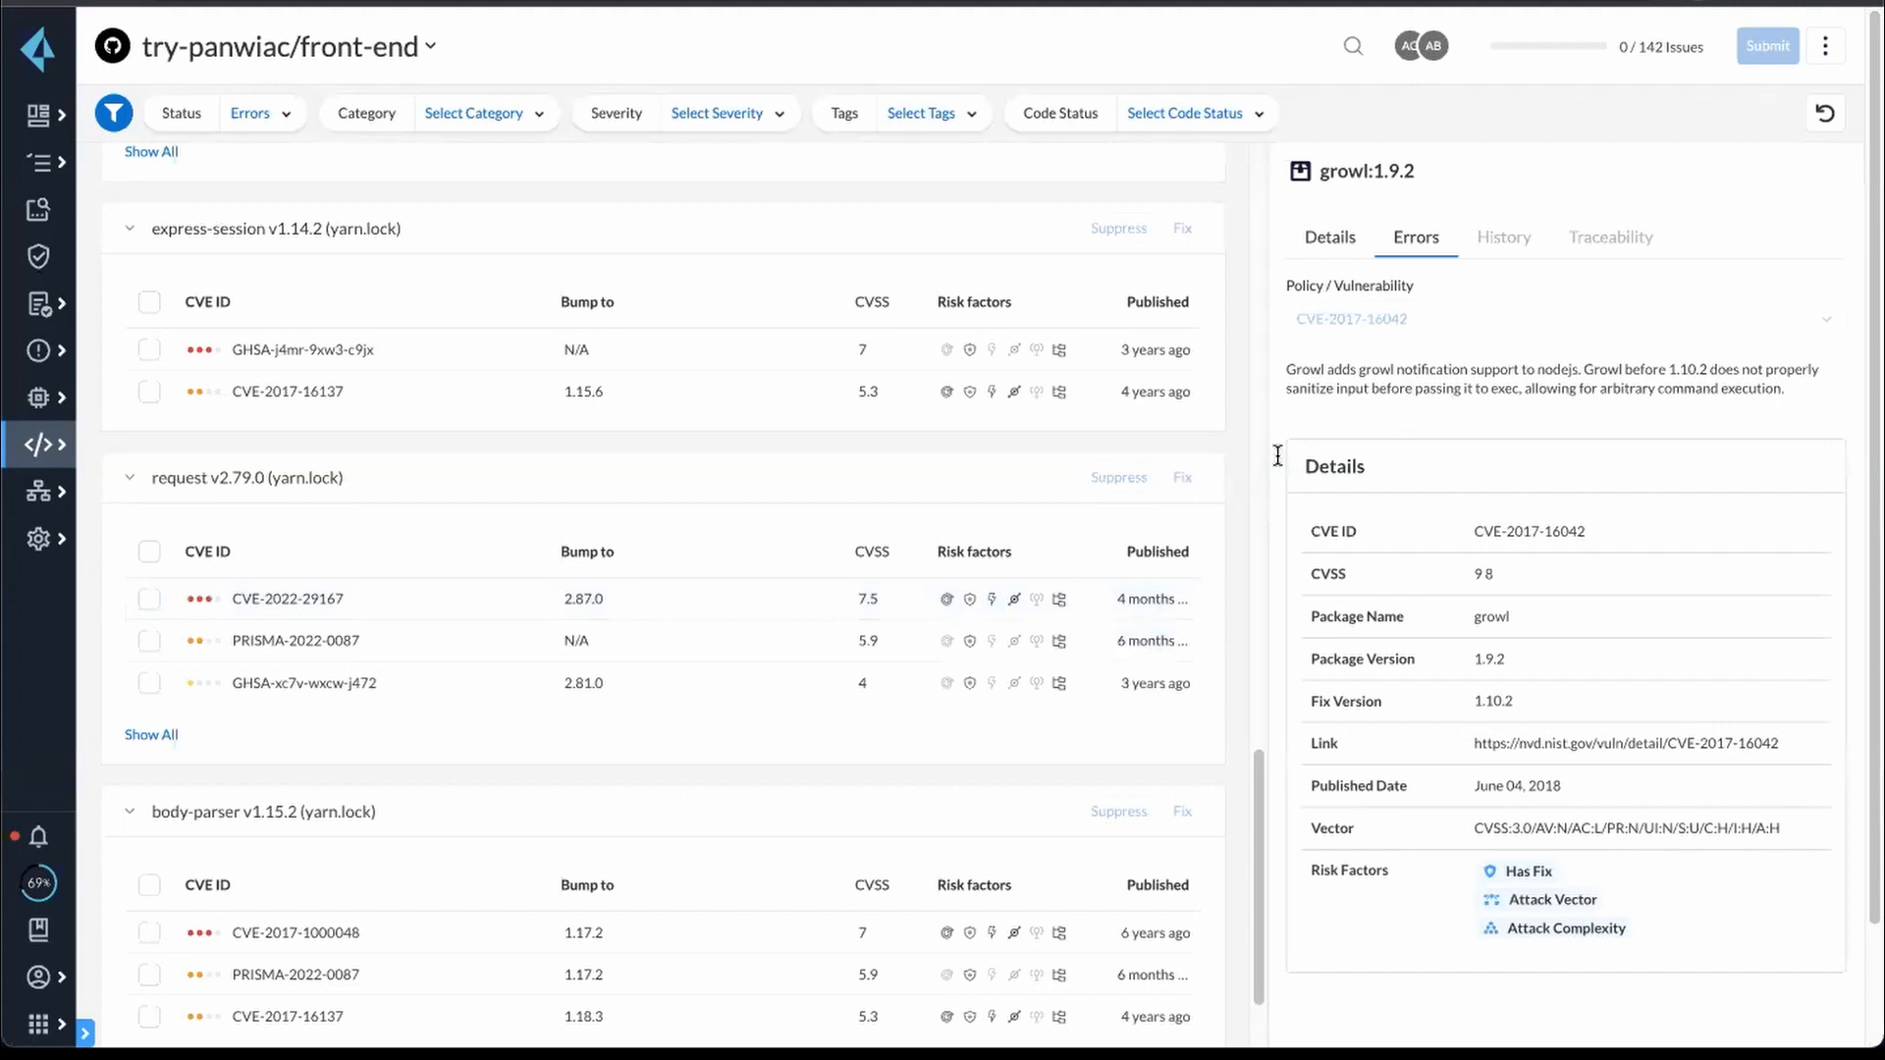
mouse_move(1405, 447)
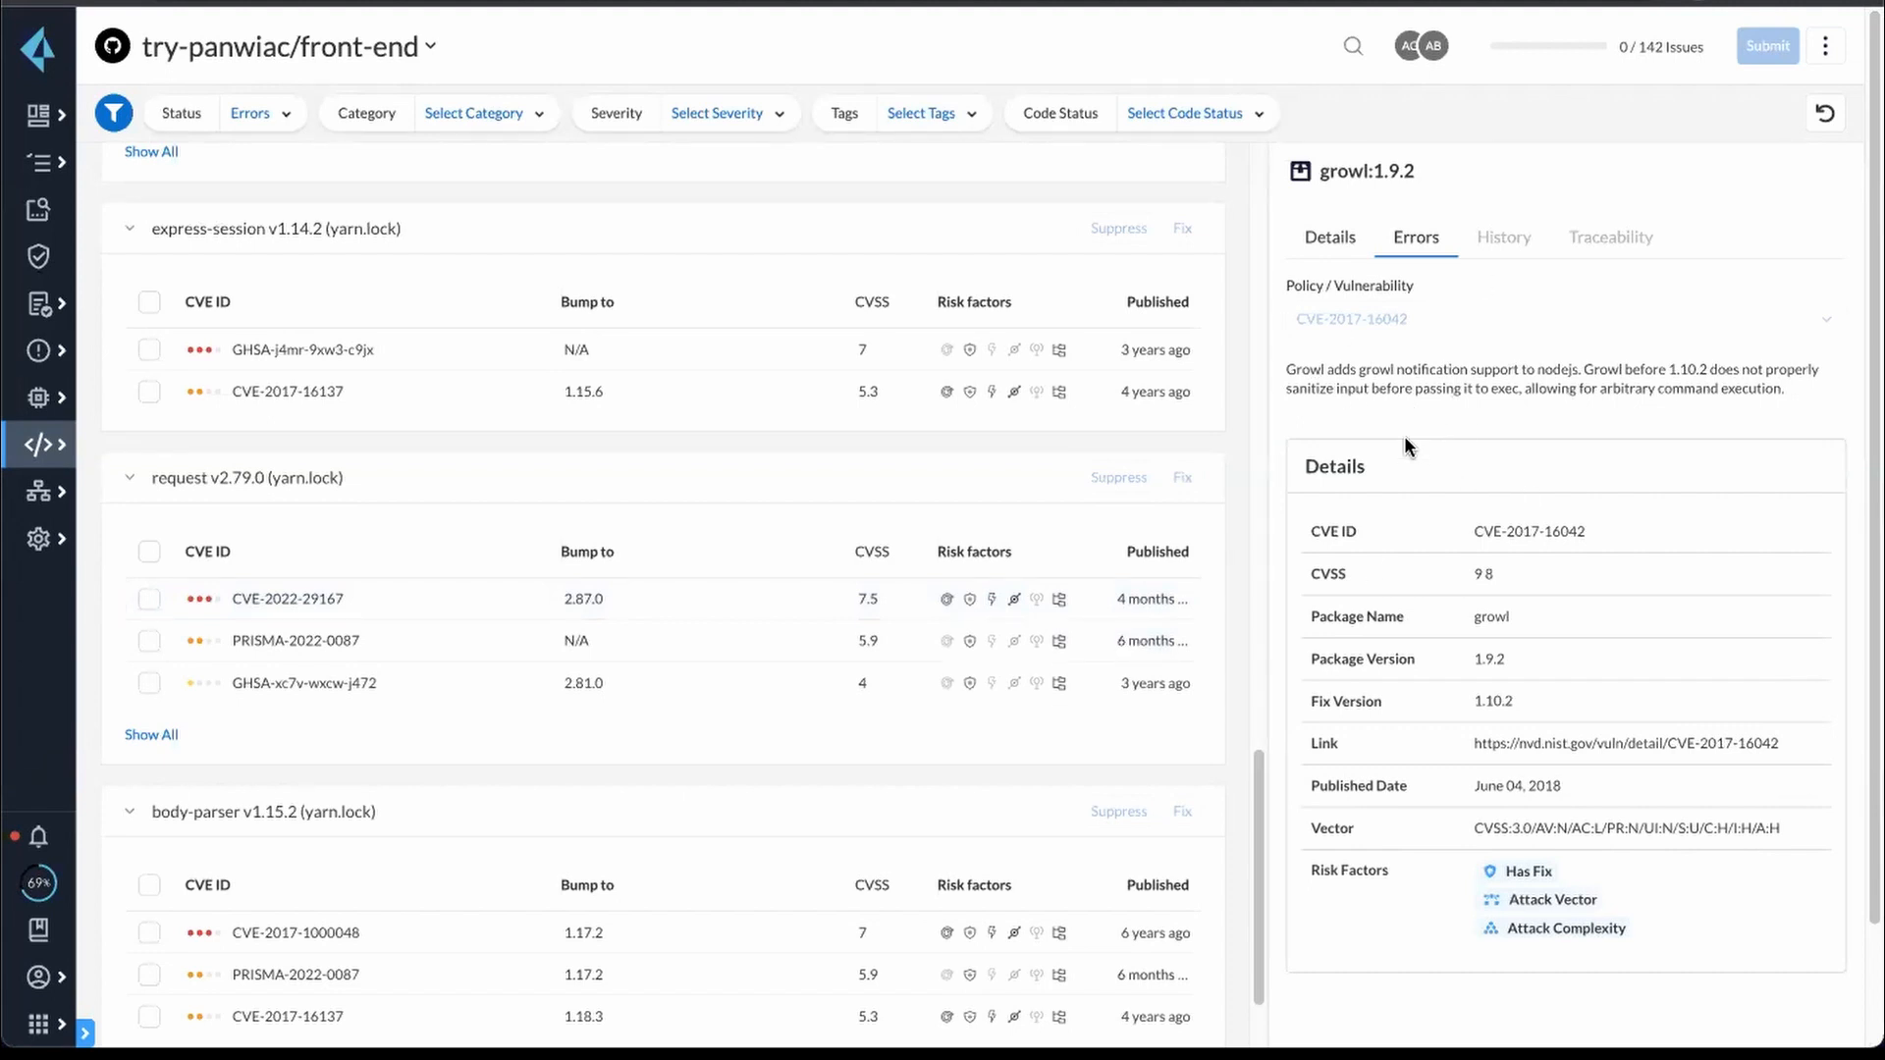
click(1331, 235)
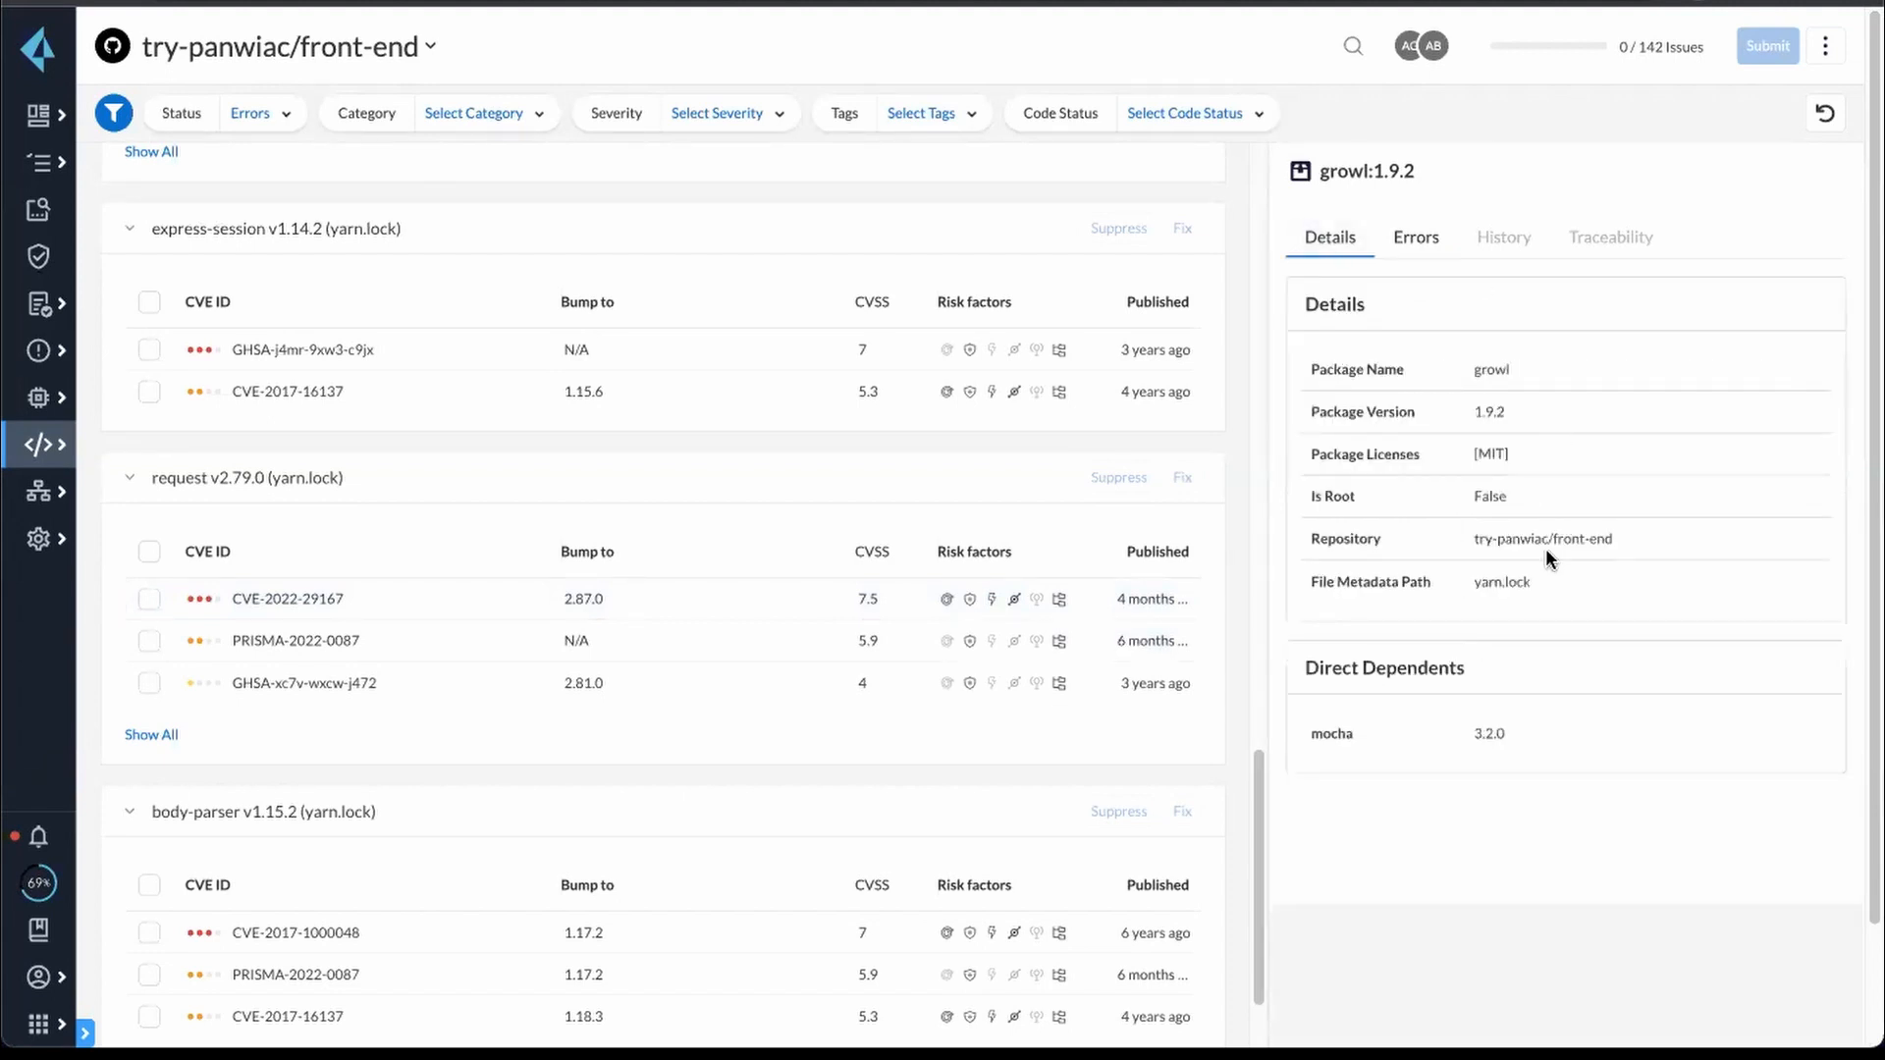
mouse_move(1441, 496)
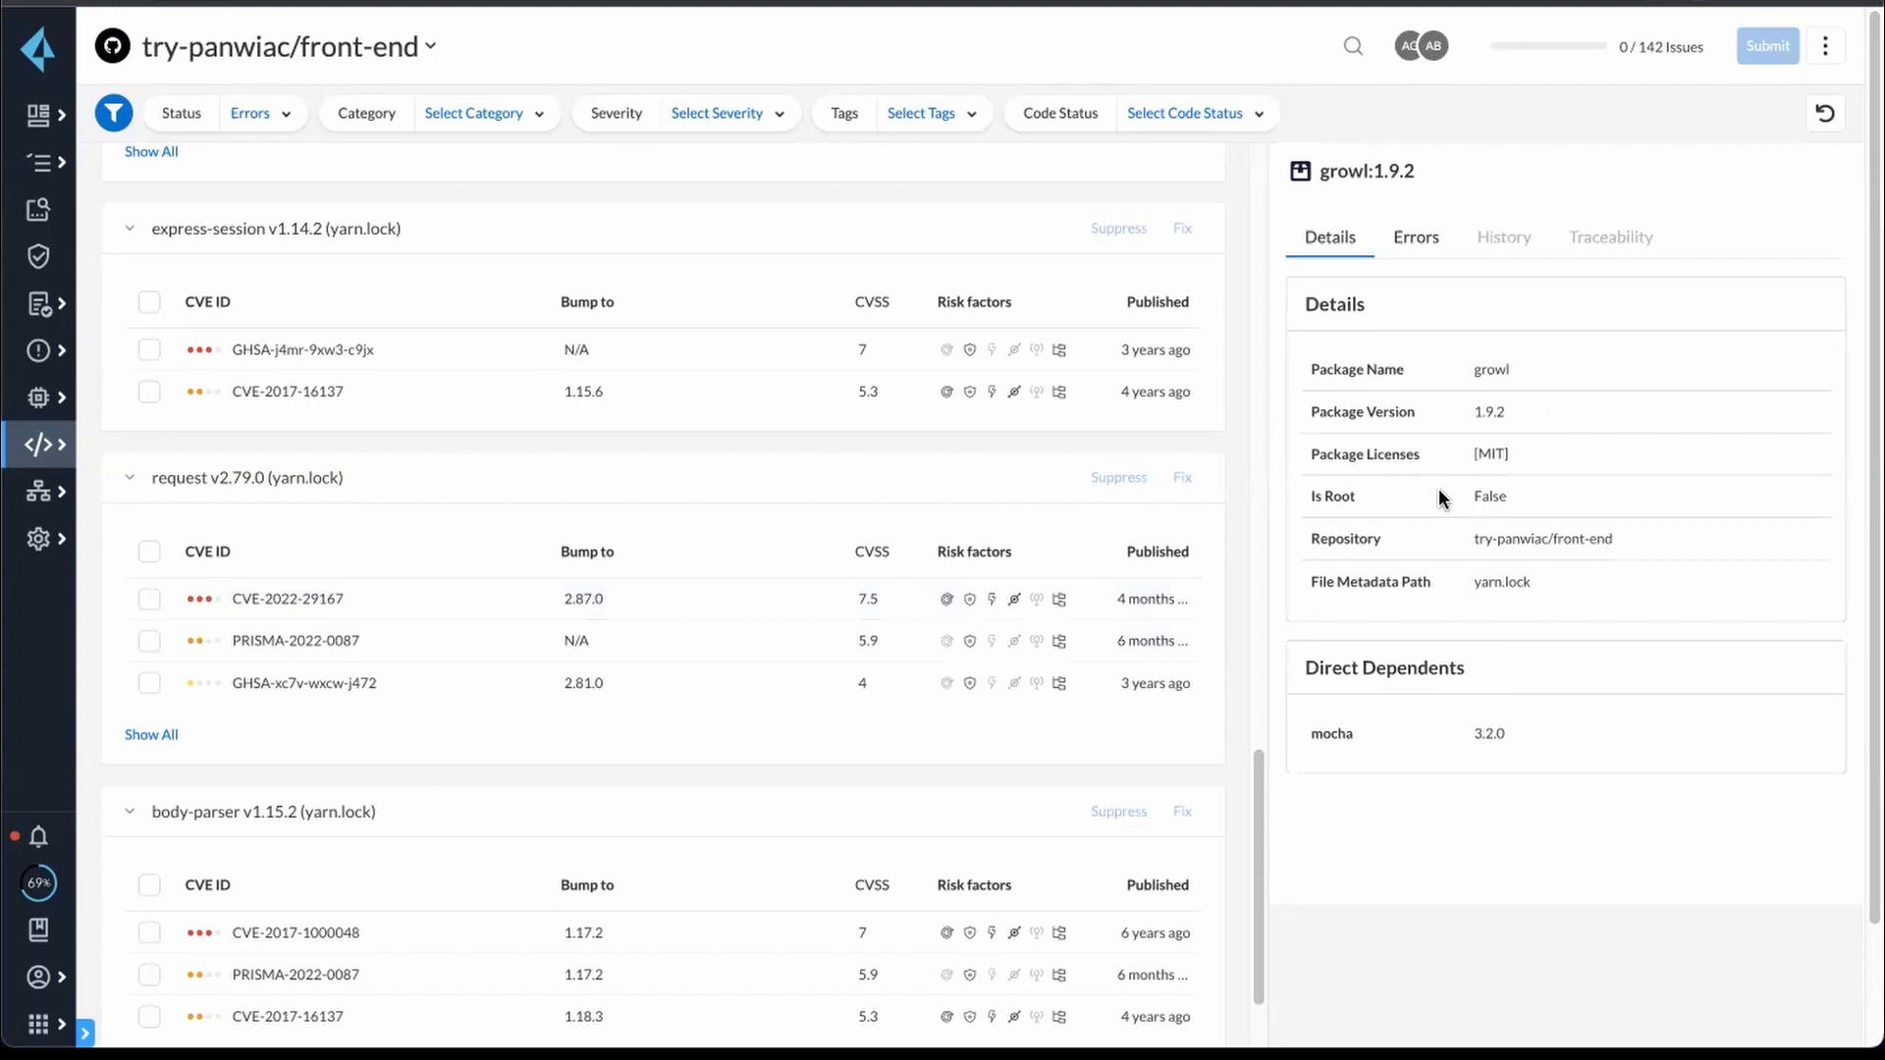
mouse_move(35, 452)
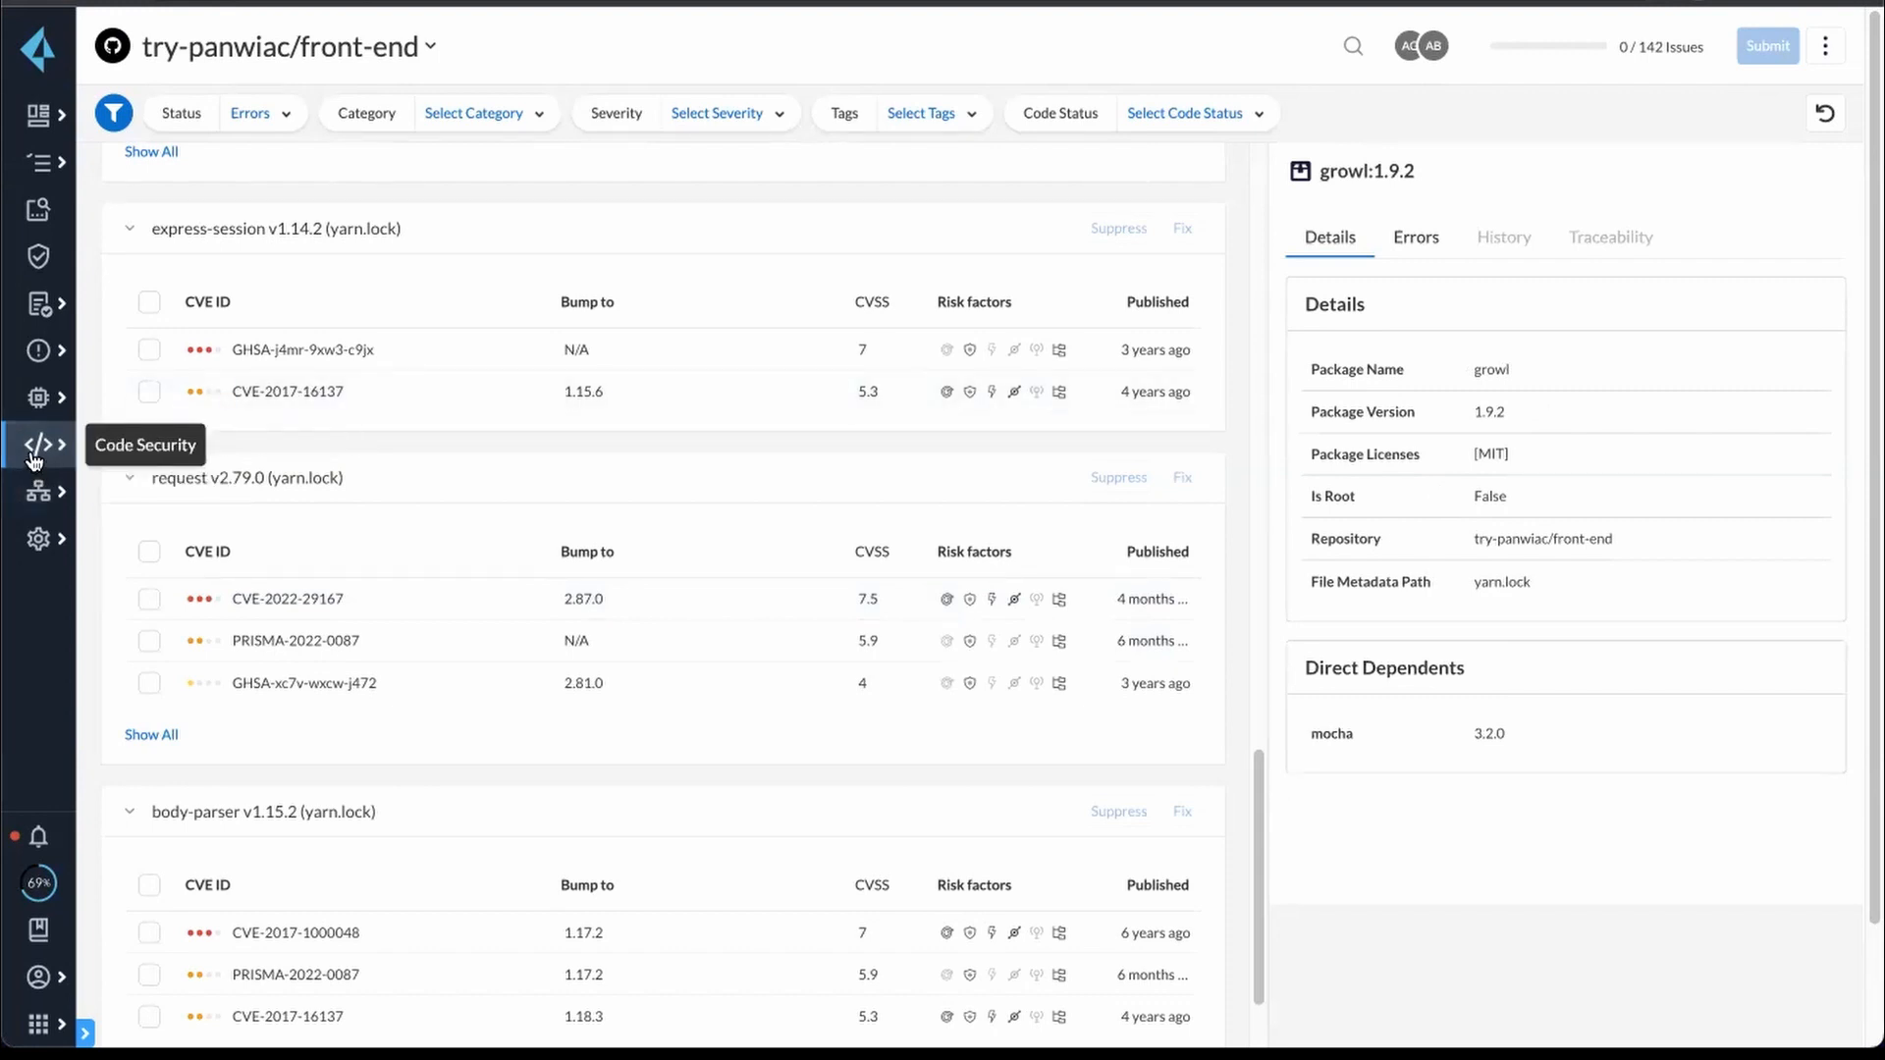
Step: Show the Code Security Supply Chain graph filtered to the try-panwiac/front-end repository
click(38, 444)
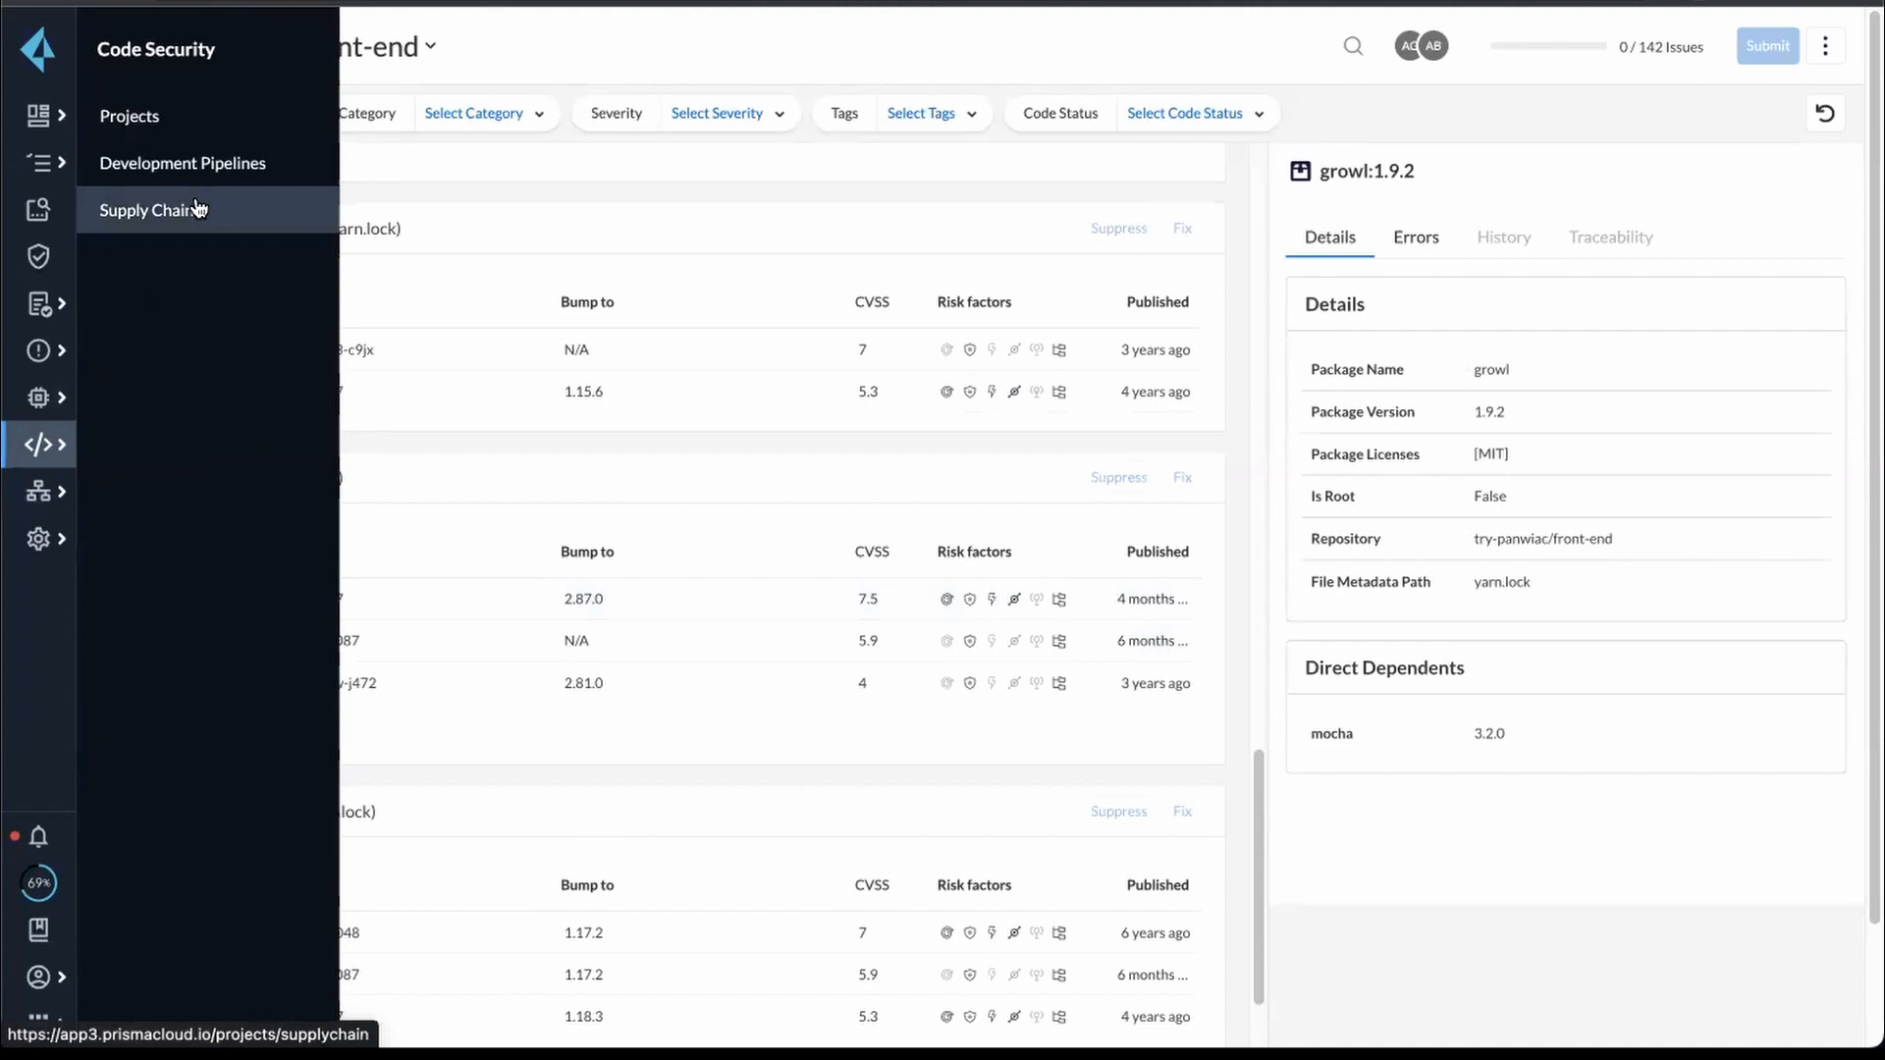
click(149, 210)
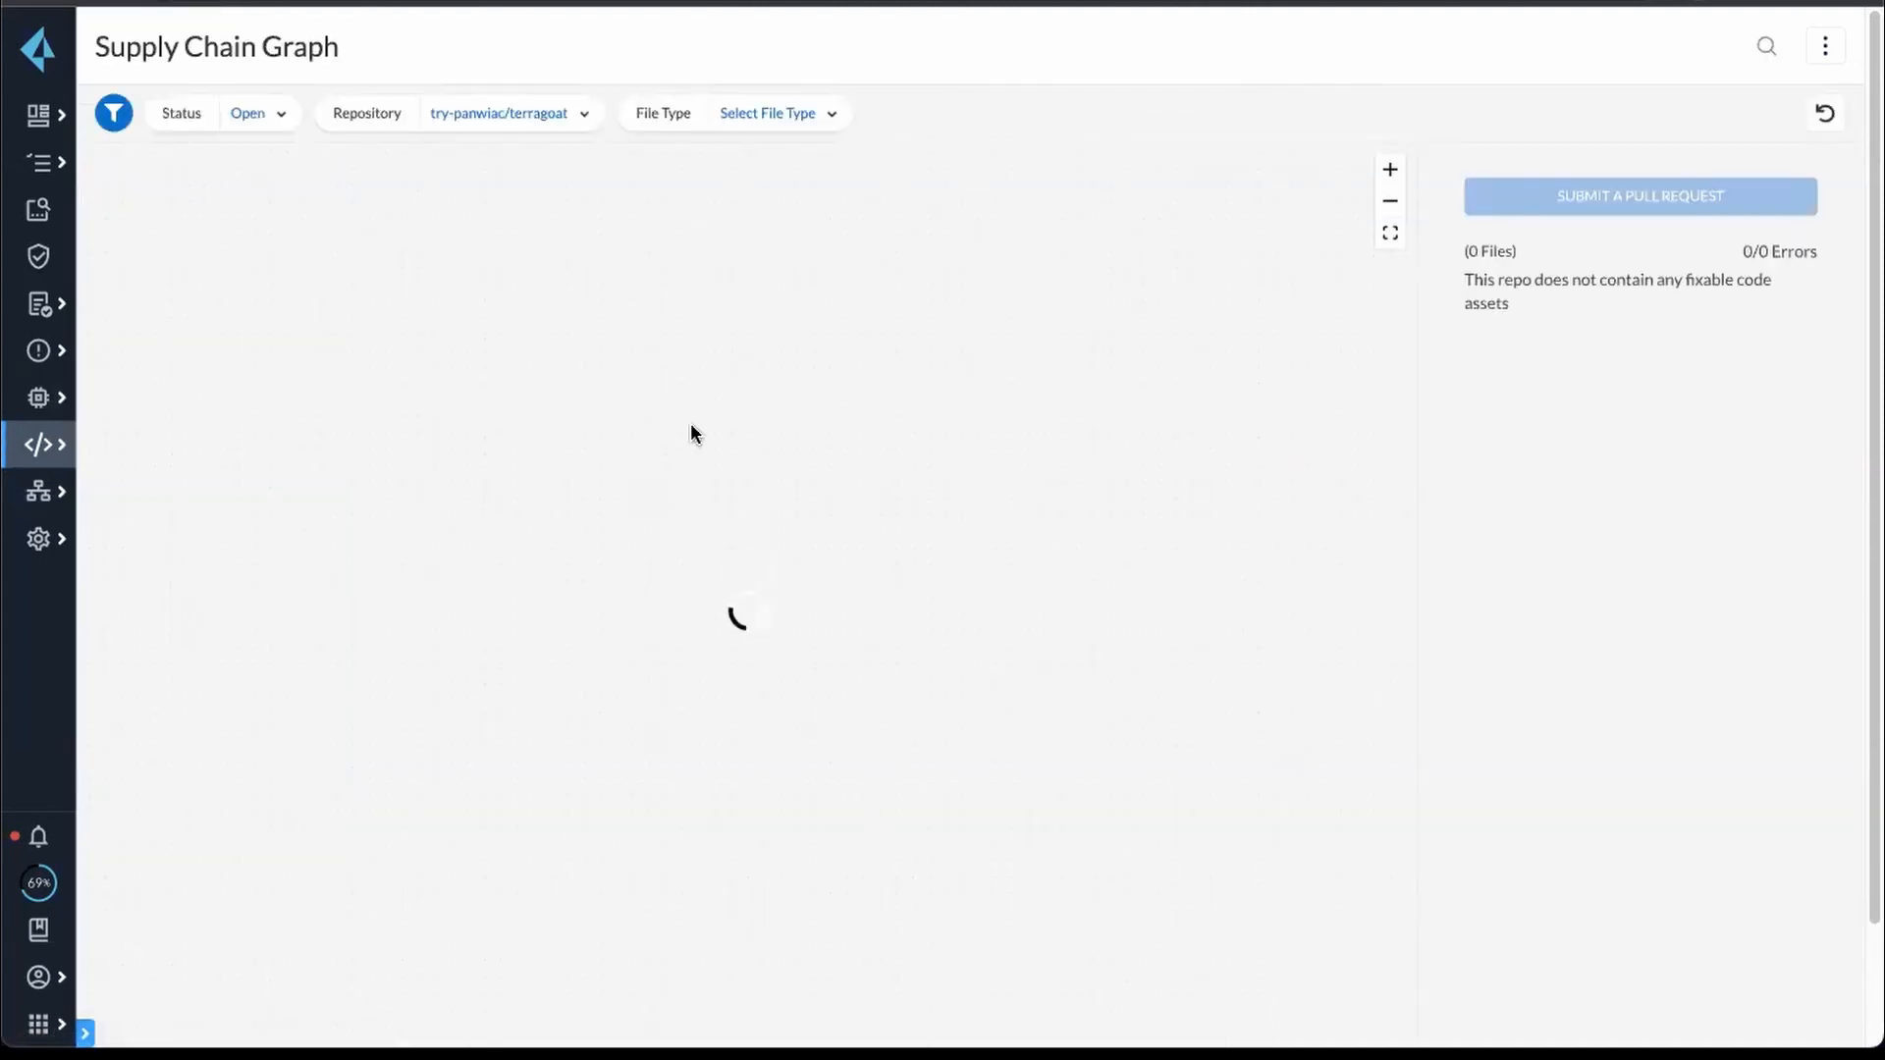
click(507, 114)
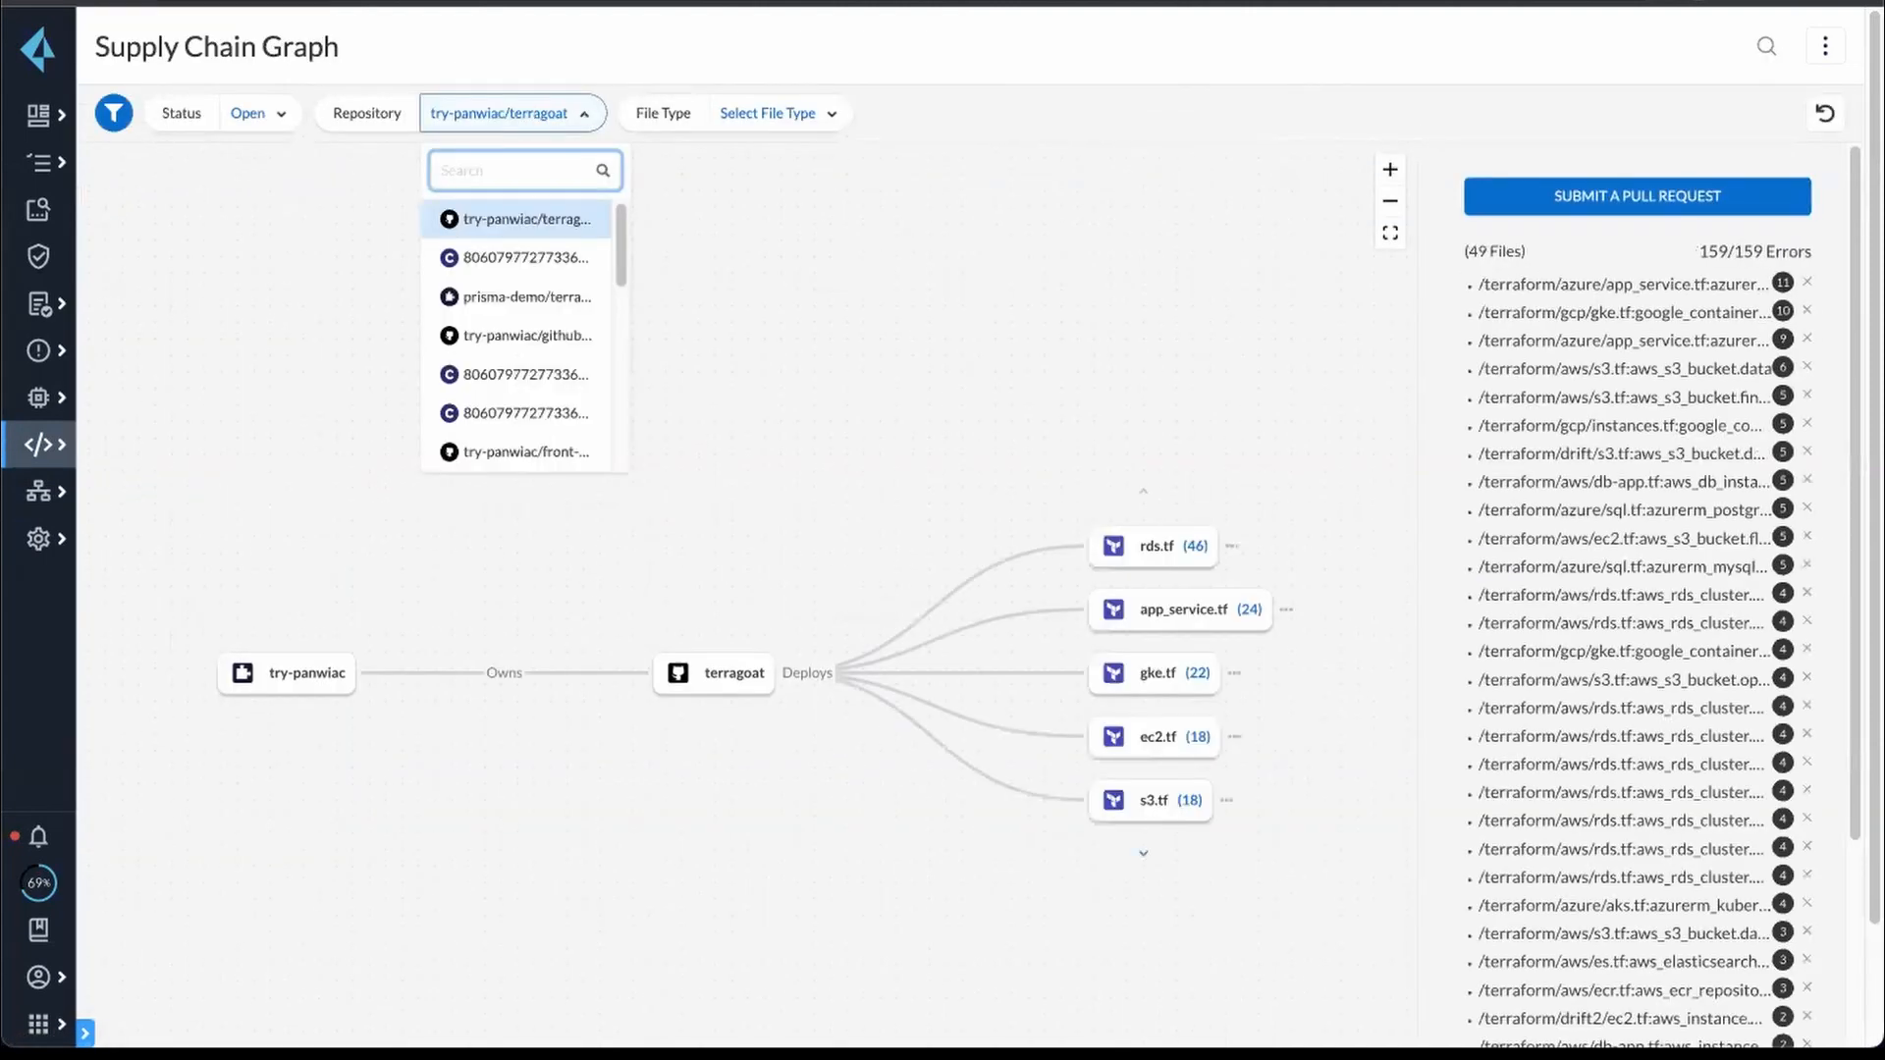
text(front)
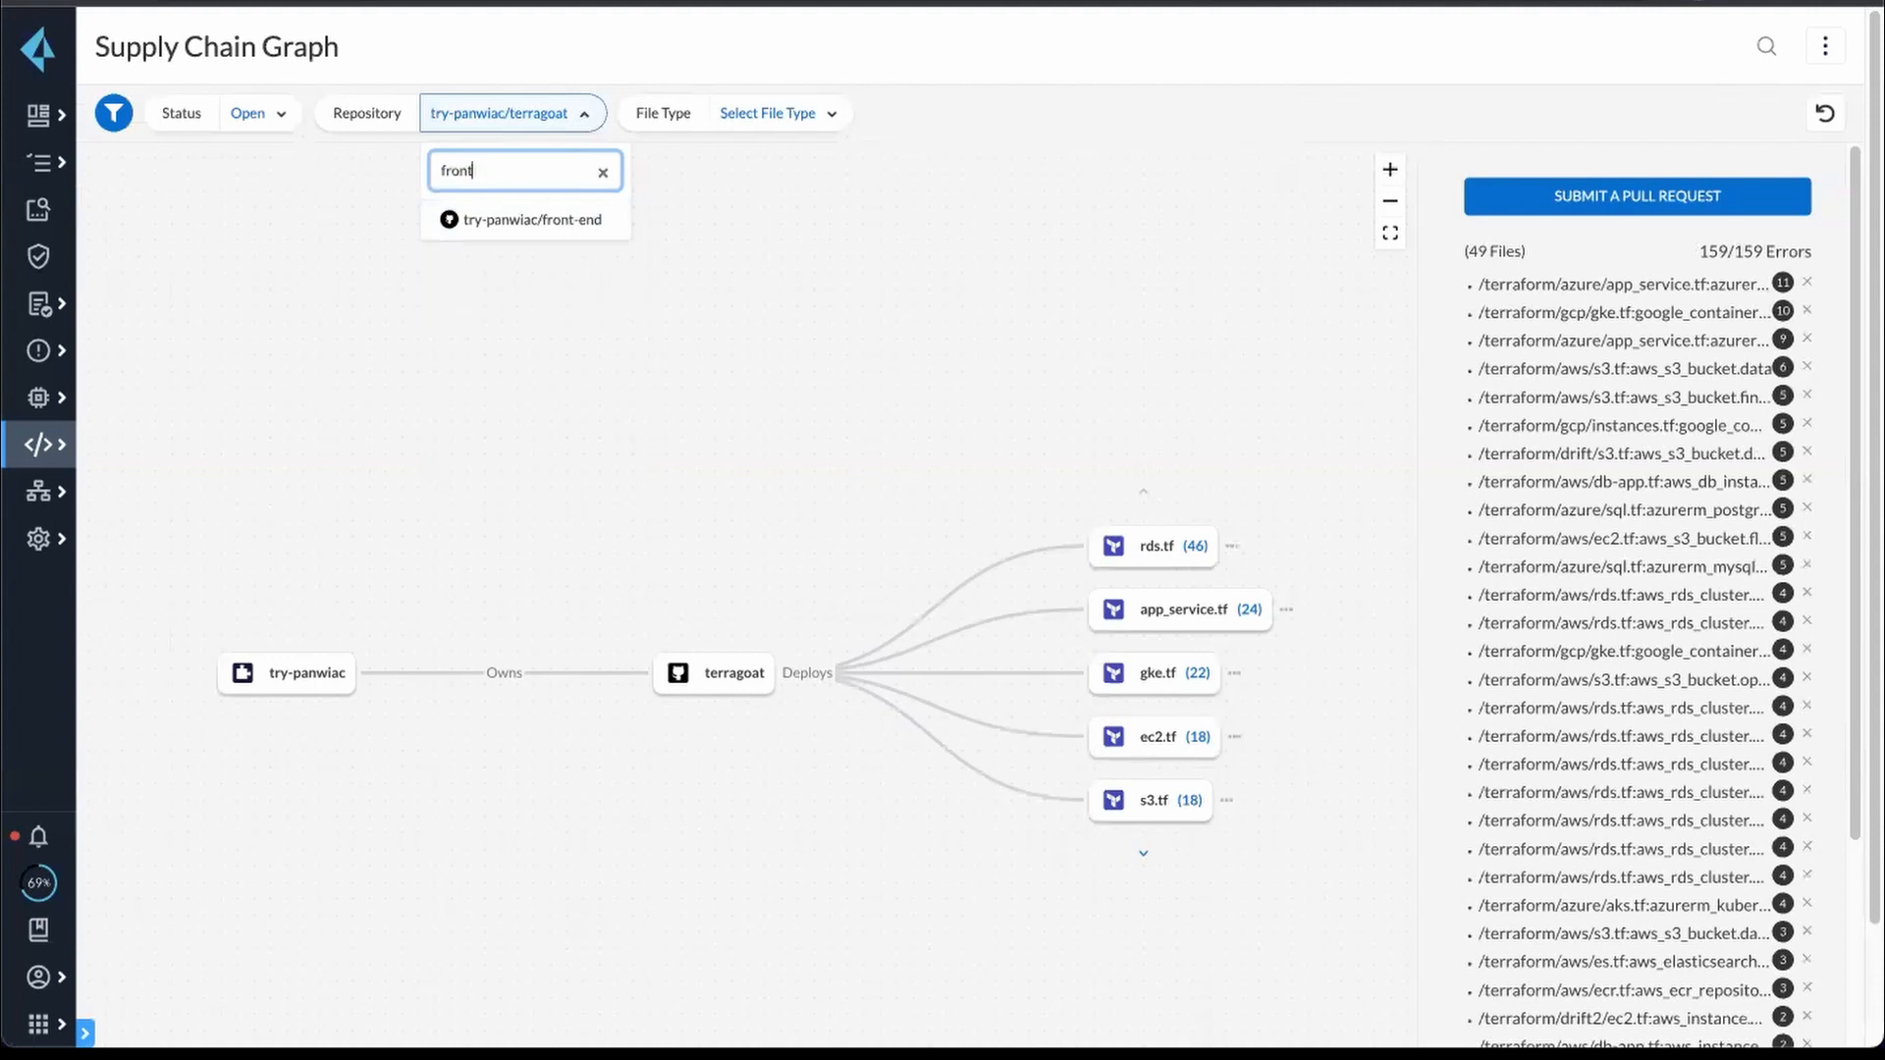
click(530, 220)
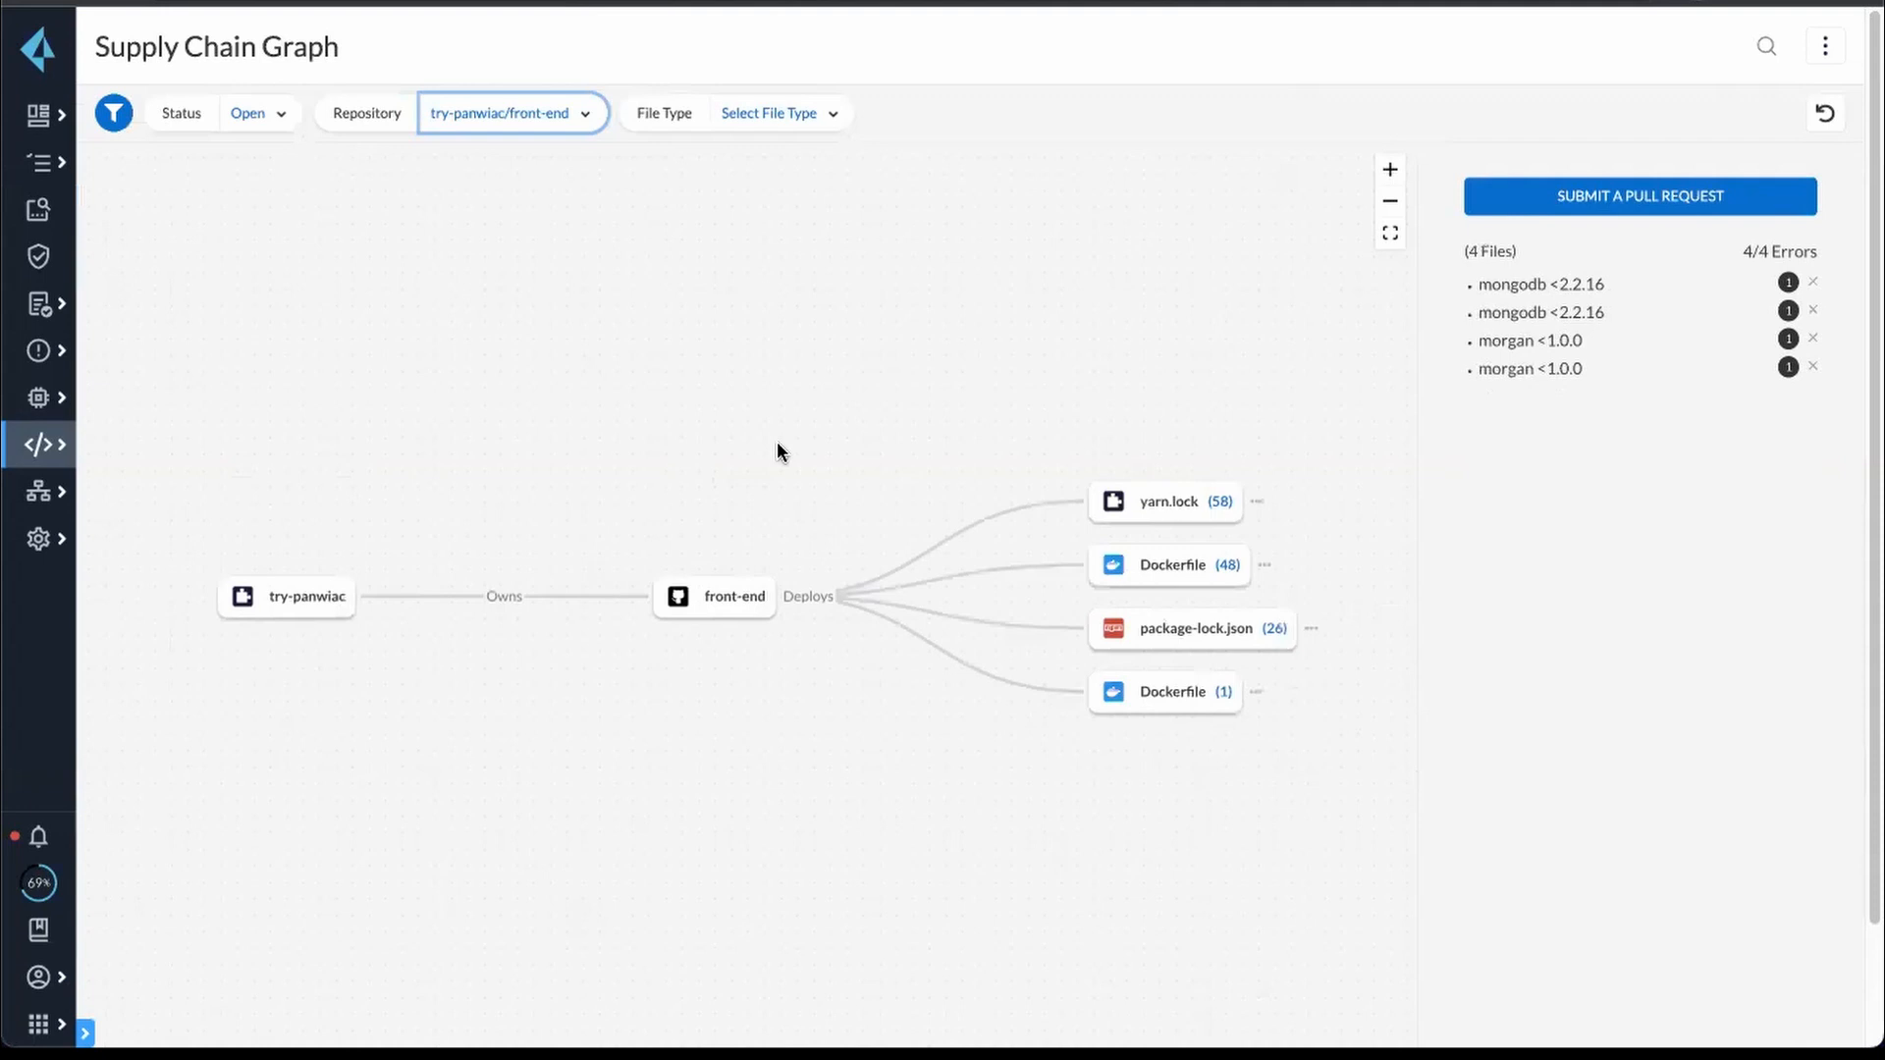
mouse_move(844, 452)
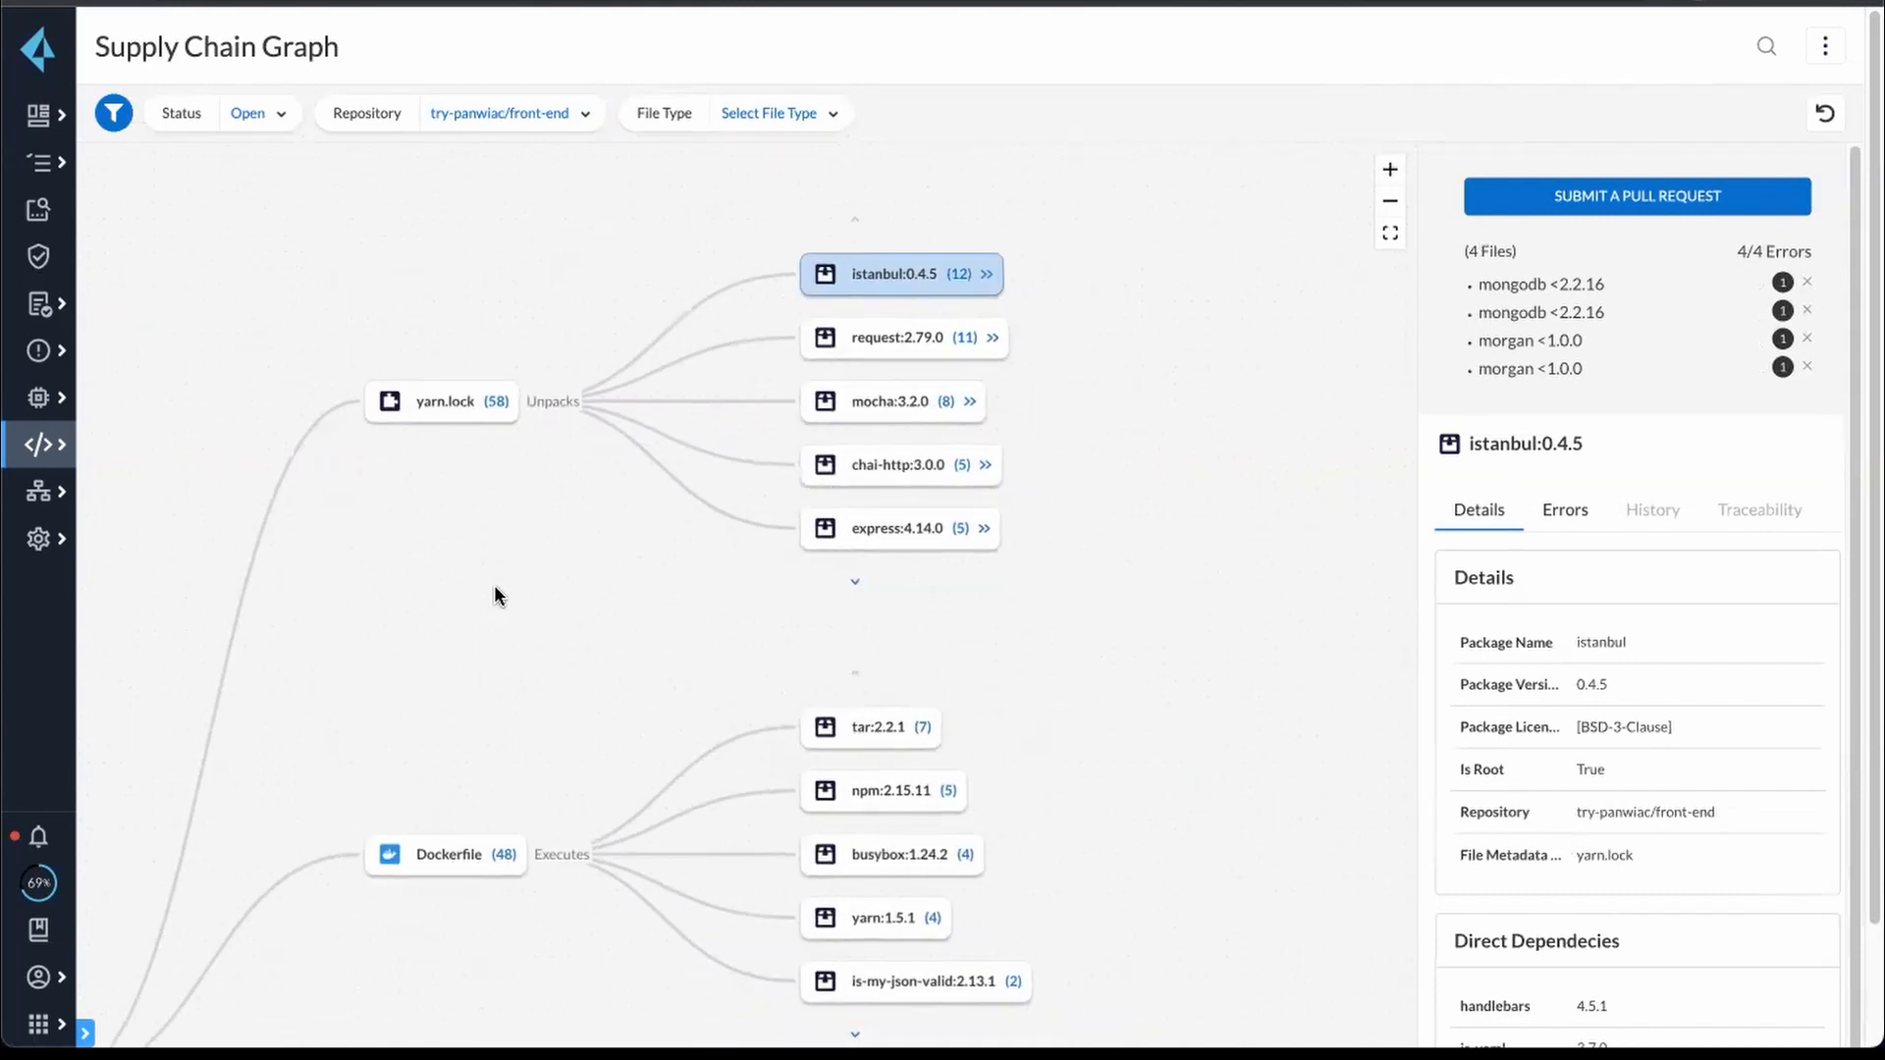
mouse_move(523, 623)
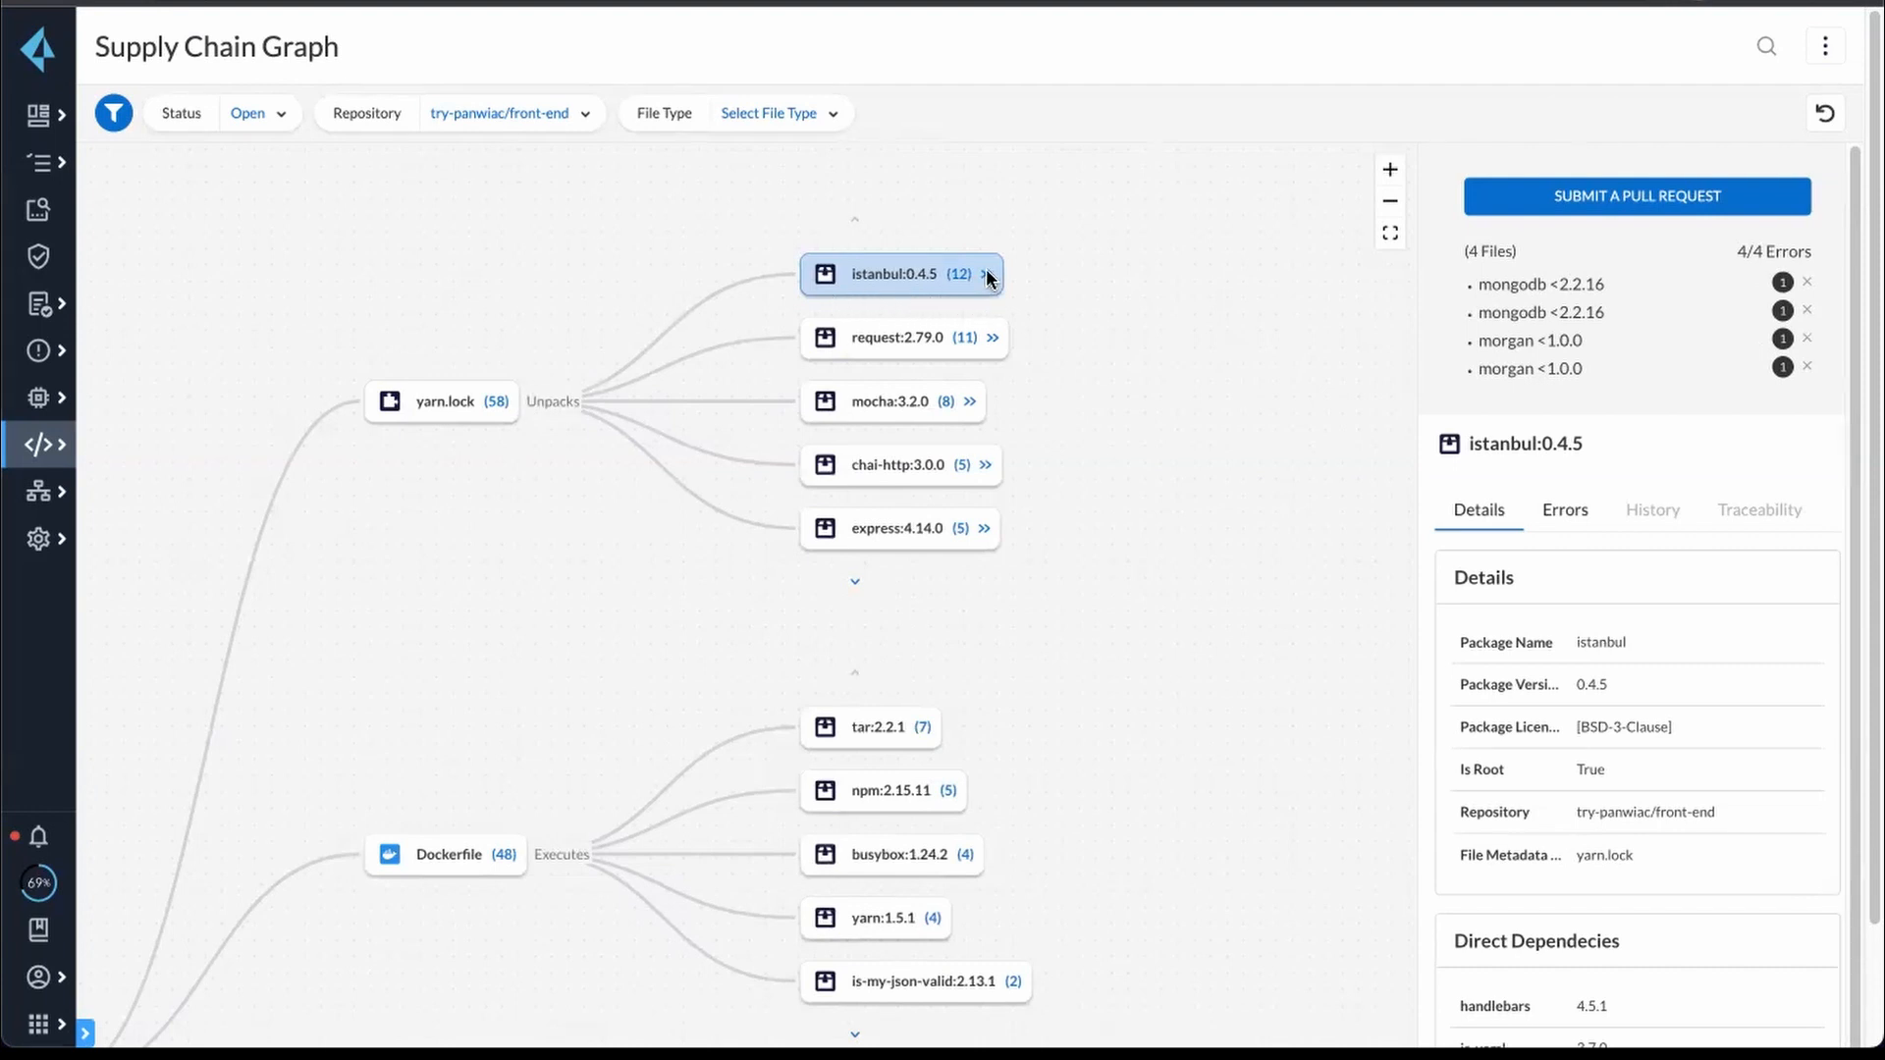
Step: Expand istanbul 0.4.5 to reveal its js-yaml, handlebars and glob requirements
click(987, 273)
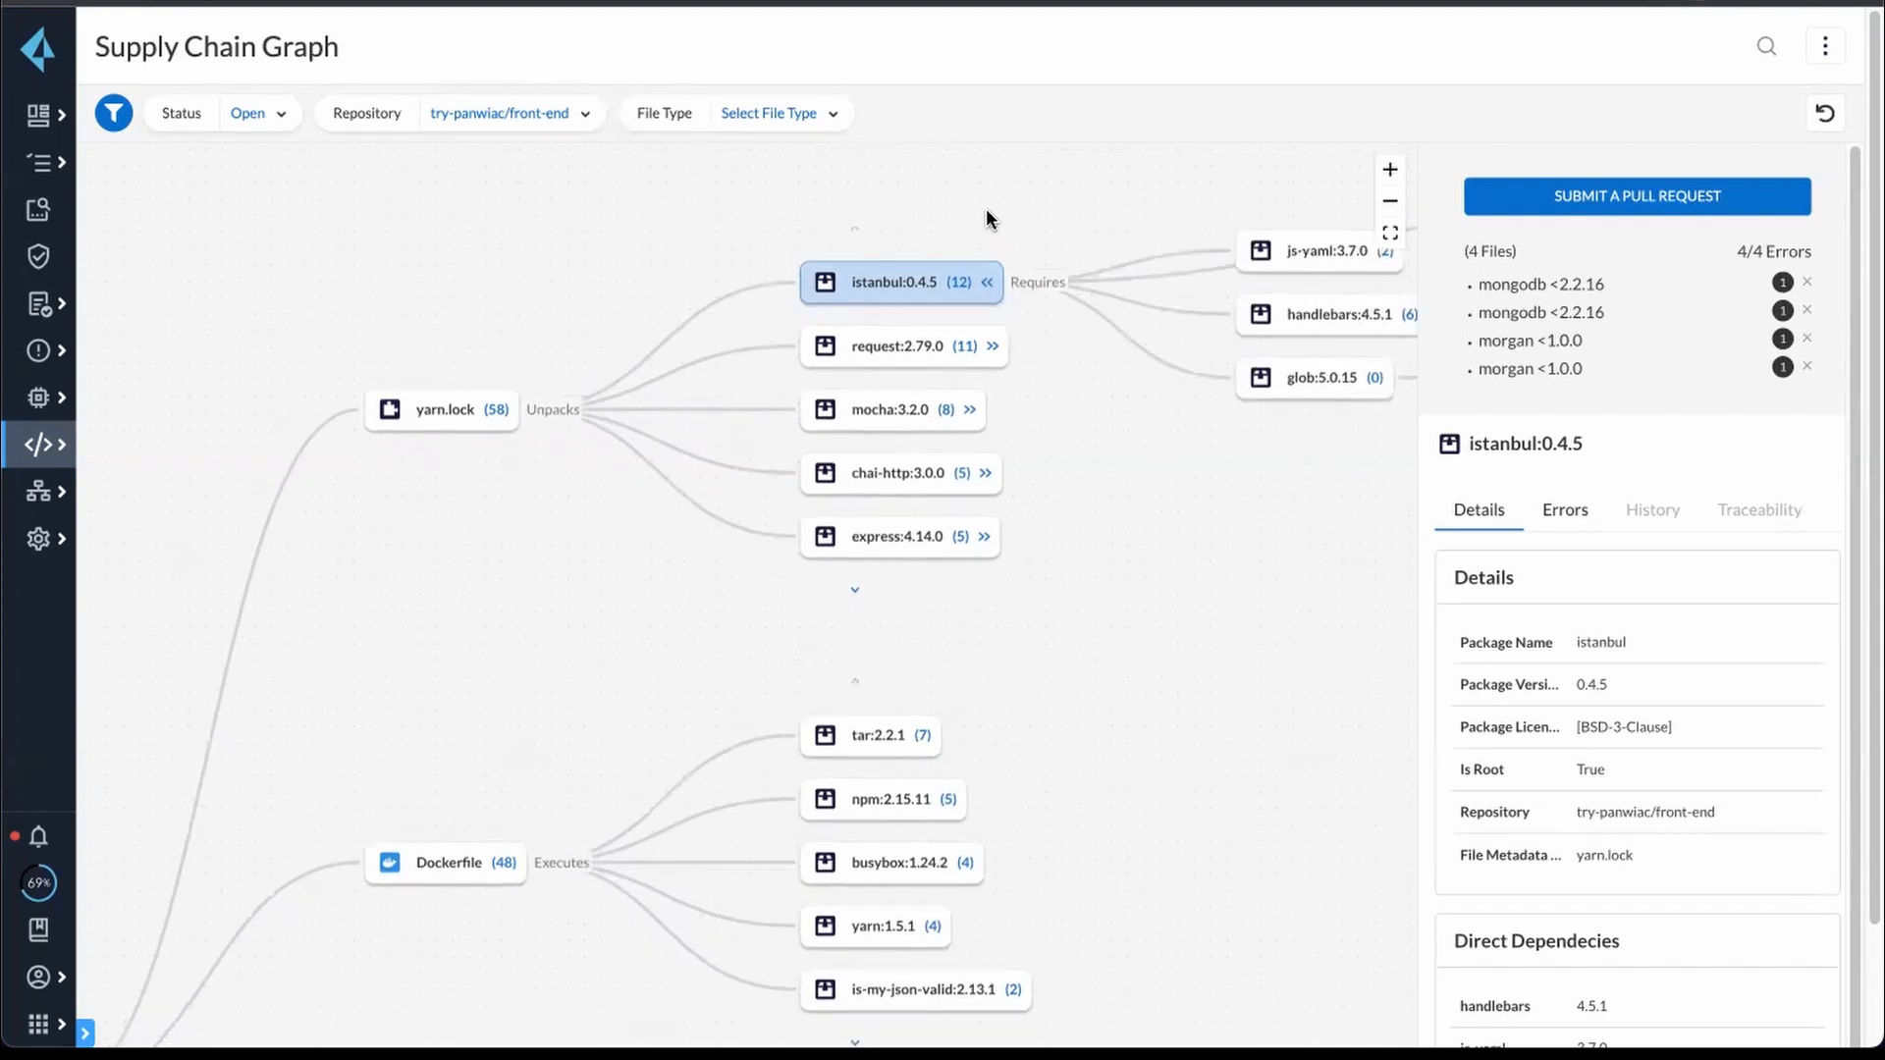
mouse_move(1311, 283)
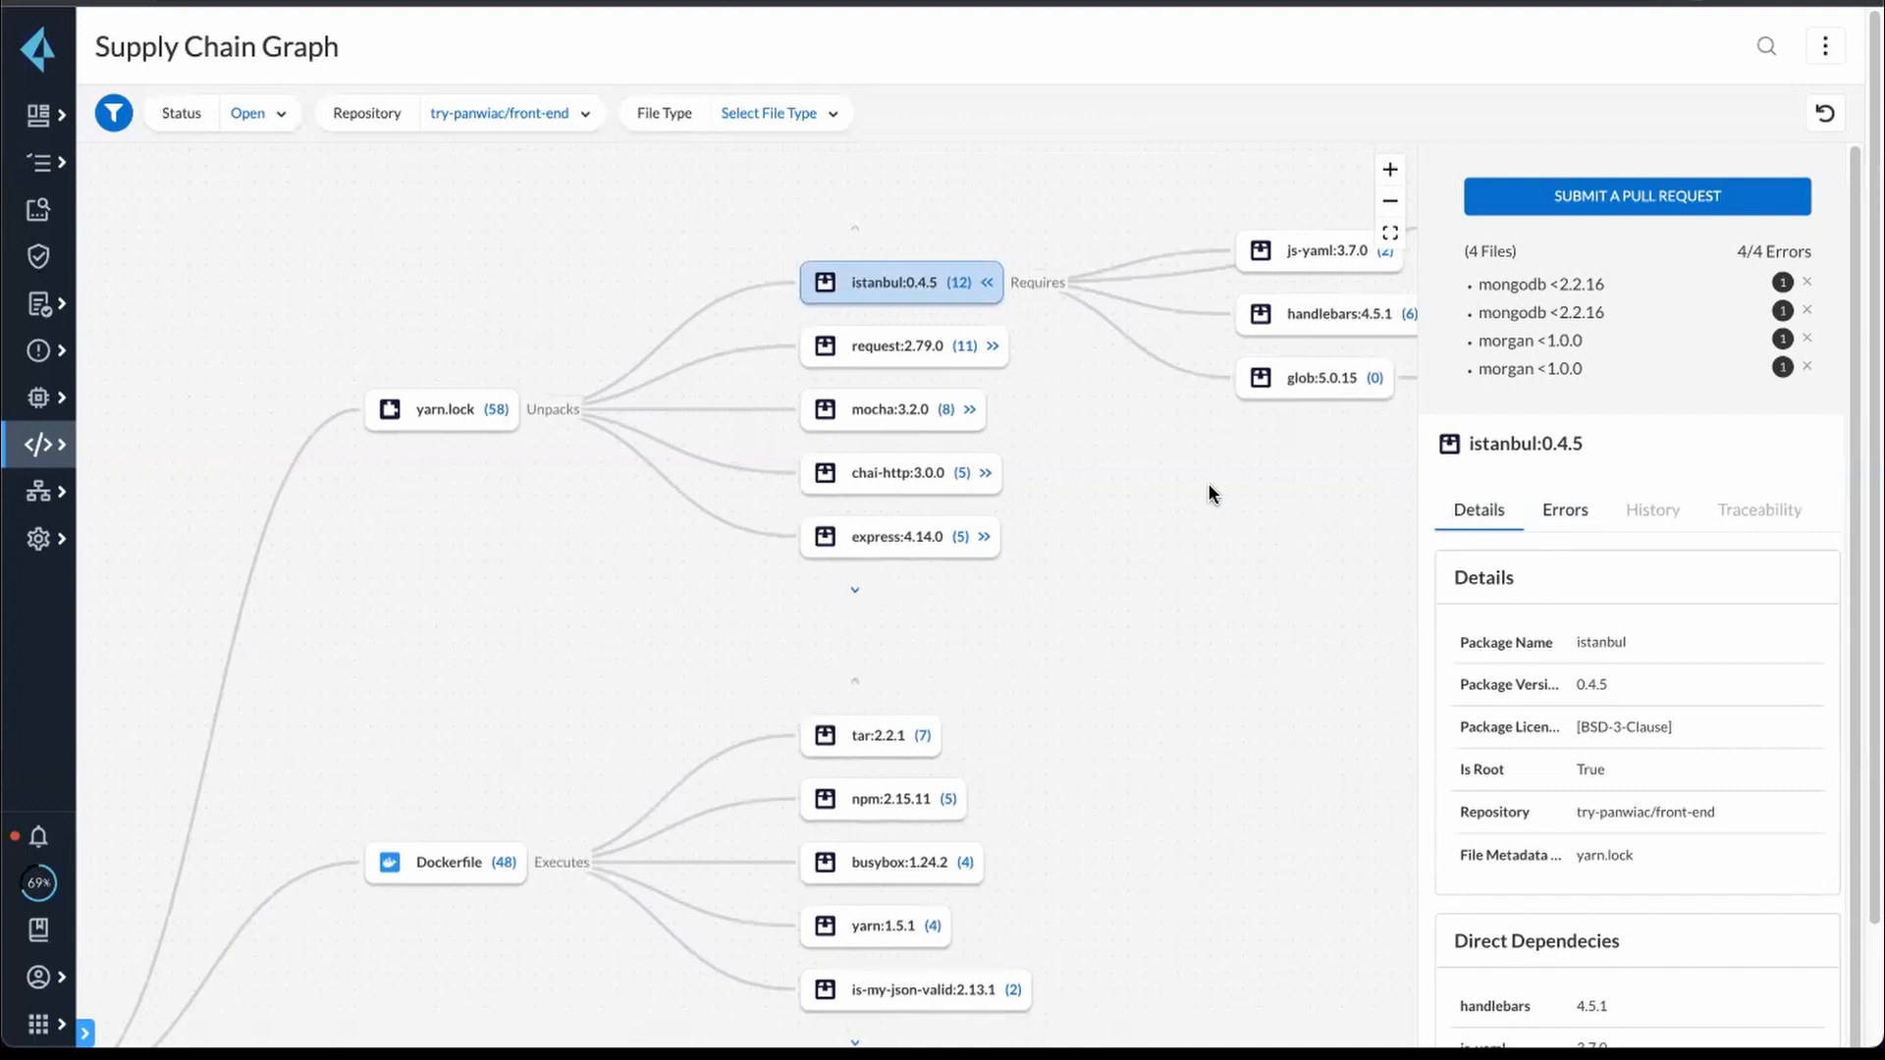
mouse_move(1071, 434)
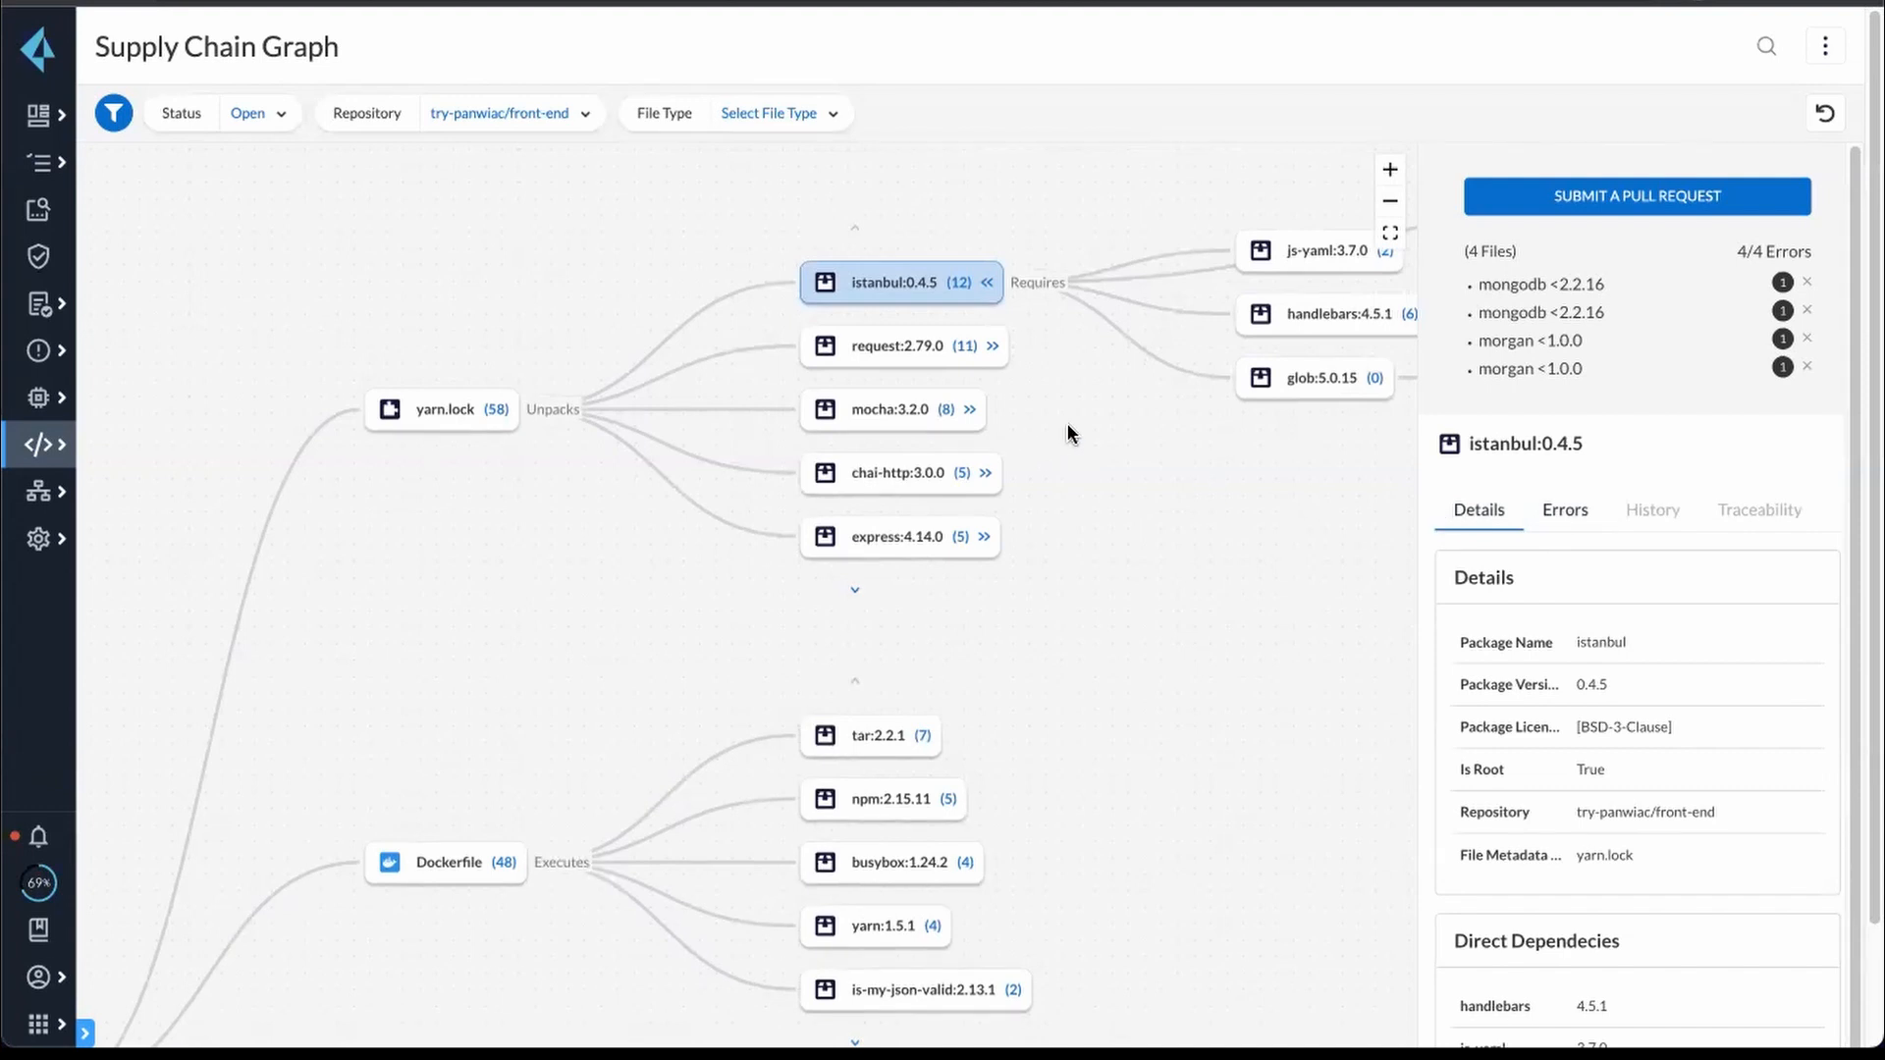
mouse_move(1783, 74)
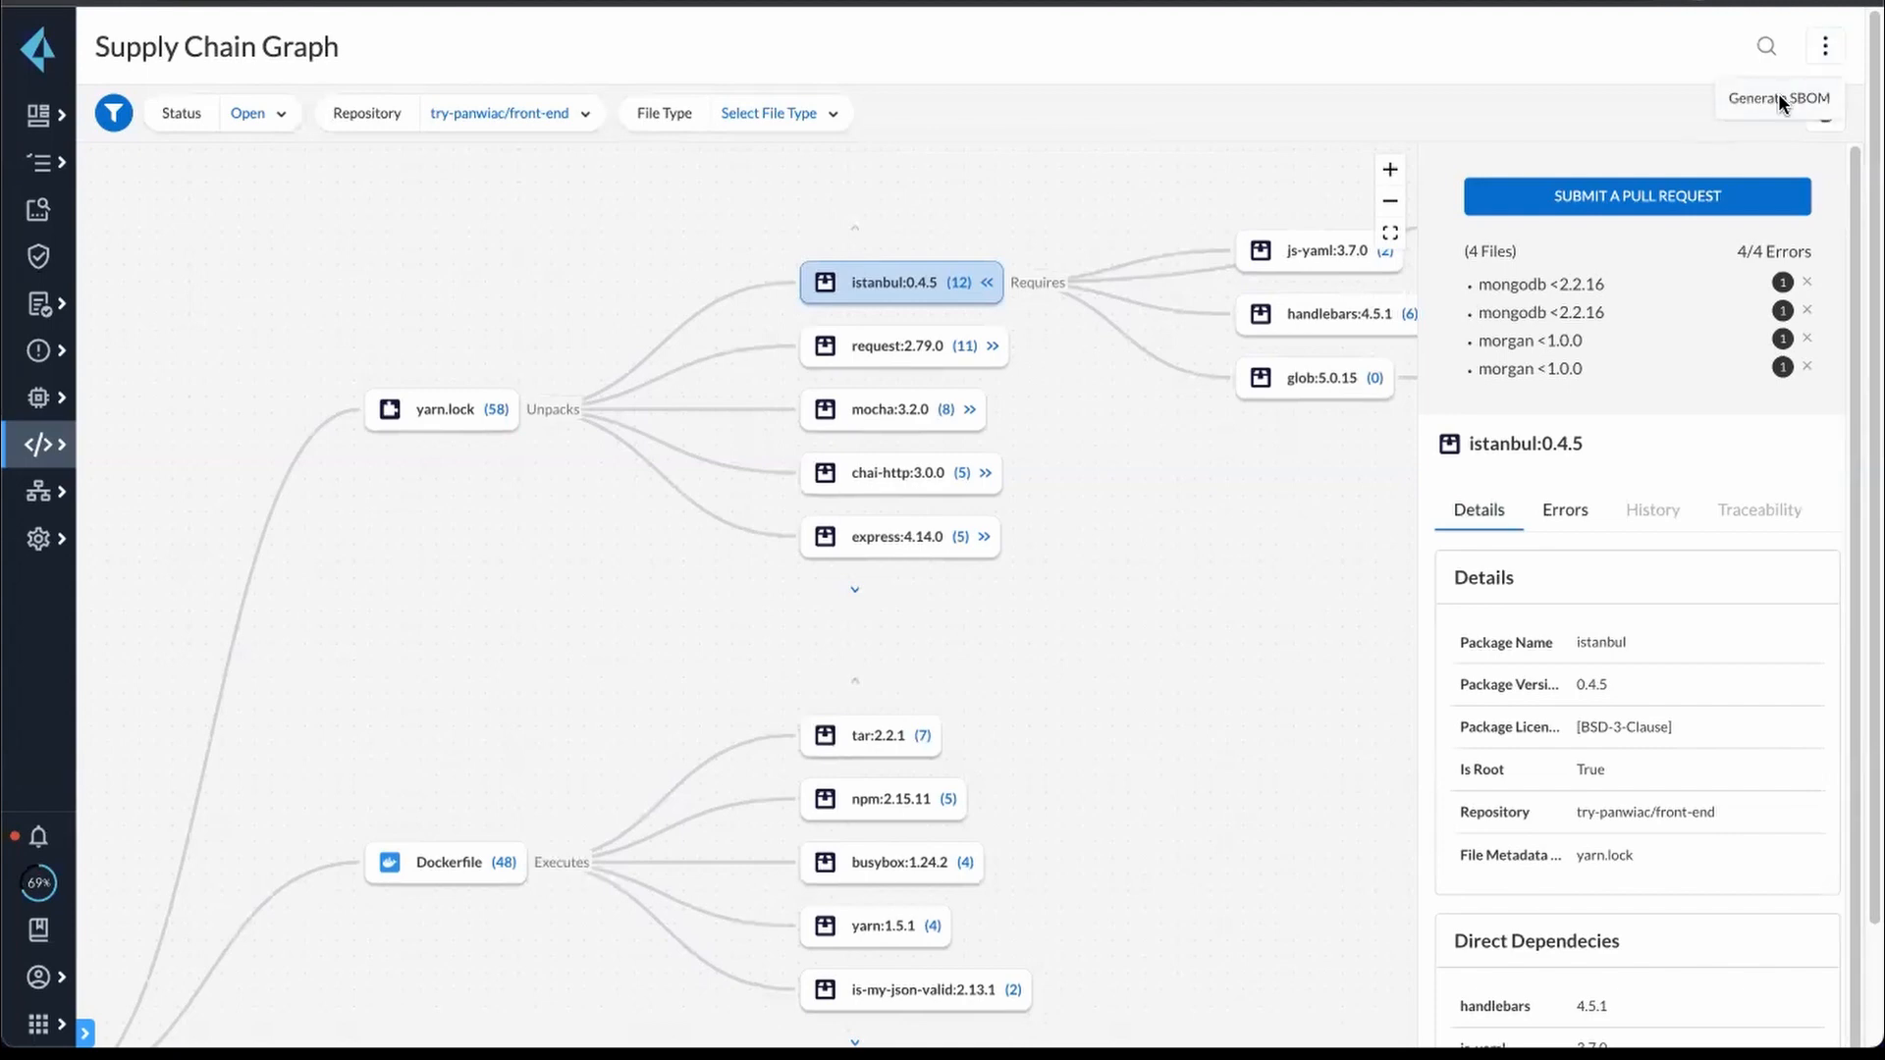
Step: Generate and download a CycloneDX SBOM of all materials for try-panwiac/front-end, then close the dialog
click(1771, 99)
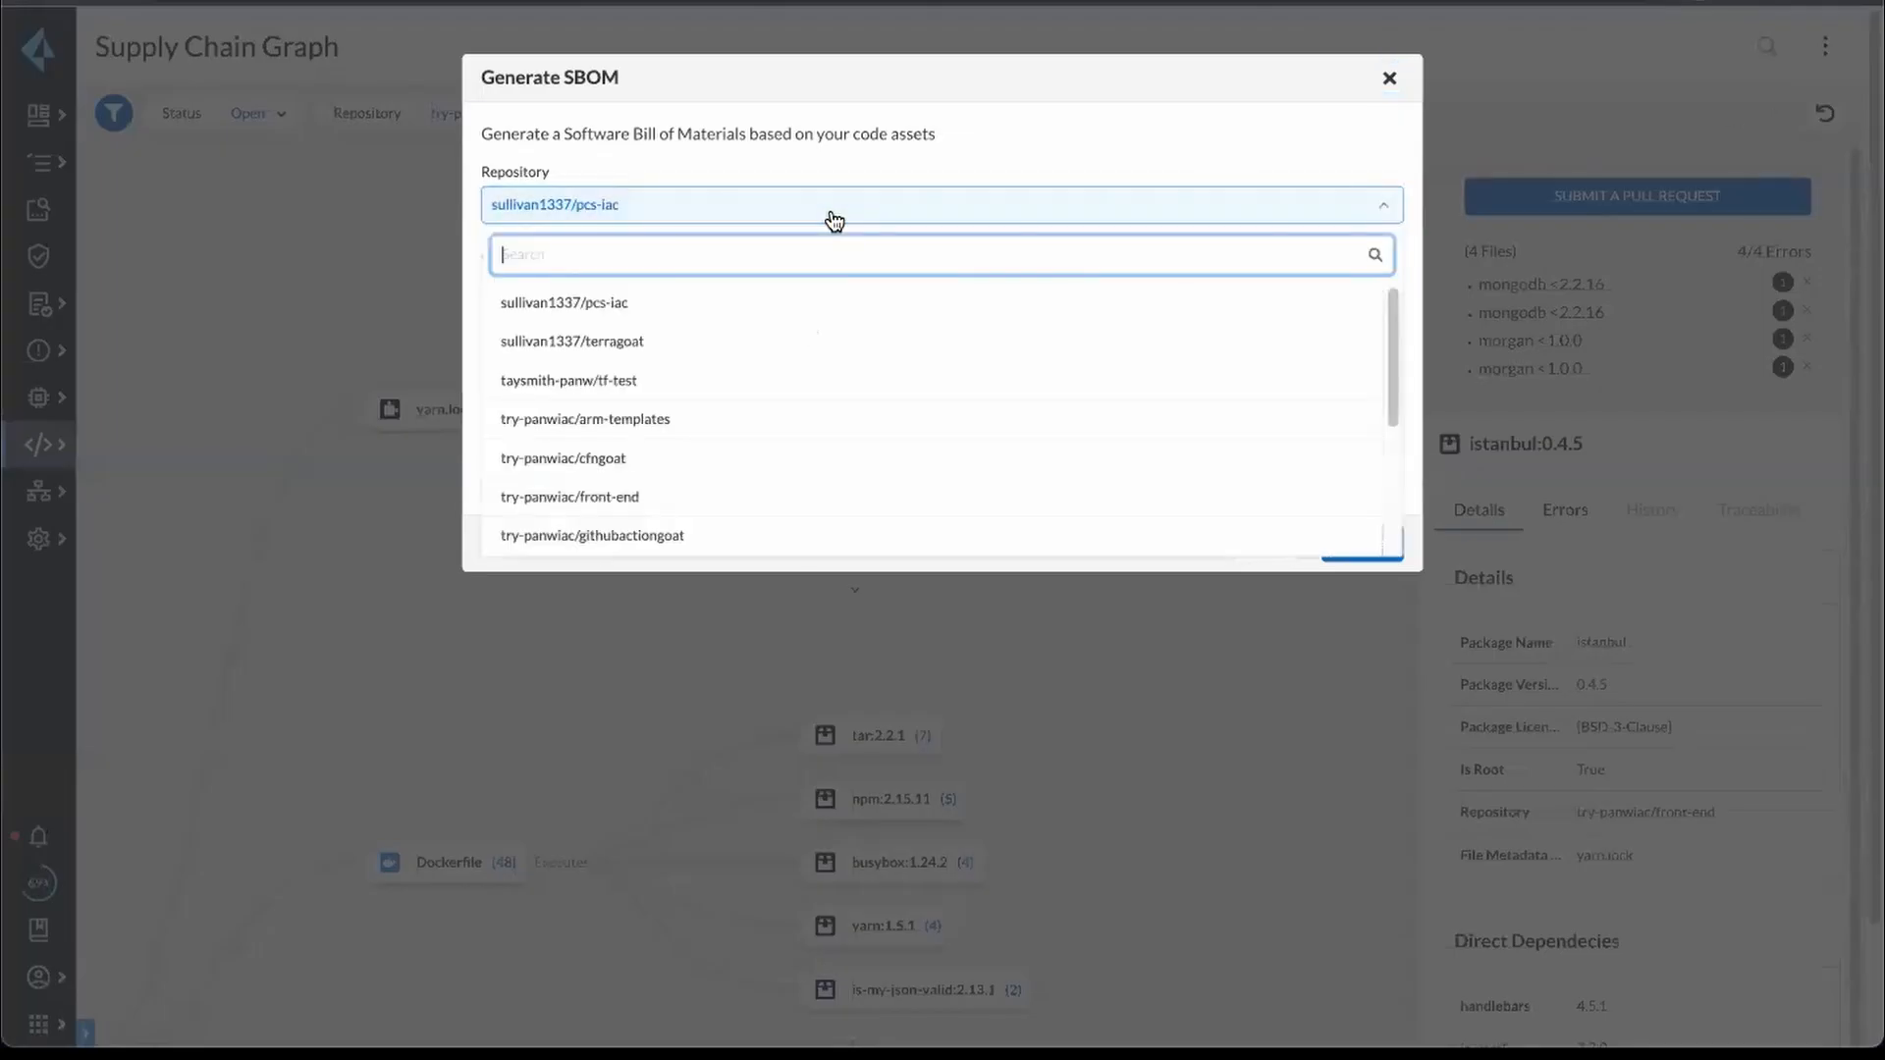
text(front)
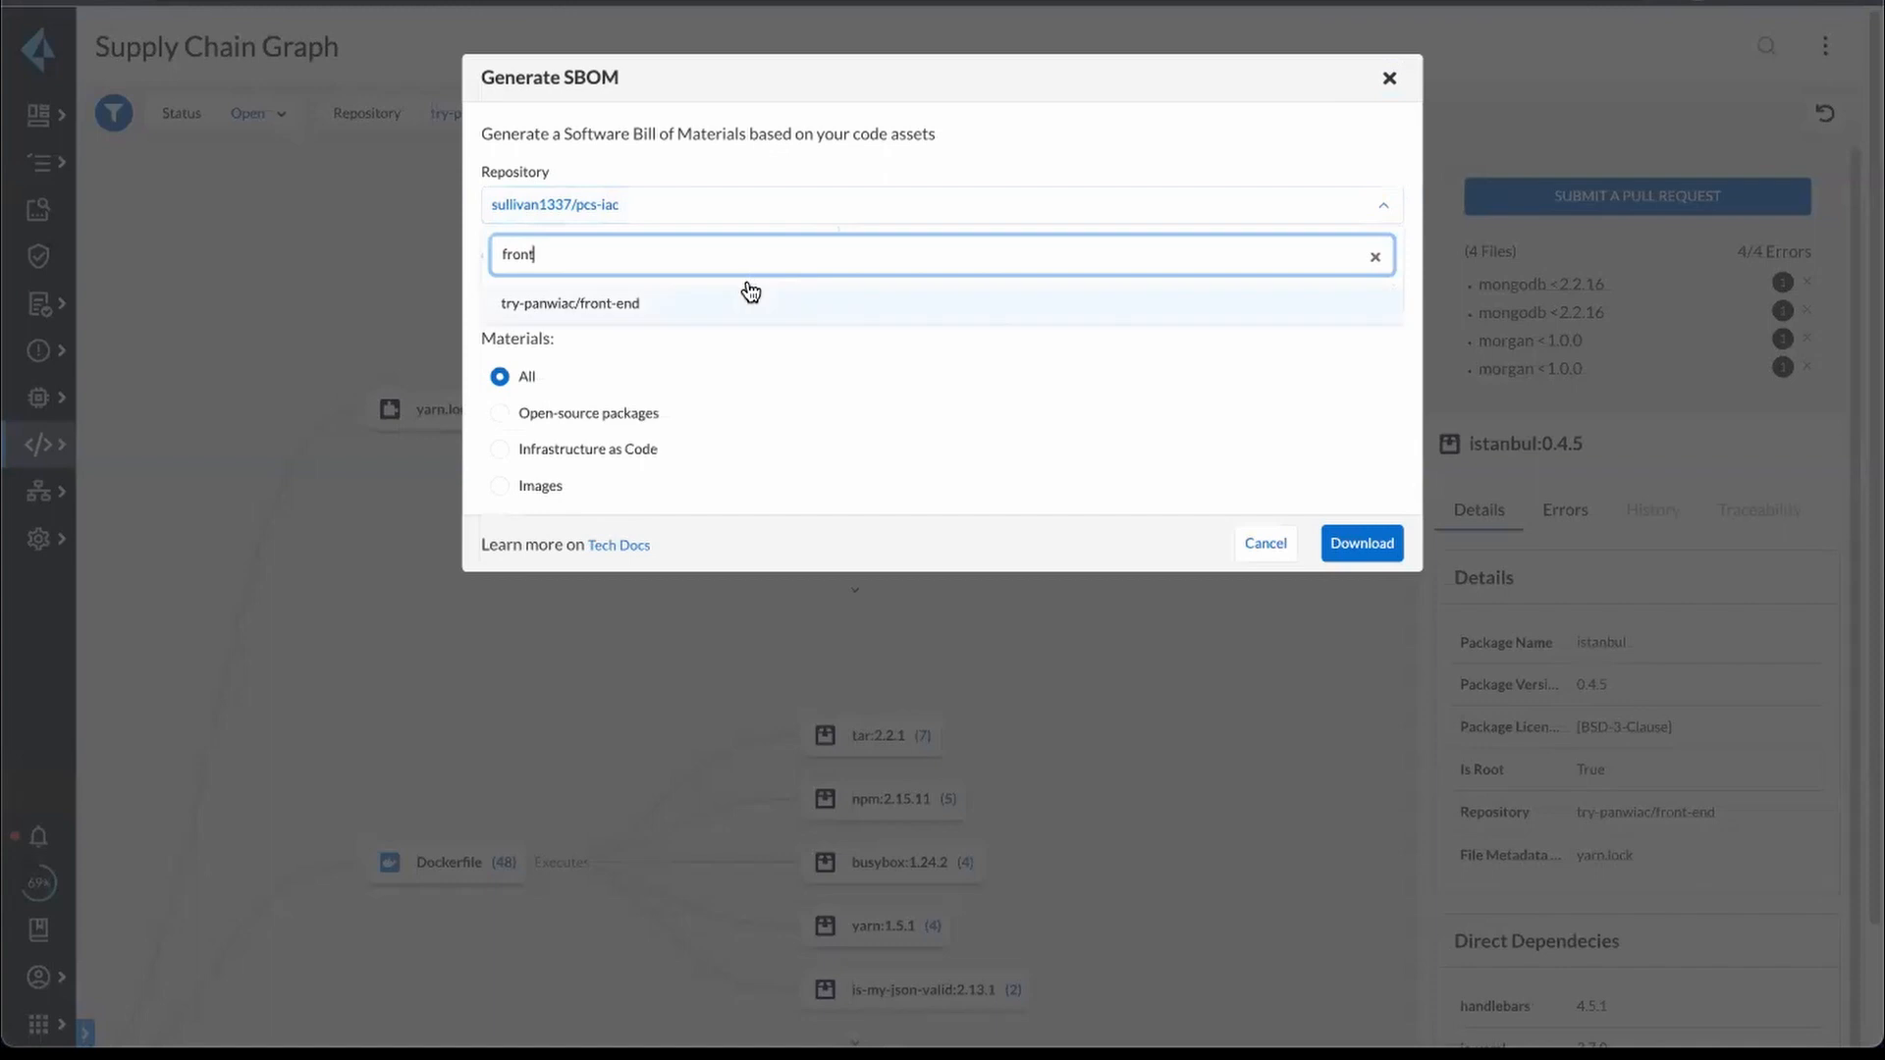
click(569, 303)
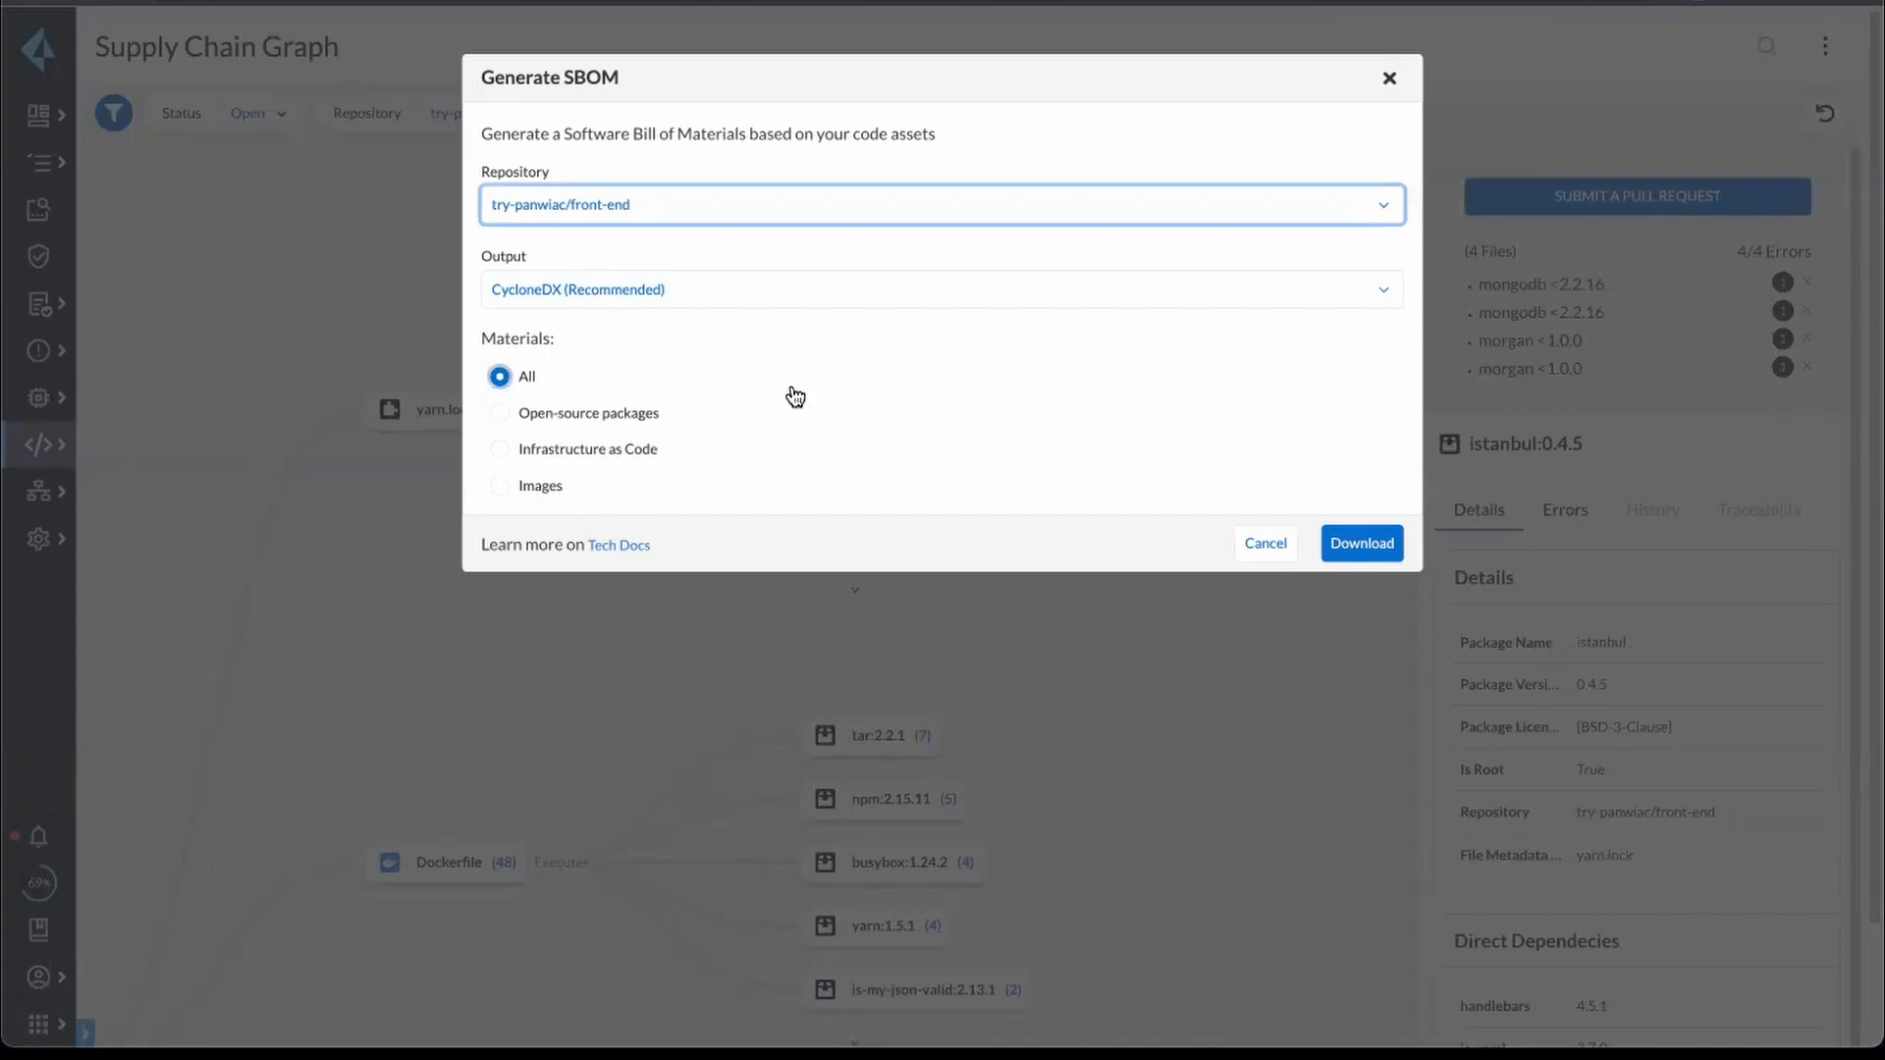
mouse_move(797, 393)
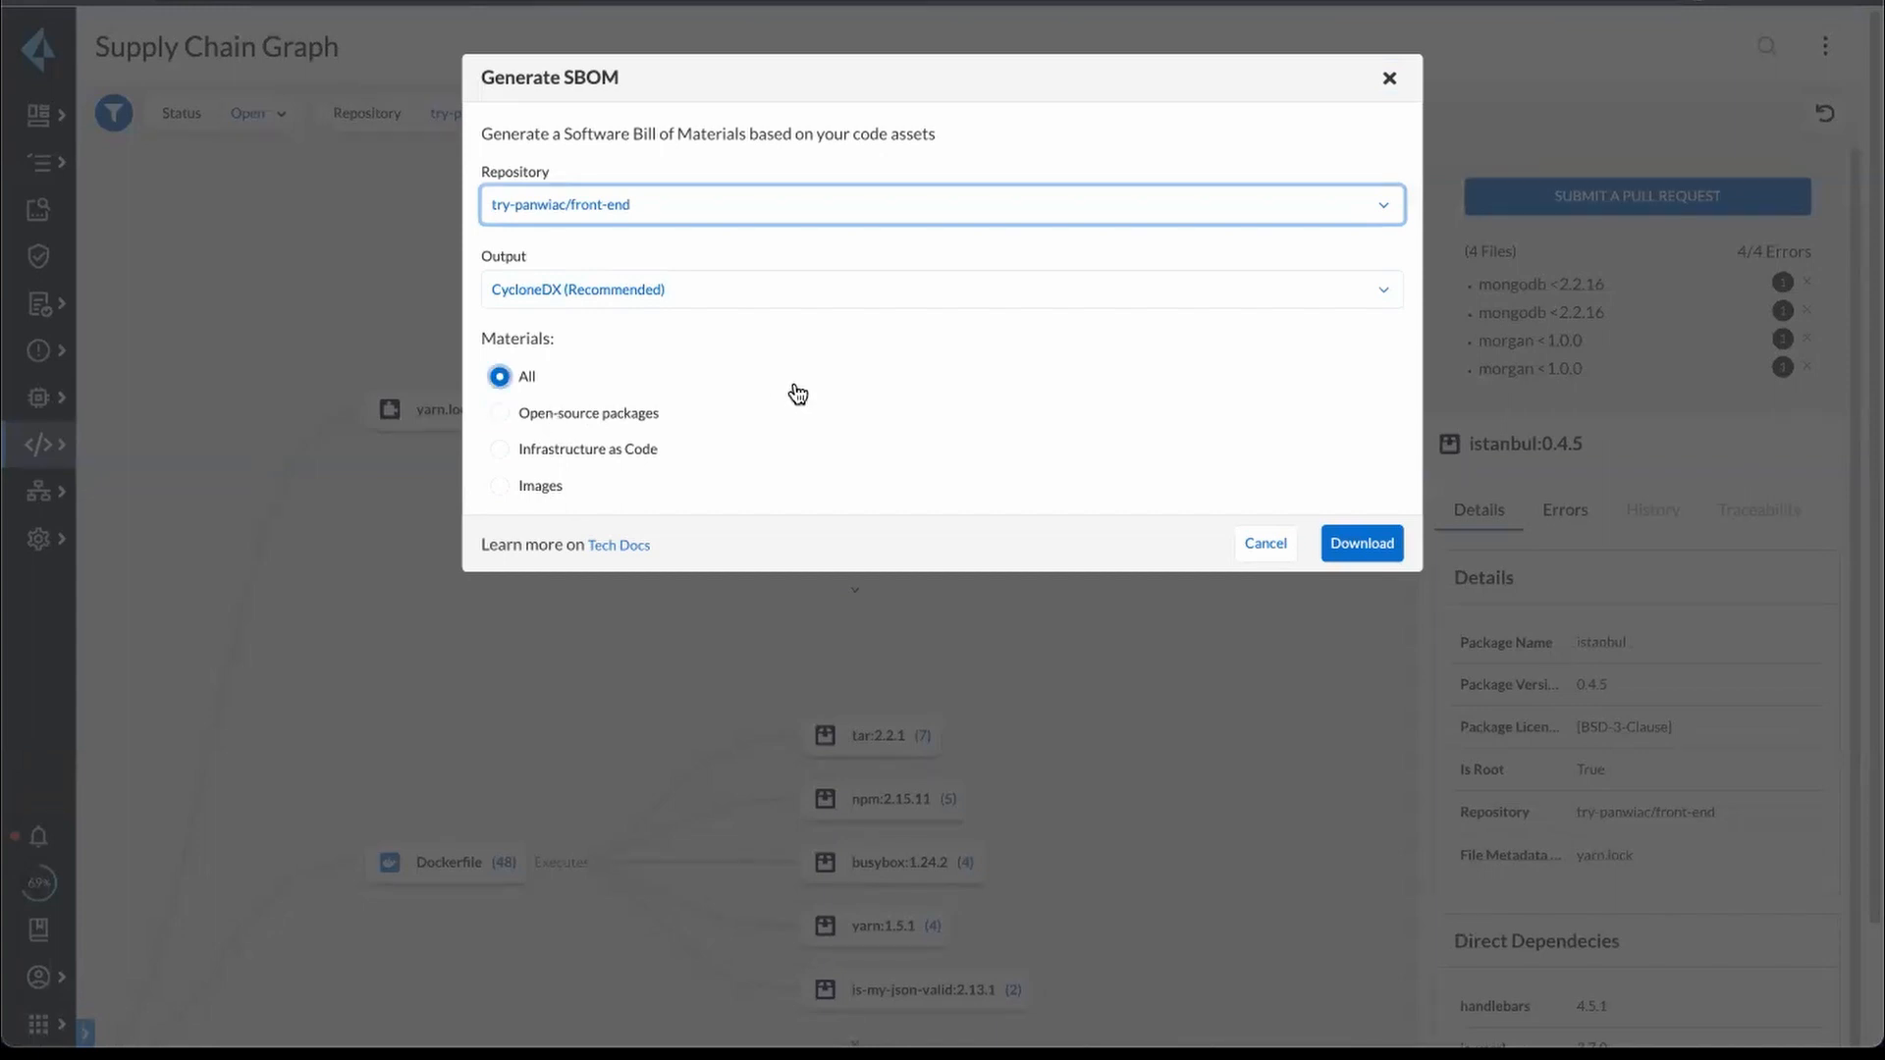
click(1362, 542)
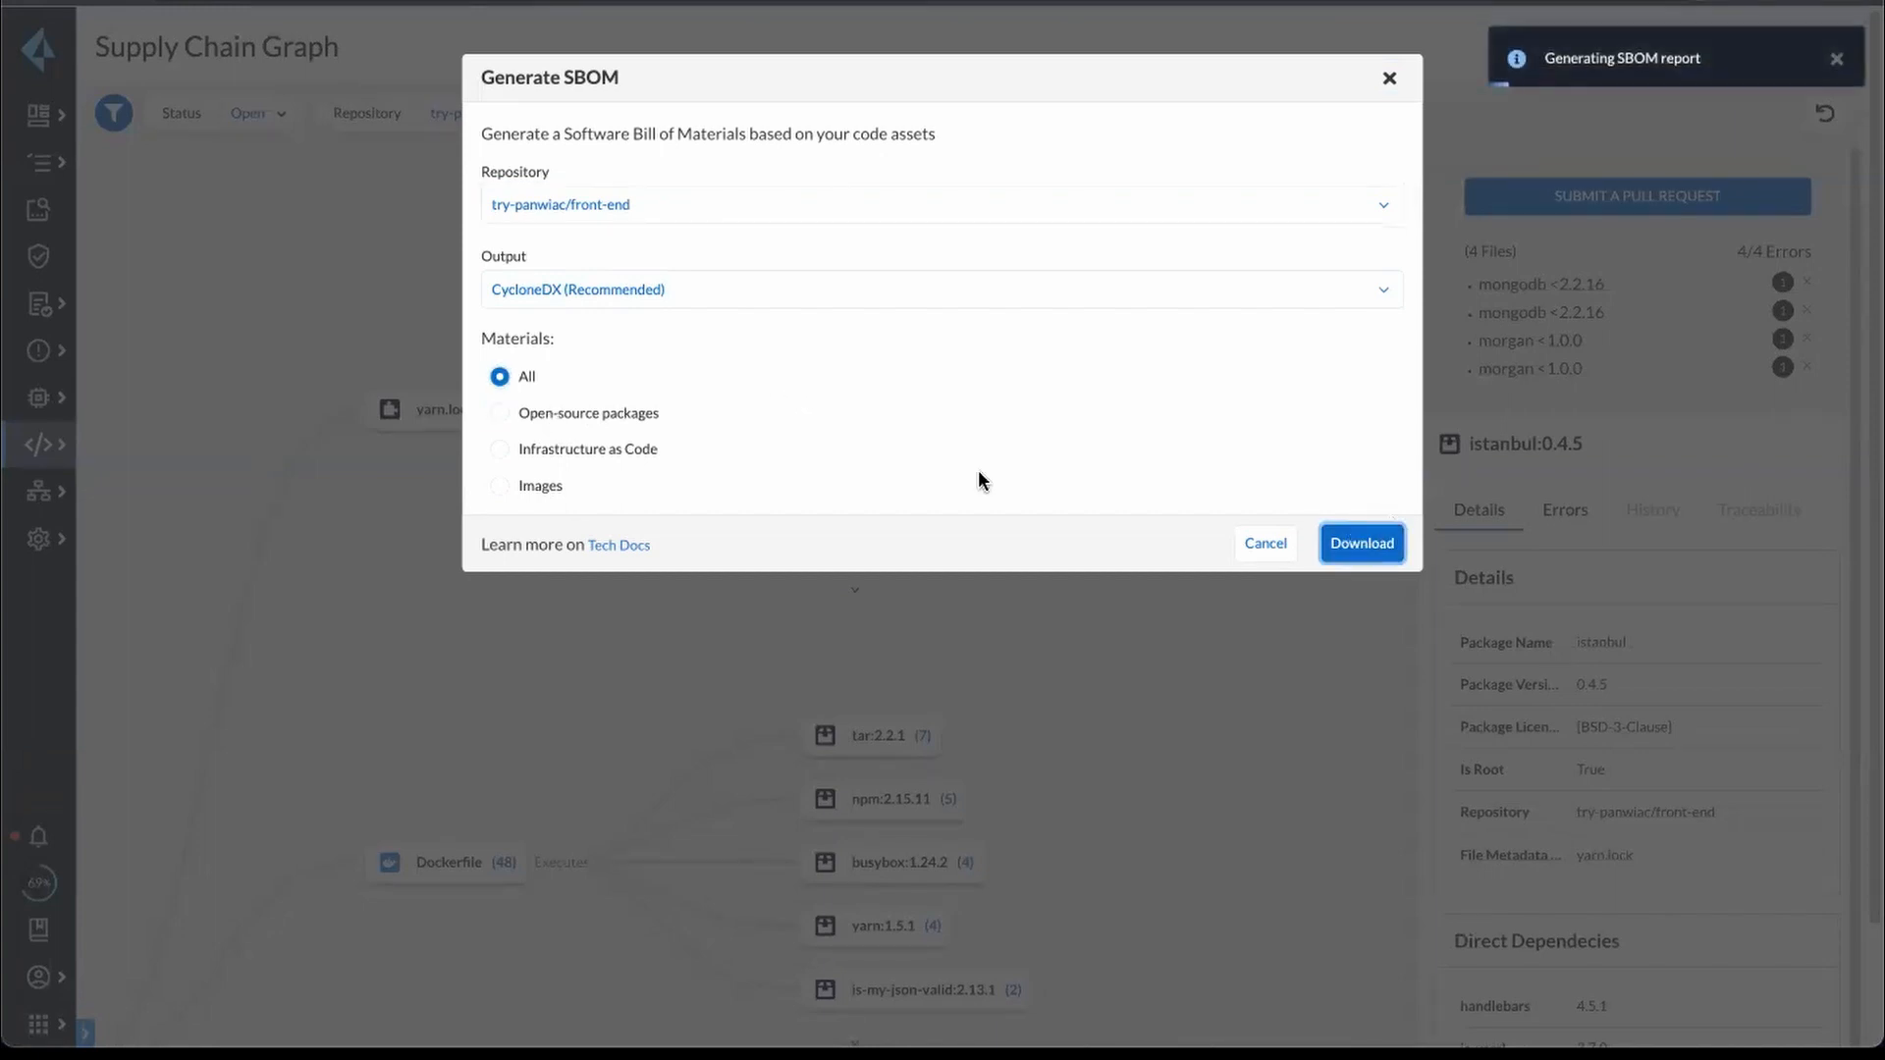
click(1363, 542)
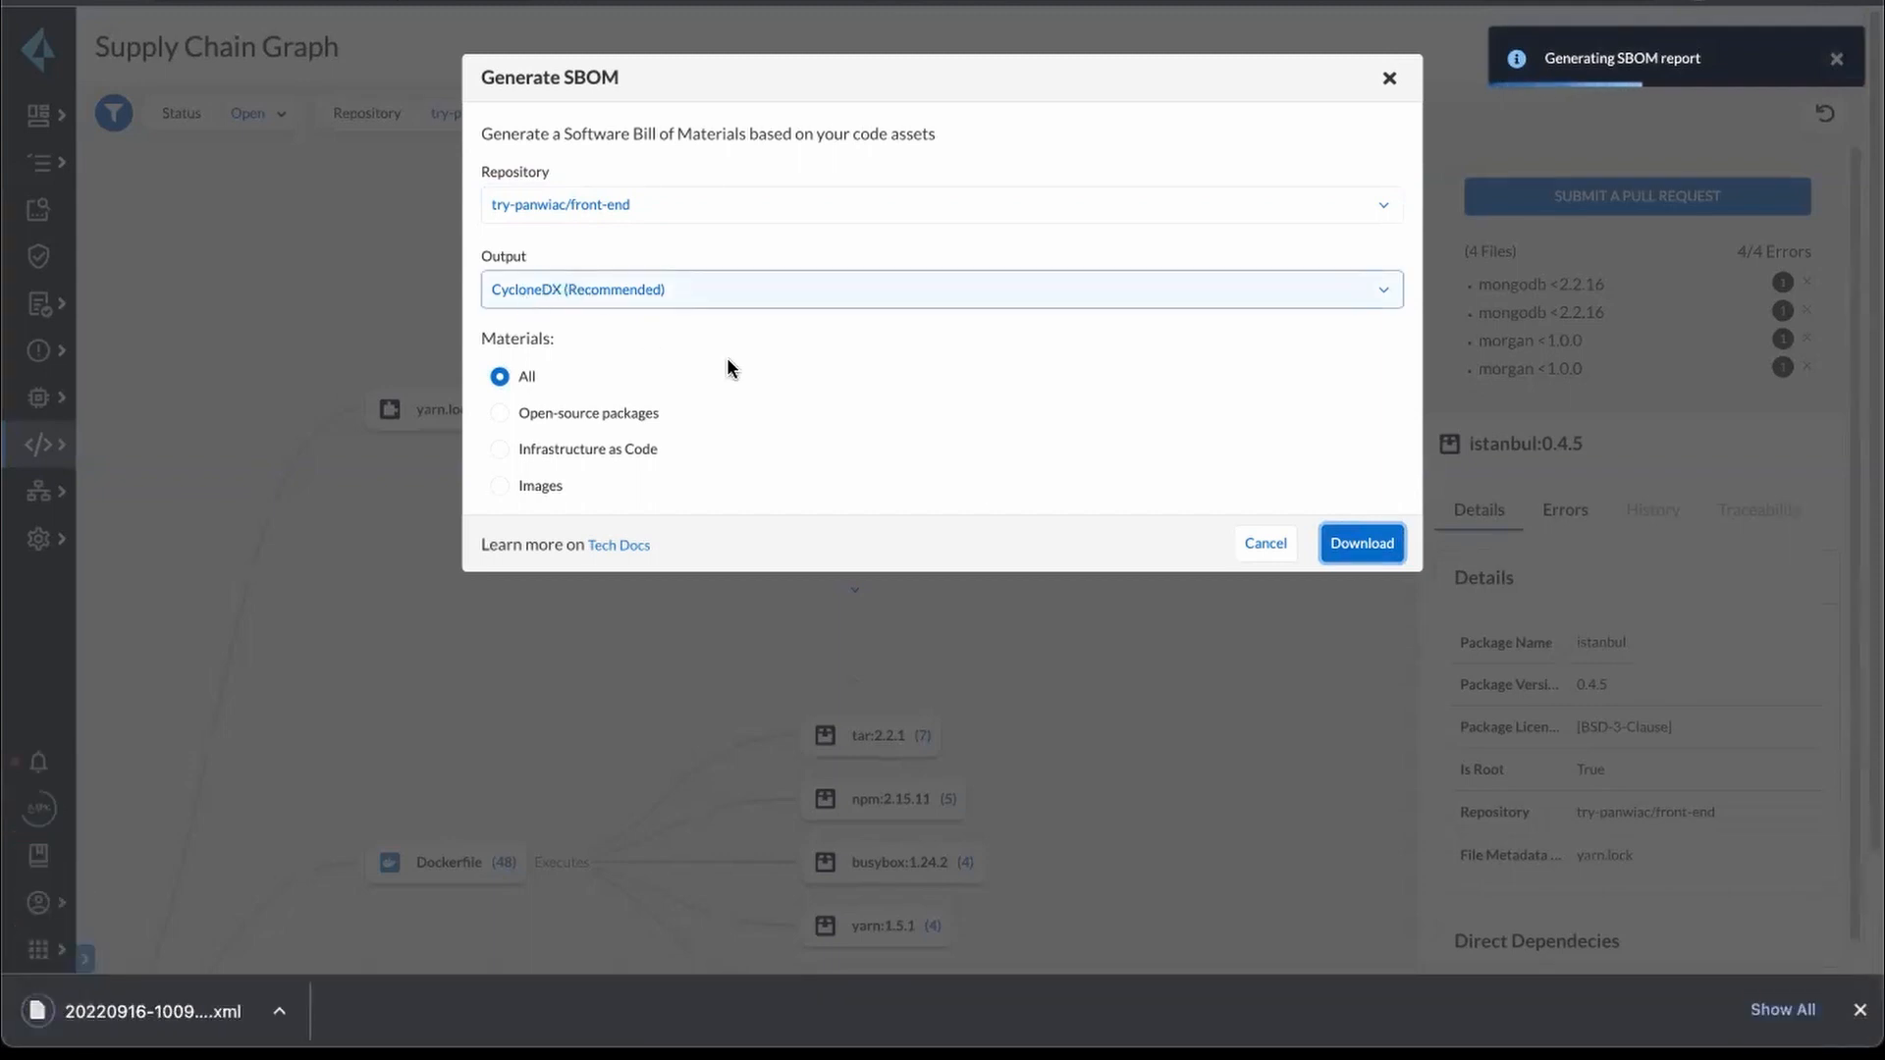
click(1363, 541)
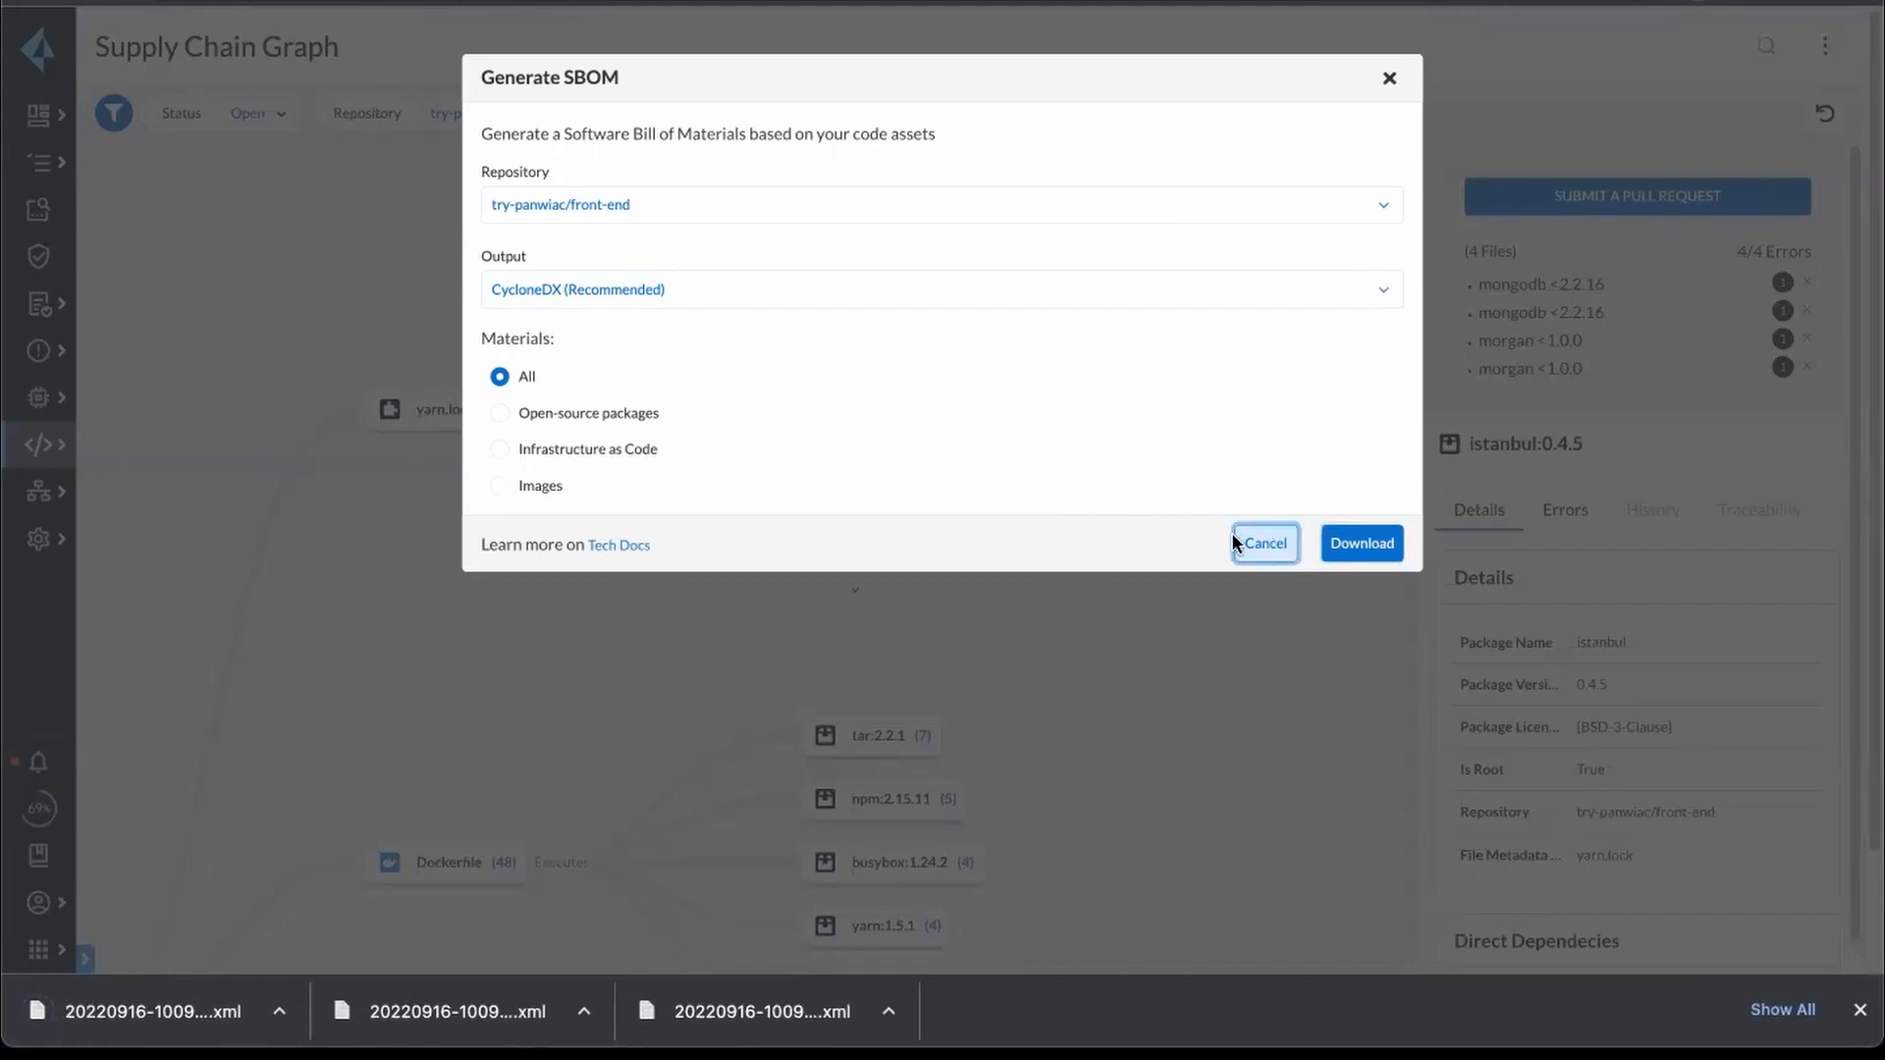
click(1265, 542)
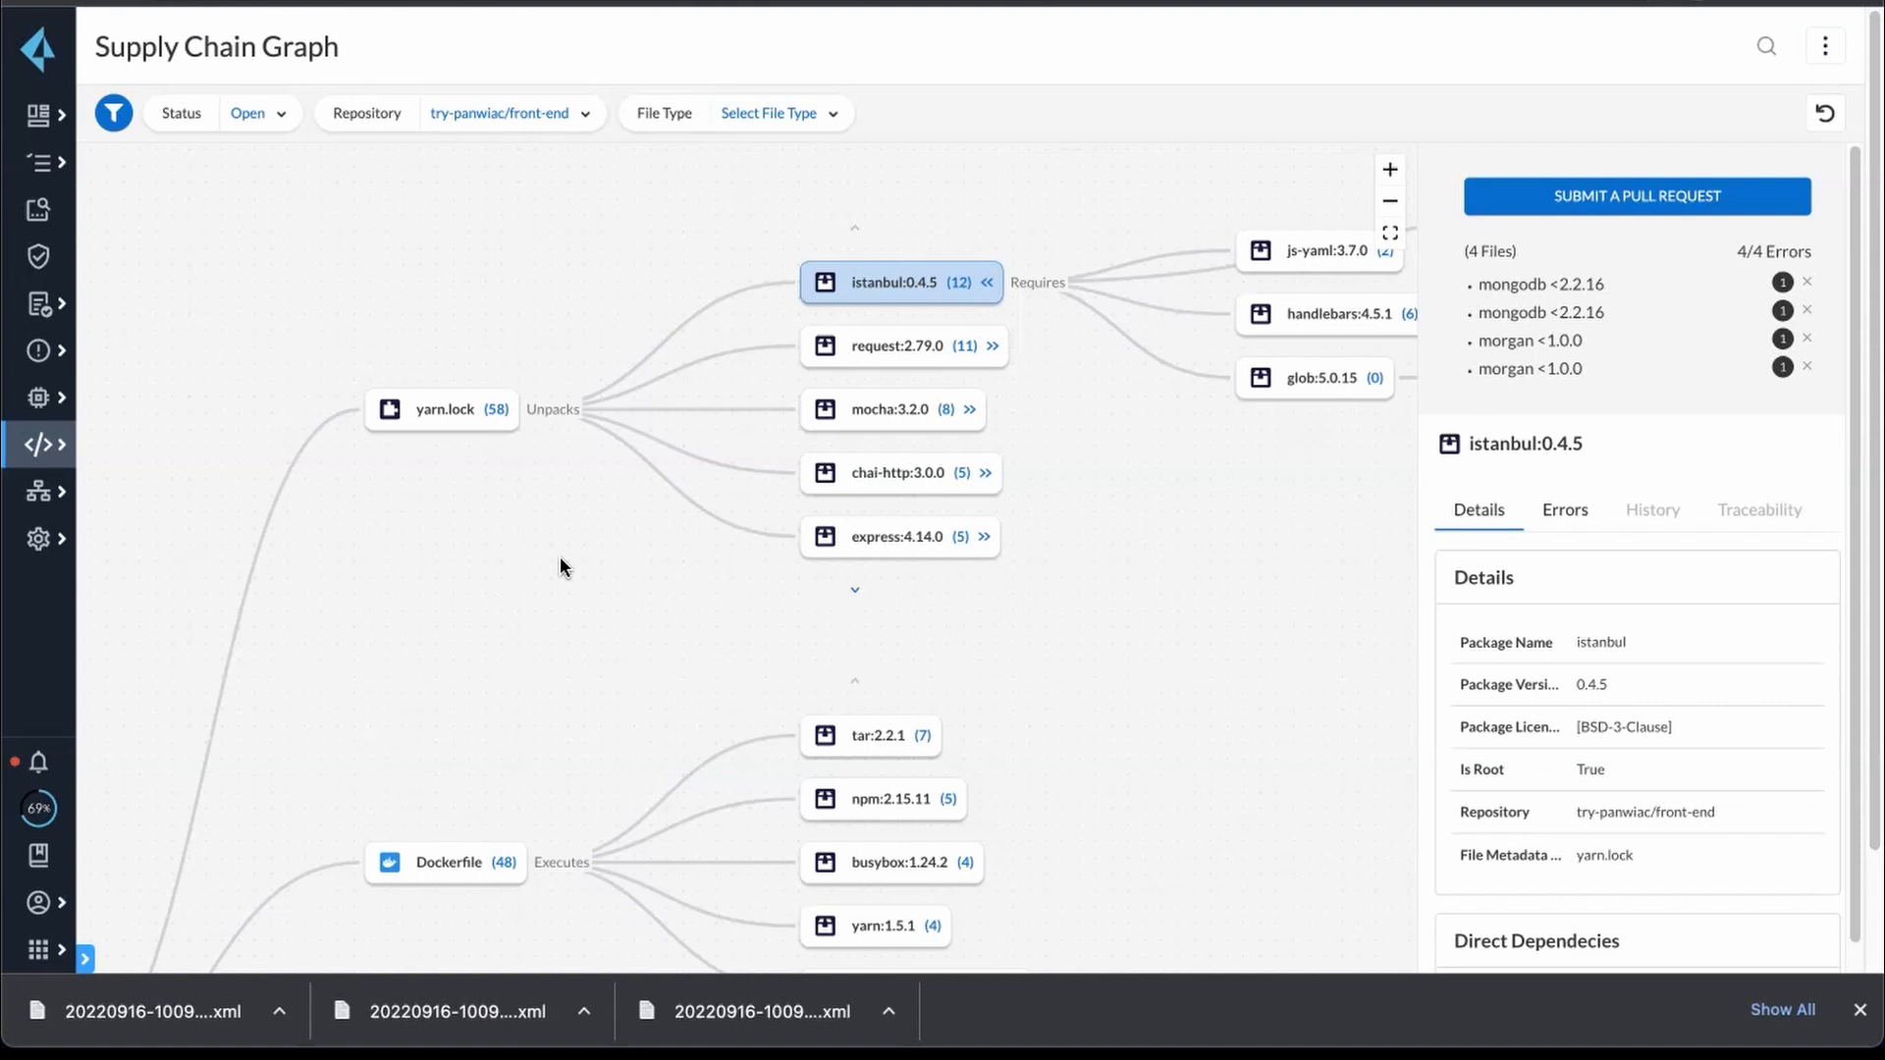
mouse_move(39, 350)
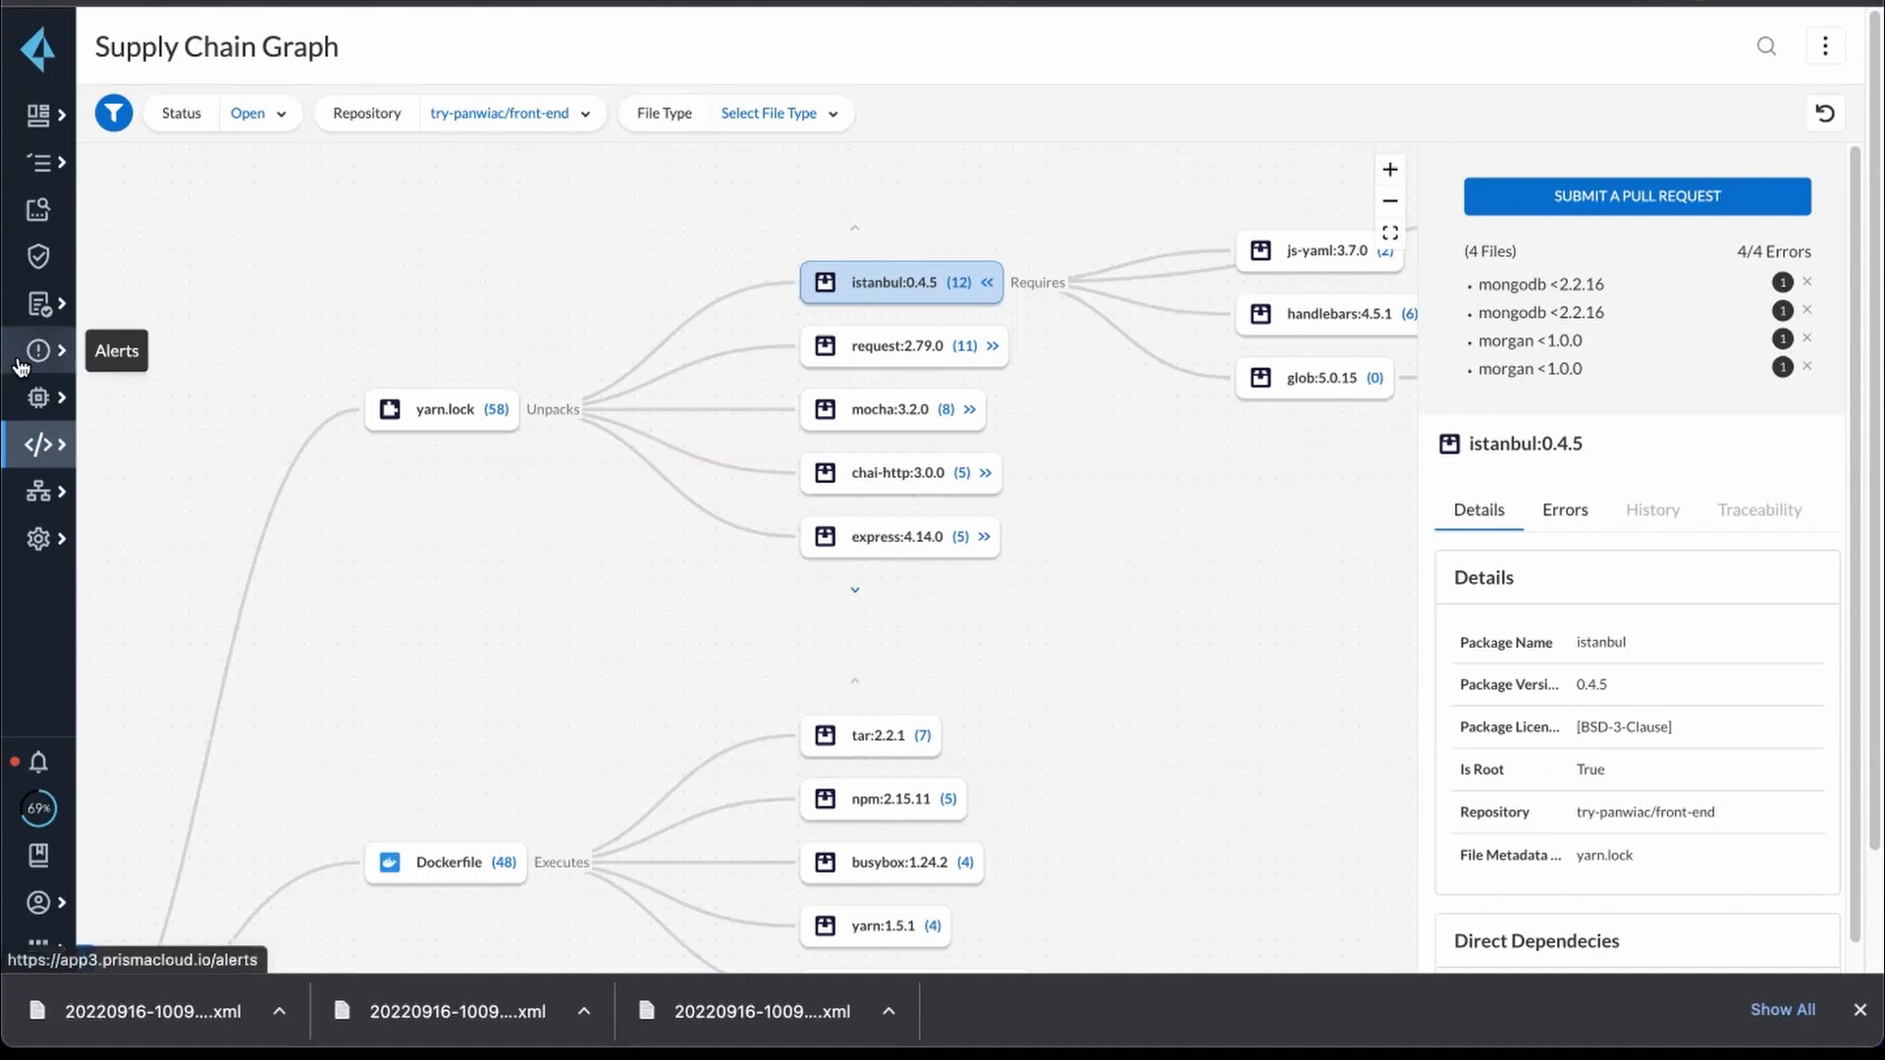
Step: Filter the Compute registry image vulnerability reports to weaveworksdemos/front-end:0.3.12
click(37, 397)
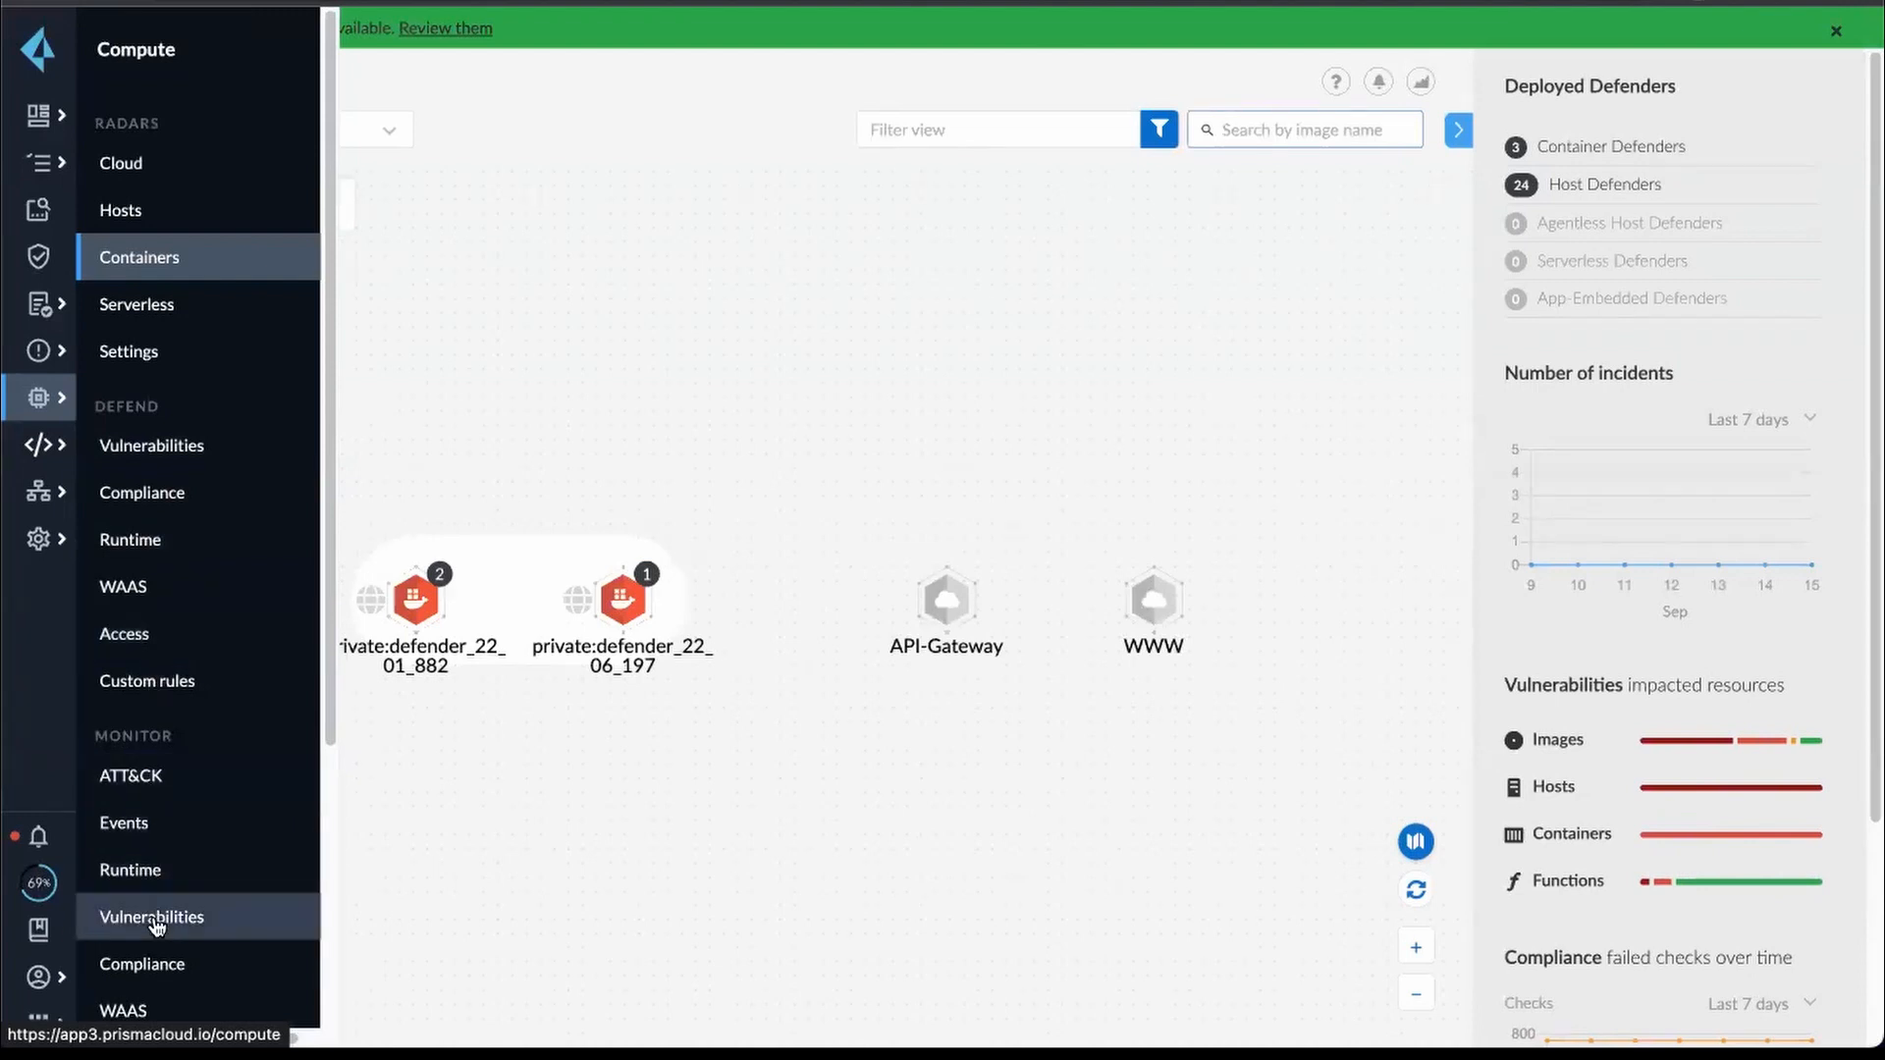
click(150, 917)
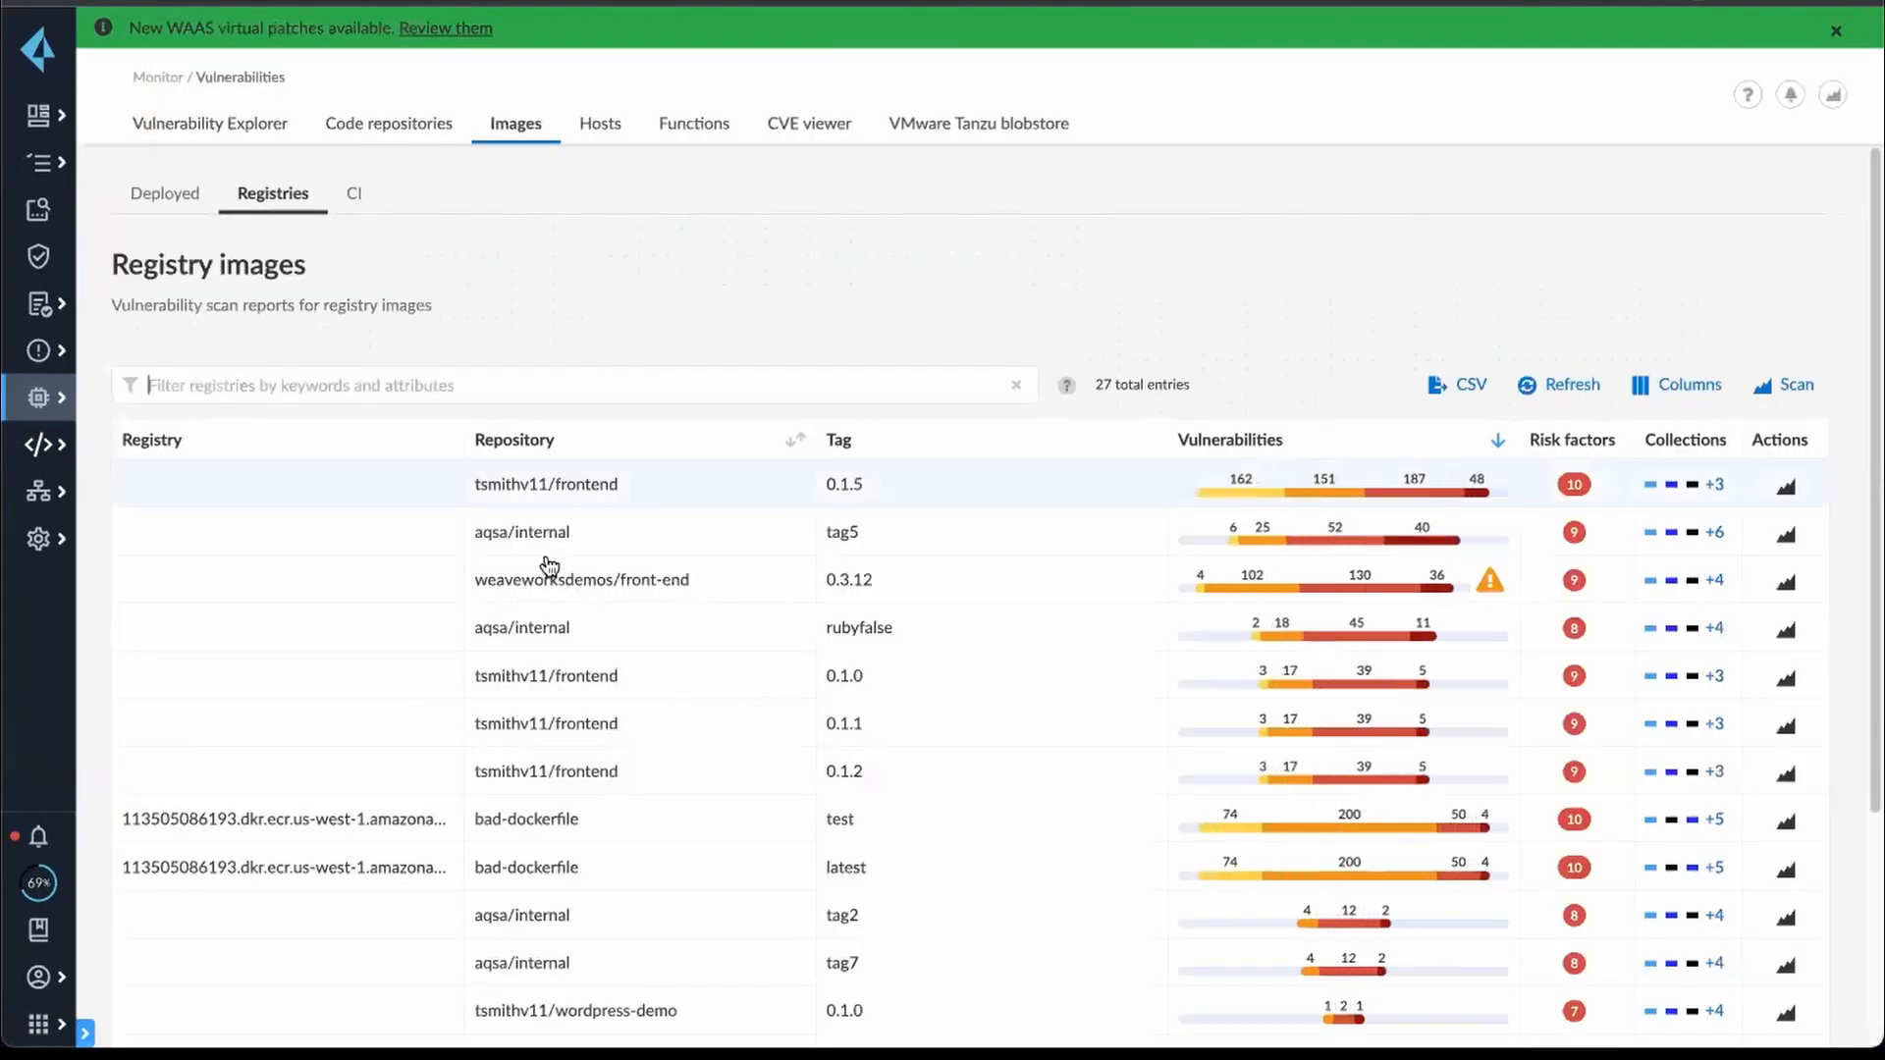
text(fi)
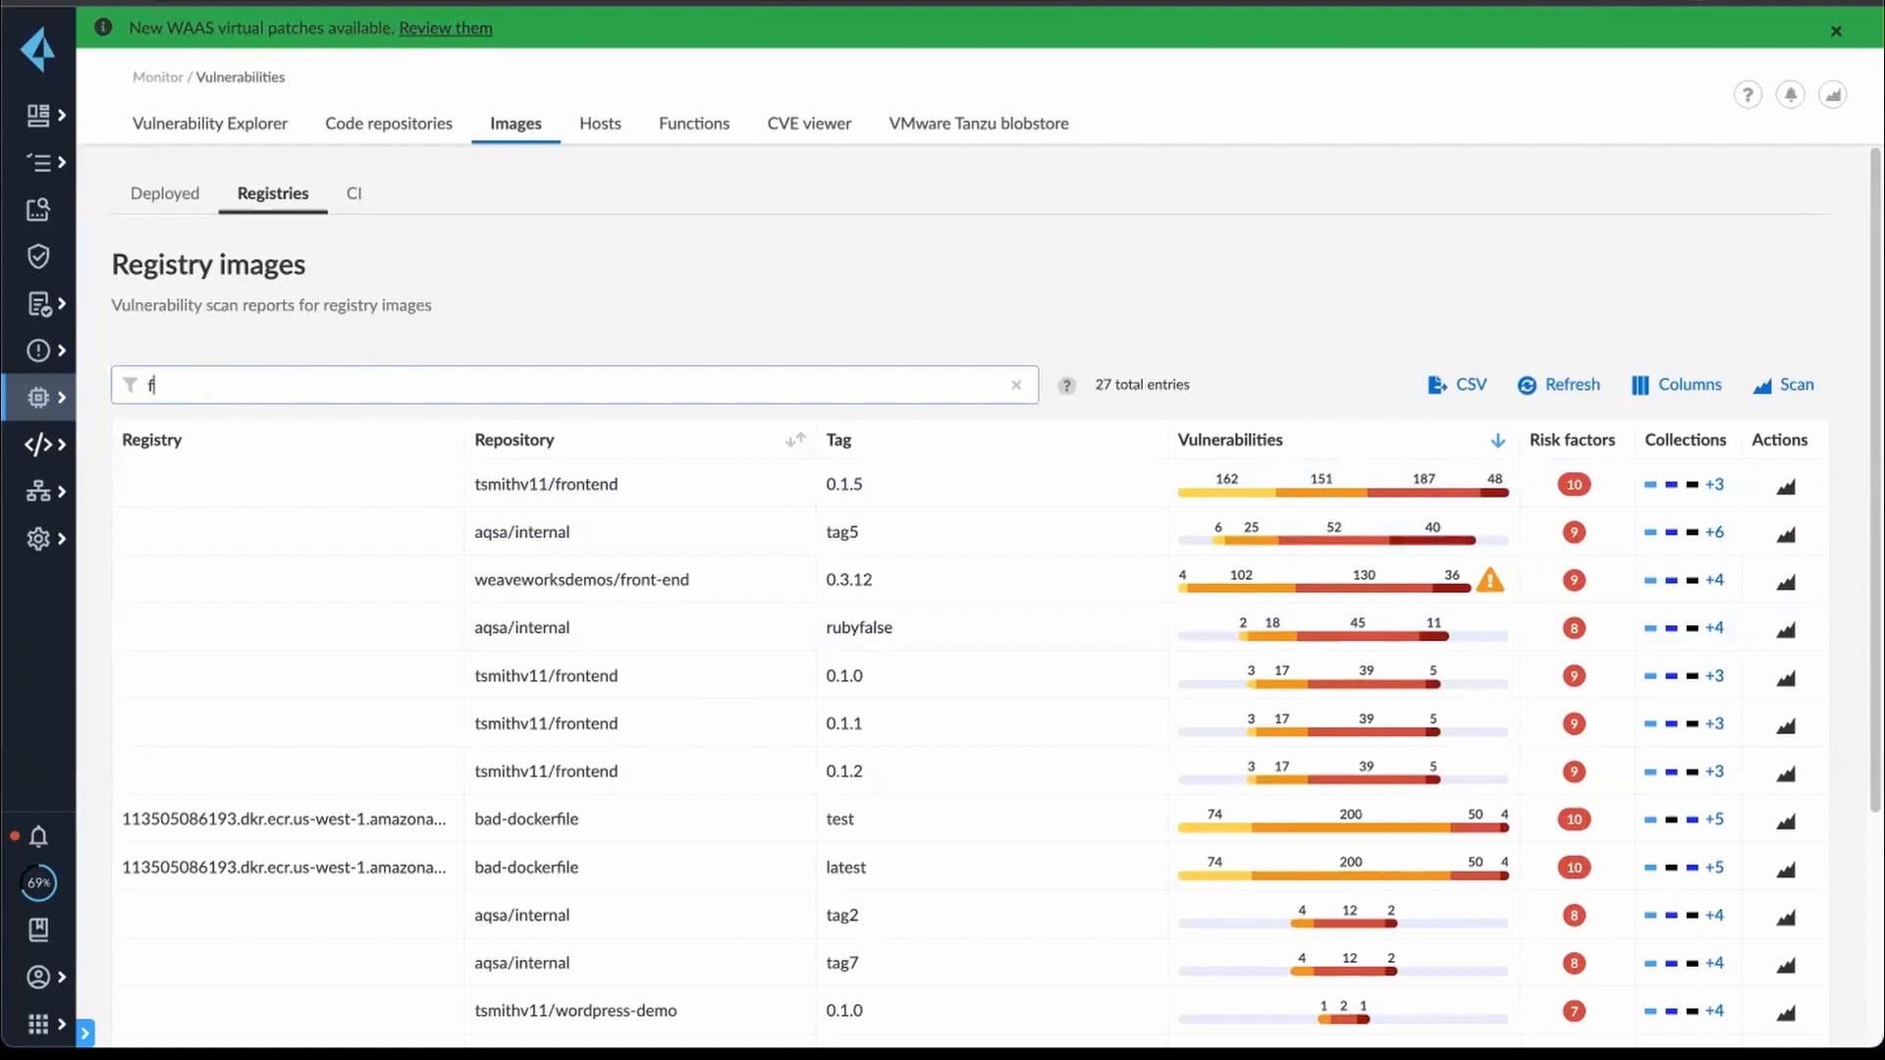
text(ront-)
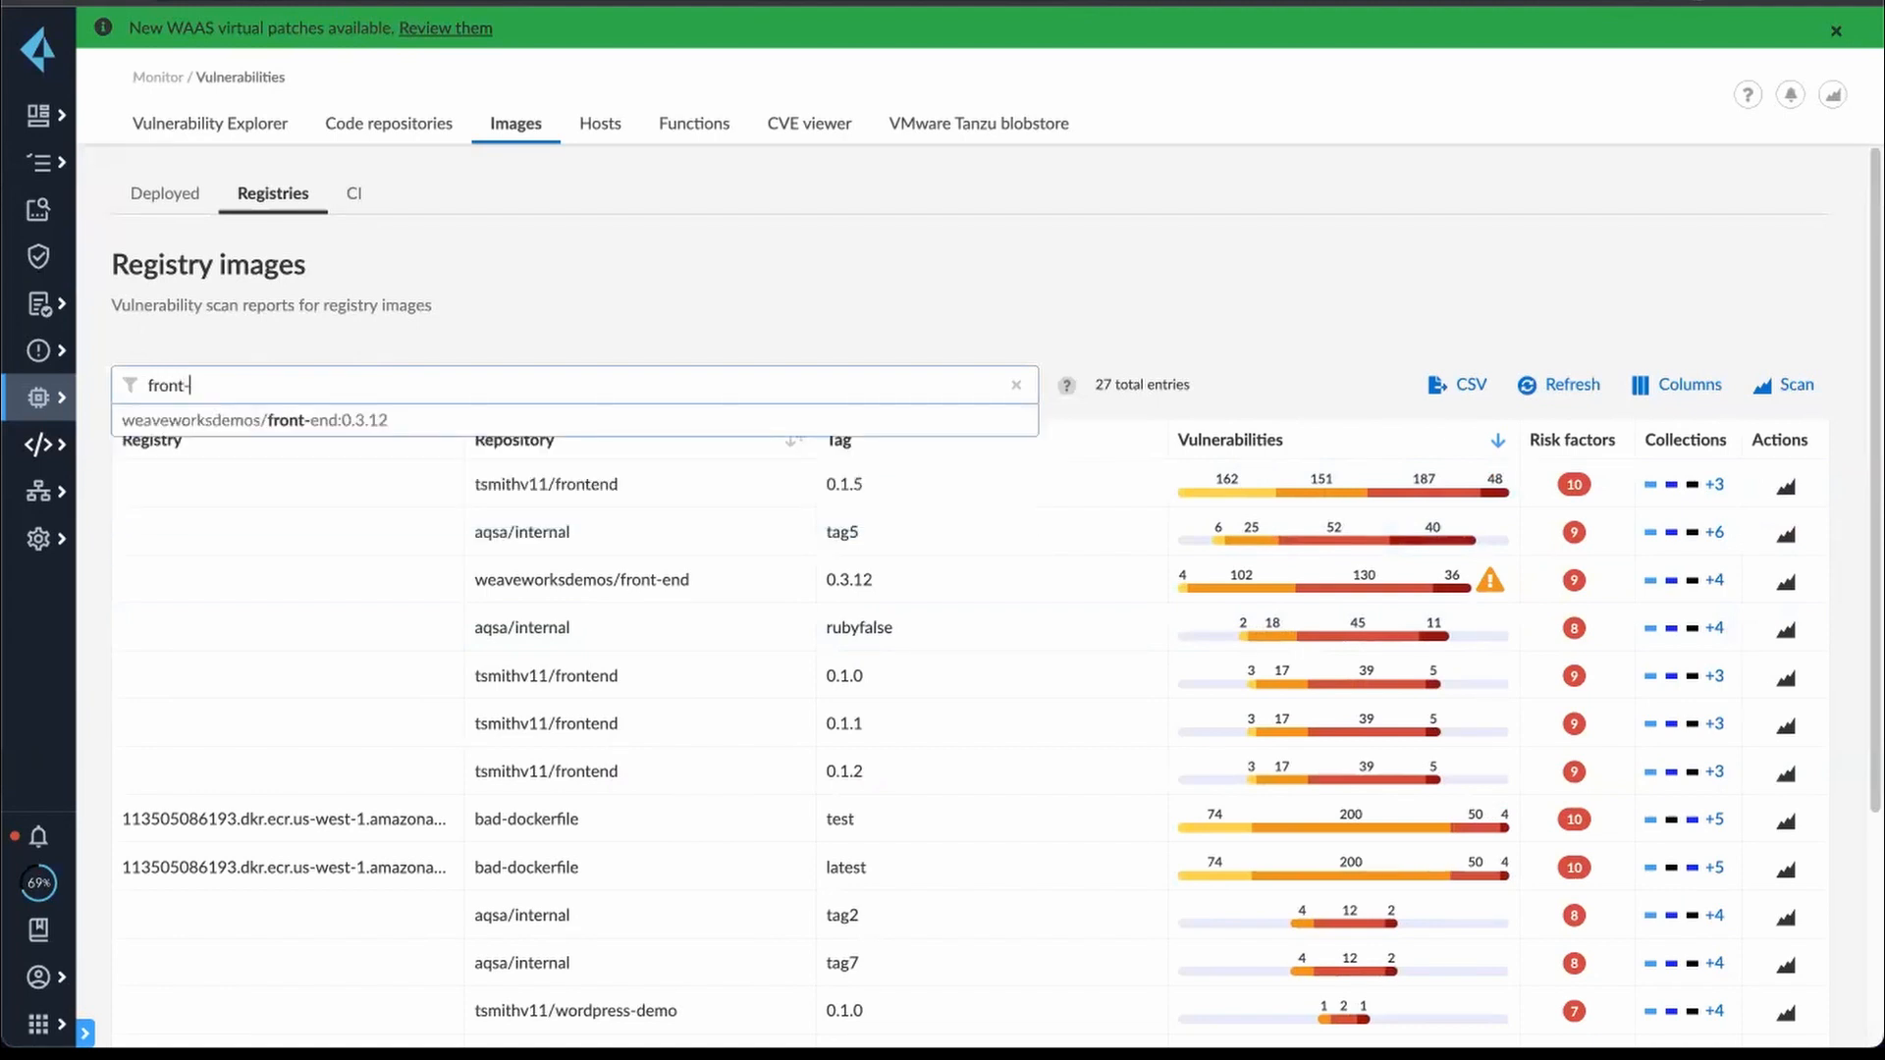
click(251, 420)
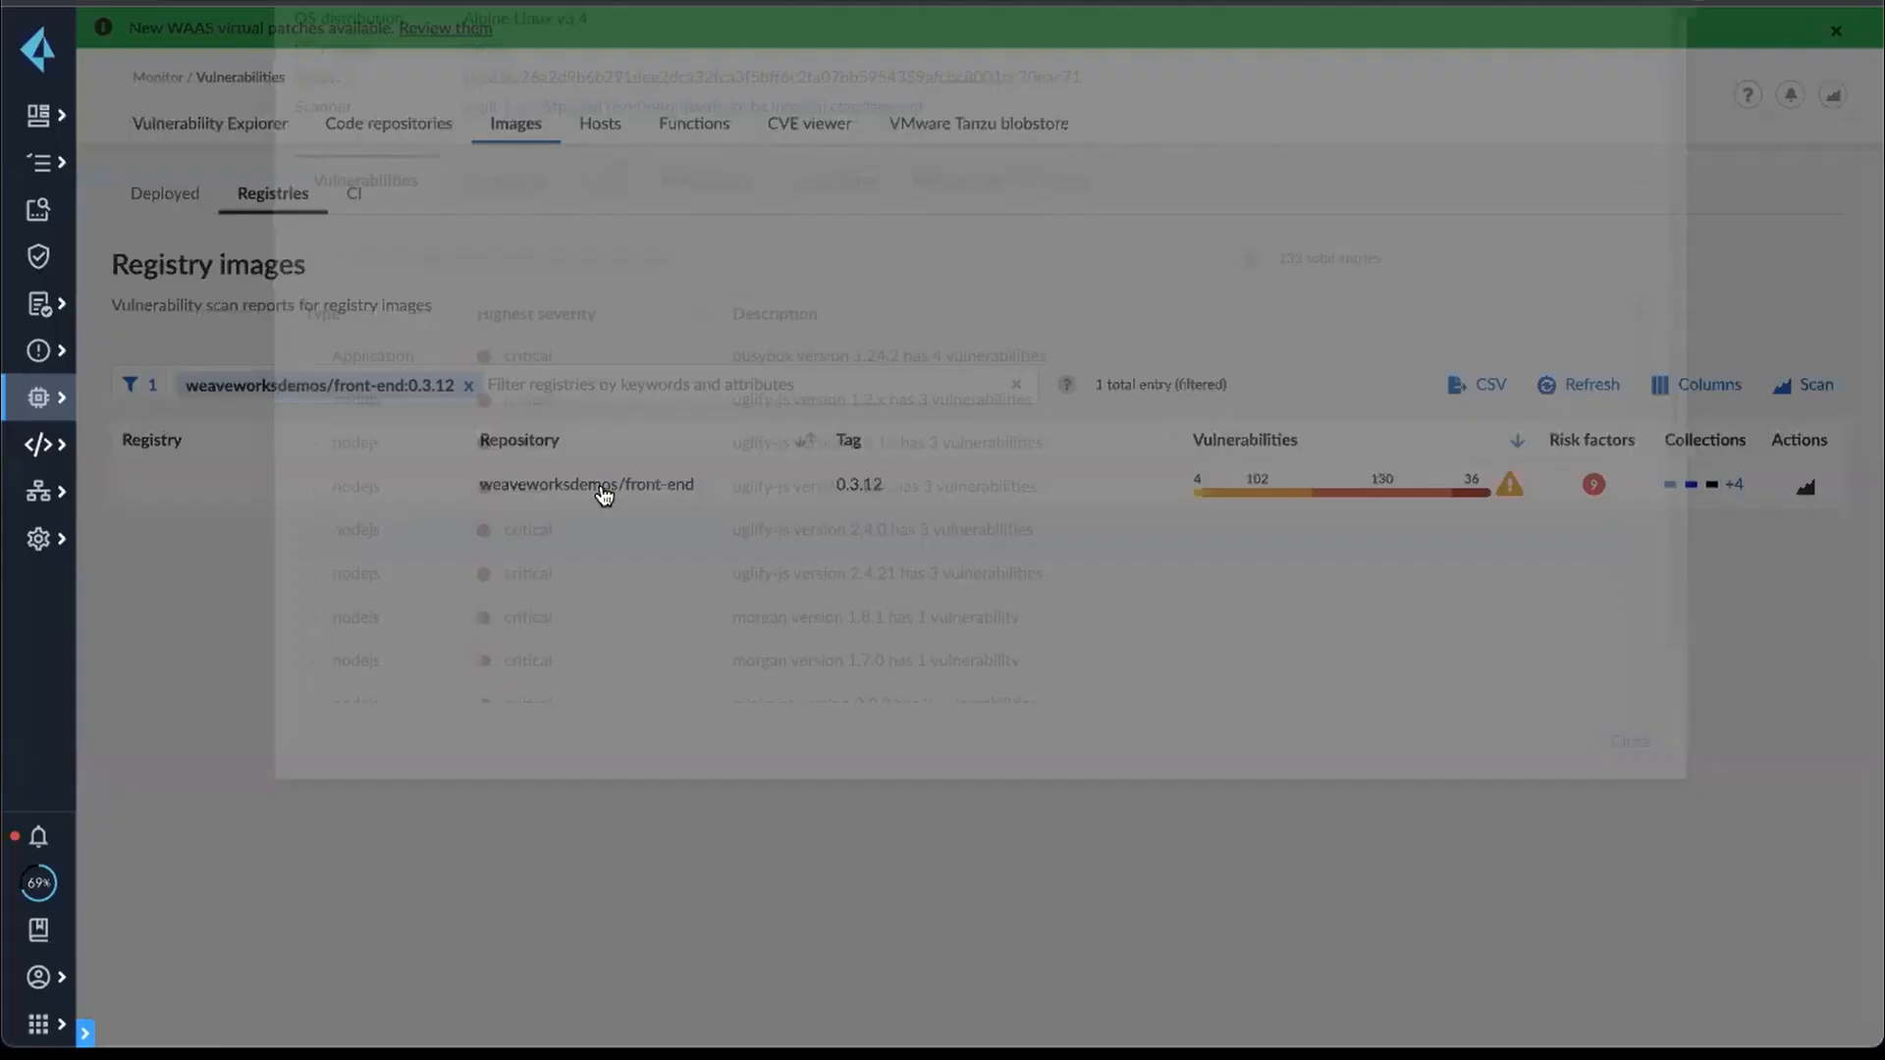
Step: Show the Registry details for front-end:0.3.12 listing its 133 vulnerabilities on Alpine v3.4
click(587, 485)
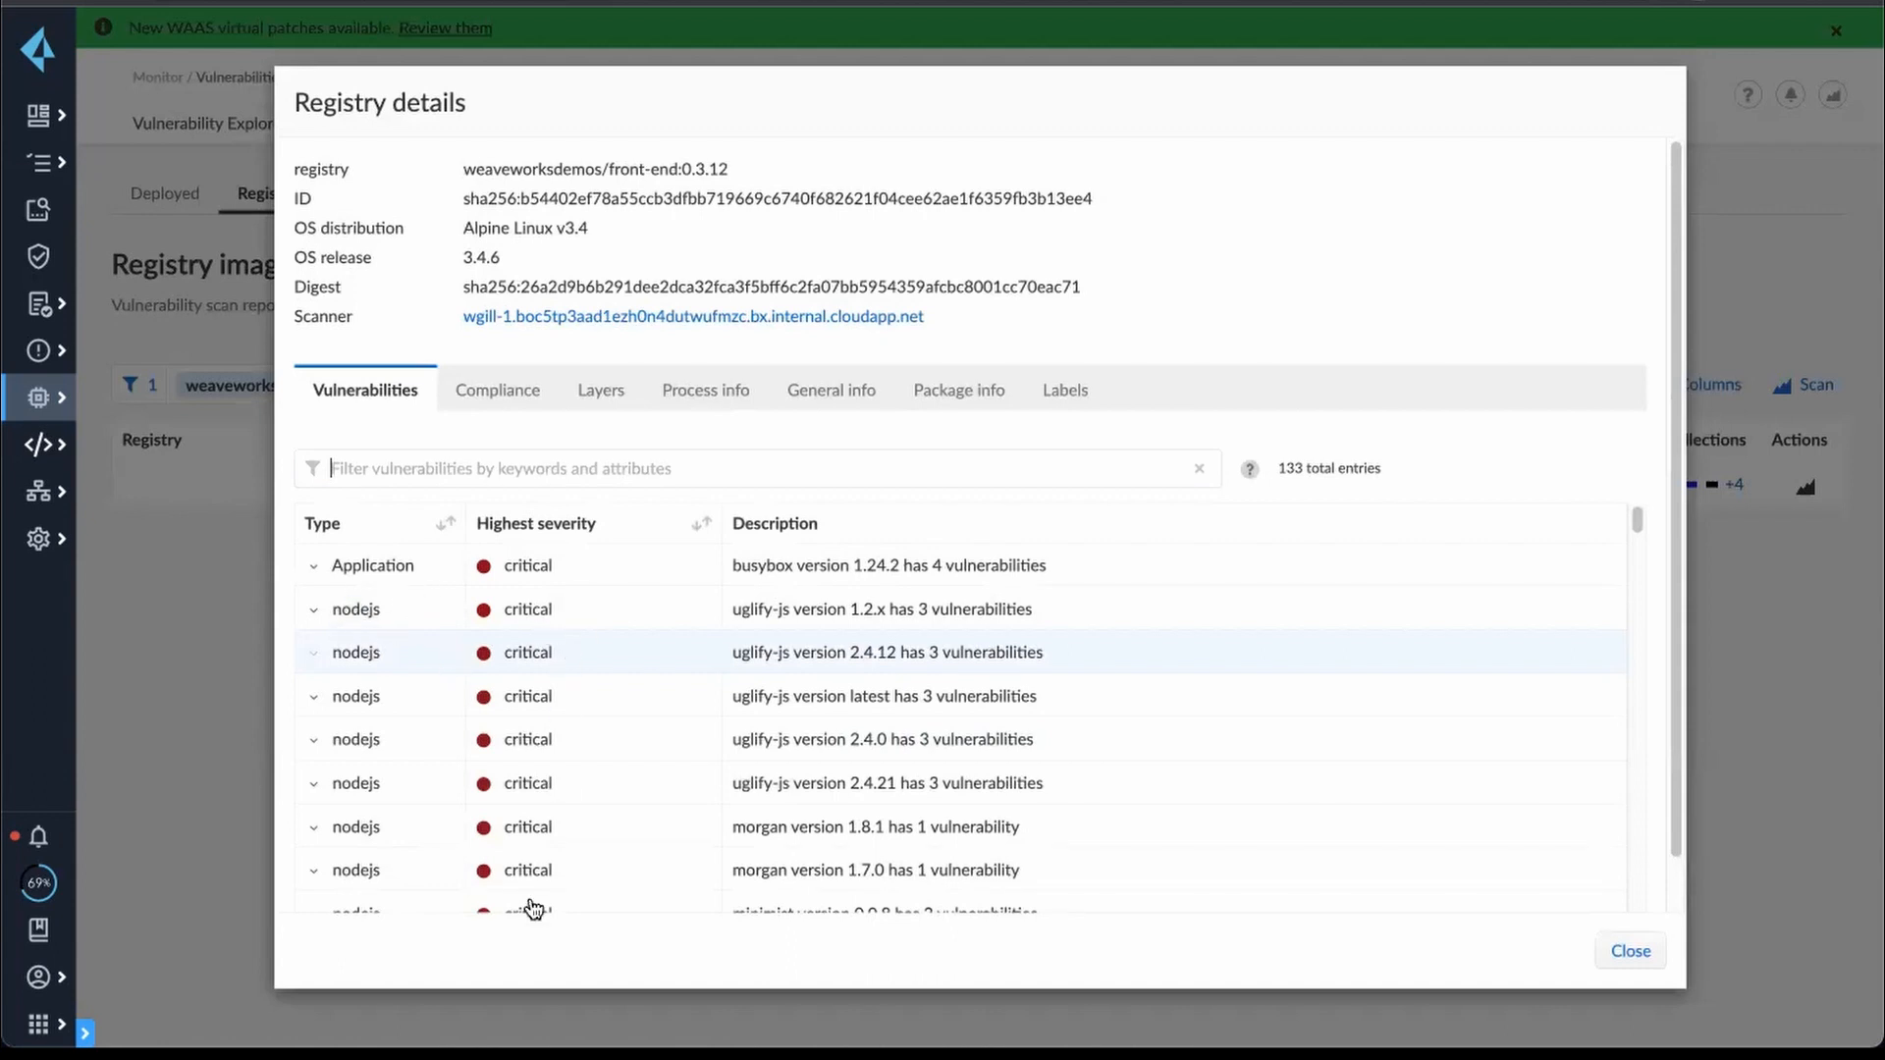
mouse_move(615, 622)
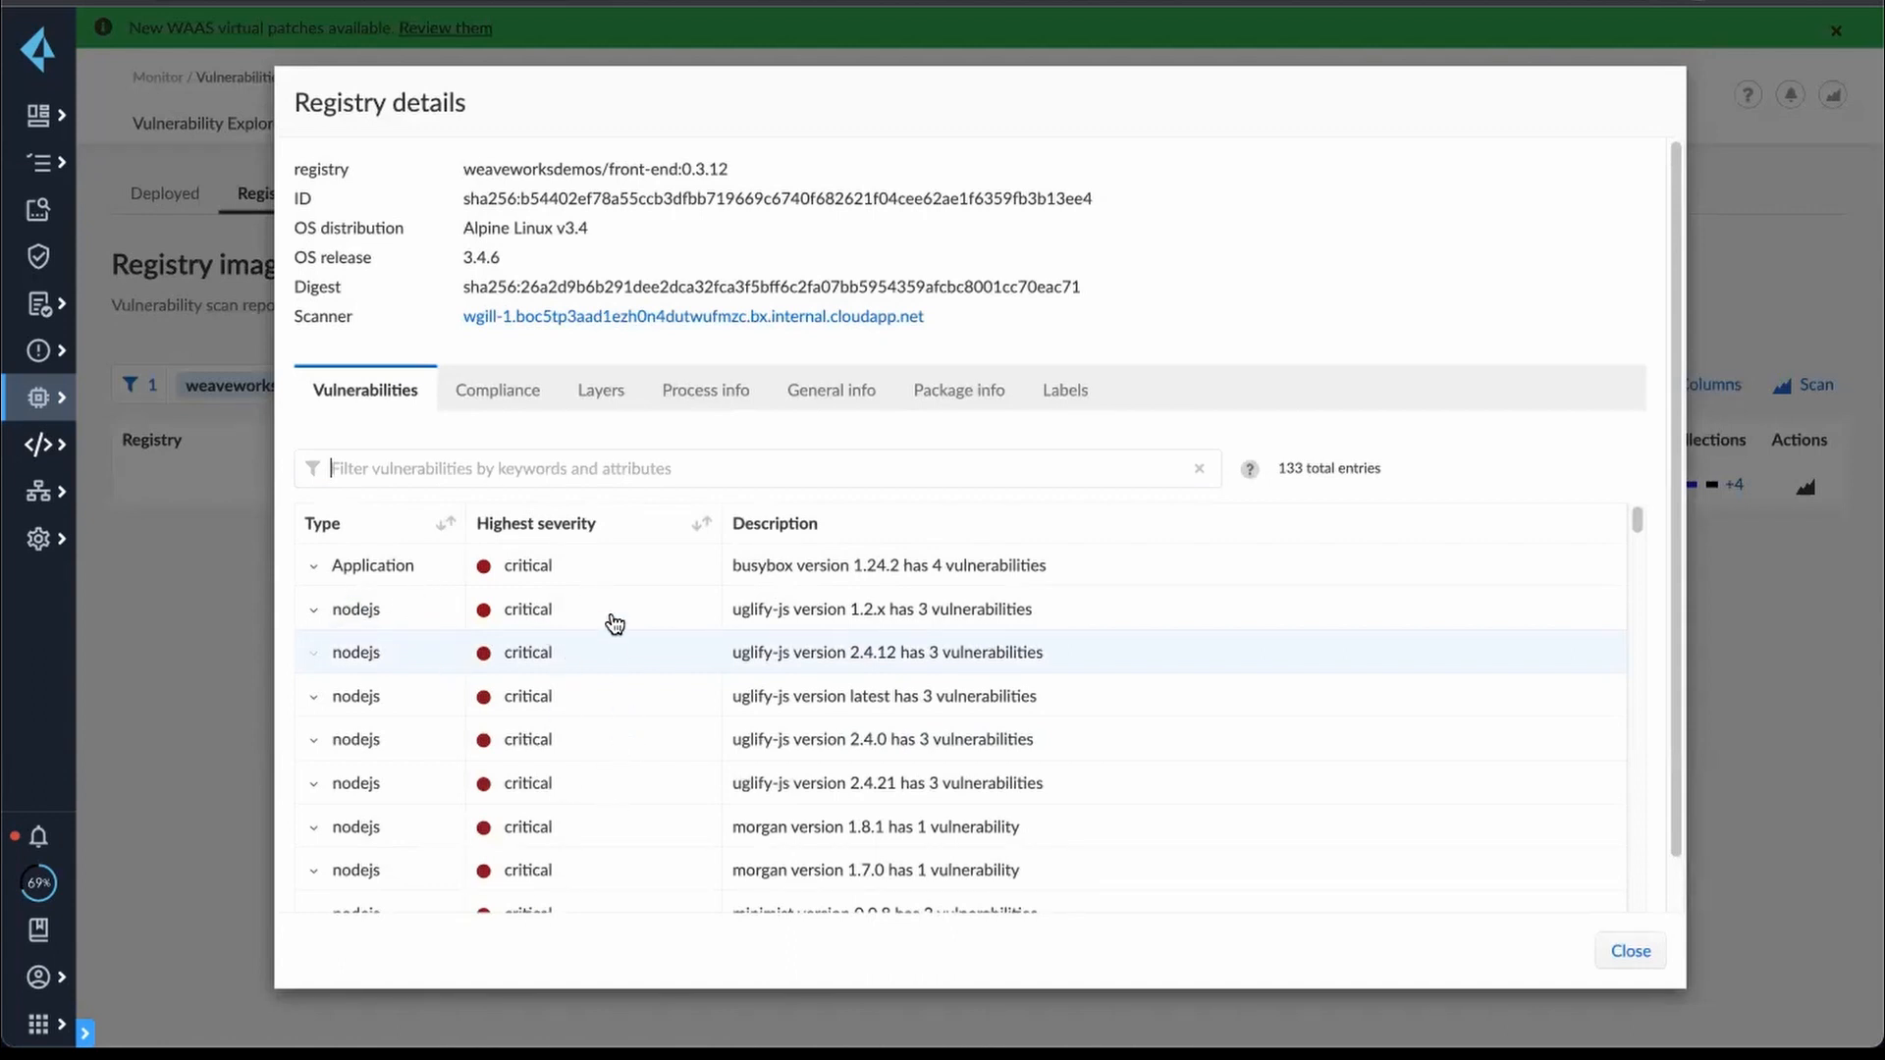
mouse_move(544, 691)
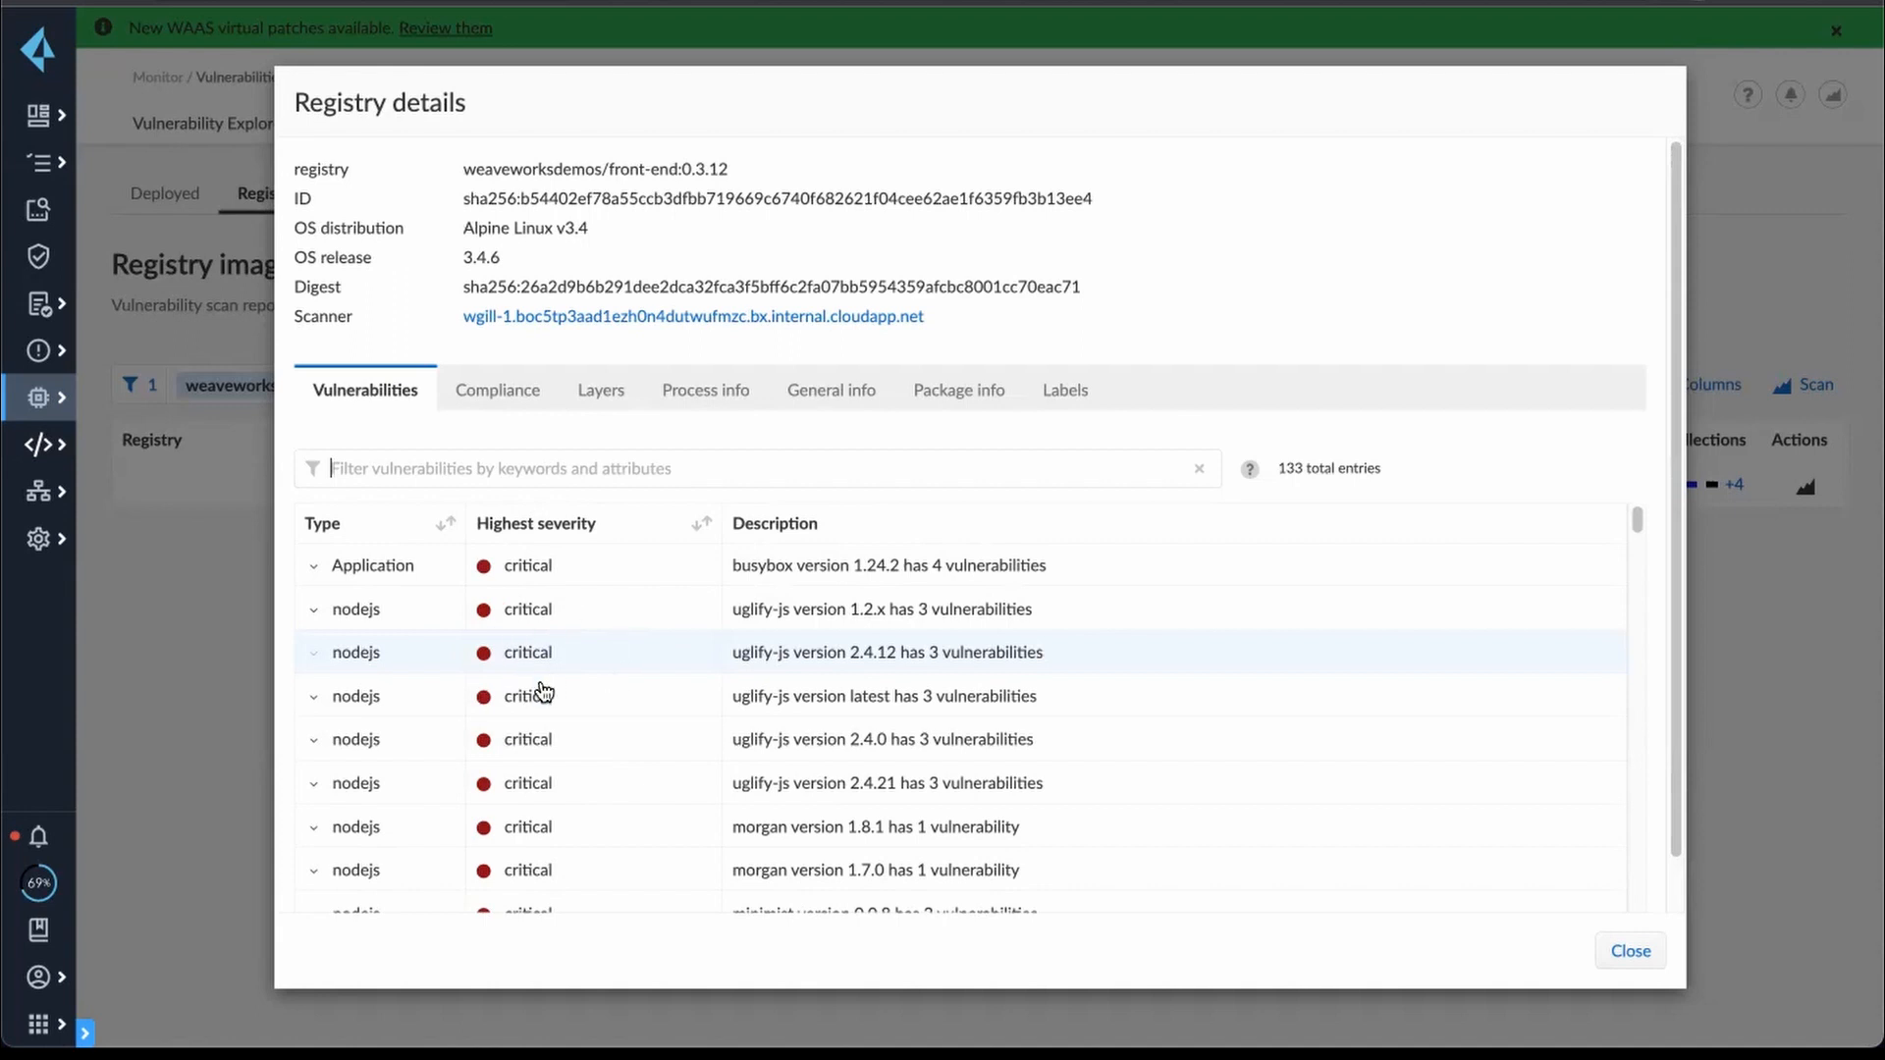
mouse_move(544, 695)
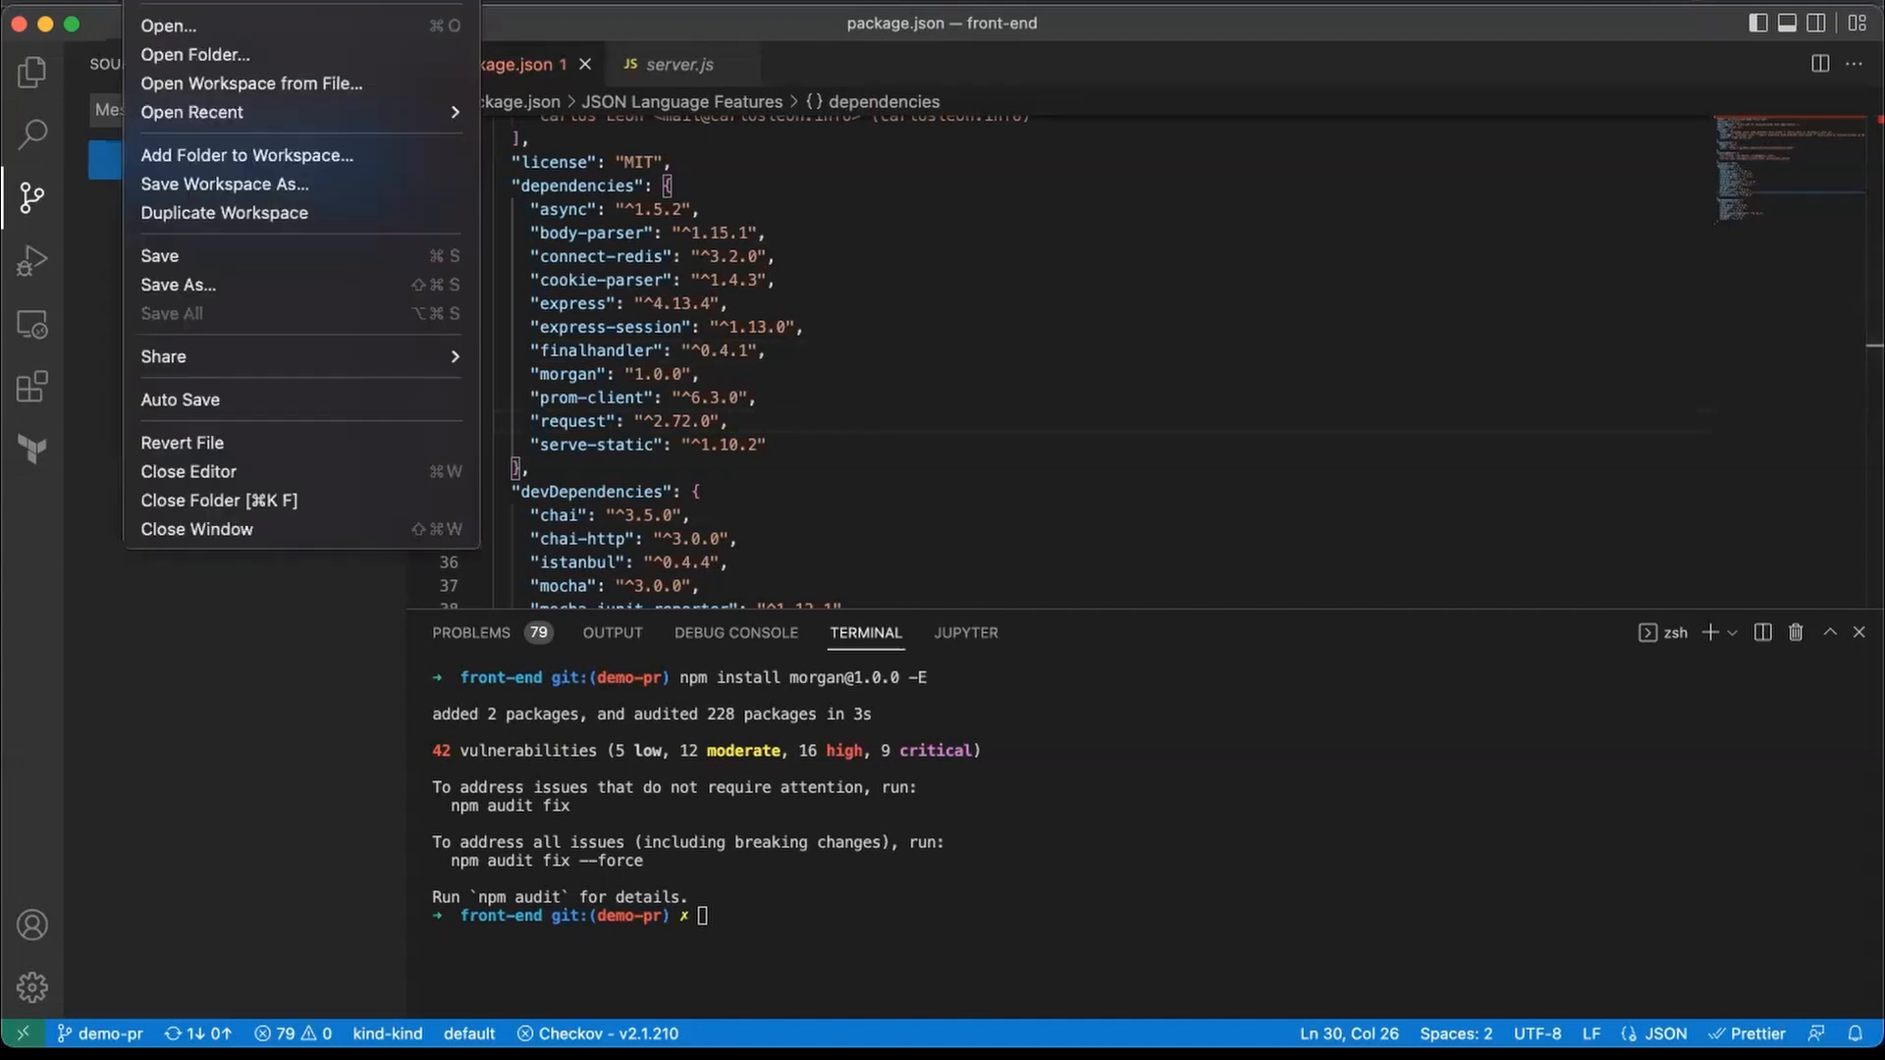
mouse_move(173, 27)
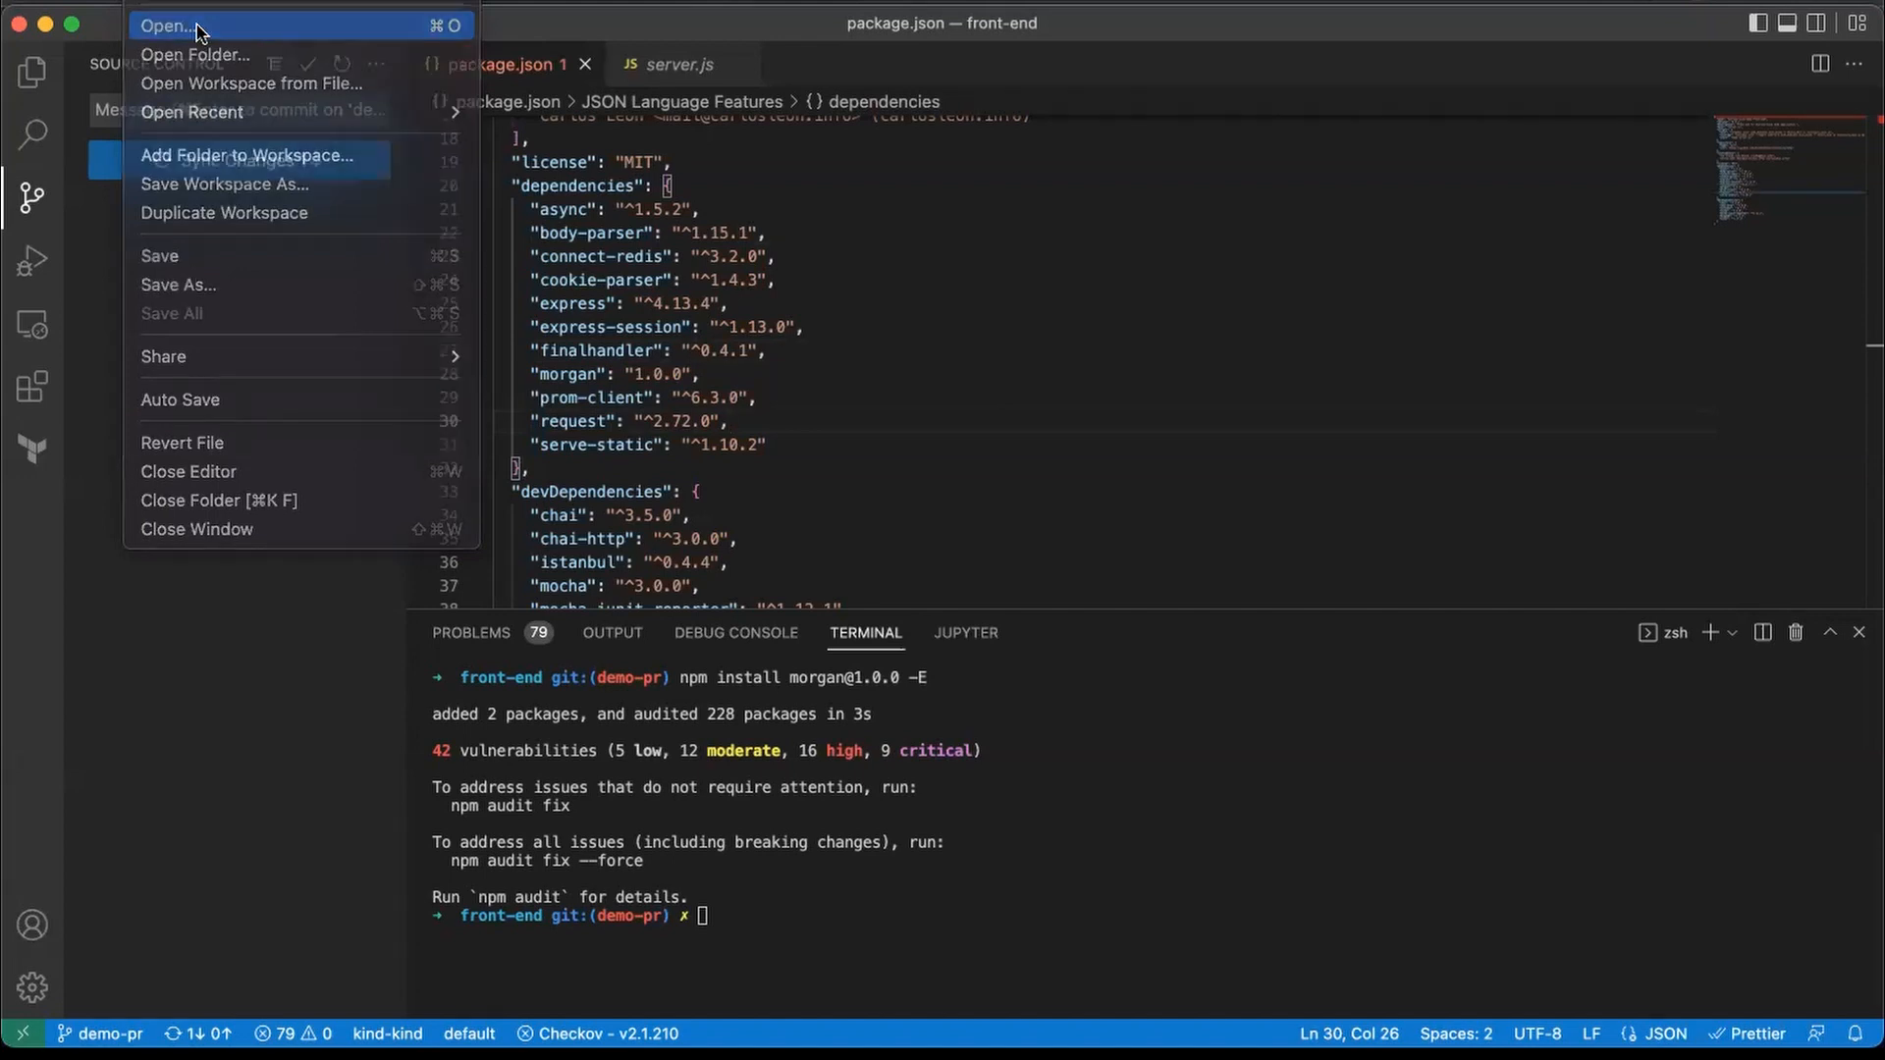
Step: Open ecs.tf from the sca_demo folder via the file Open dialog
click(173, 28)
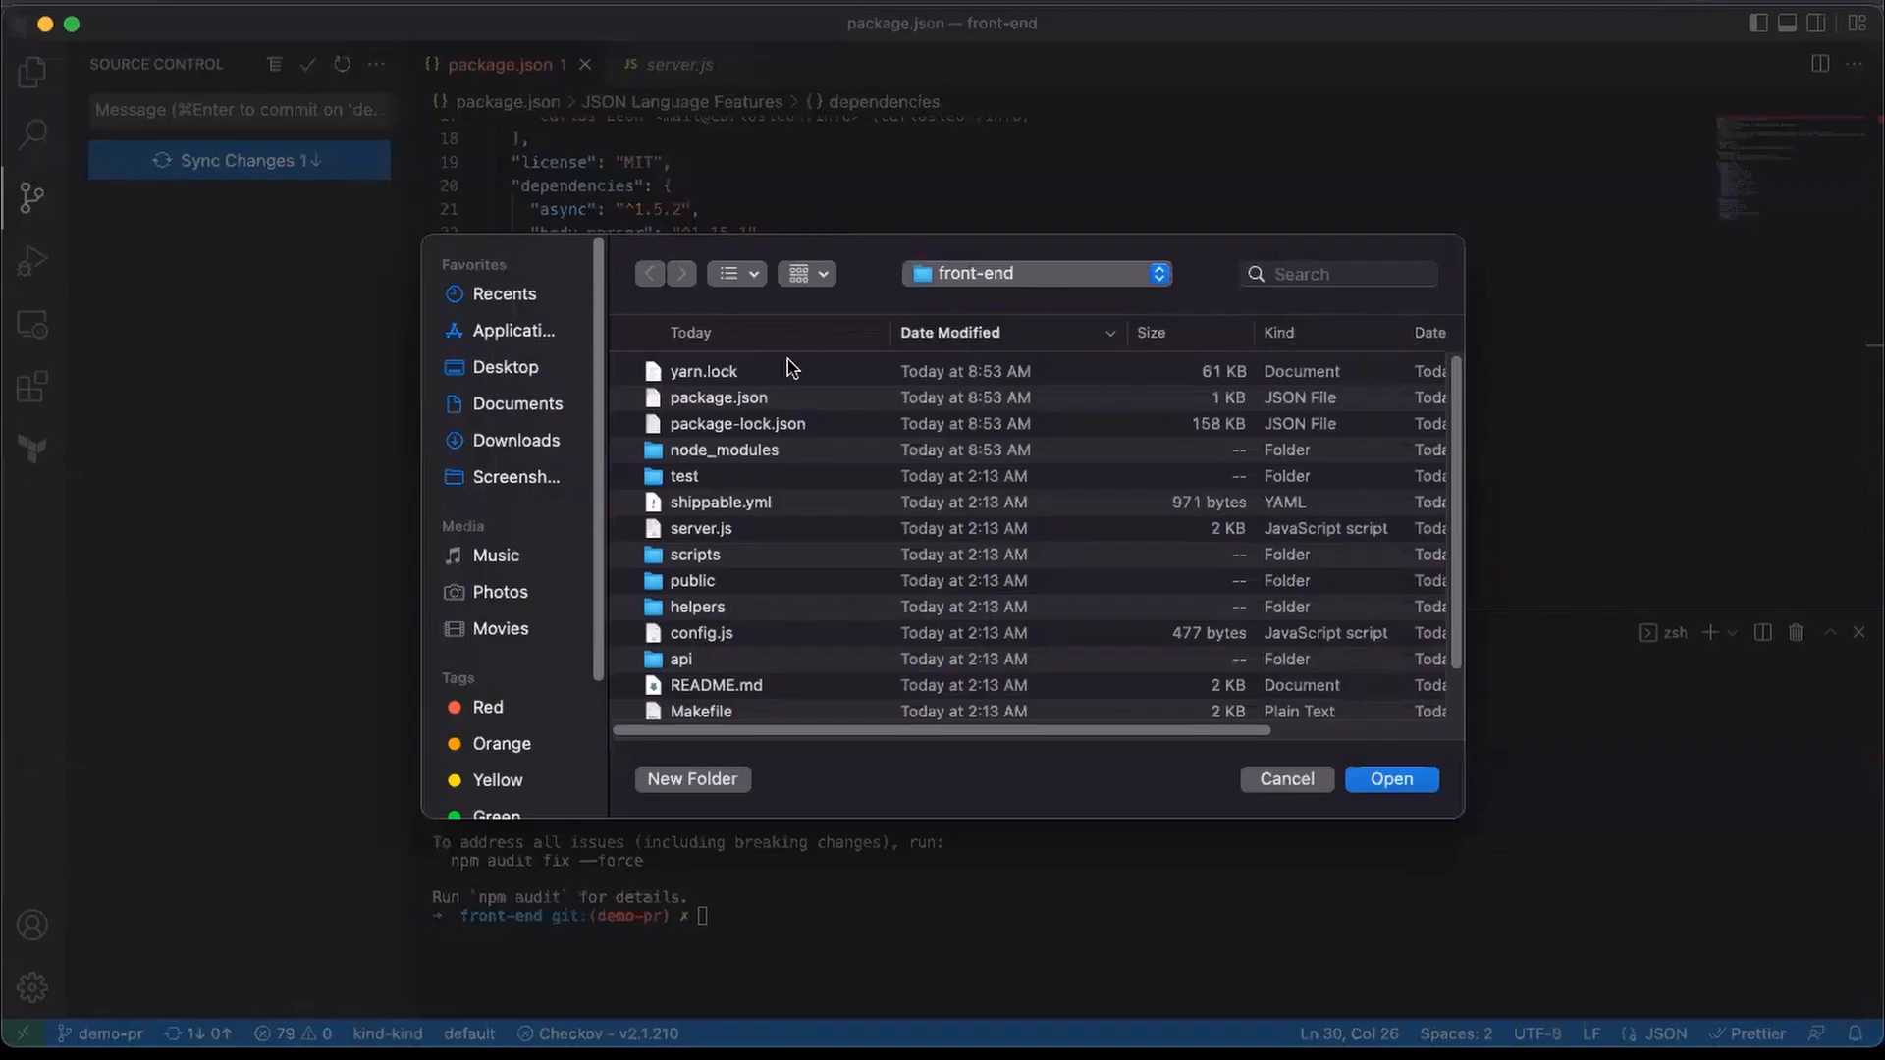
click(1037, 273)
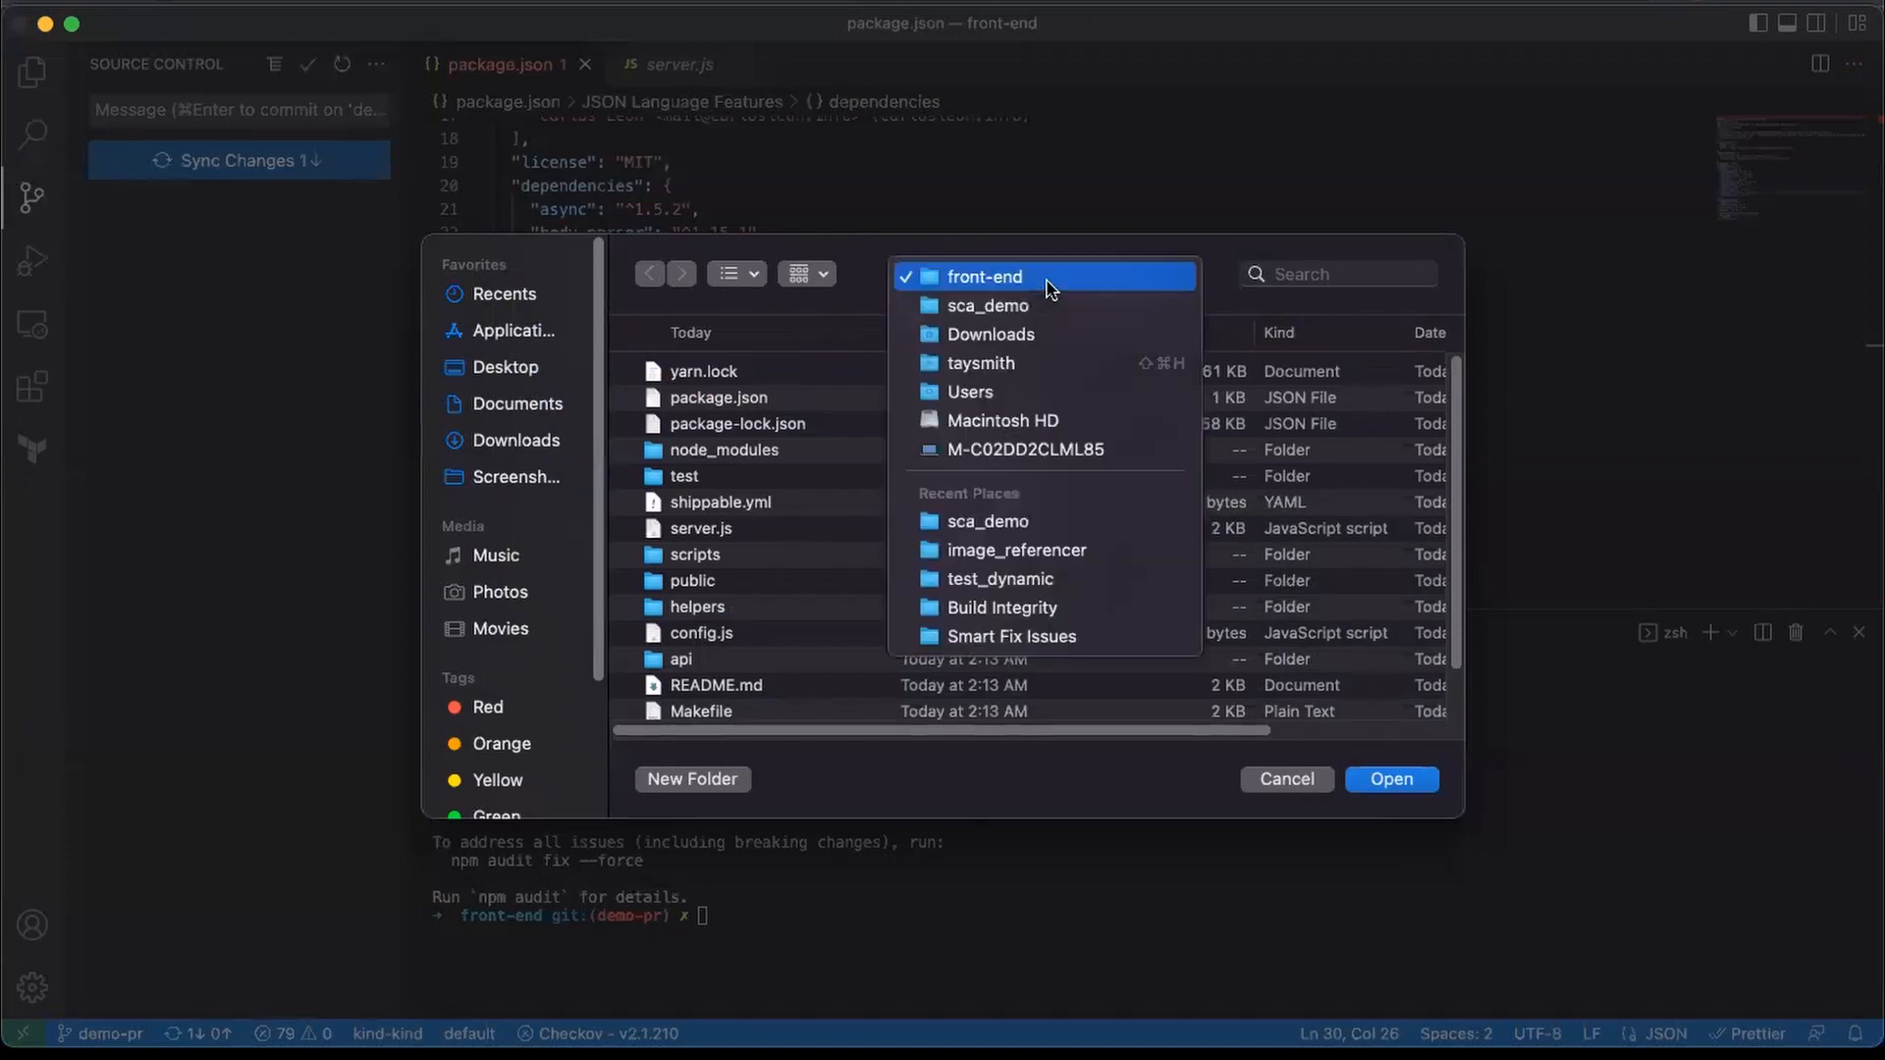
click(988, 304)
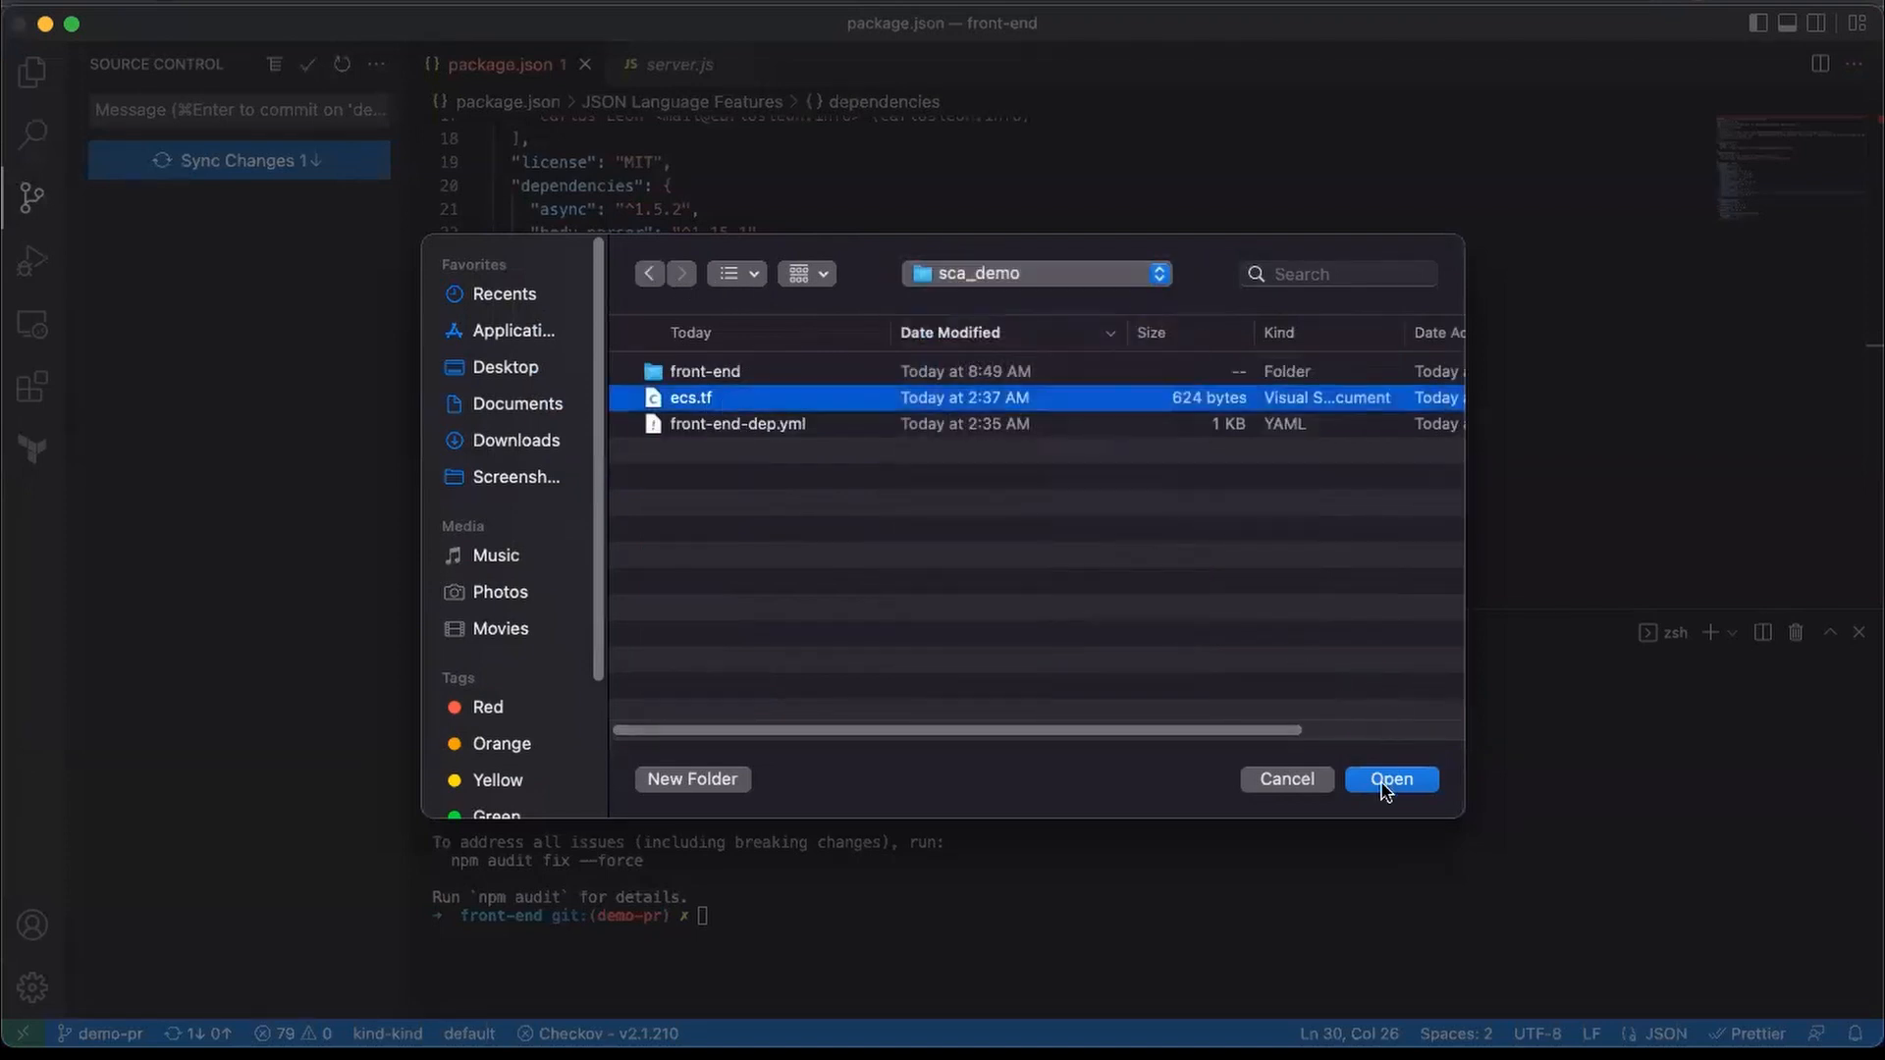
click(1390, 779)
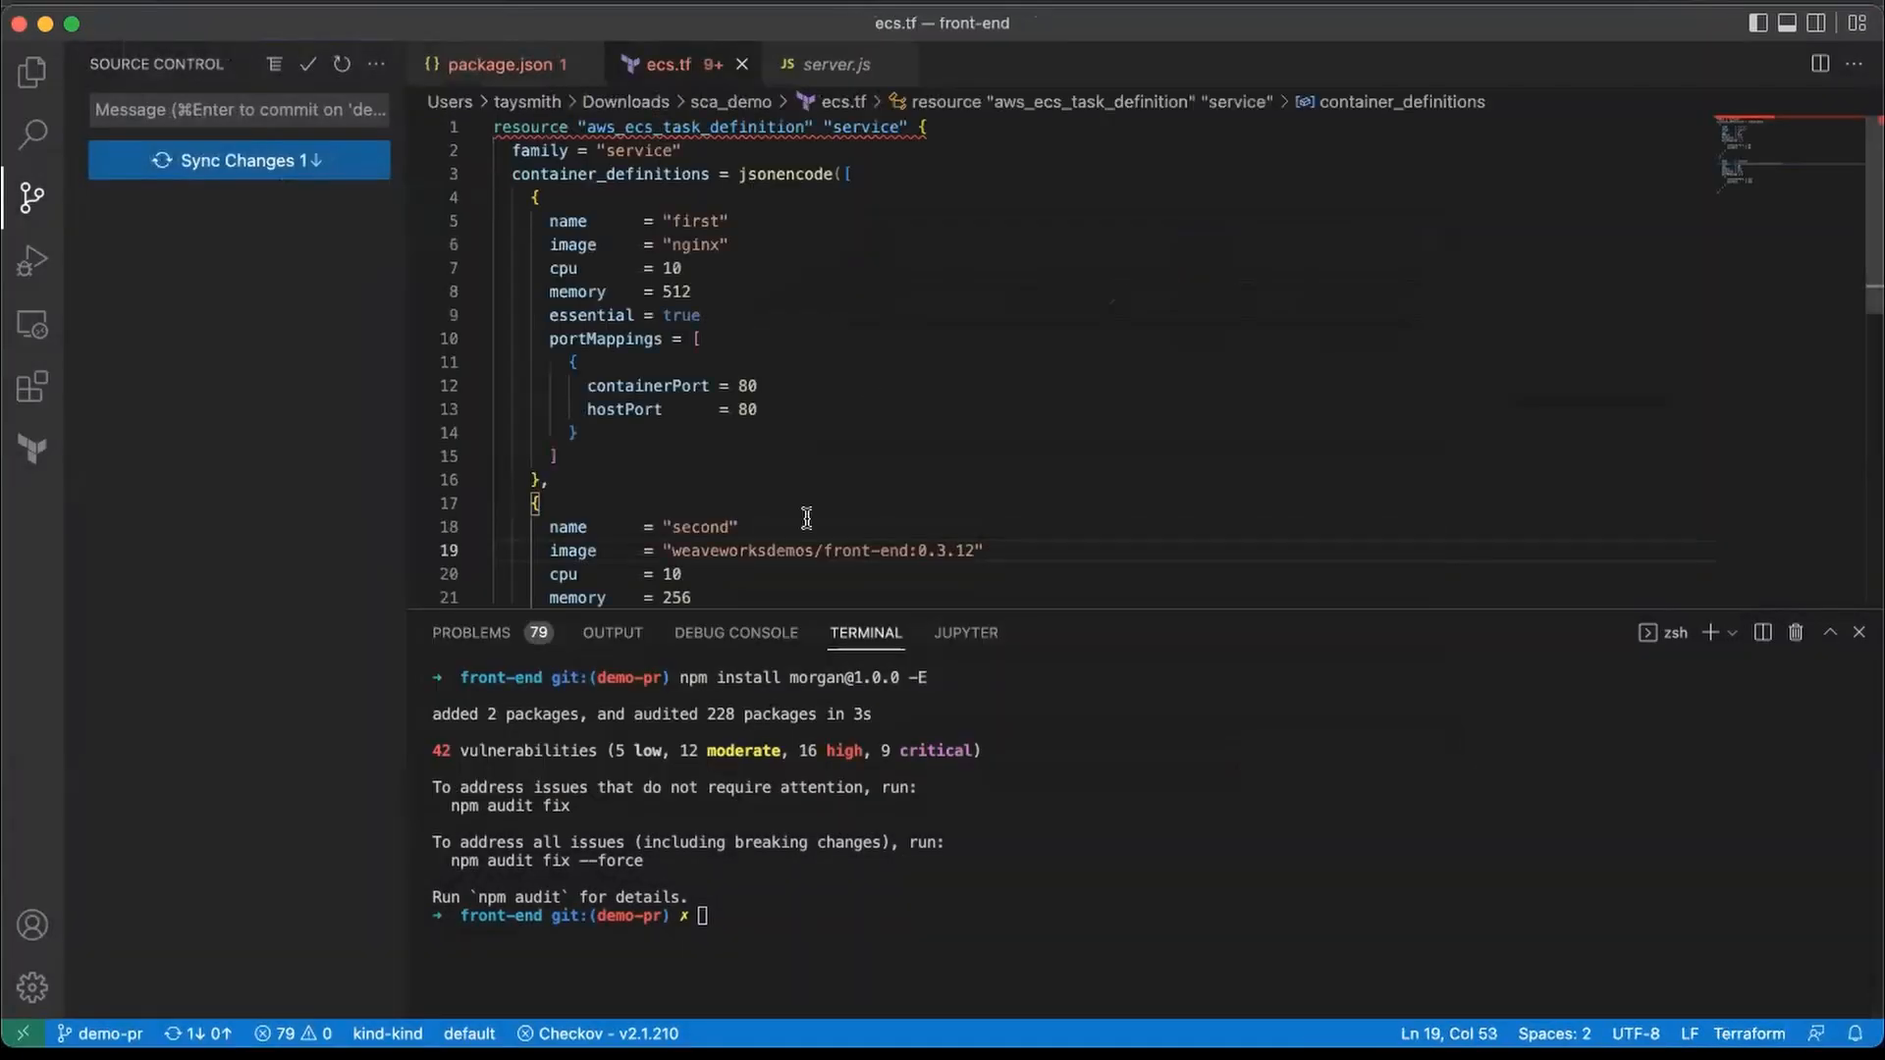
Step: Inspect the front-end:0.3.12 image value and its Checkov package vulnerability findings in ecs.tf
double_click(823, 549)
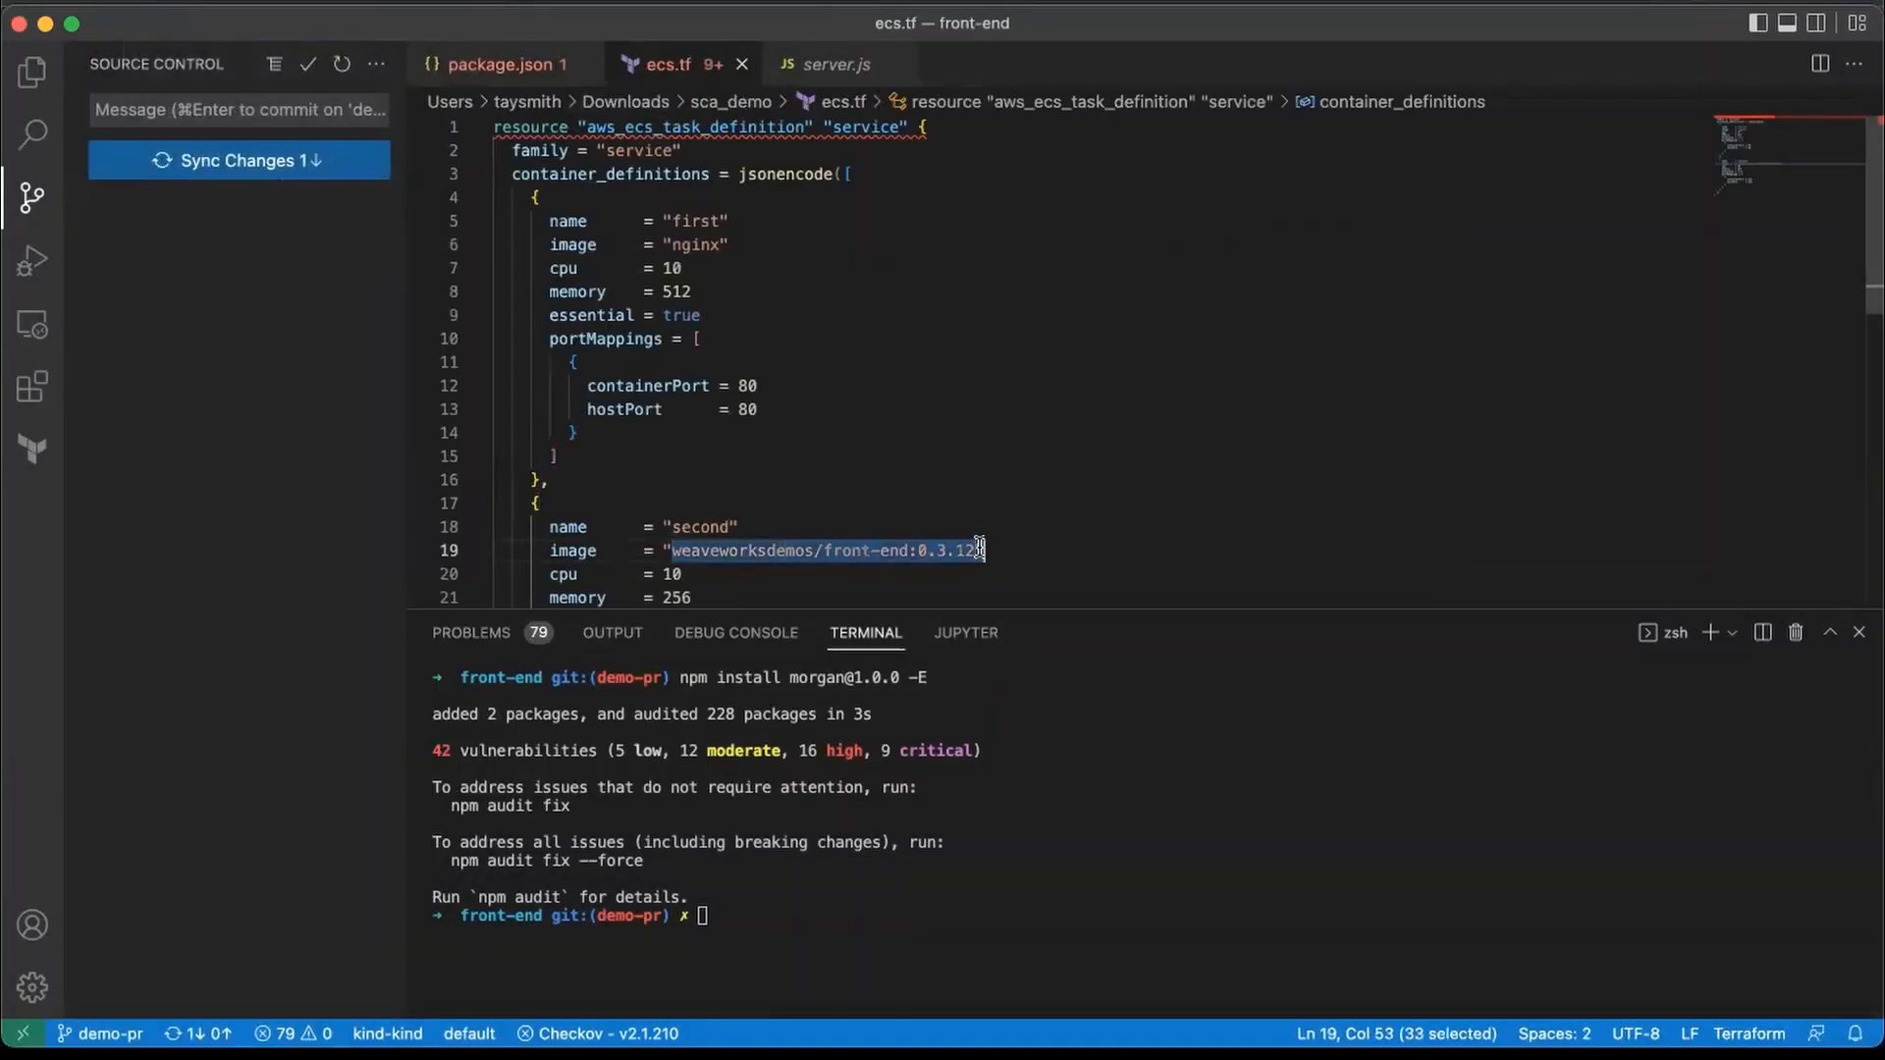
click(535, 503)
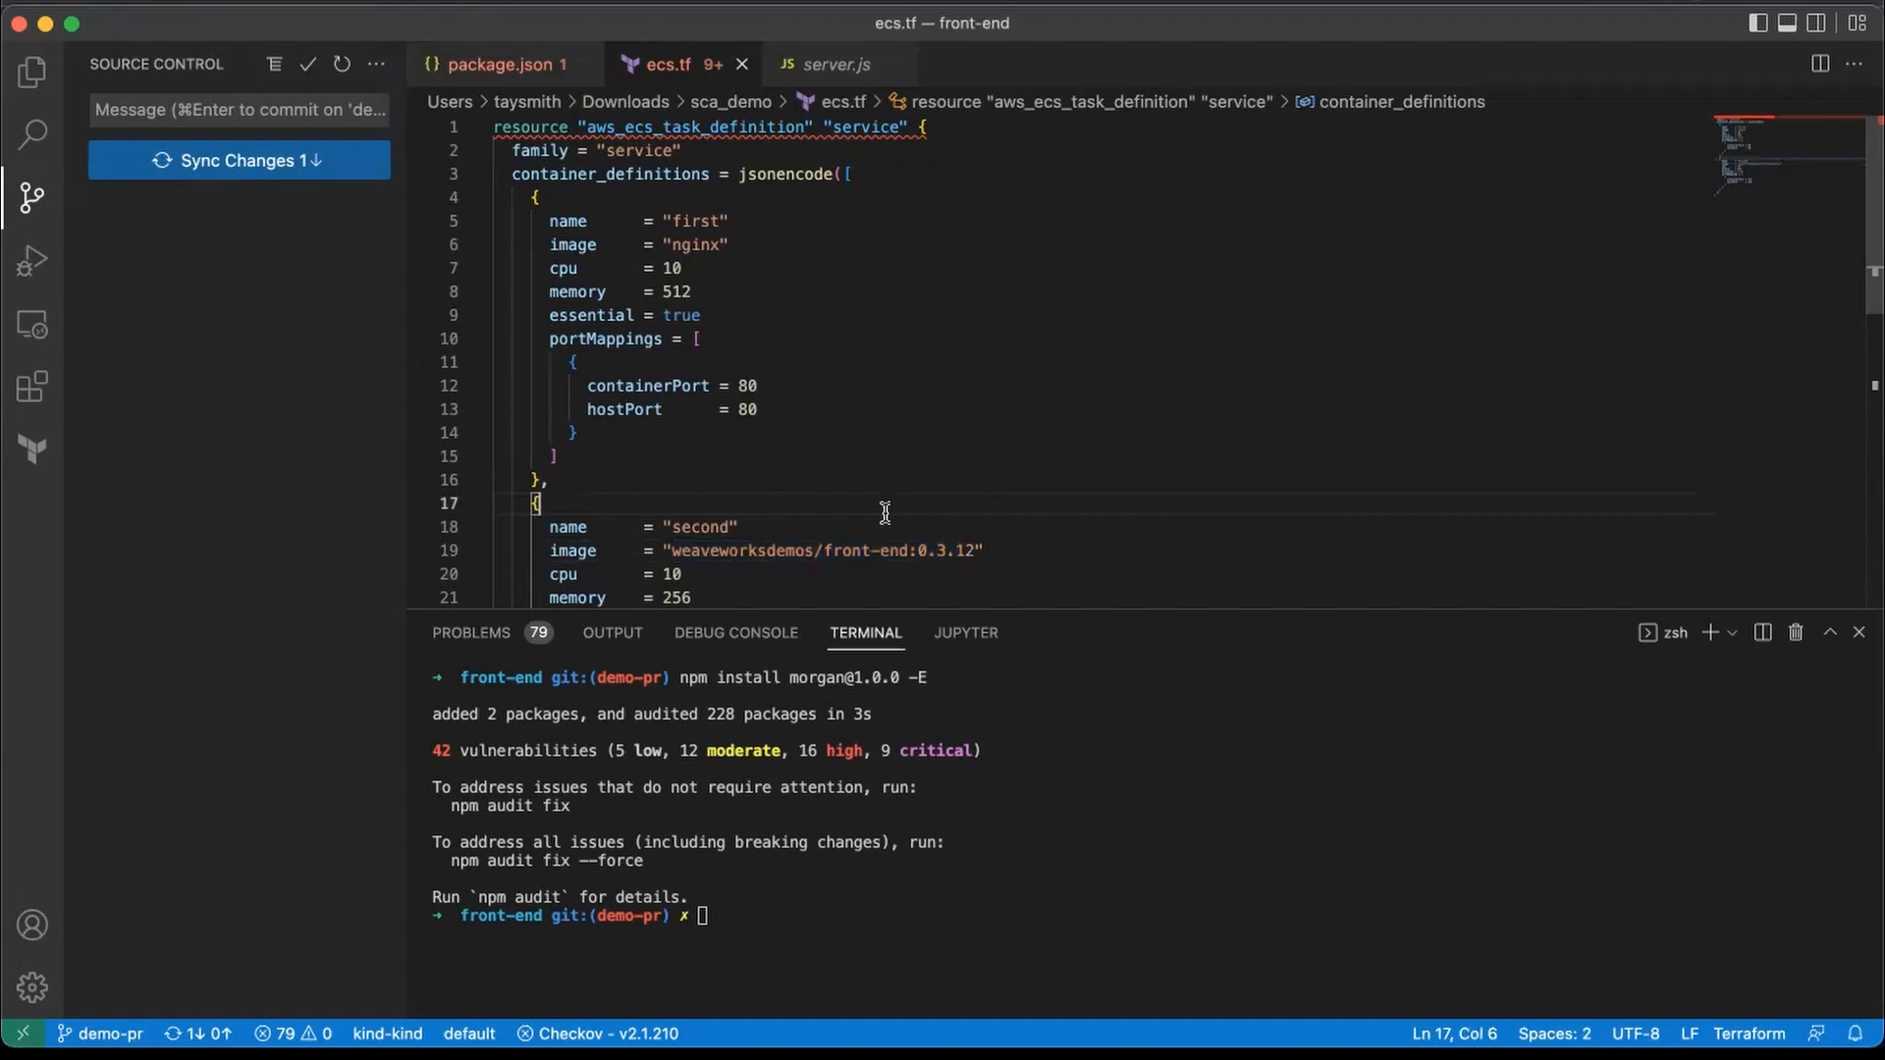
mouse_move(708, 502)
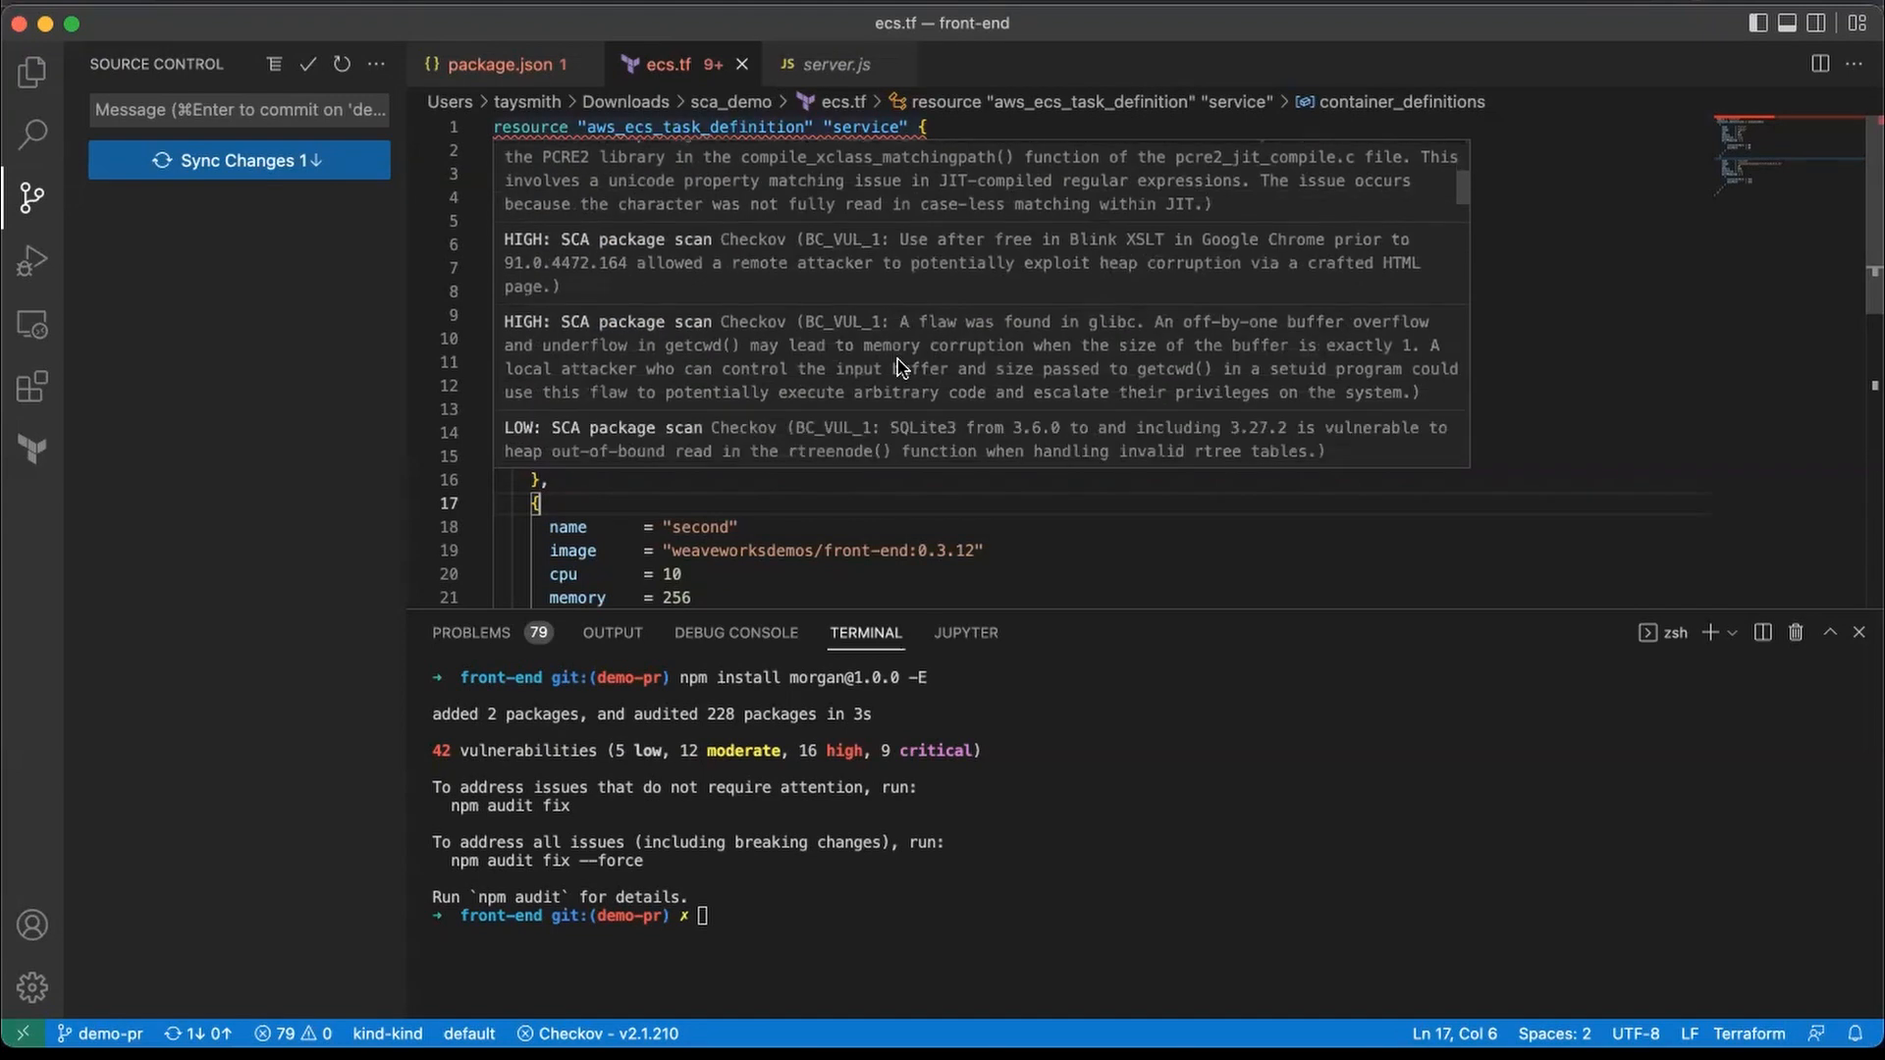
mouse_move(895, 330)
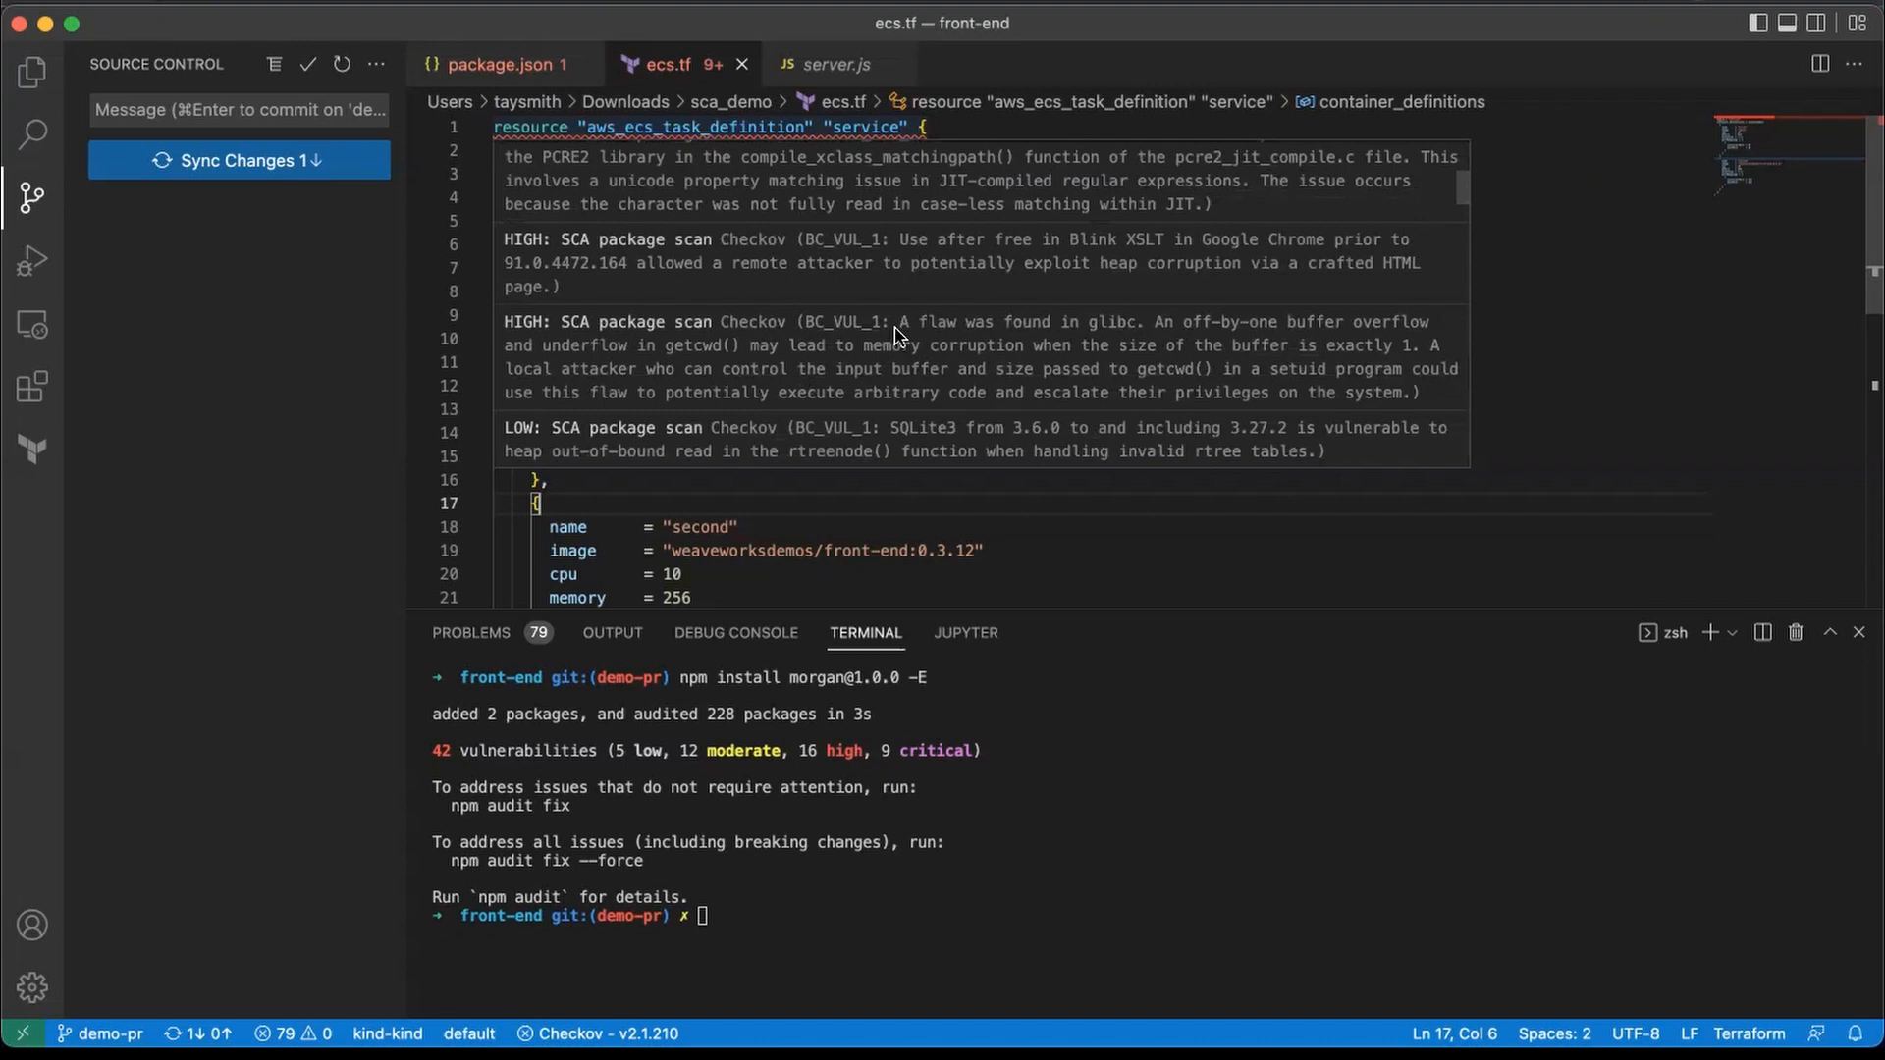
scroll(down, 3)
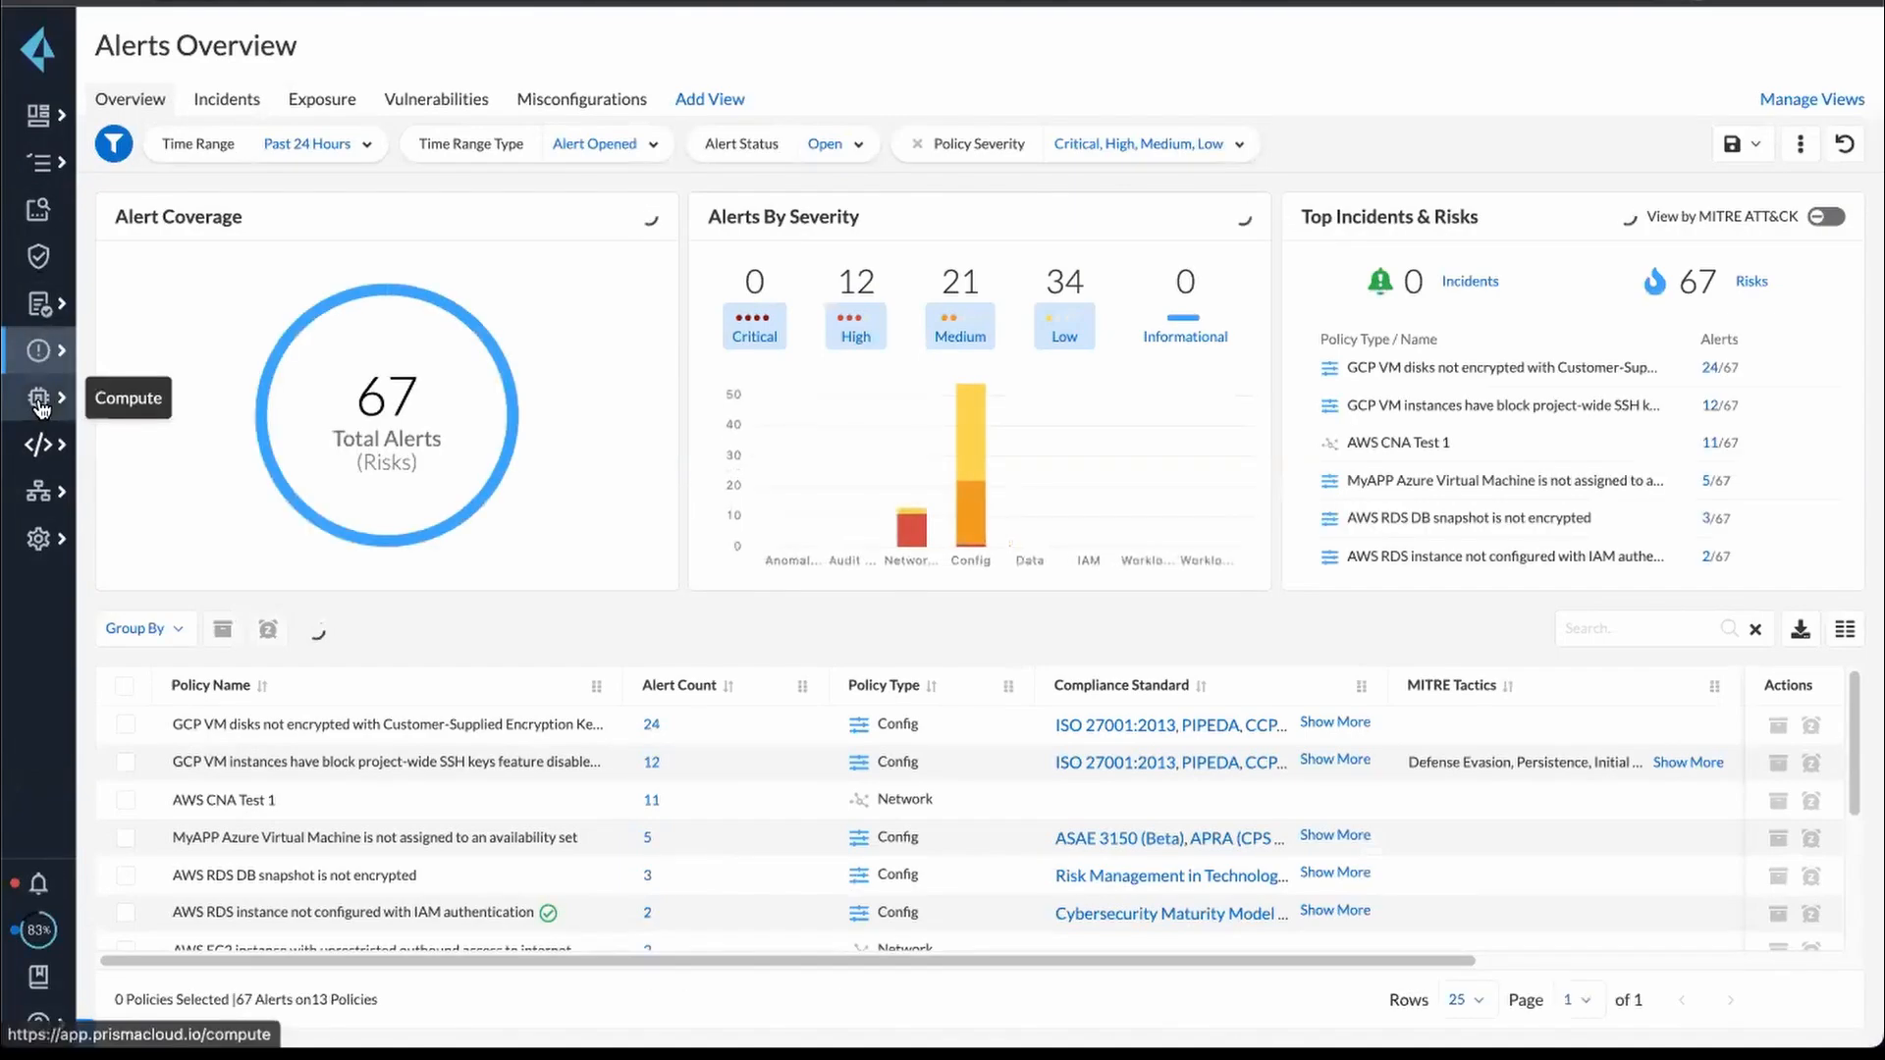
Step: Show the sock-shop front-end:0.3.12 container's risk summary on the containers radar: 17 critical, 45 high, 25 medium
click(38, 397)
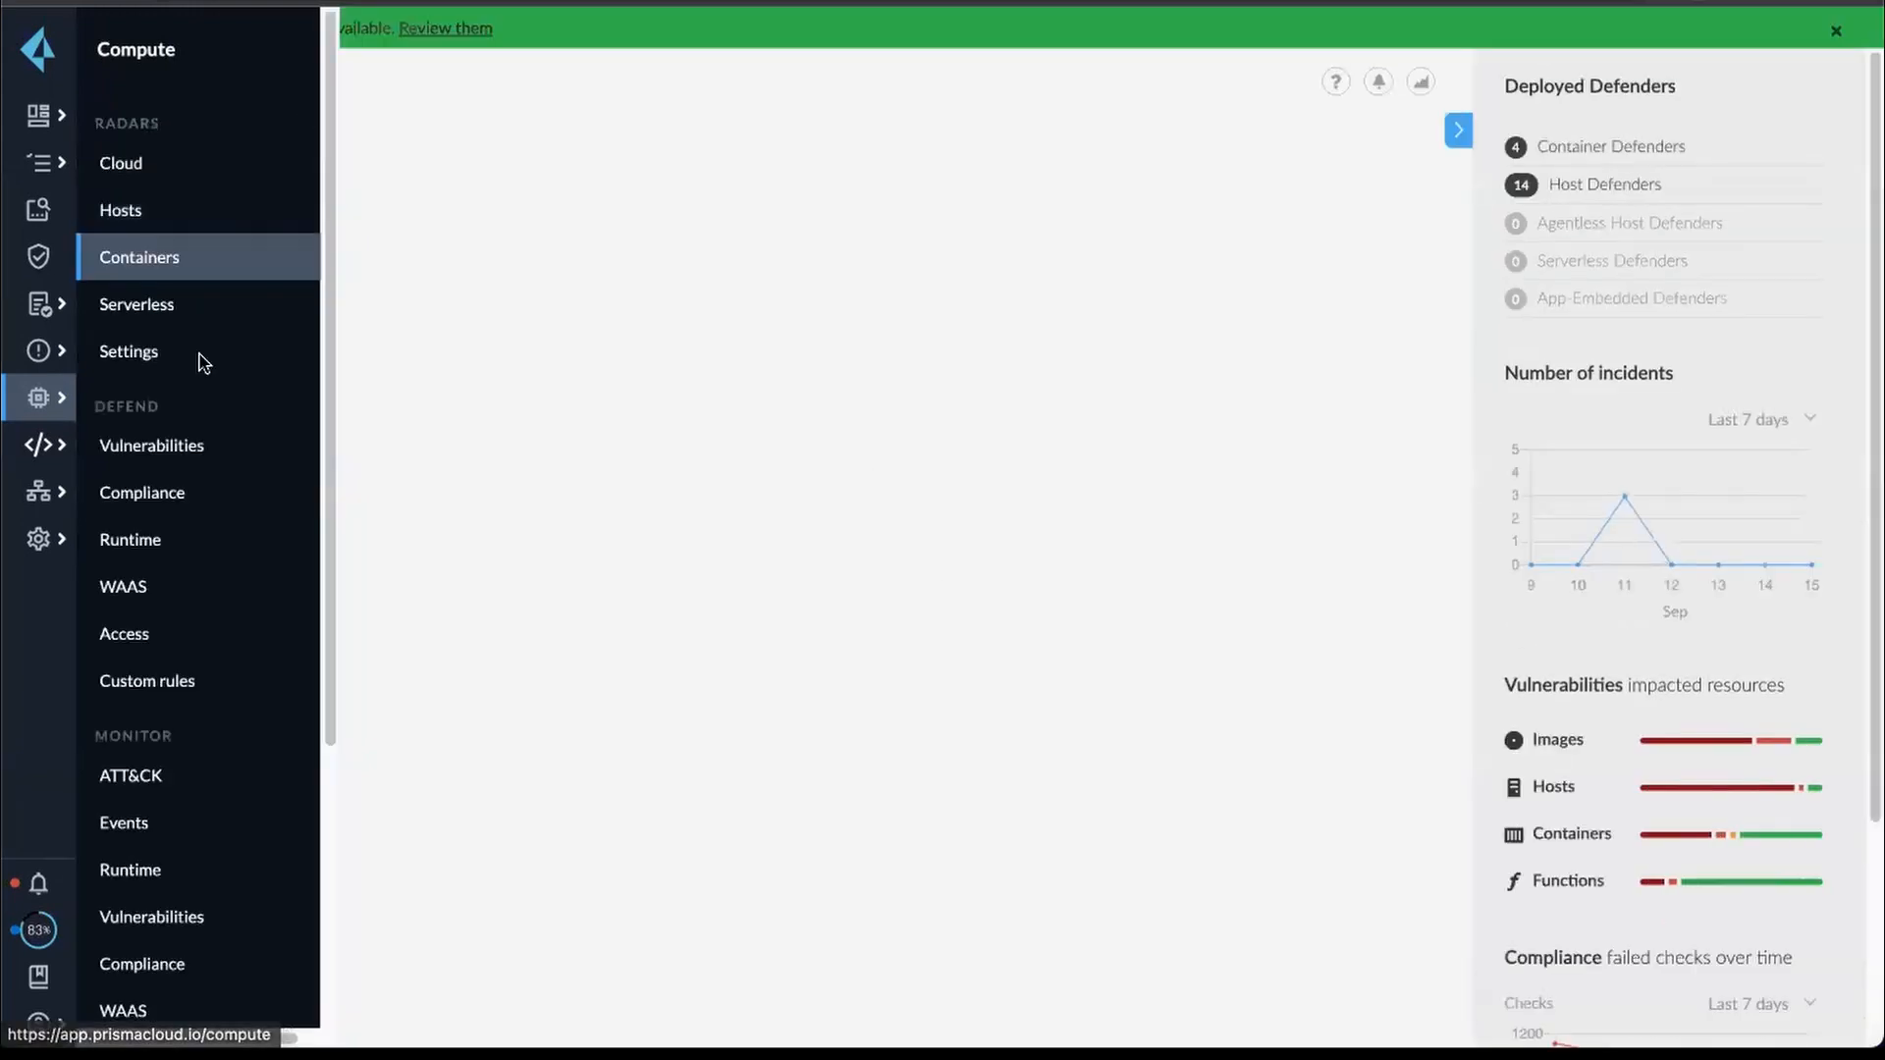
click(138, 257)
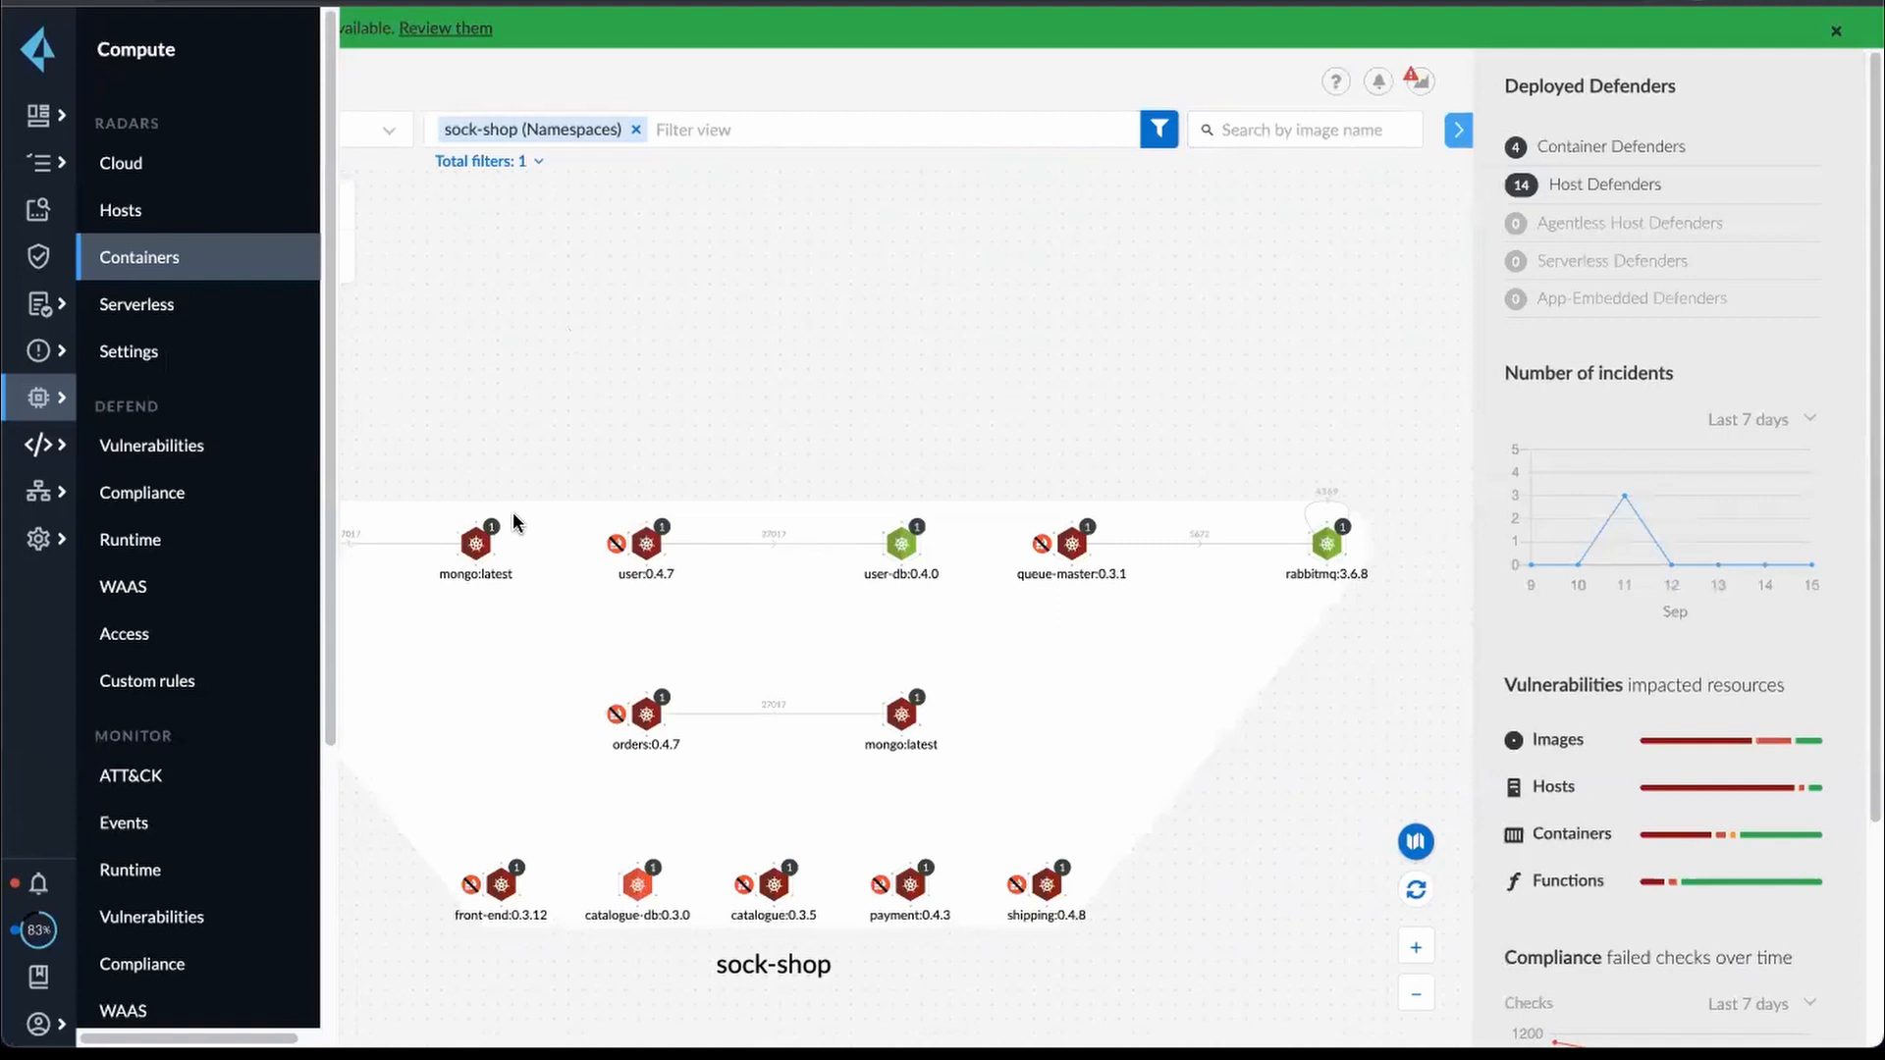
click(499, 883)
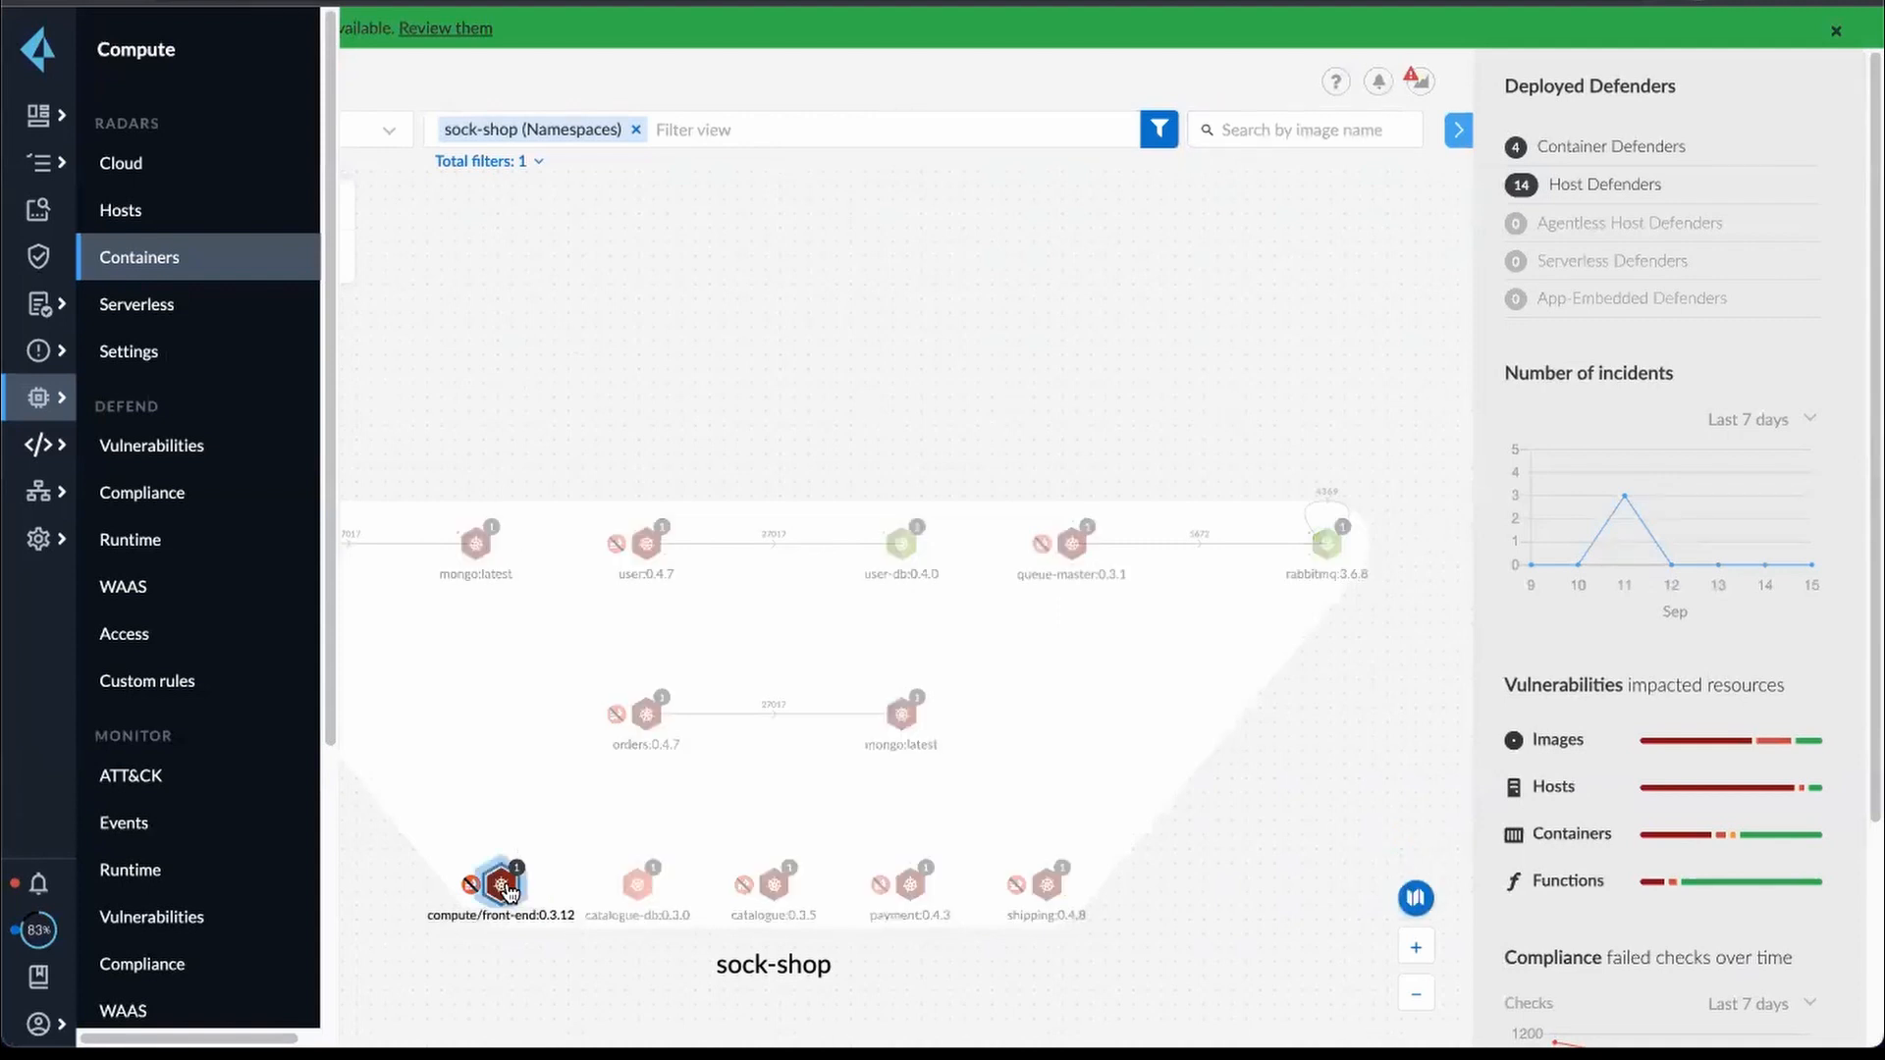
click(499, 885)
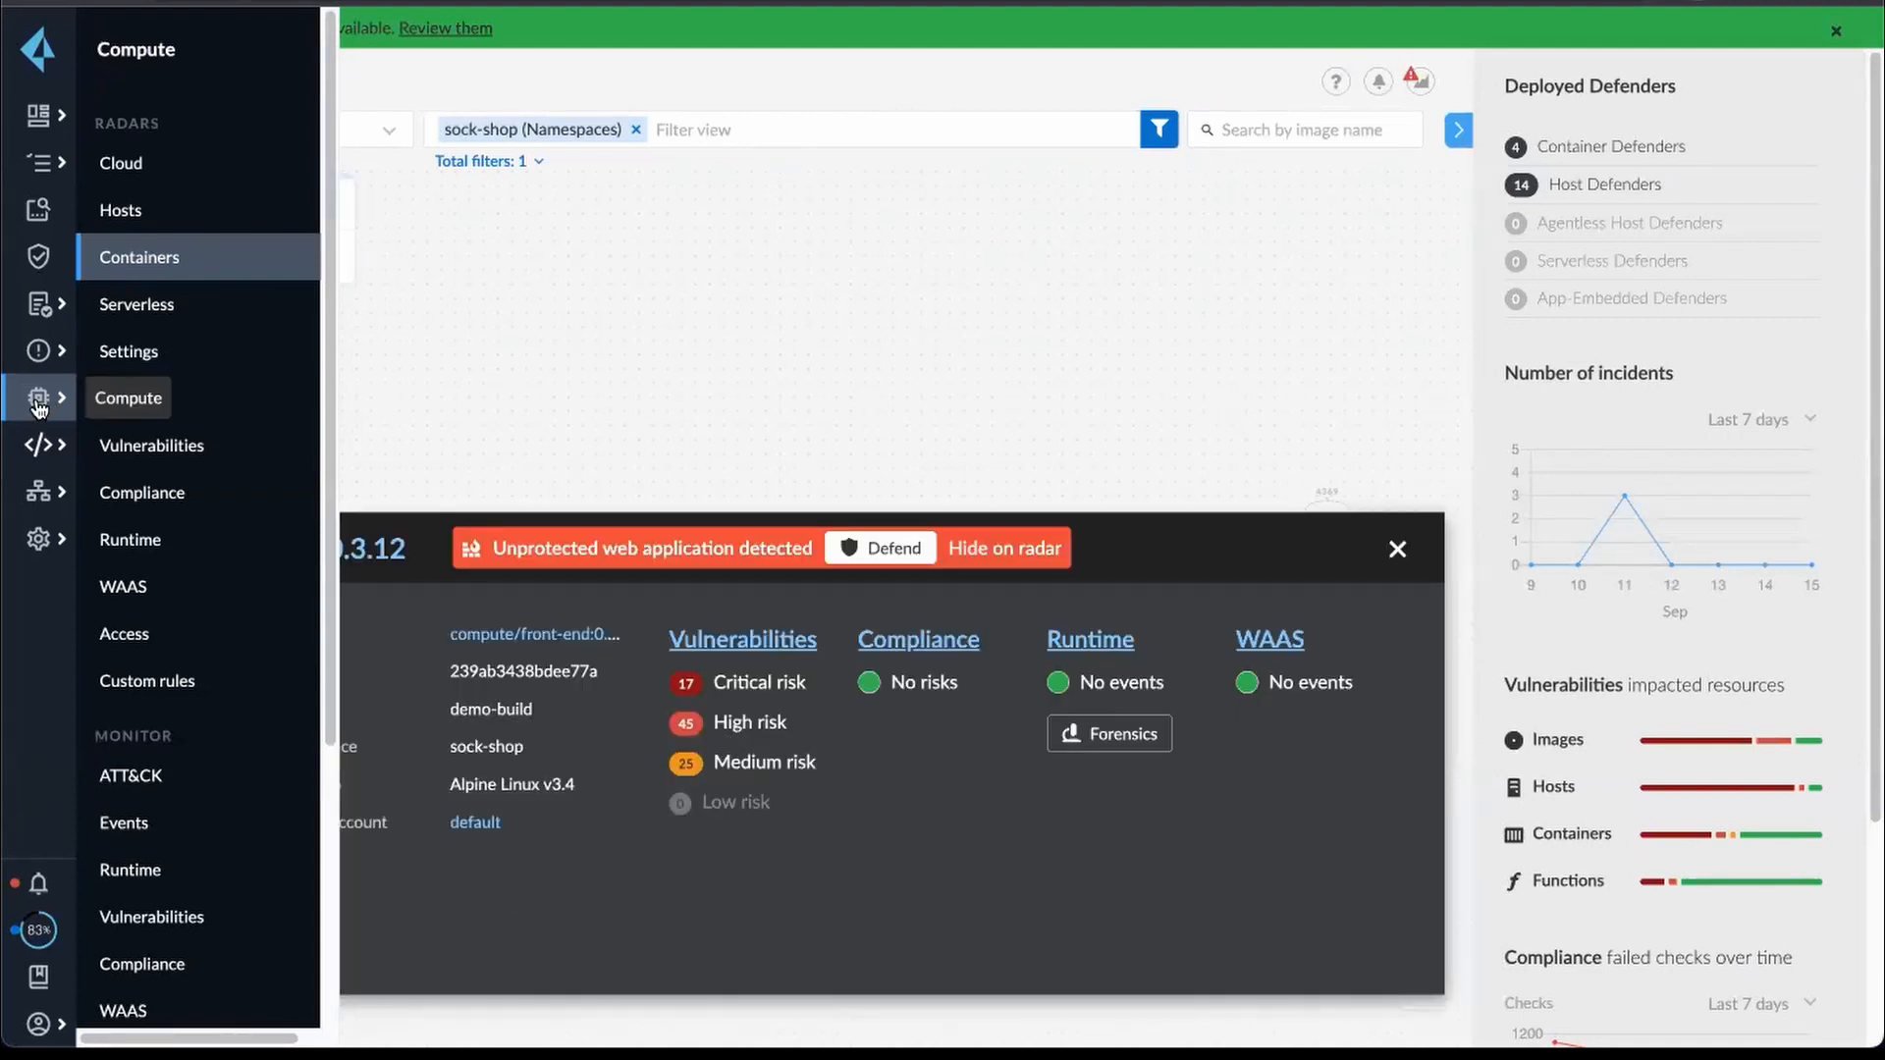
click(37, 396)
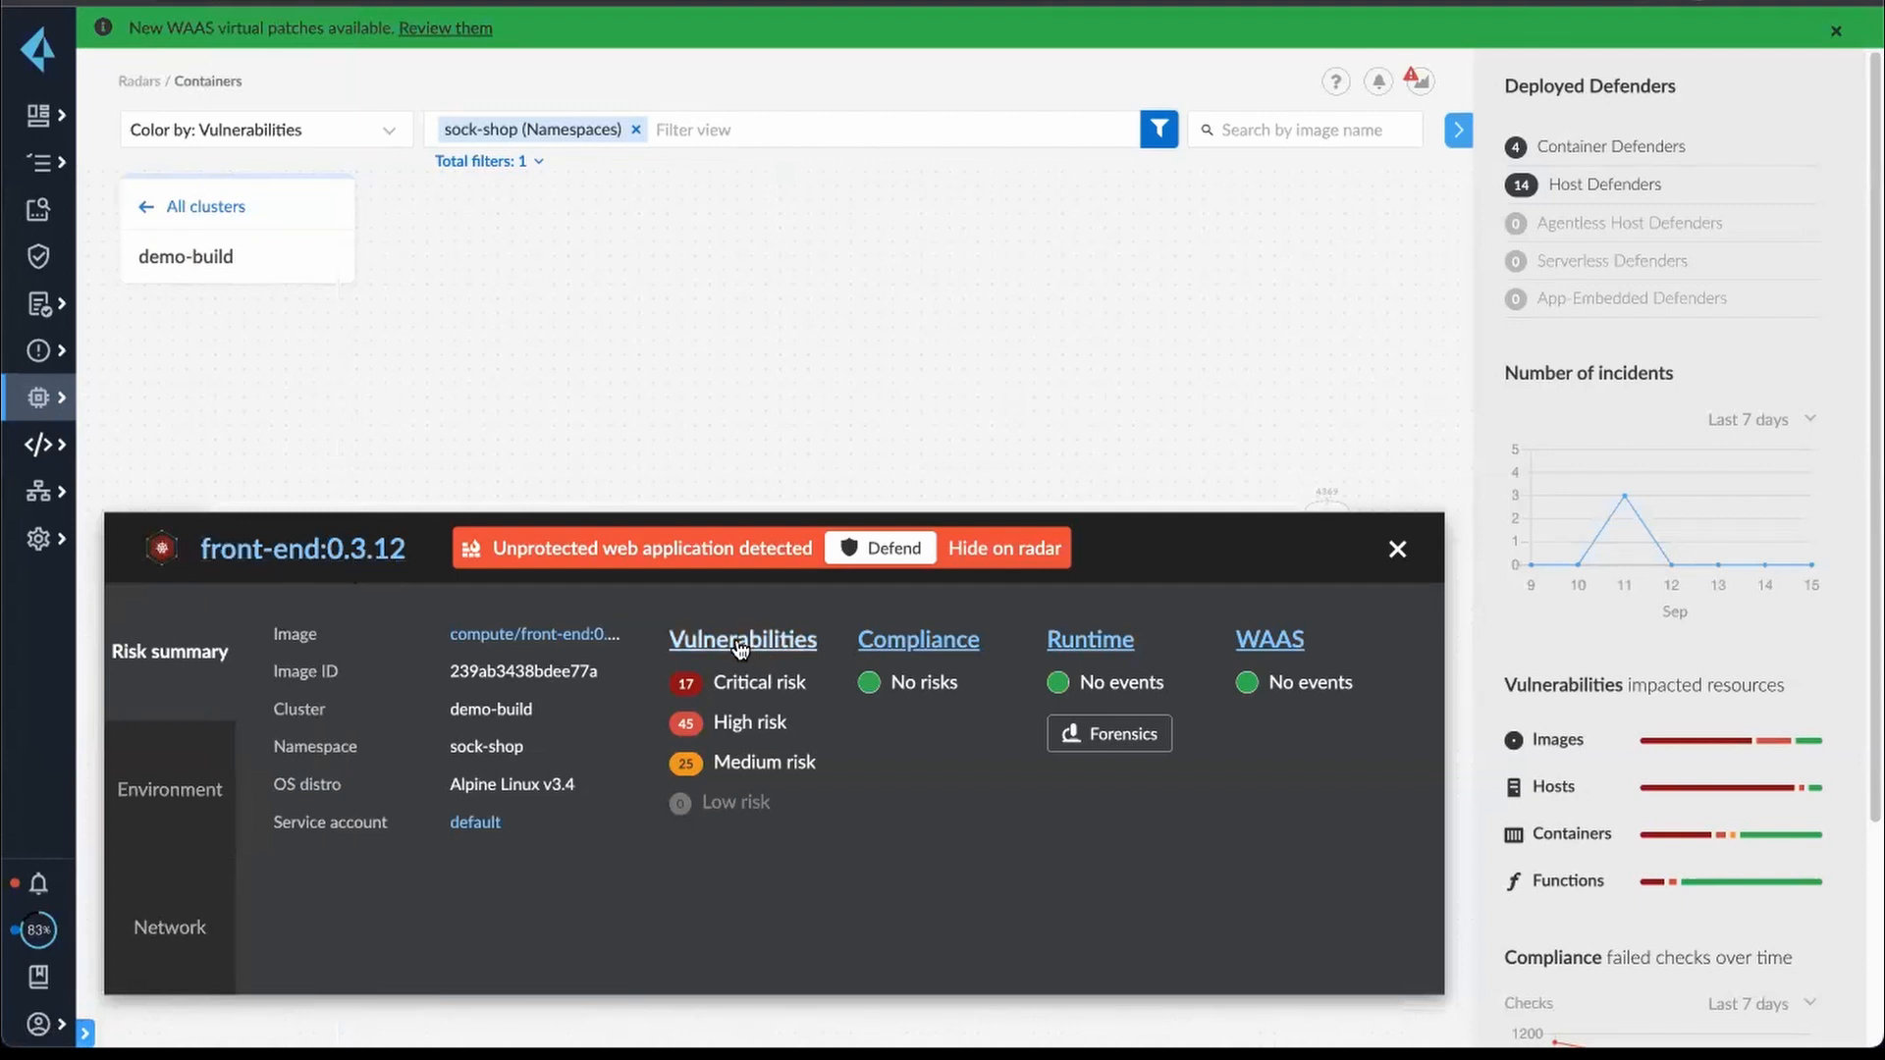
click(742, 640)
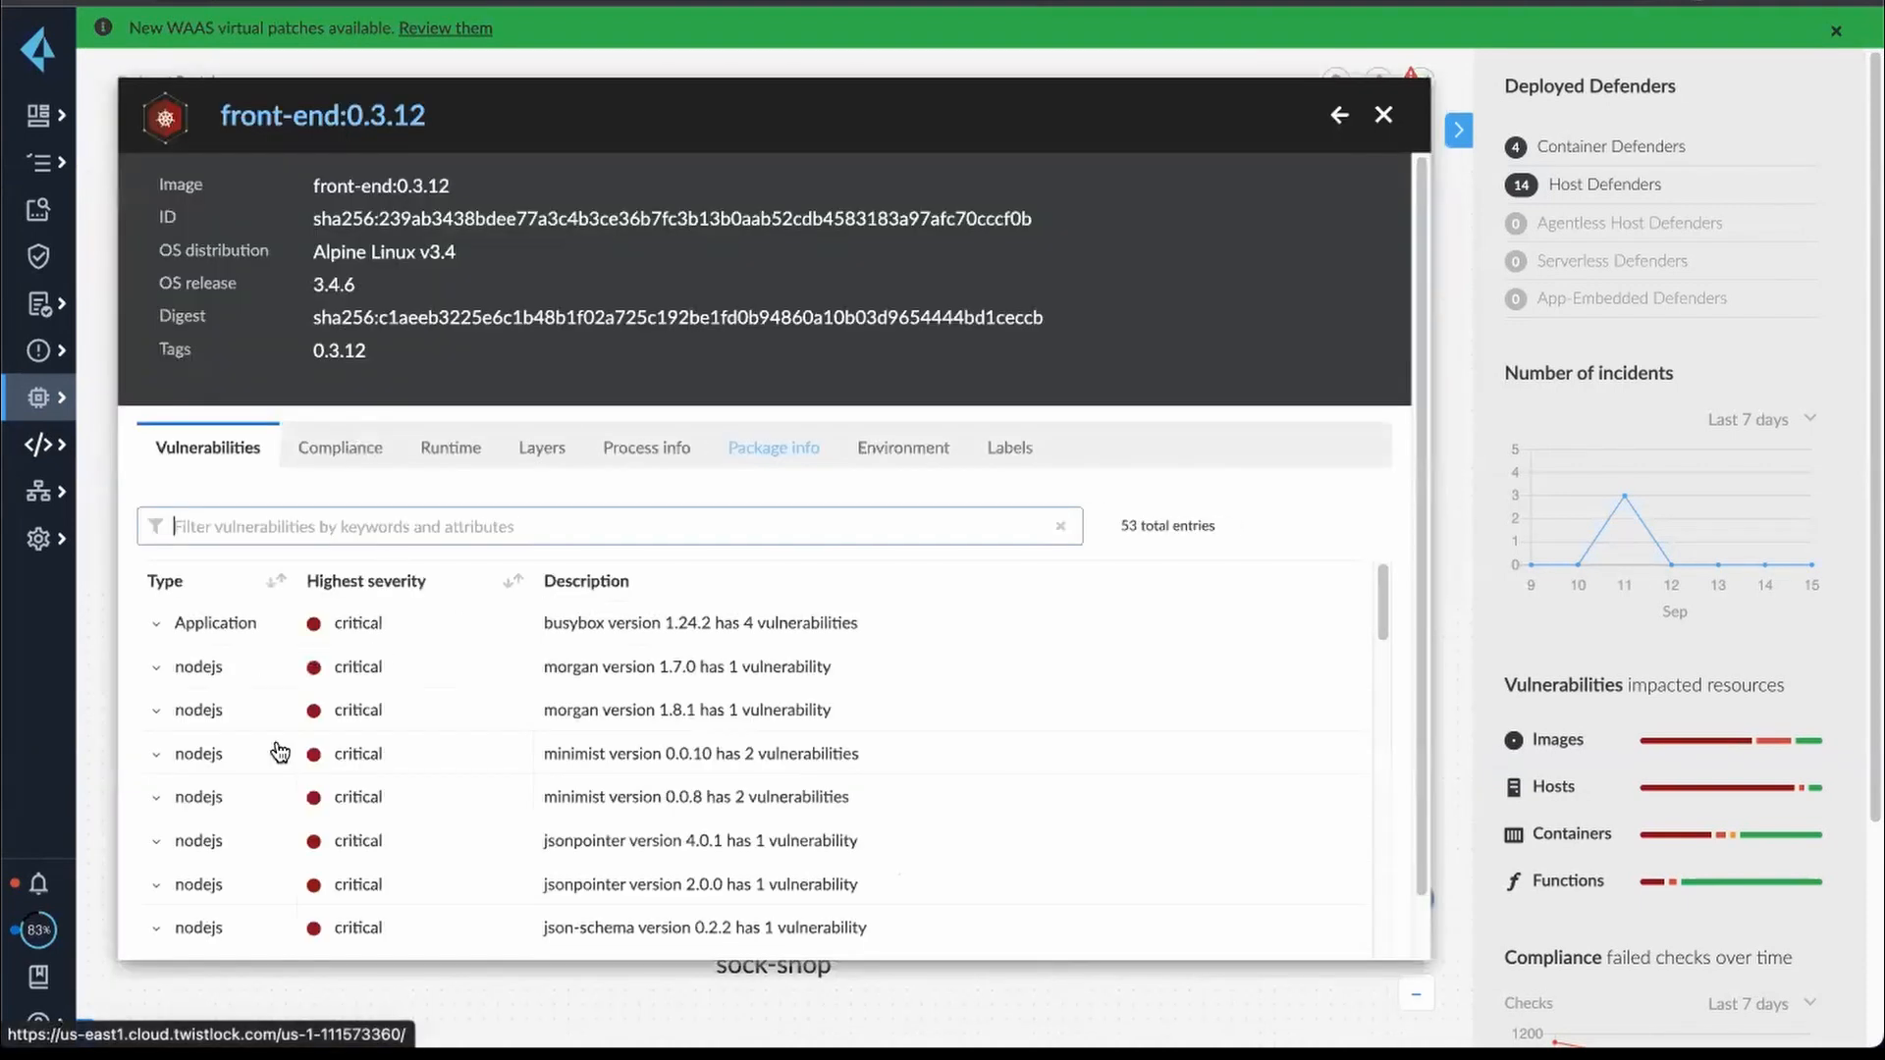
mouse_move(304, 762)
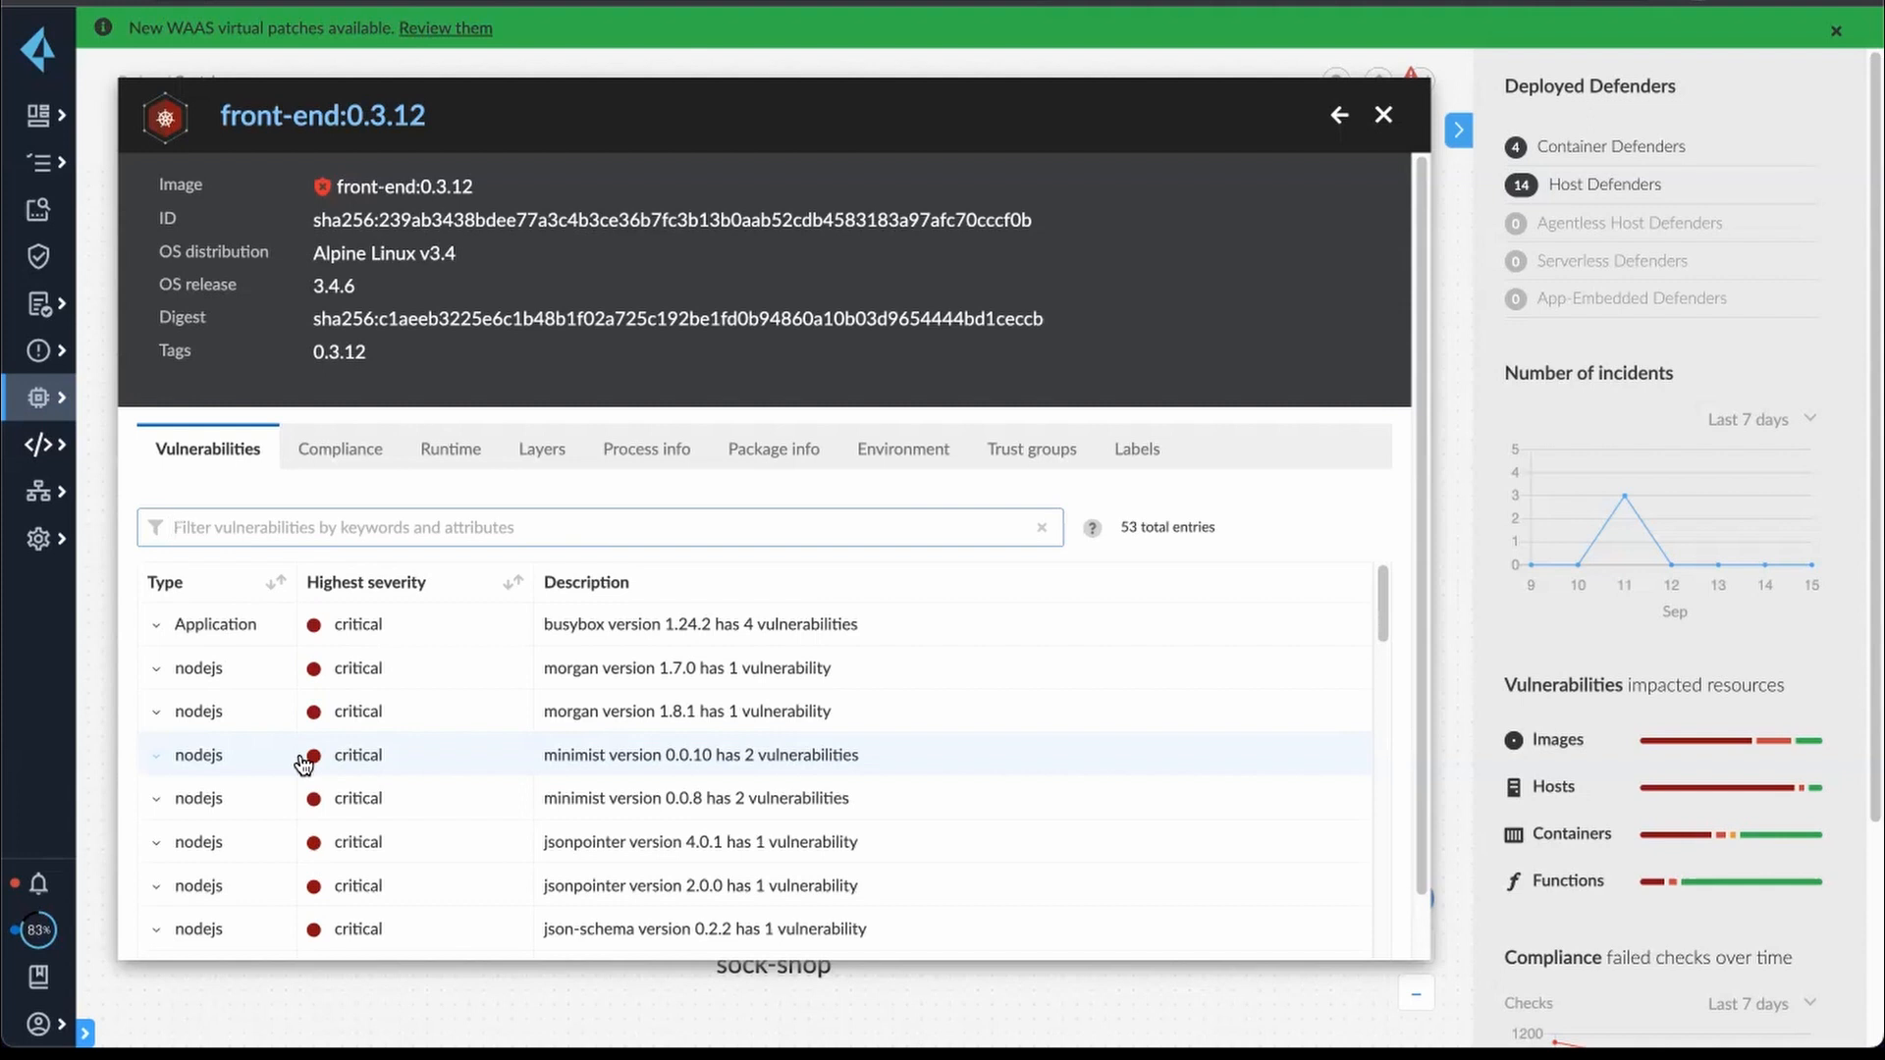
mouse_move(514, 558)
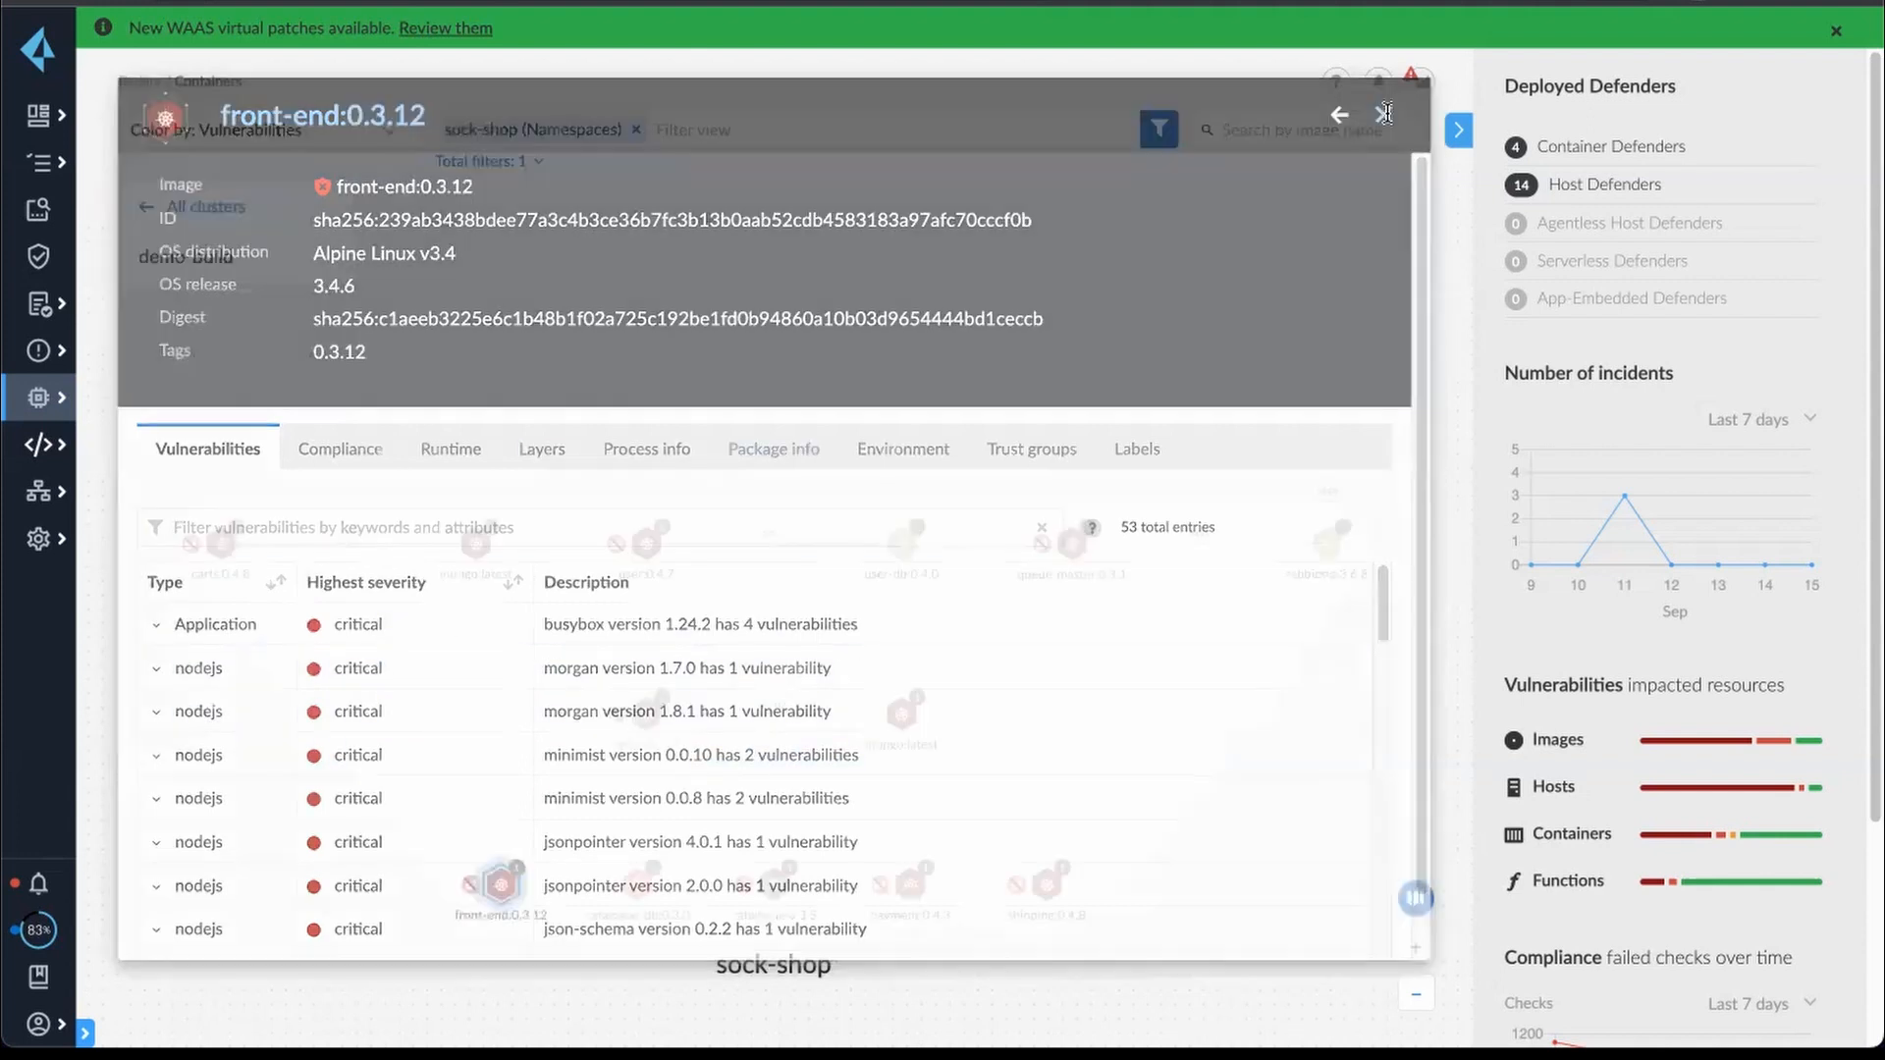
click(1382, 114)
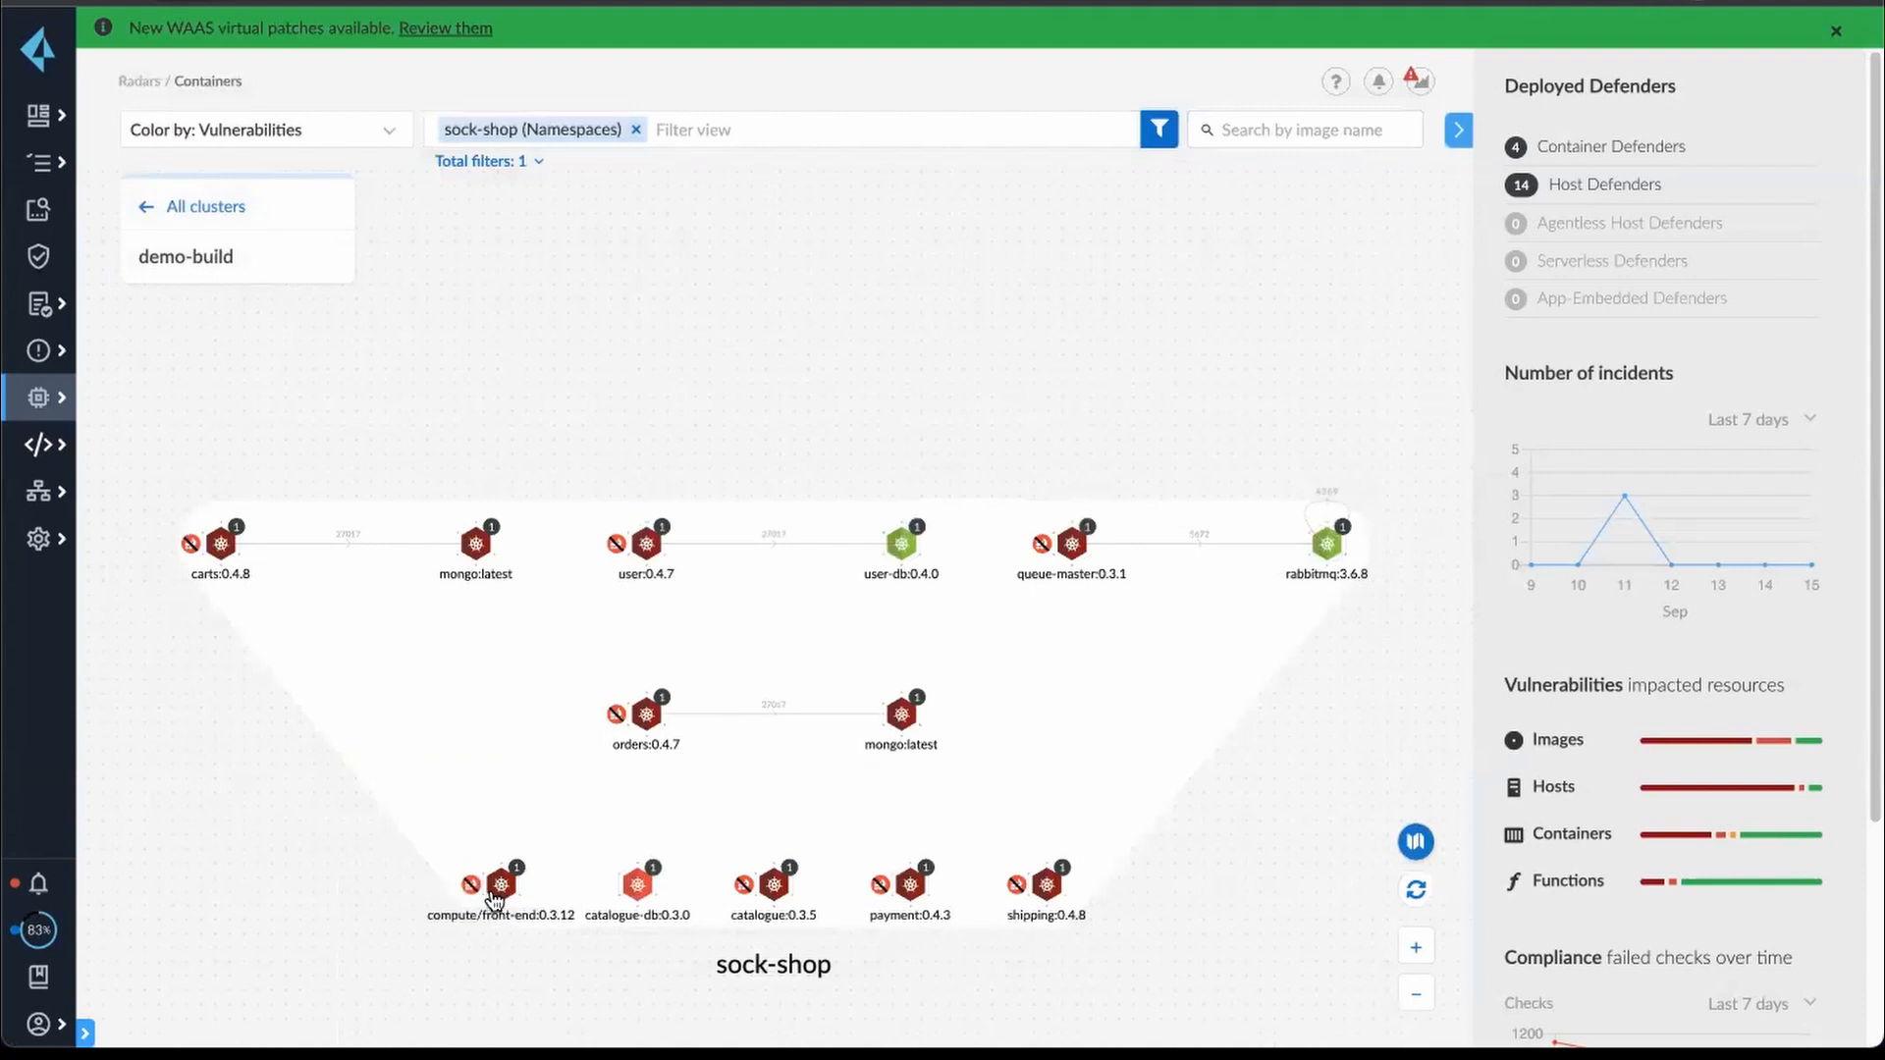
click(498, 883)
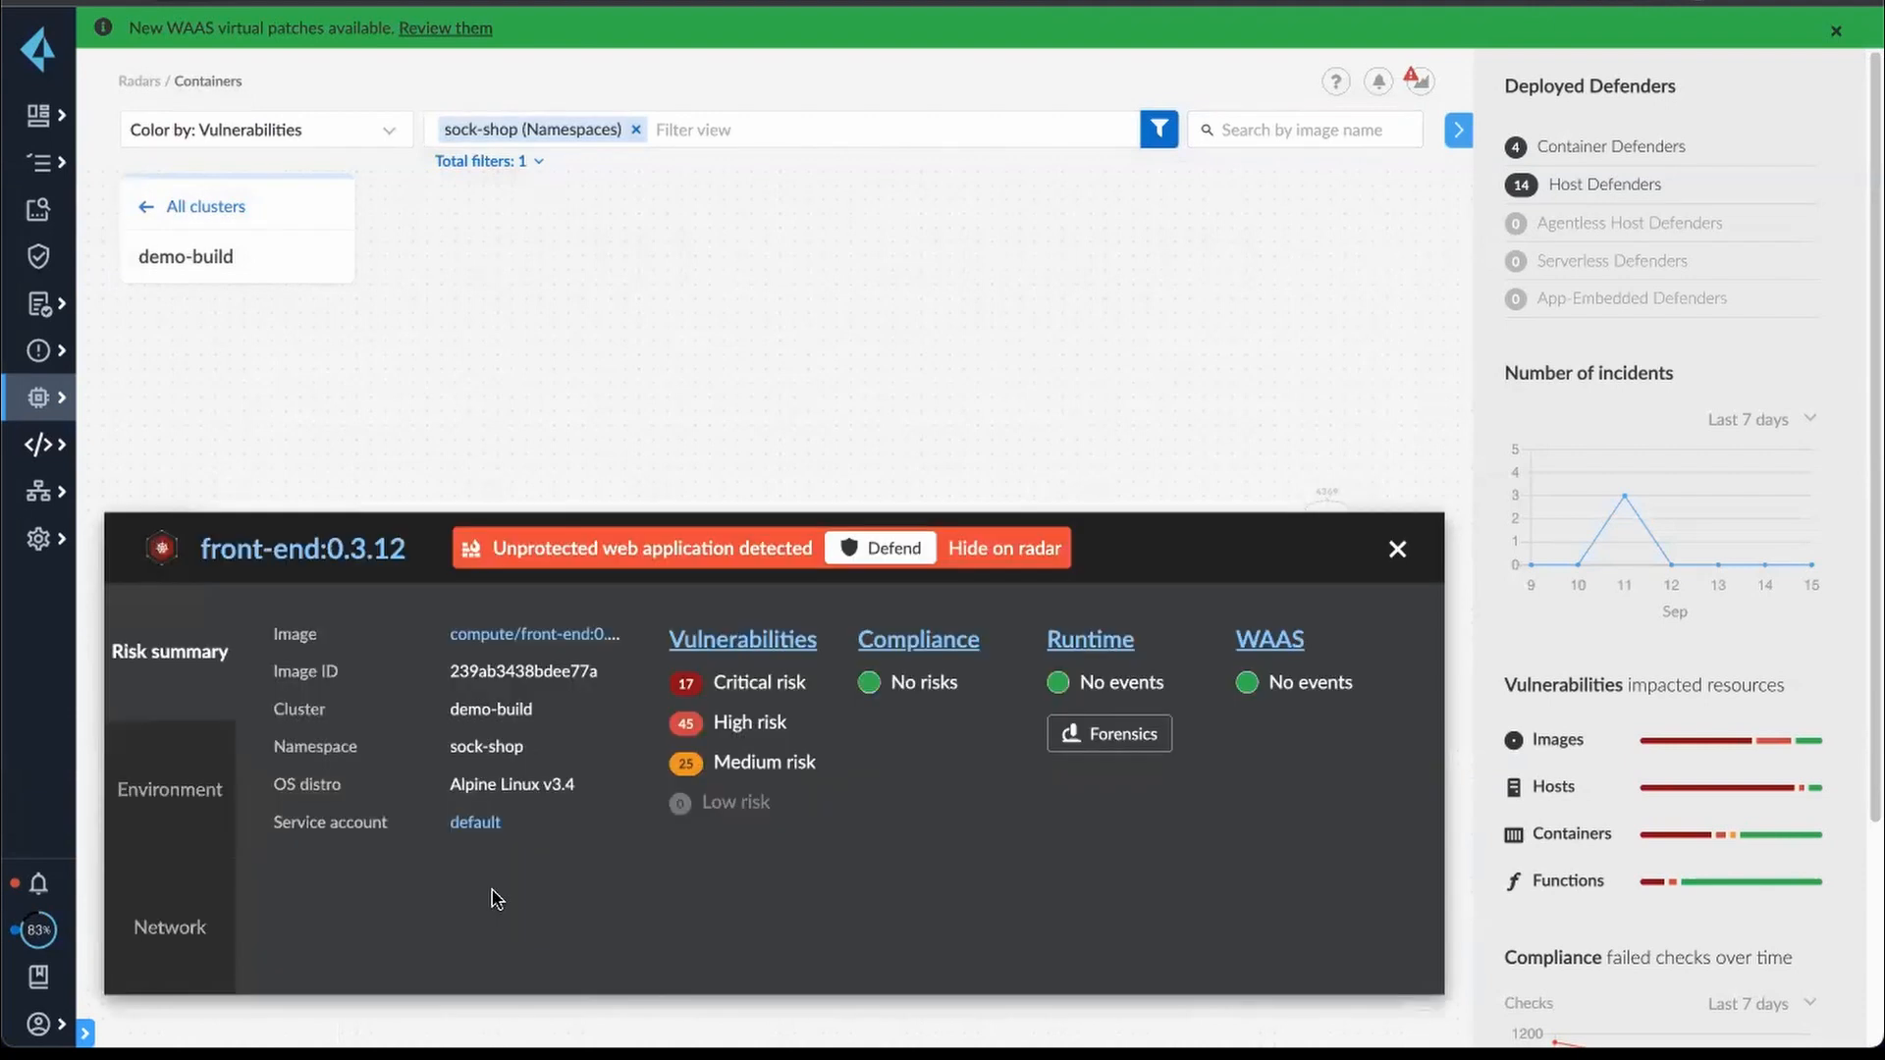